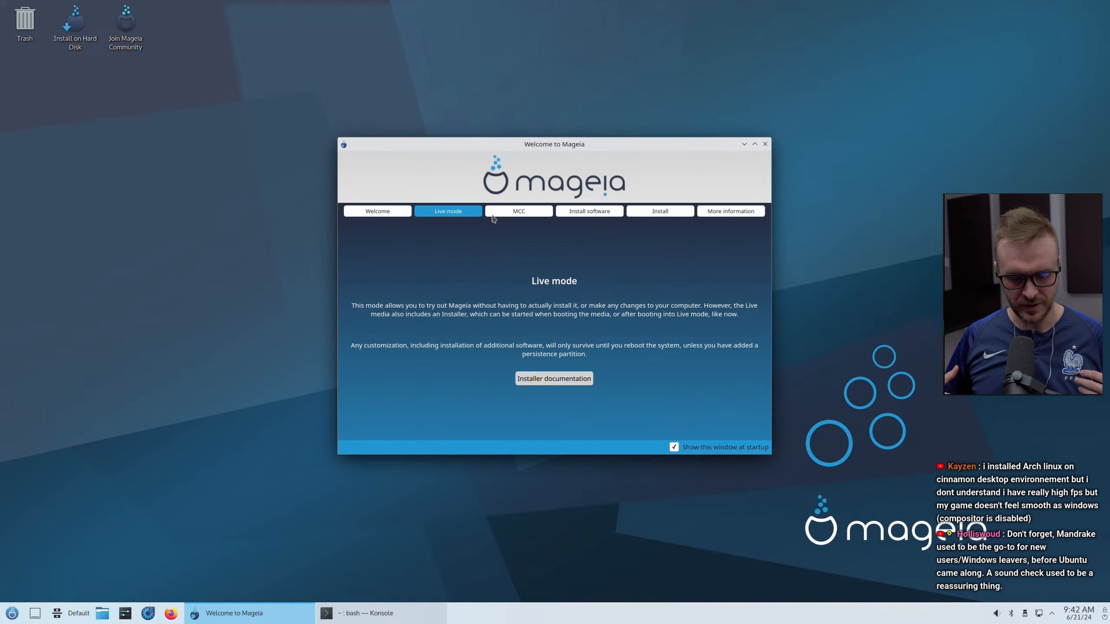
Step: Show the Mageia Control Center overview page in Mageia Welcome
left_click(517, 211)
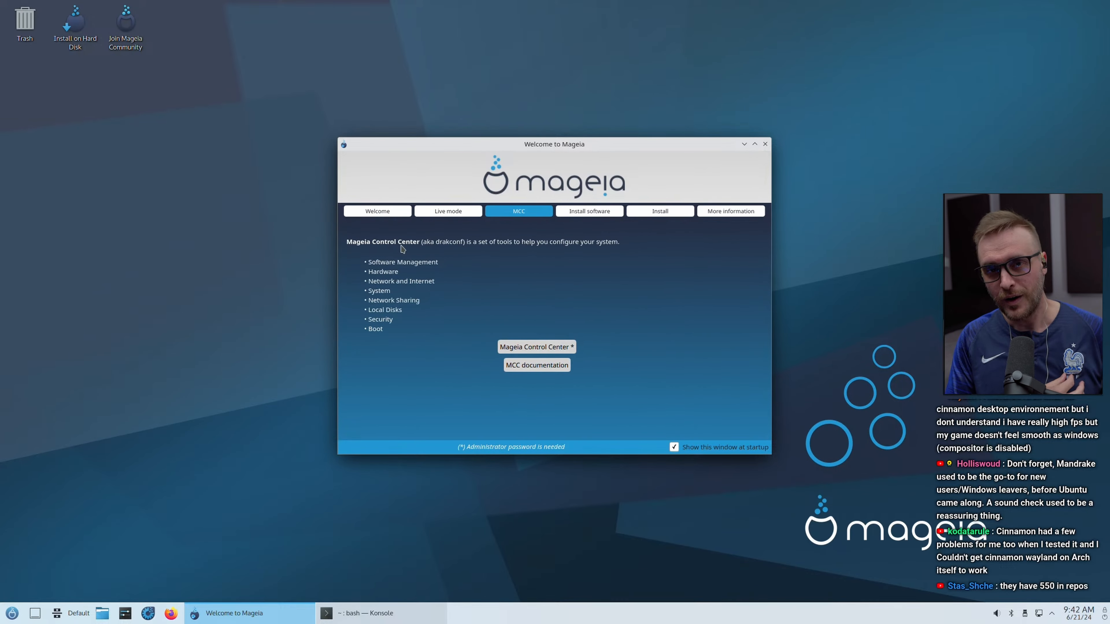
mouse_move(451, 249)
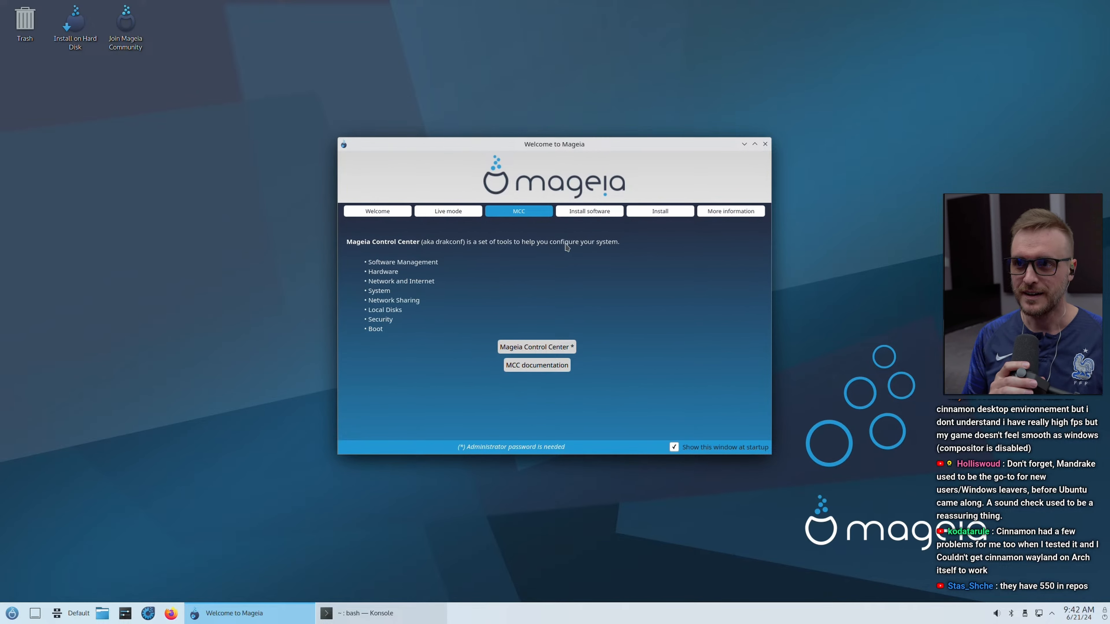
mouse_move(385, 275)
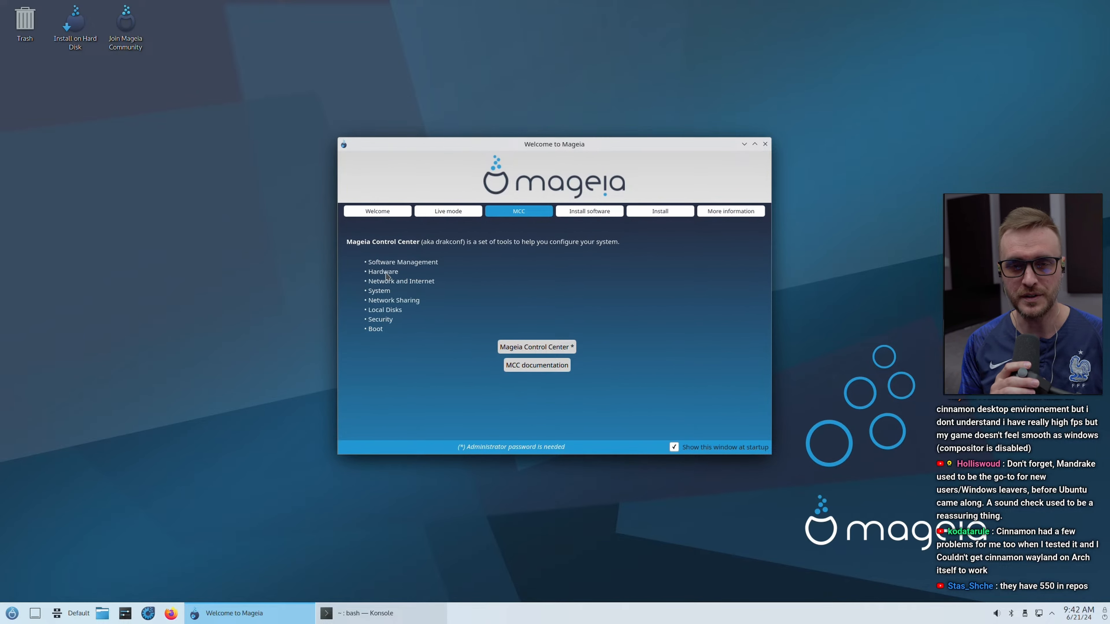
Step: Search the launcher for 'ma' and launch Mageia Control Center
left_click(11, 612)
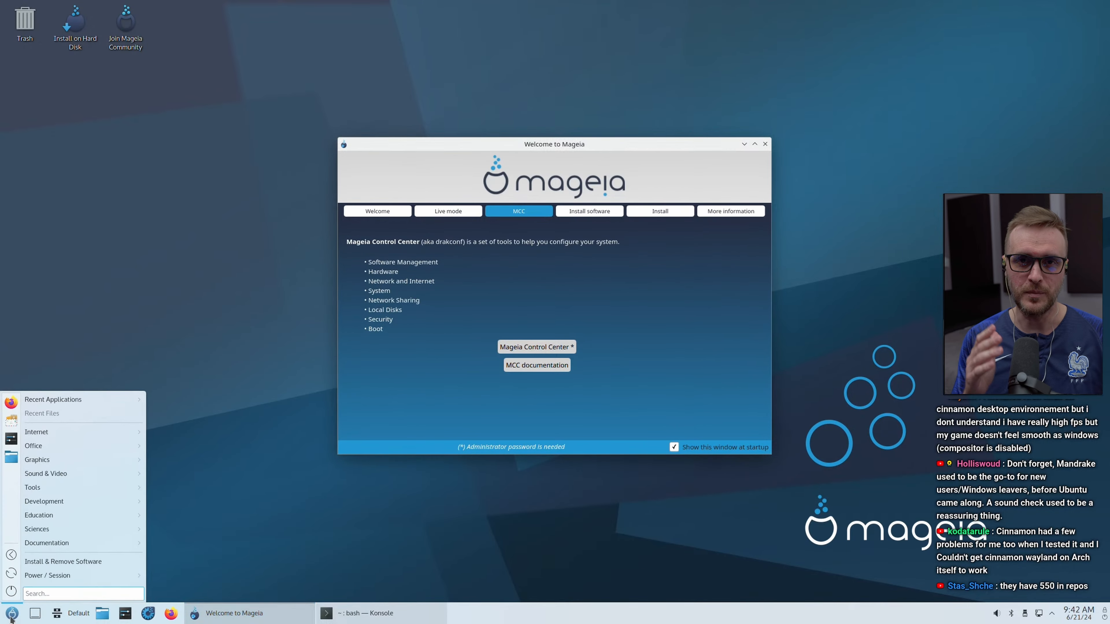
type("mage")
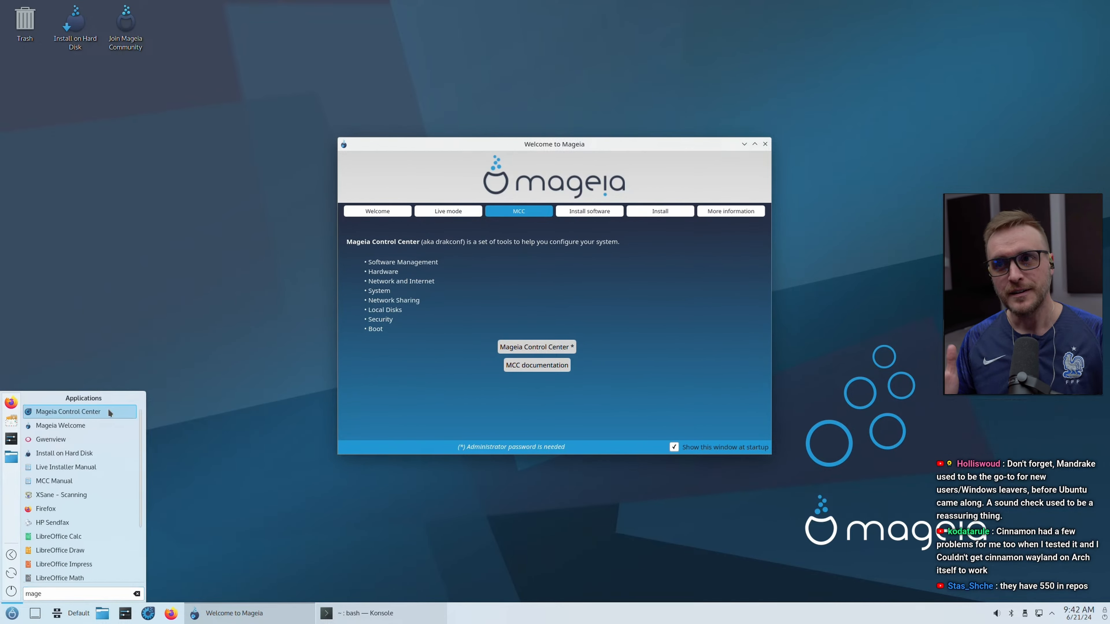
left_click(67, 411)
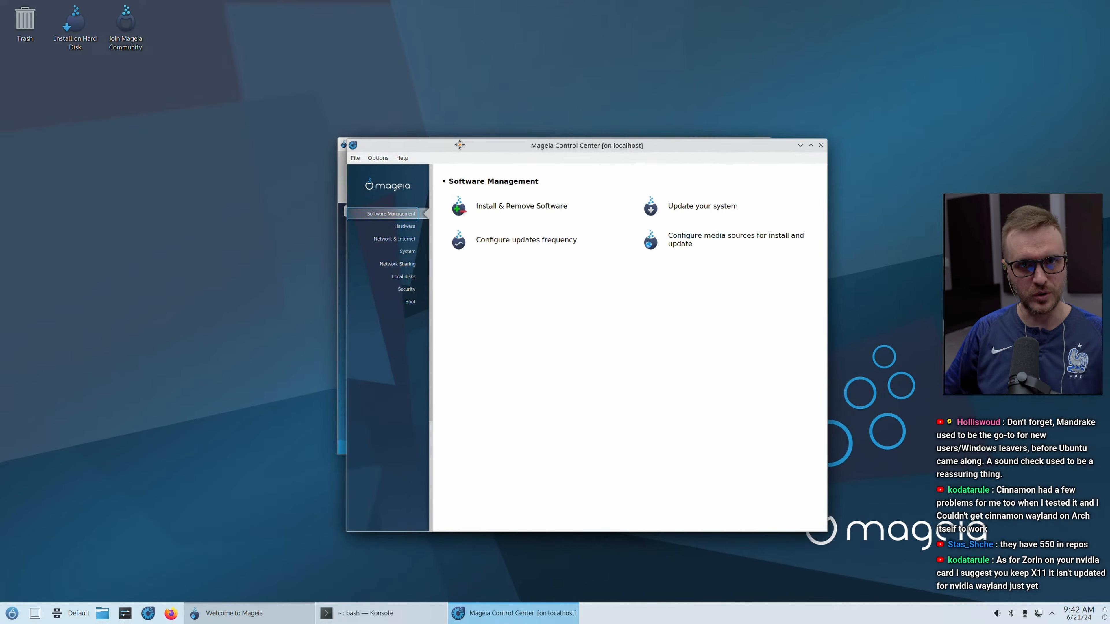
Step: Browse each Control Center category from Hardware through Boot and back to Software Management
left_click_drag(459, 145, 459, 135)
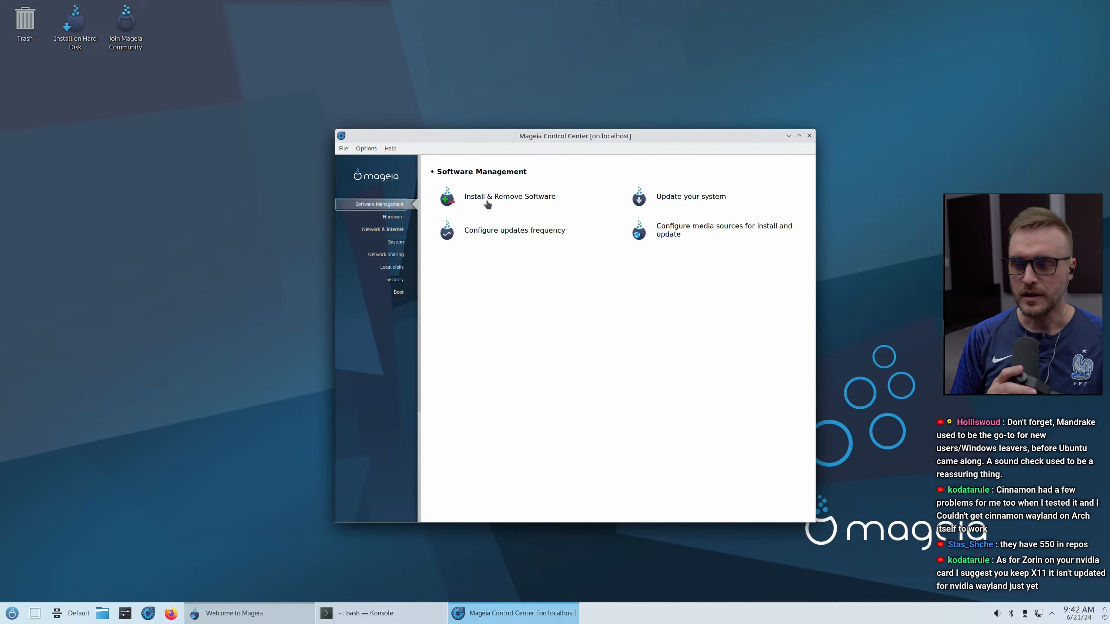
mouse_move(665, 230)
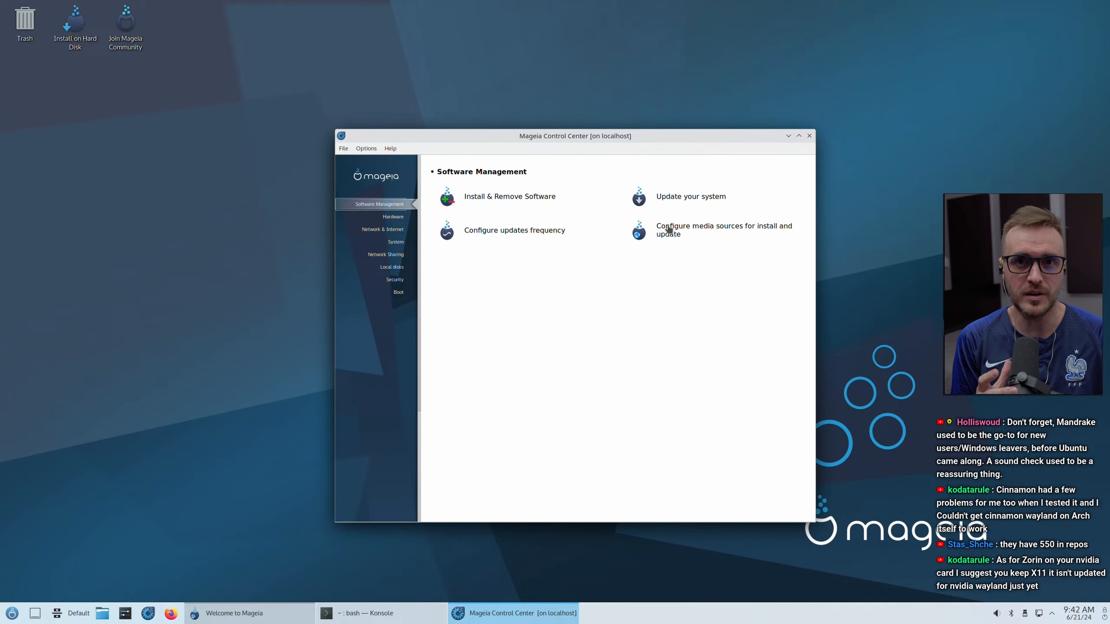
left_click(393, 216)
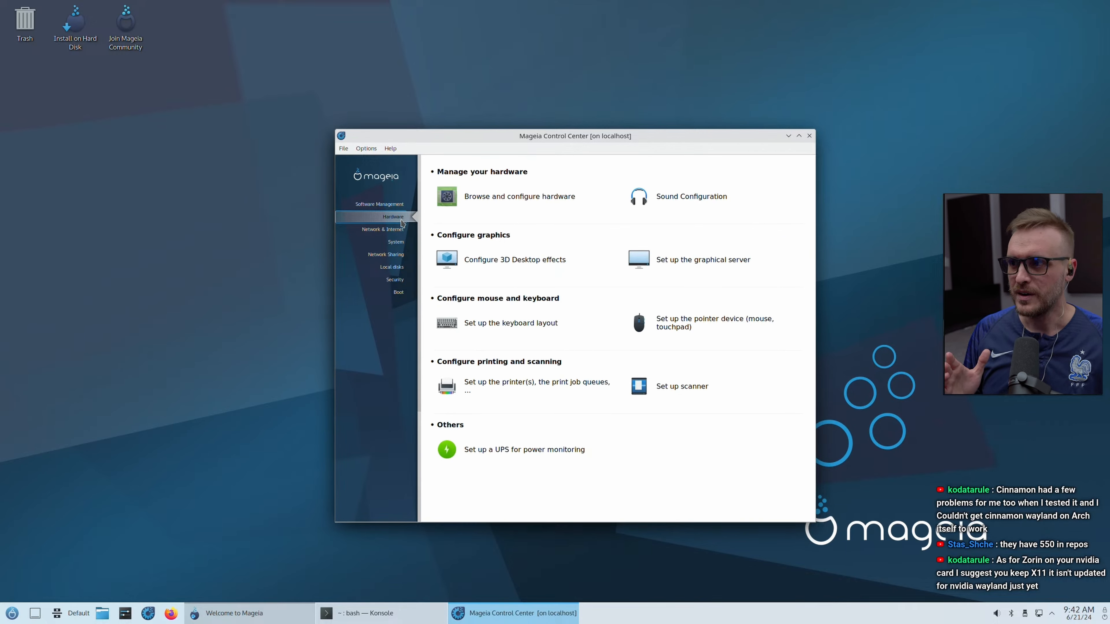
left_click(382, 229)
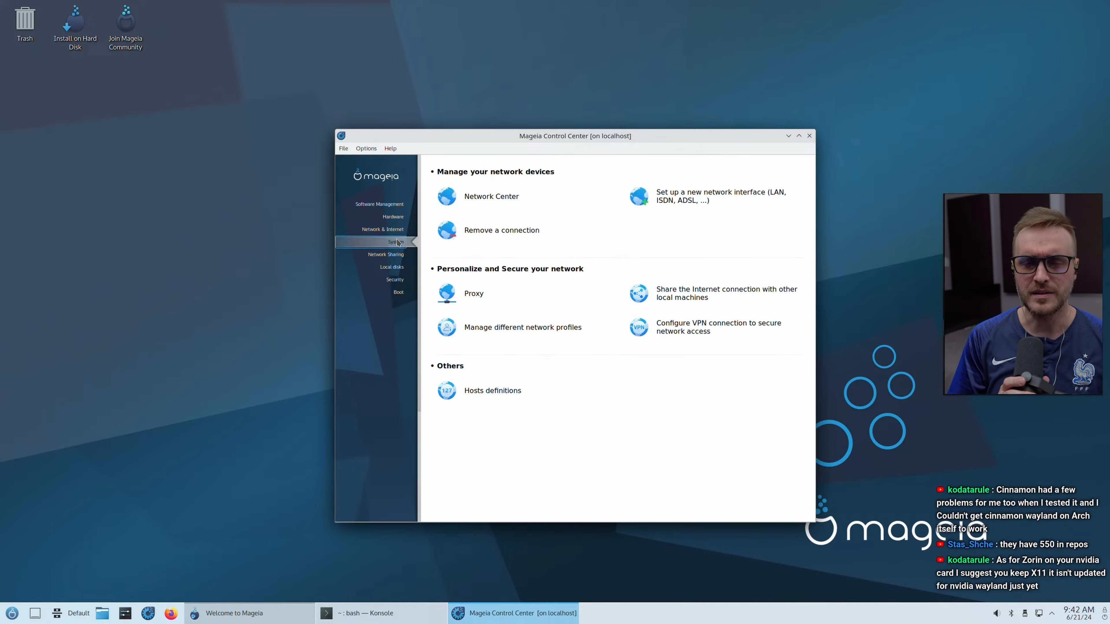
left_click(397, 242)
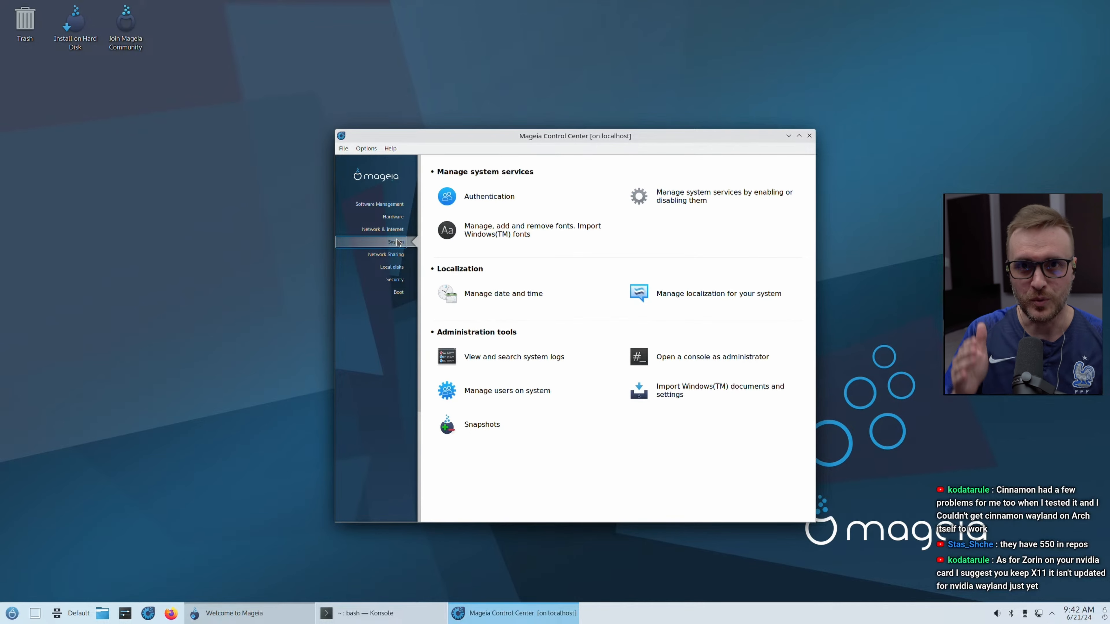
left_click(384, 254)
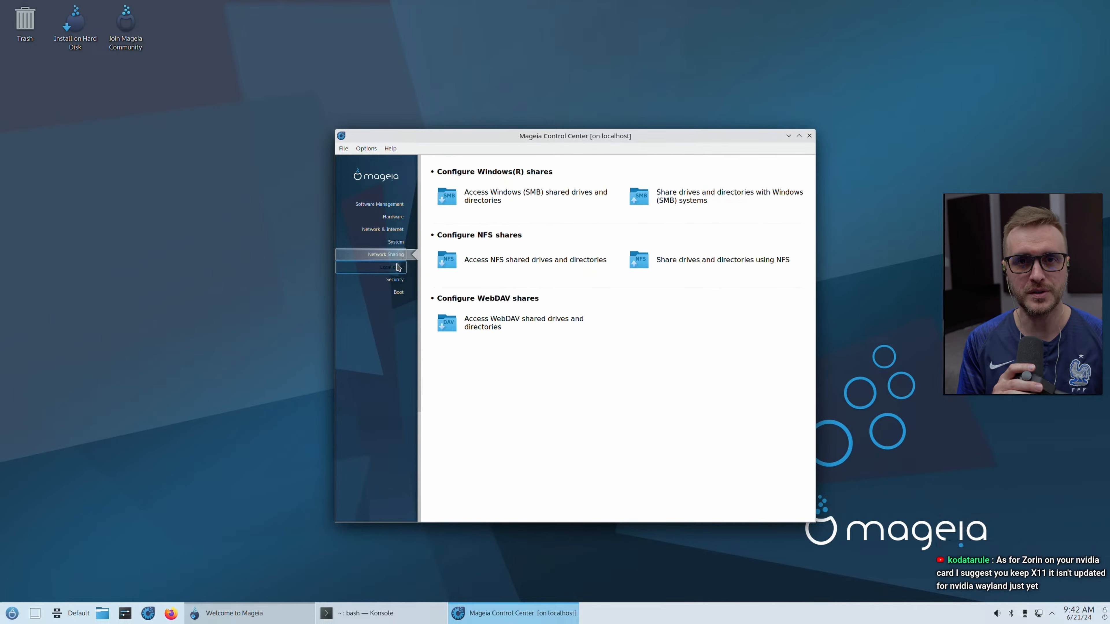
left_click(392, 267)
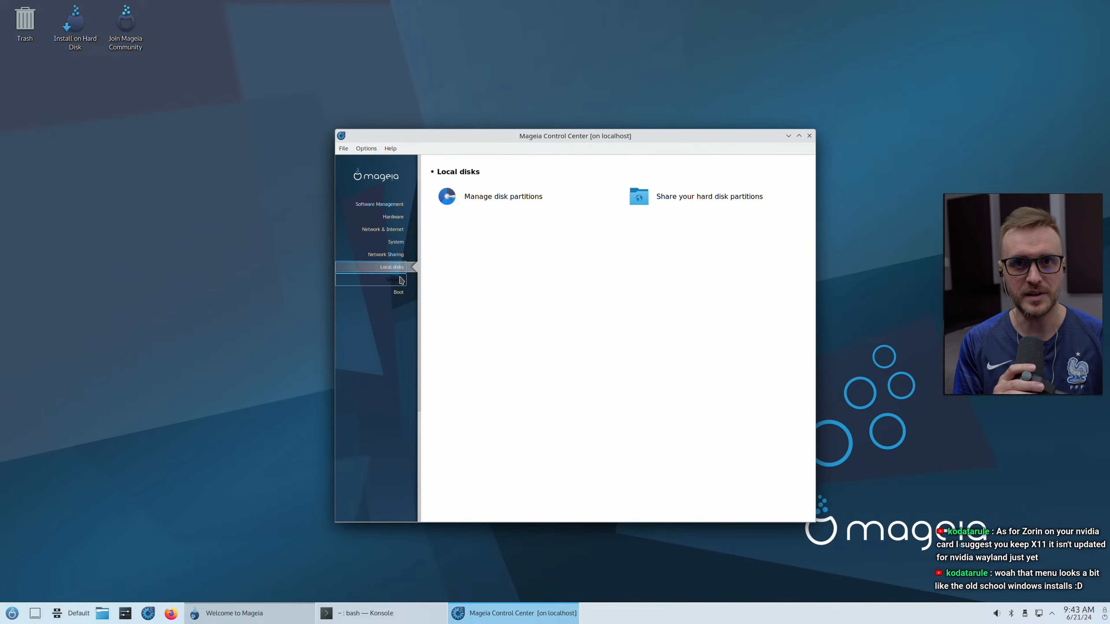
left_click(391, 279)
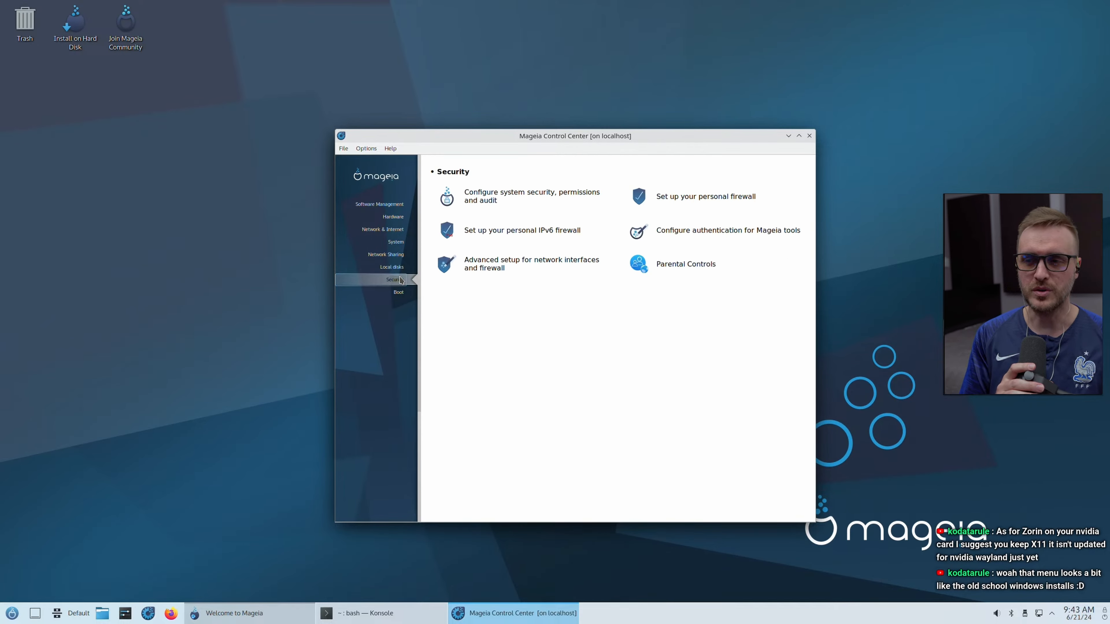
left_click(398, 291)
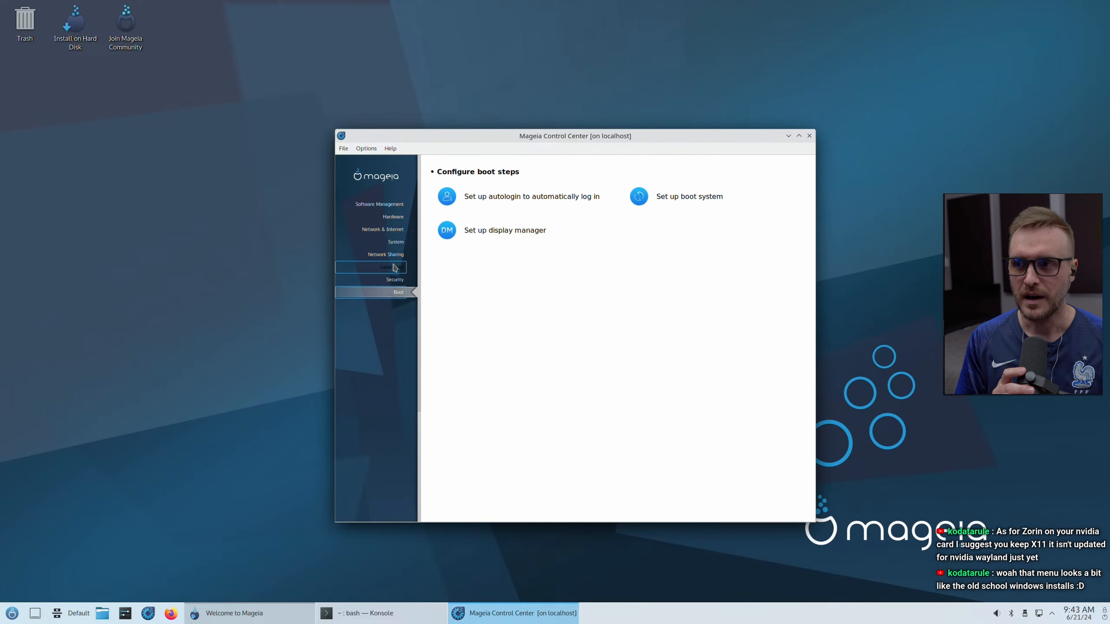
left_click(379, 204)
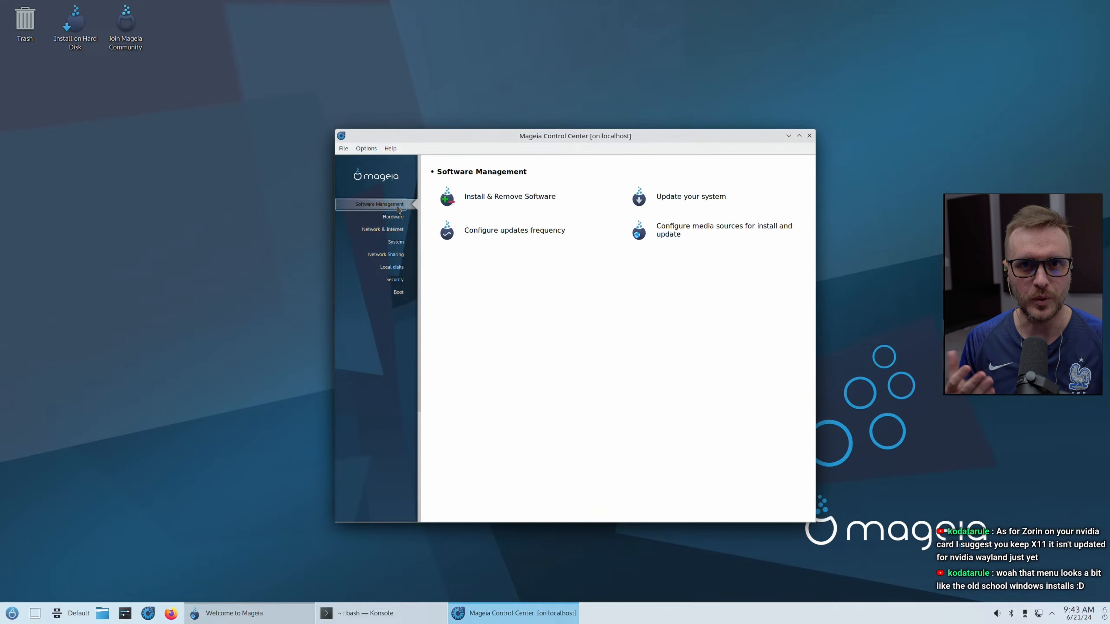
Step: Look at the File menu, revisit Hardware, then close the Control Center
left_click(343, 148)
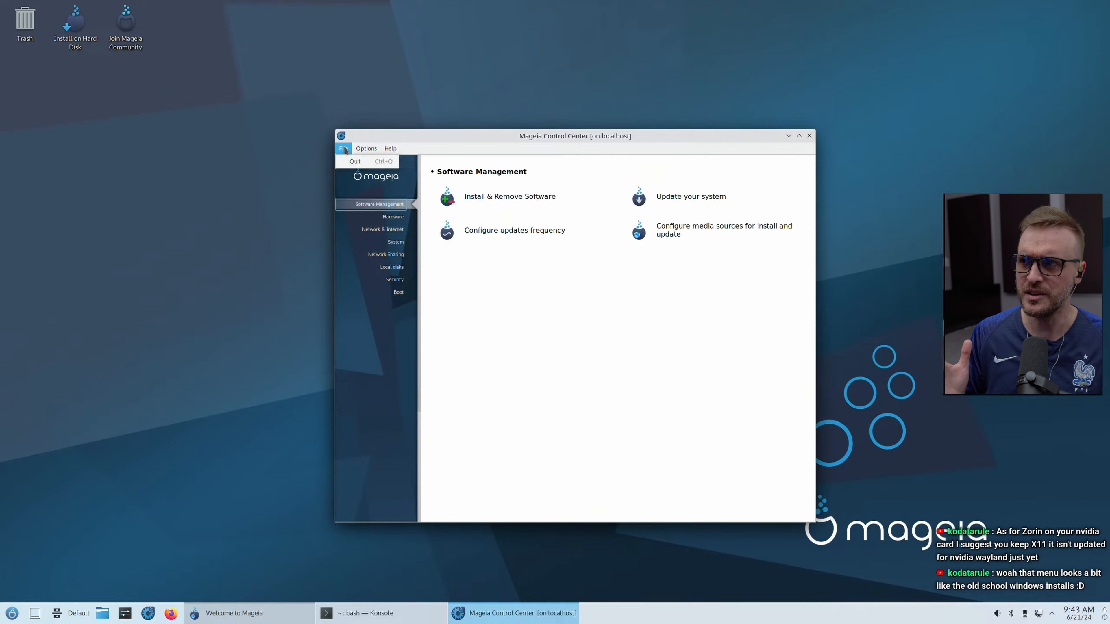
left_click(390, 148)
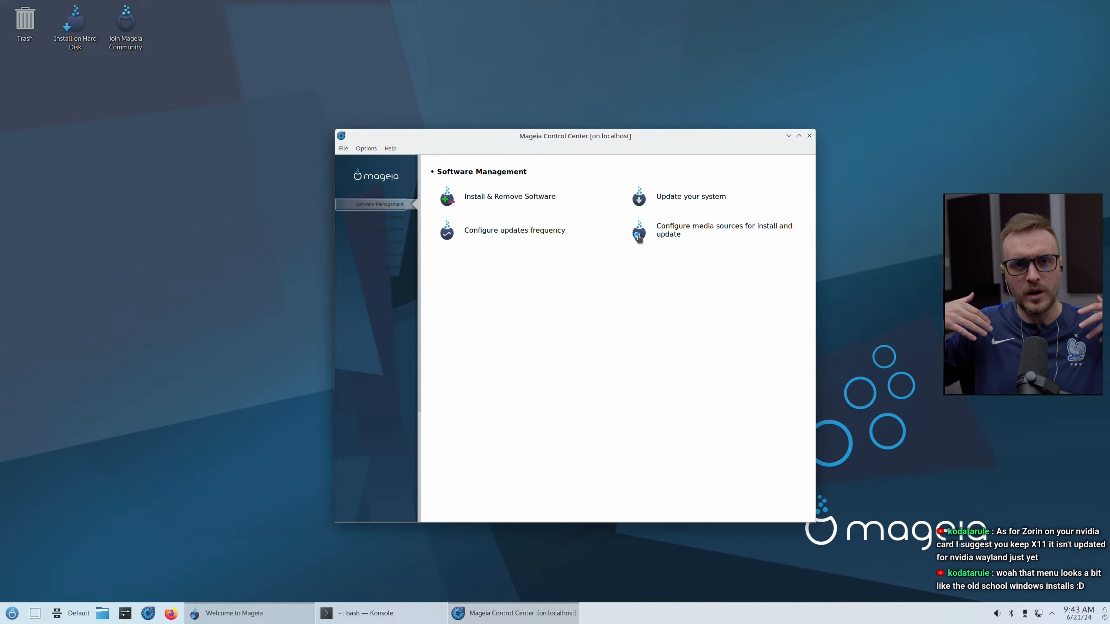
mouse_move(464, 249)
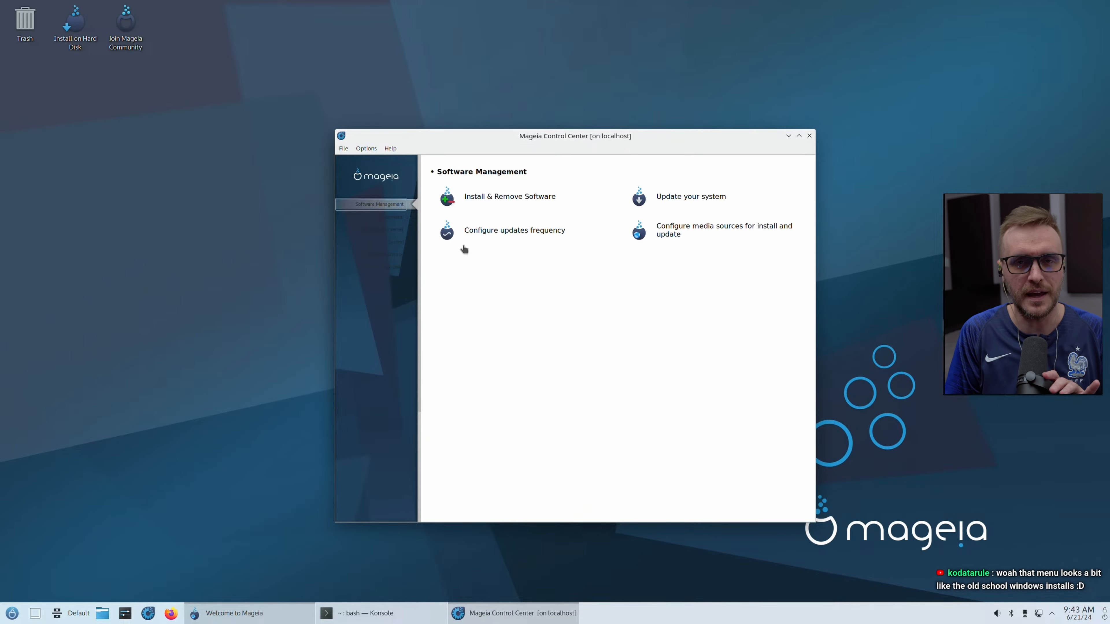
left_click(393, 217)
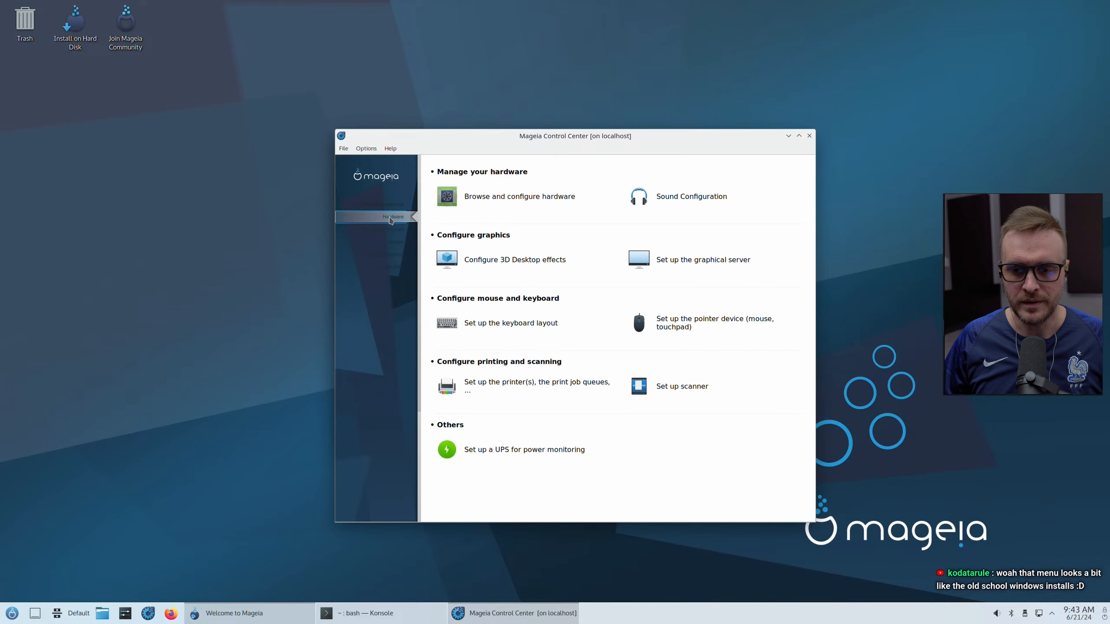
left_click(379, 229)
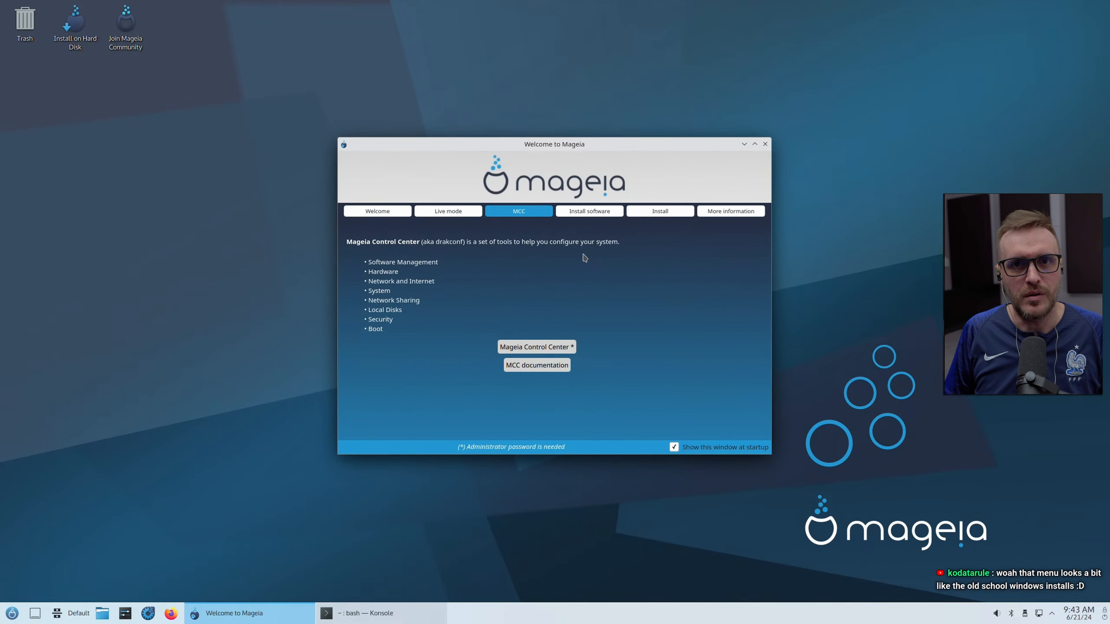
Step: Show the Install software page and launch the RPMdrake package manager
left_click(588, 210)
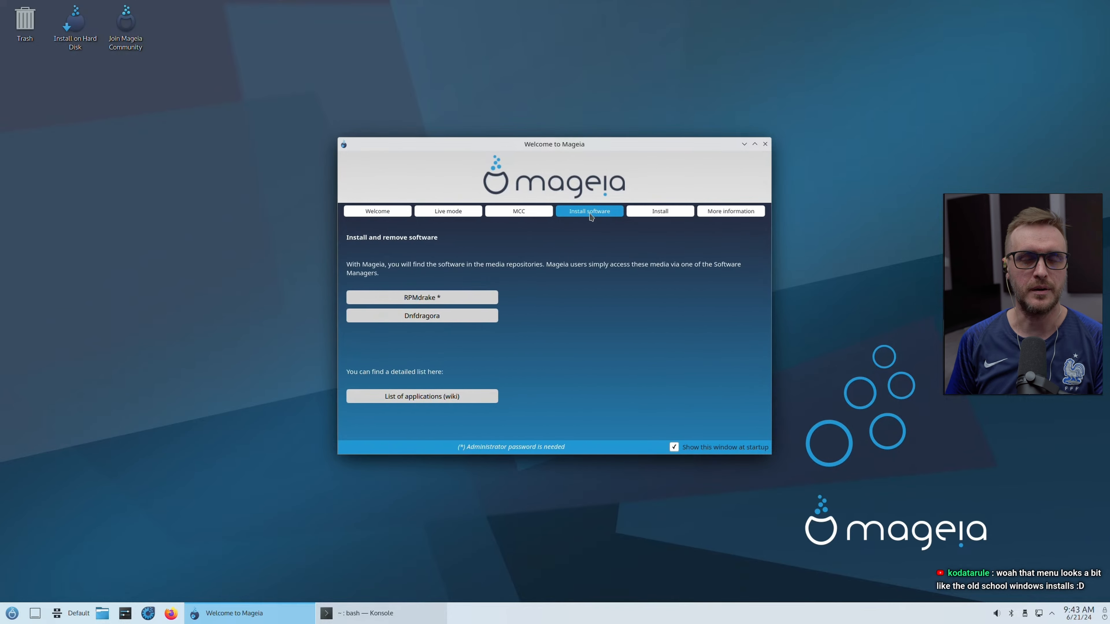
mouse_move(421, 297)
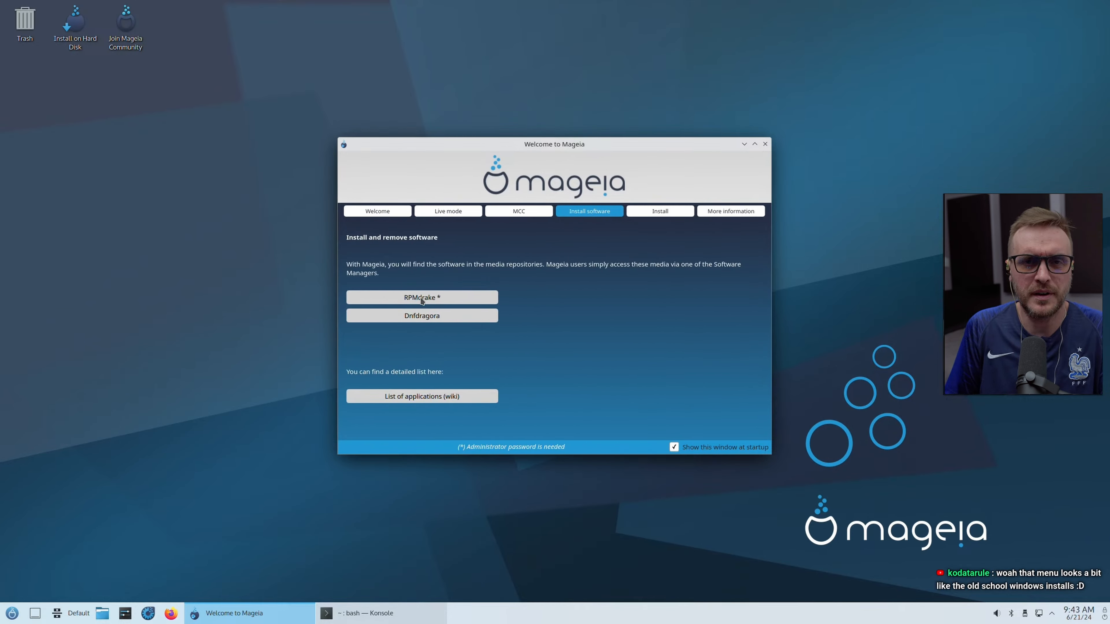
mouse_move(425, 326)
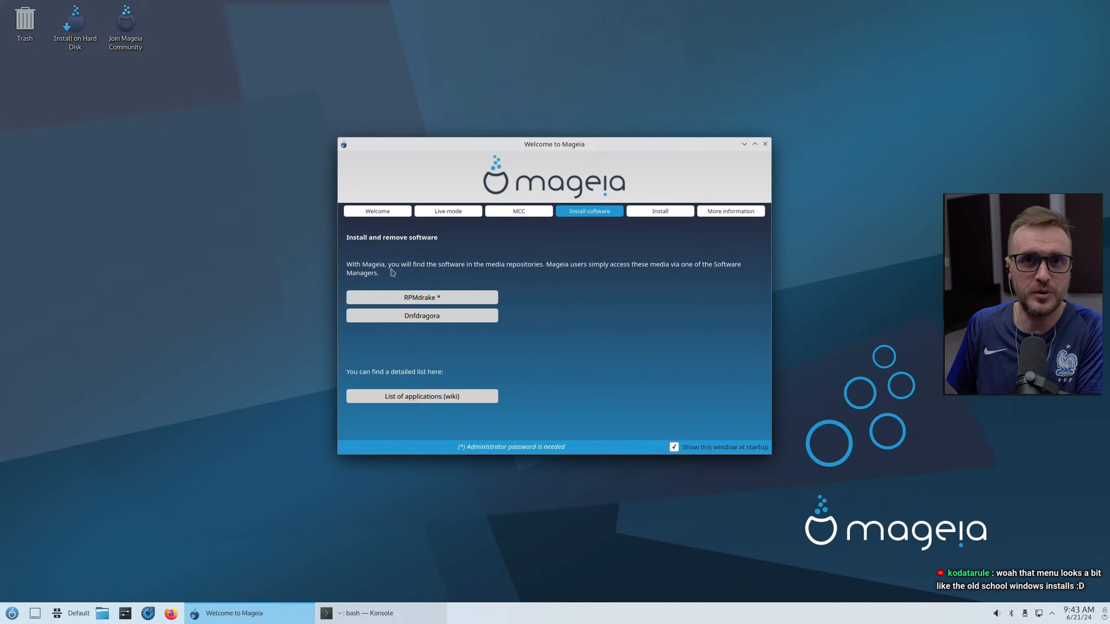
mouse_move(530, 270)
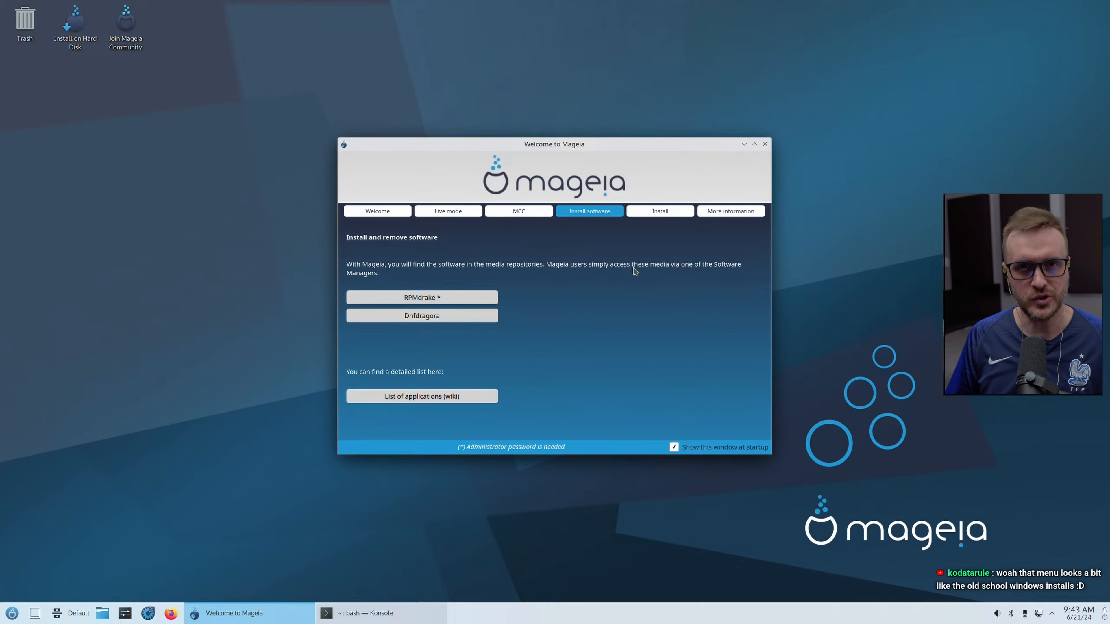
mouse_move(326, 271)
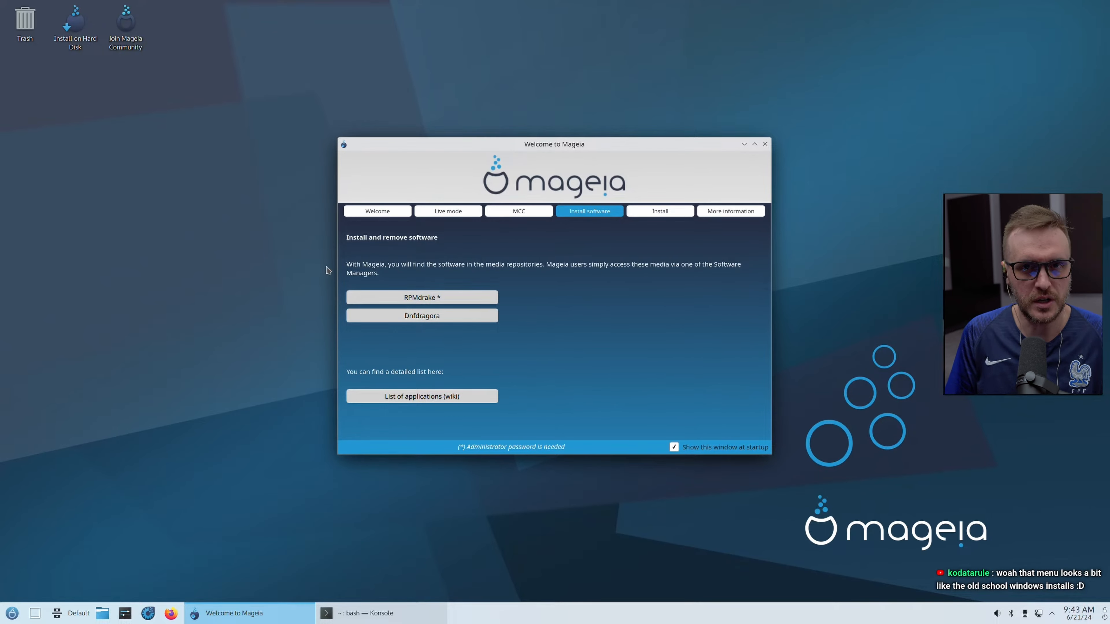
left_click(421, 297)
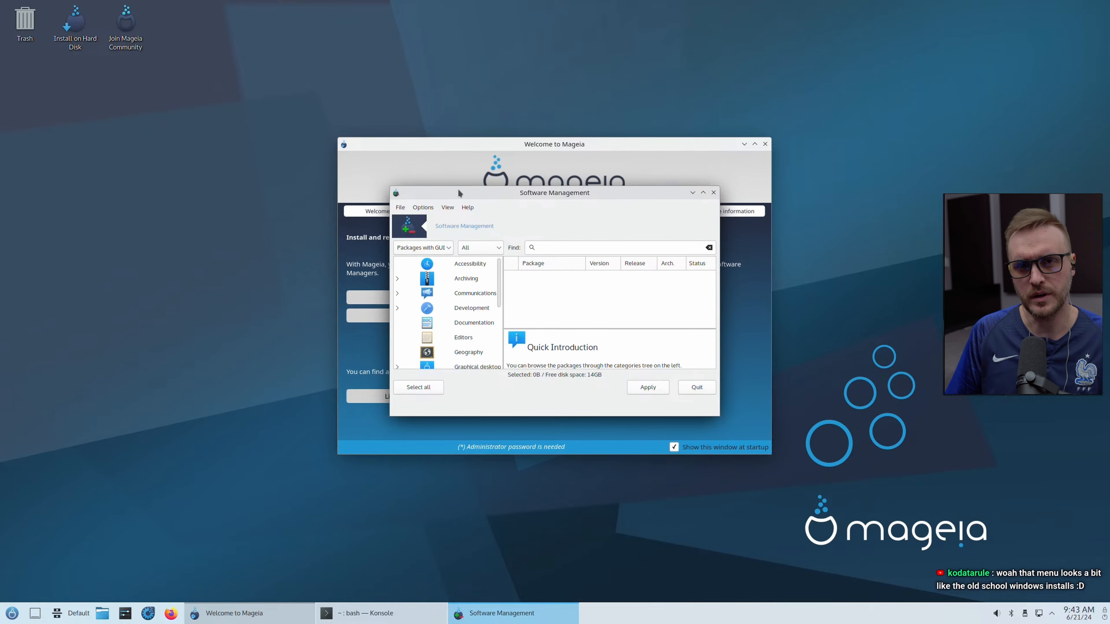
Step: Maximize RPMdrake, peek at View and Options menus, list Graphics > Photography packages, then quit
left_click(703, 192)
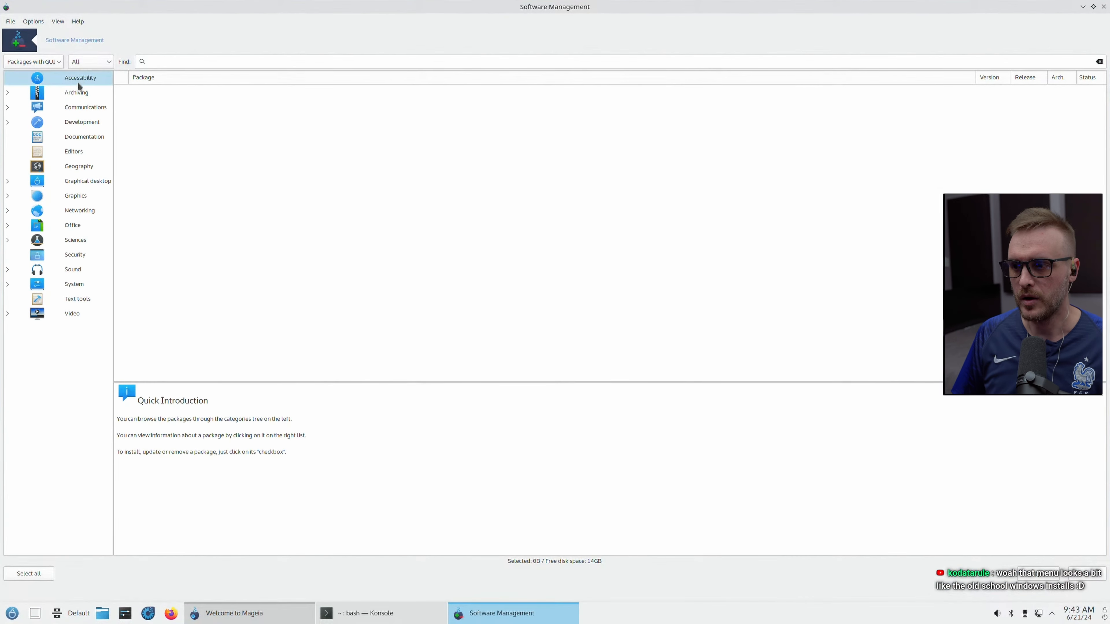
left_click(57, 21)
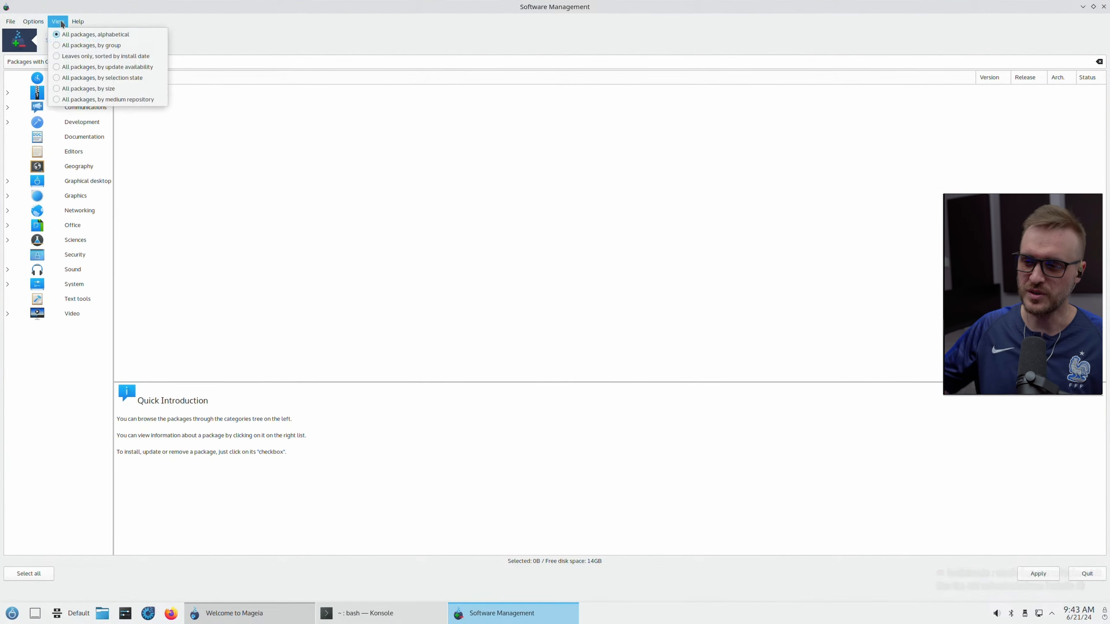
left_click(32, 21)
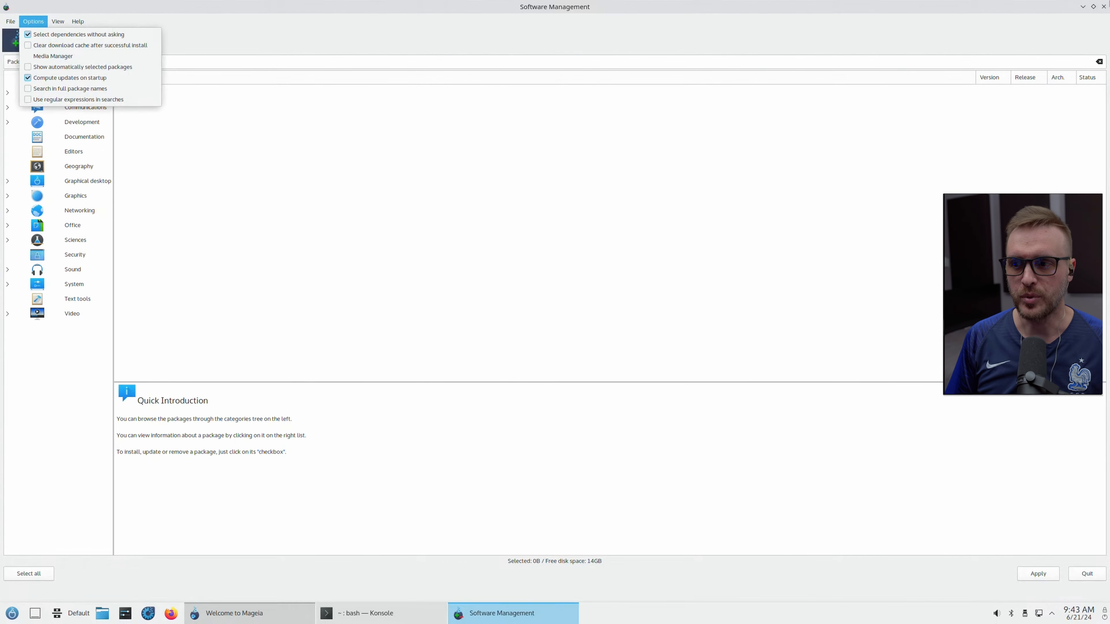
mouse_move(208, 121)
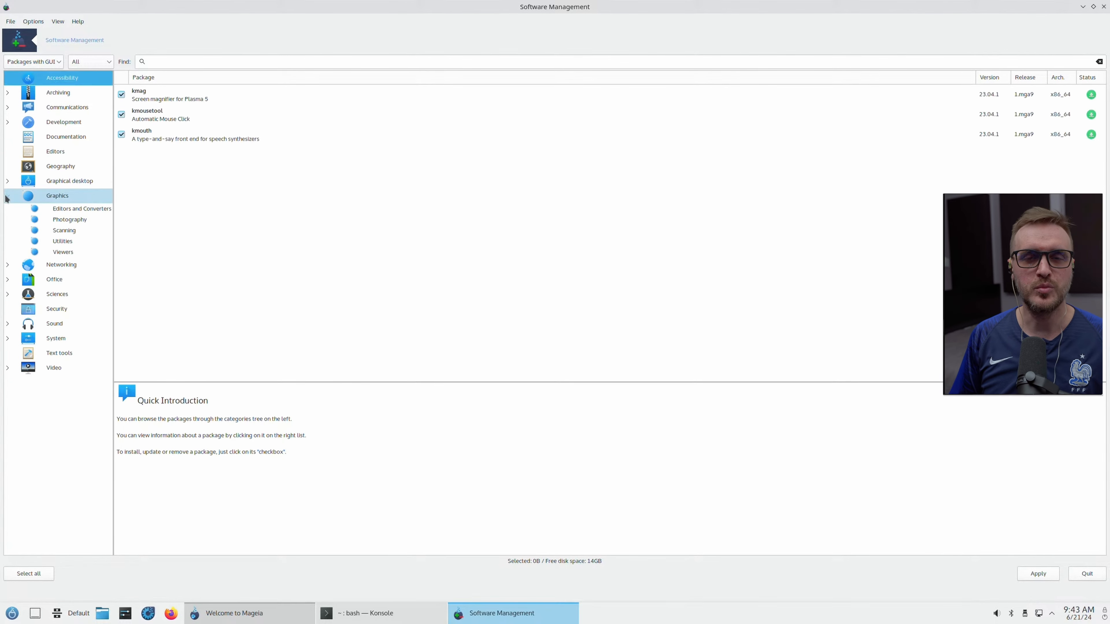
left_click(57, 195)
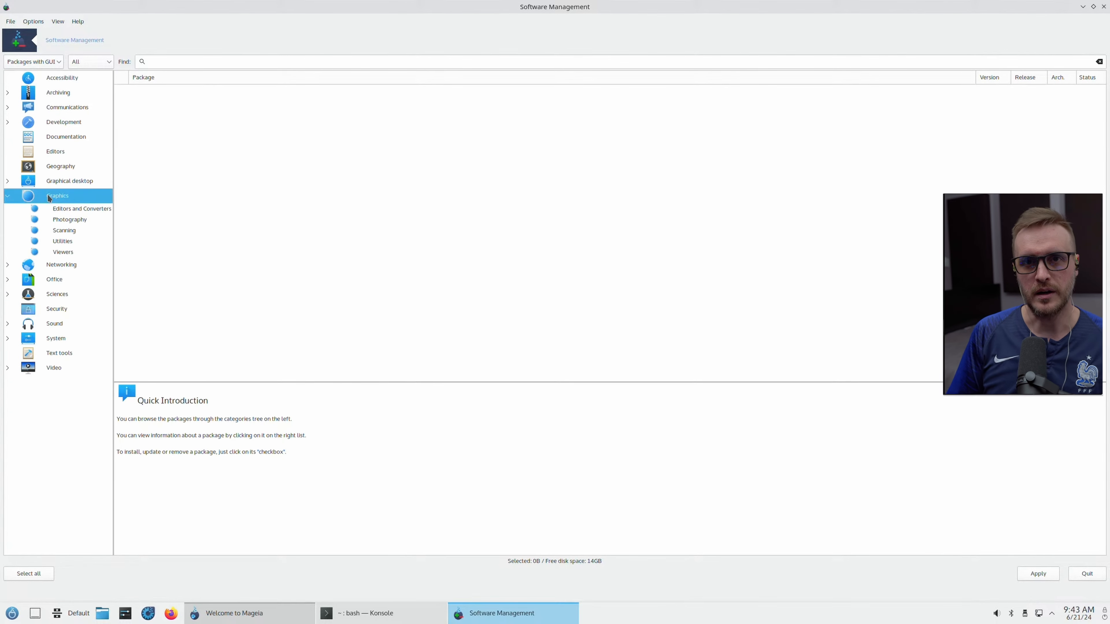
mouse_move(64, 230)
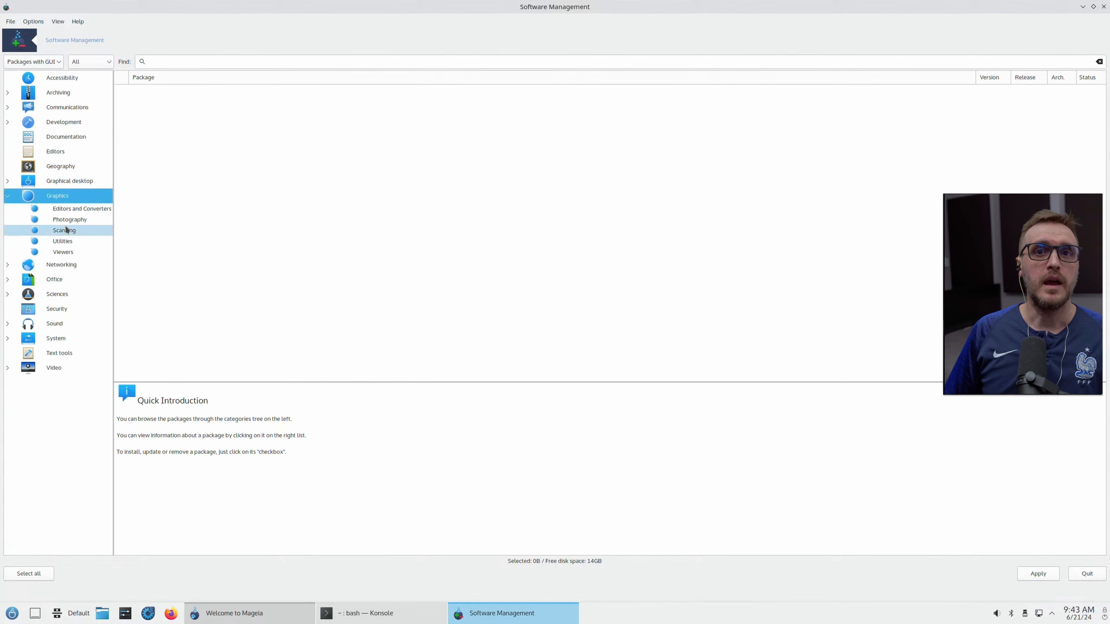
left_click(69, 219)
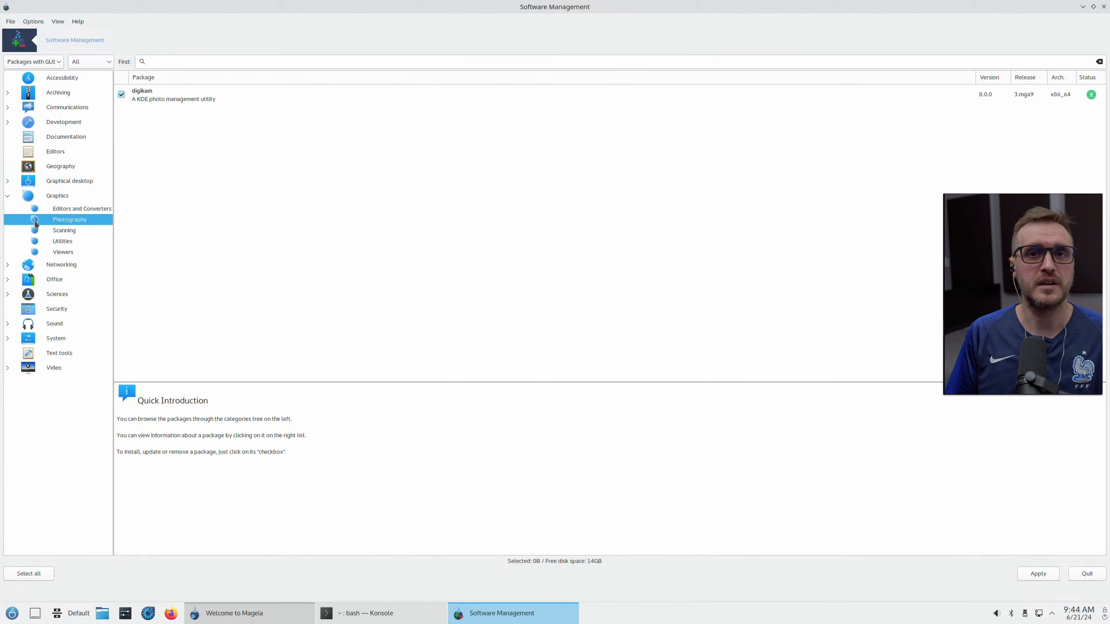
left_click(62, 241)
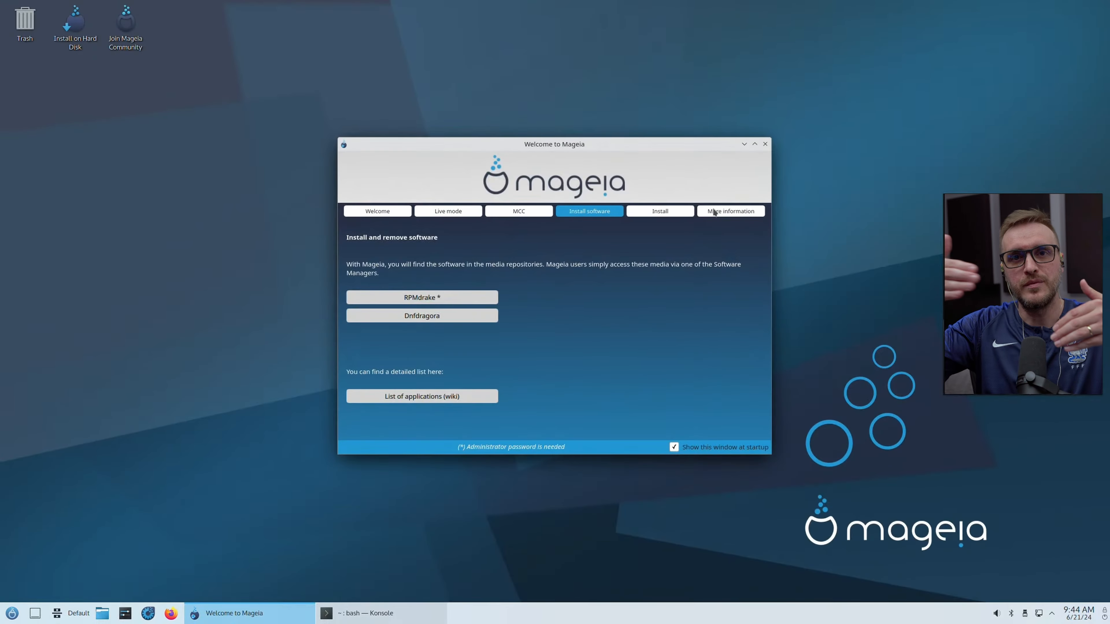
Step: Try installing Dnfdragora and dismiss the 'command not installed' warning
left_click(422, 315)
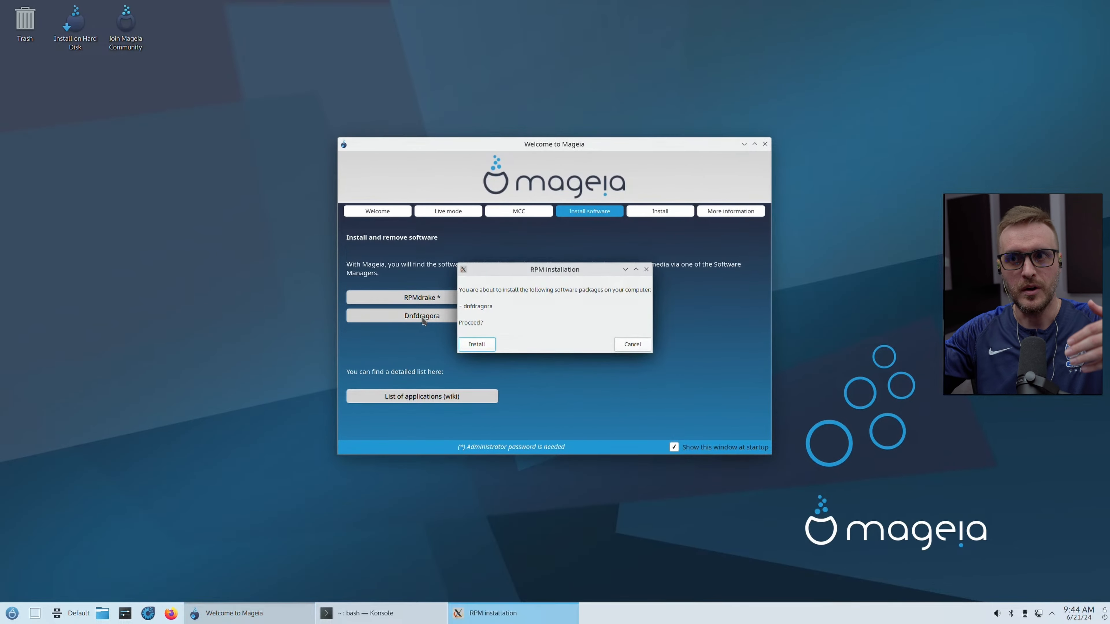
left_click(475, 344)
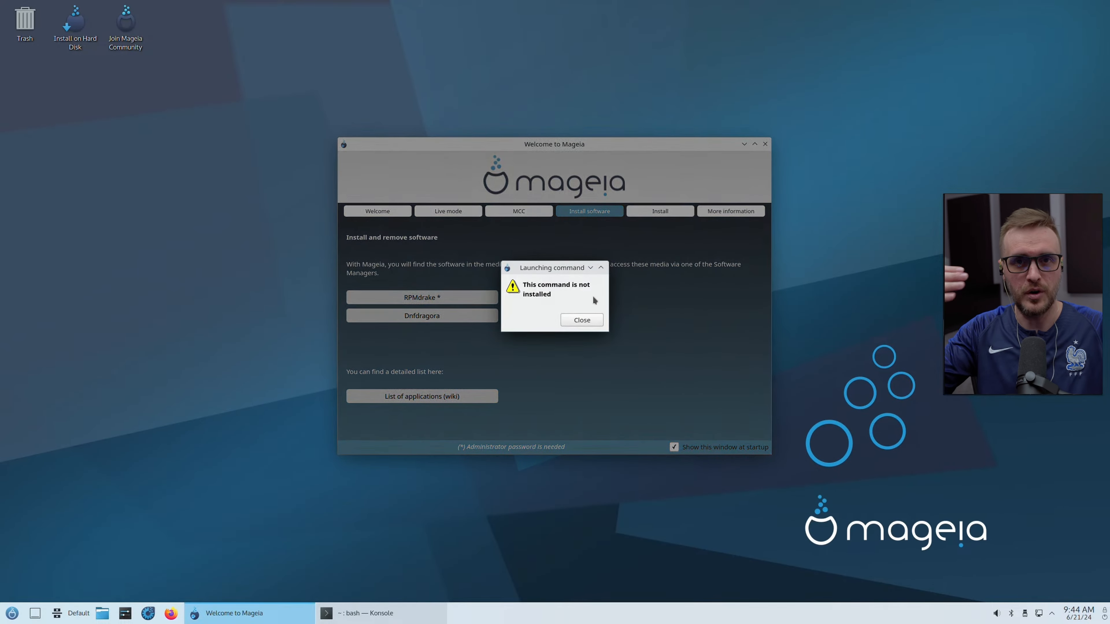
left_click(659, 210)
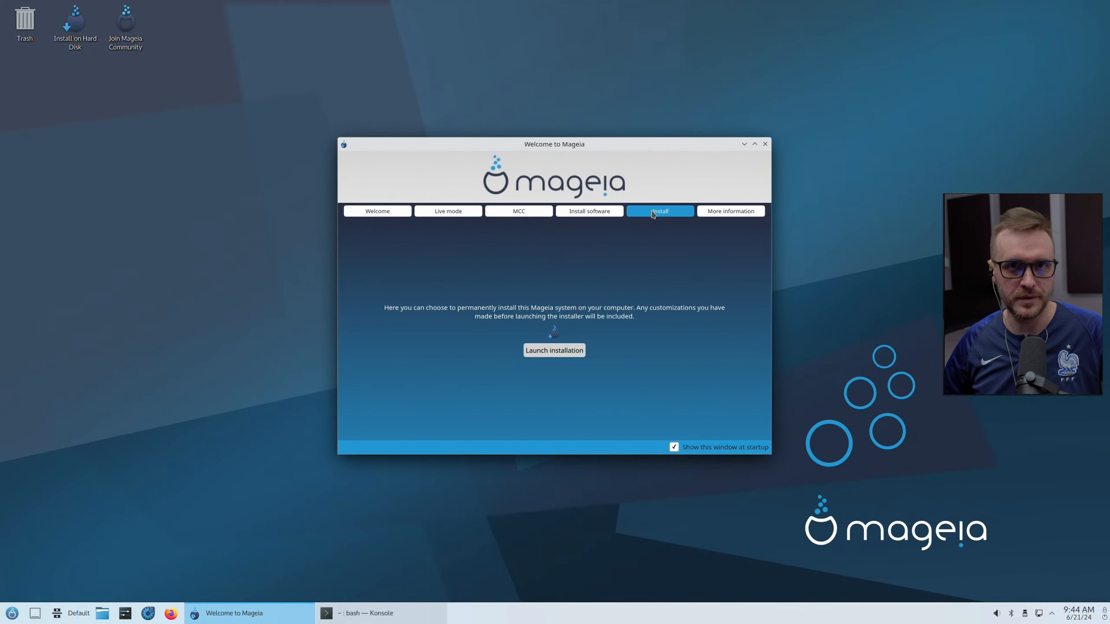
mouse_move(554, 350)
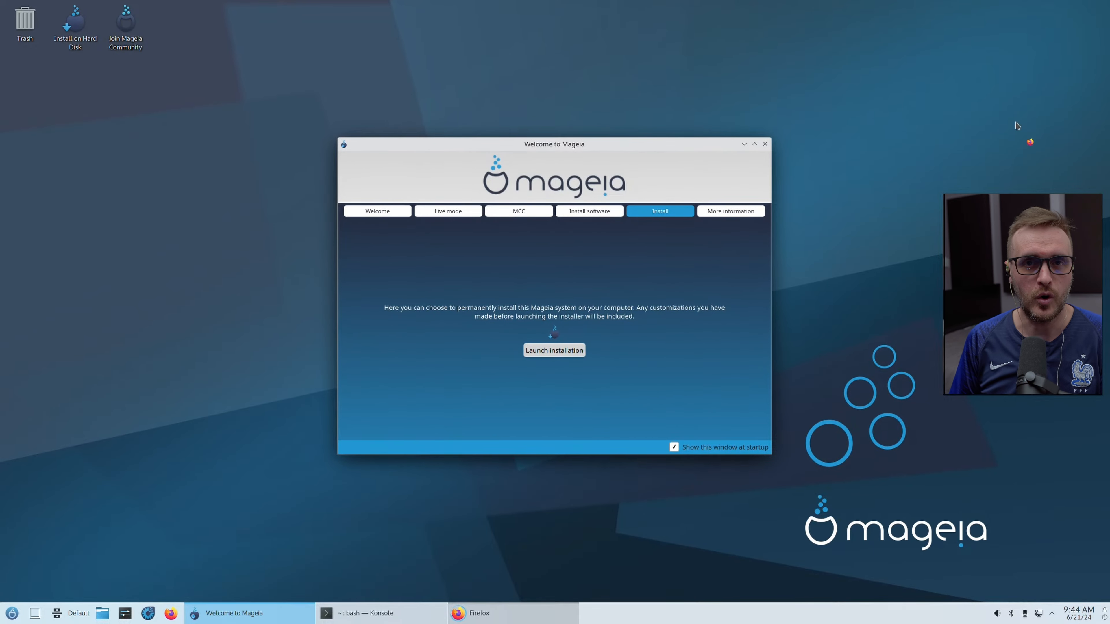
Step: Search Google for 'wiki image' and open the Mageia wiki result in another tab
left_click(510, 613)
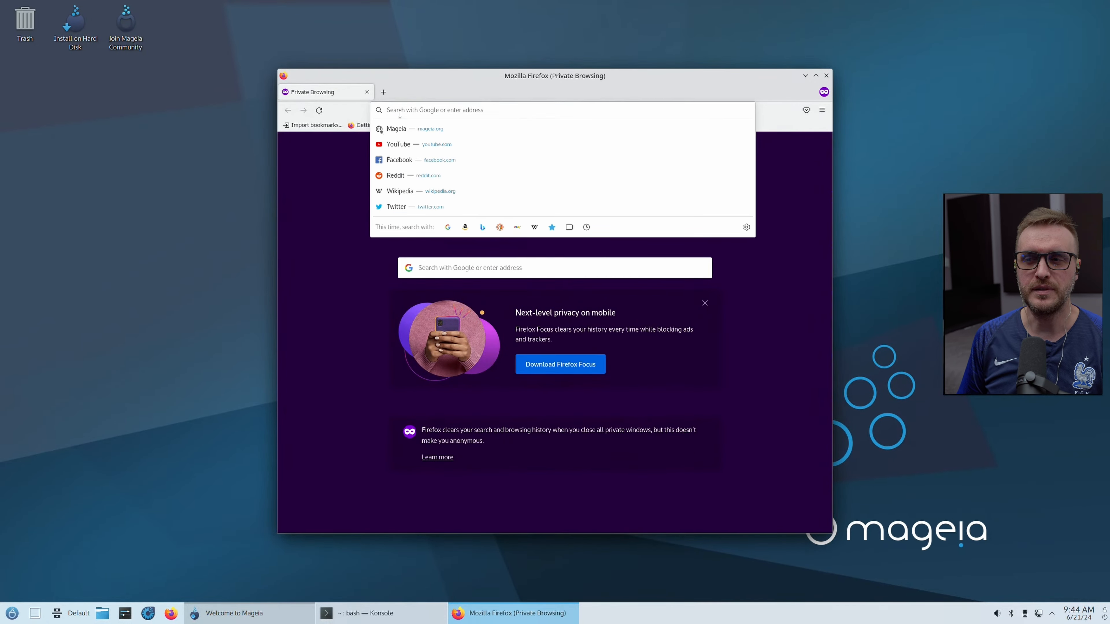
type("wiki image")
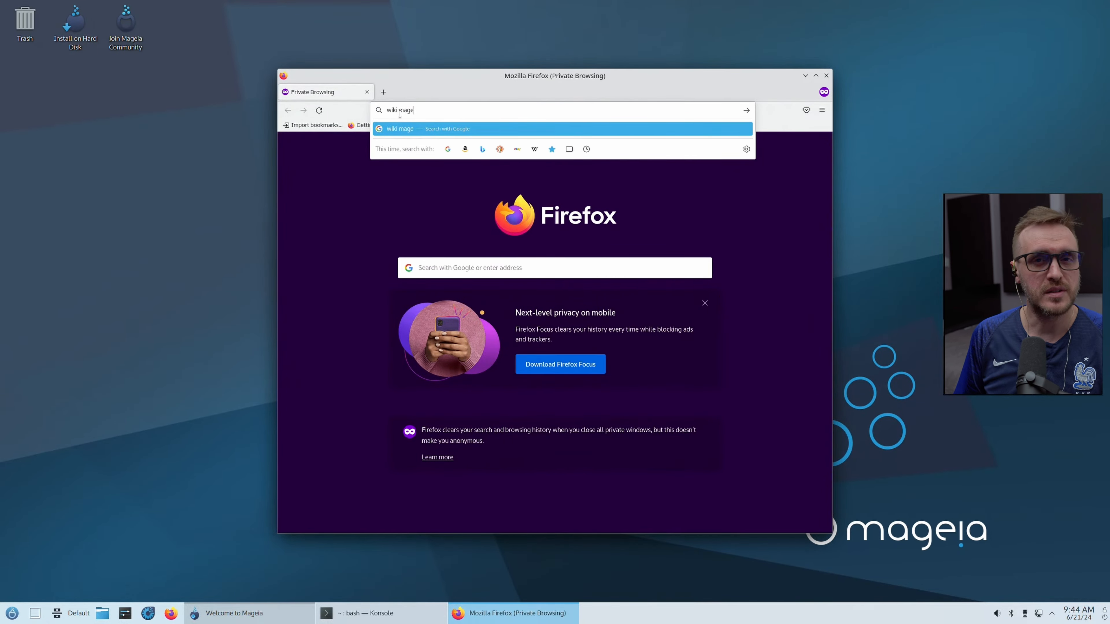
key("Return")
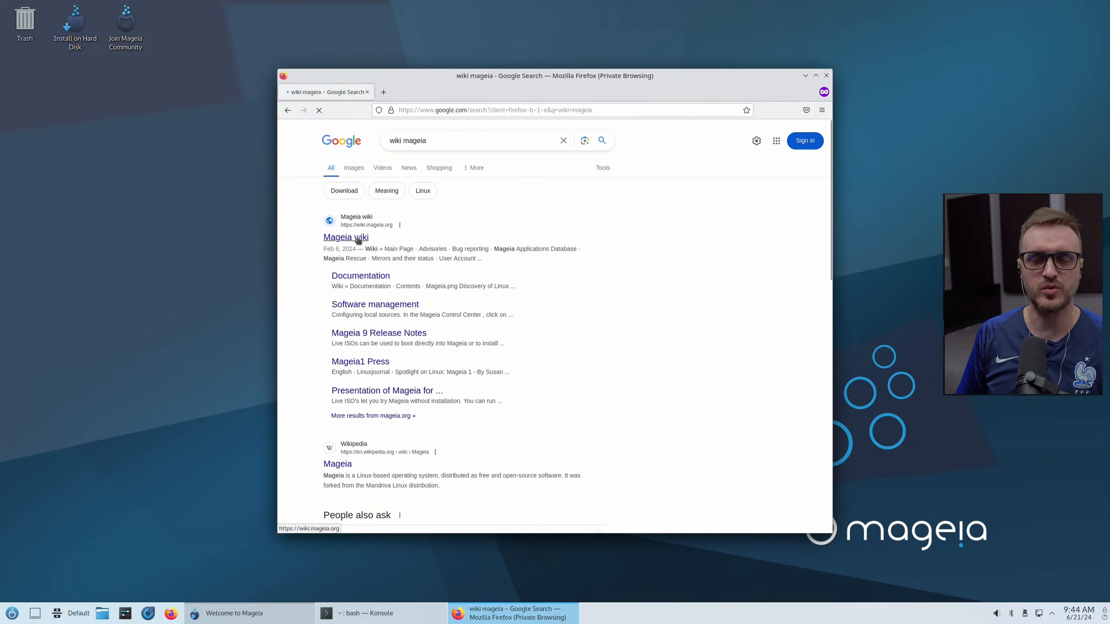
left_click(346, 237)
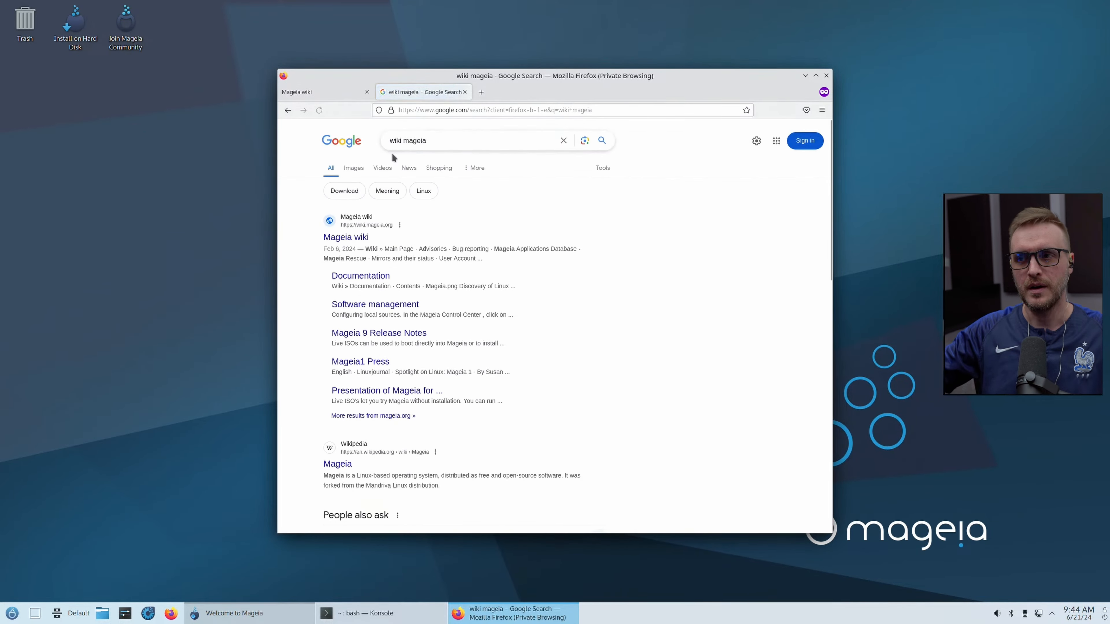
Step: Open the Mageia Wikipedia article and maximize the browser window
left_click(338, 464)
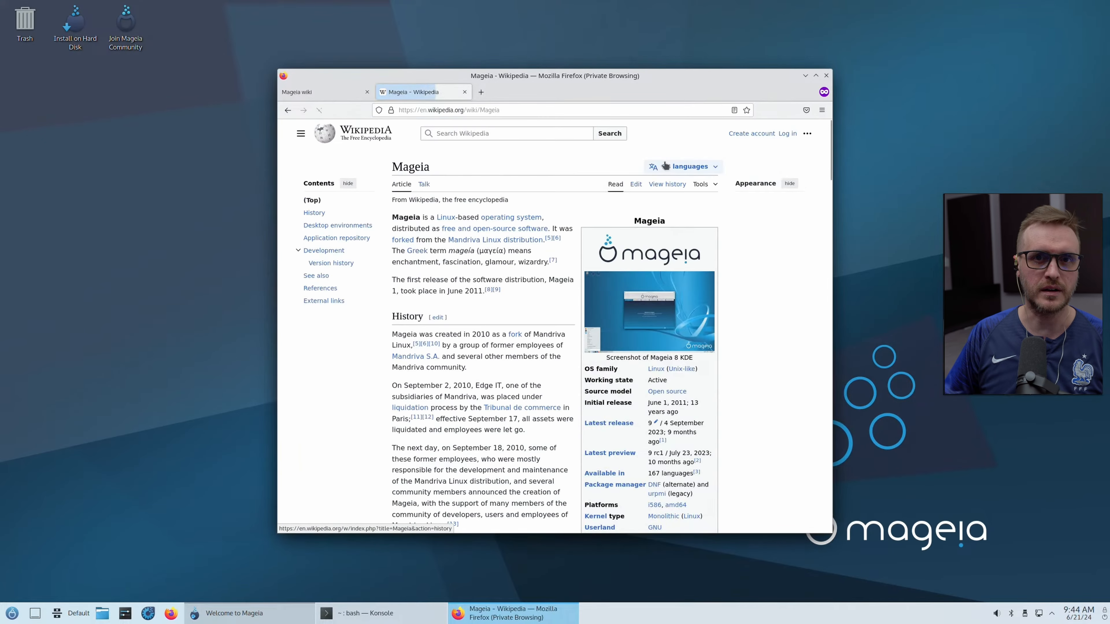
left_click(814, 76)
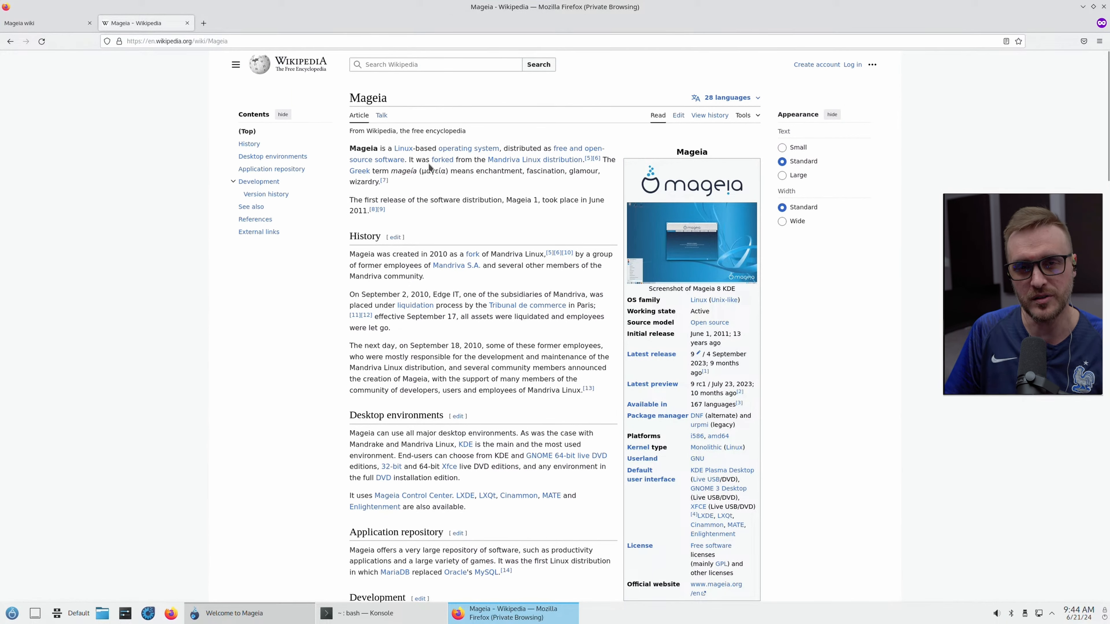
mouse_move(513, 159)
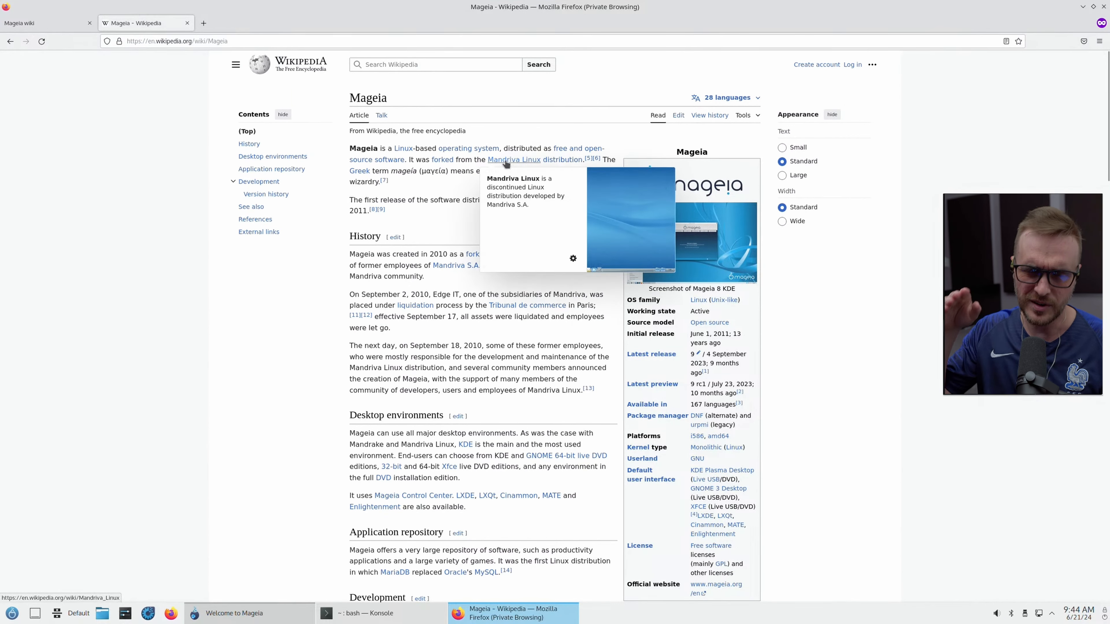
mouse_move(449, 194)
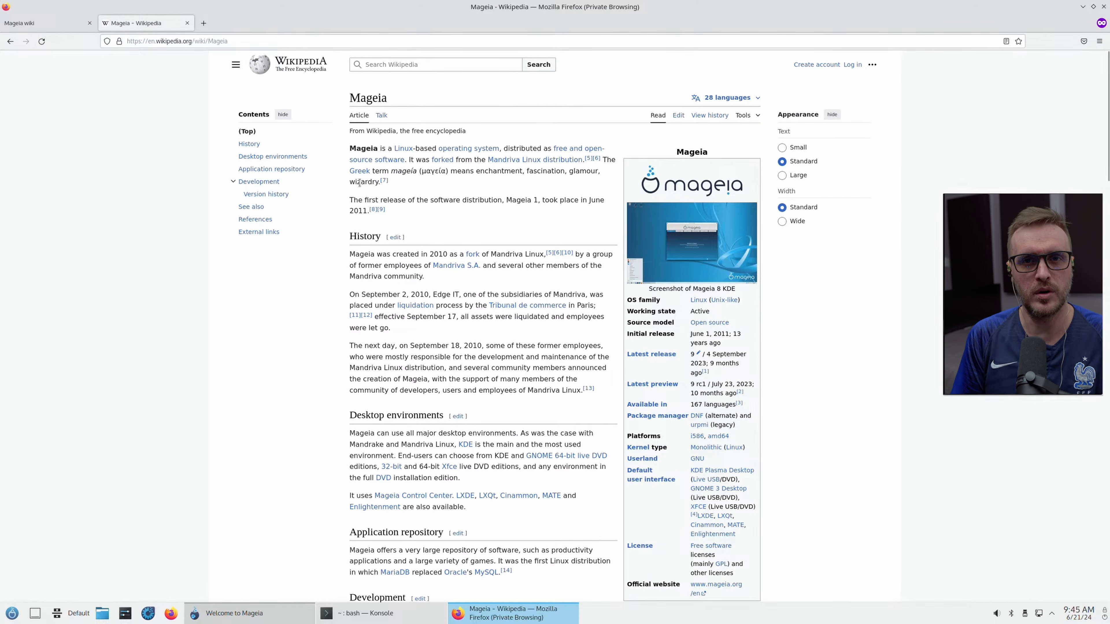
Step: In the History section, select Mandriva and open the Mandriva S.A. link in a new tab
scroll("down", 3)
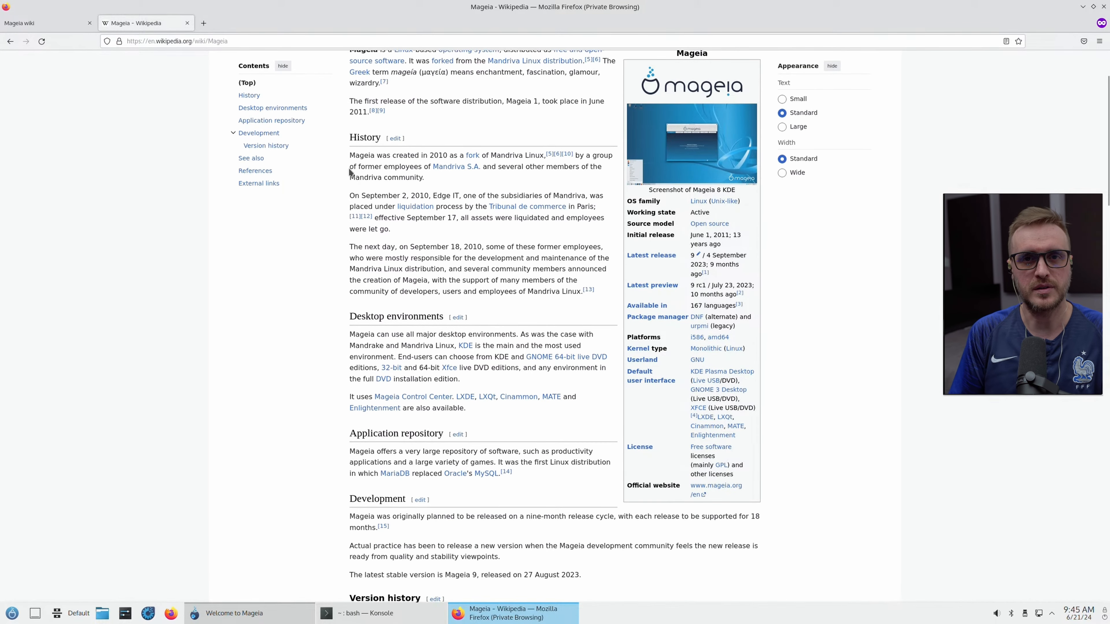
mouse_move(432, 154)
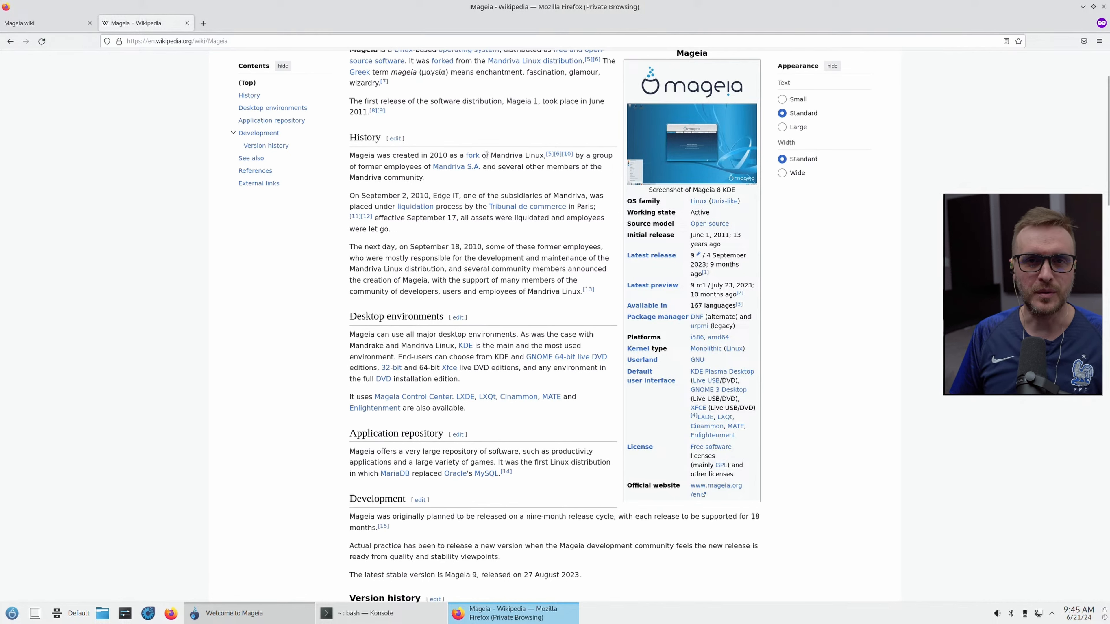
double_click(505, 155)
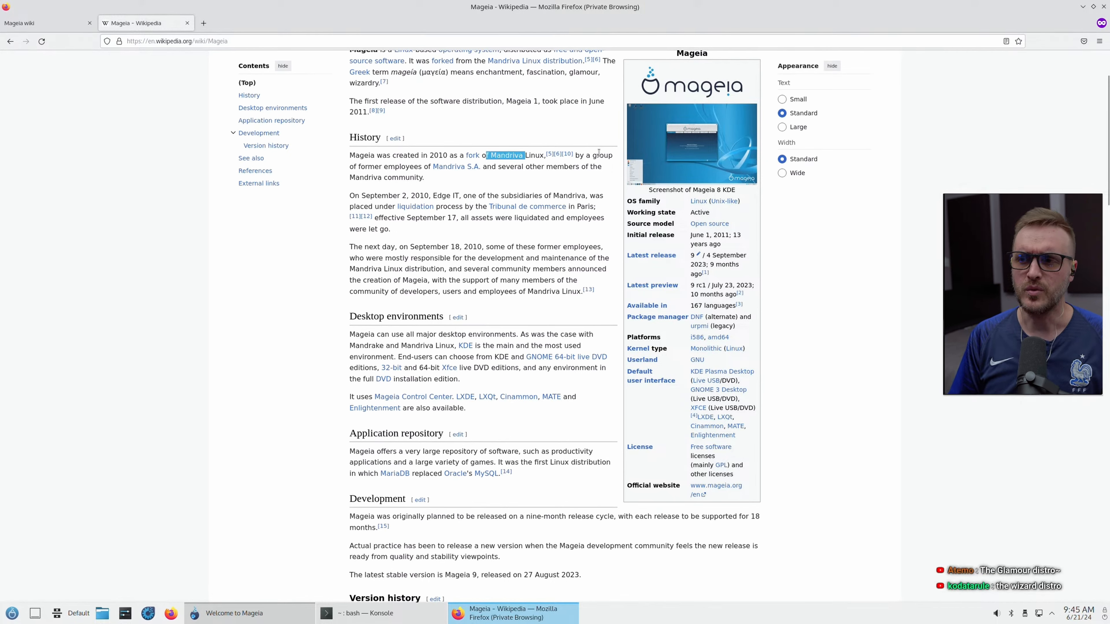
mouse_move(456, 167)
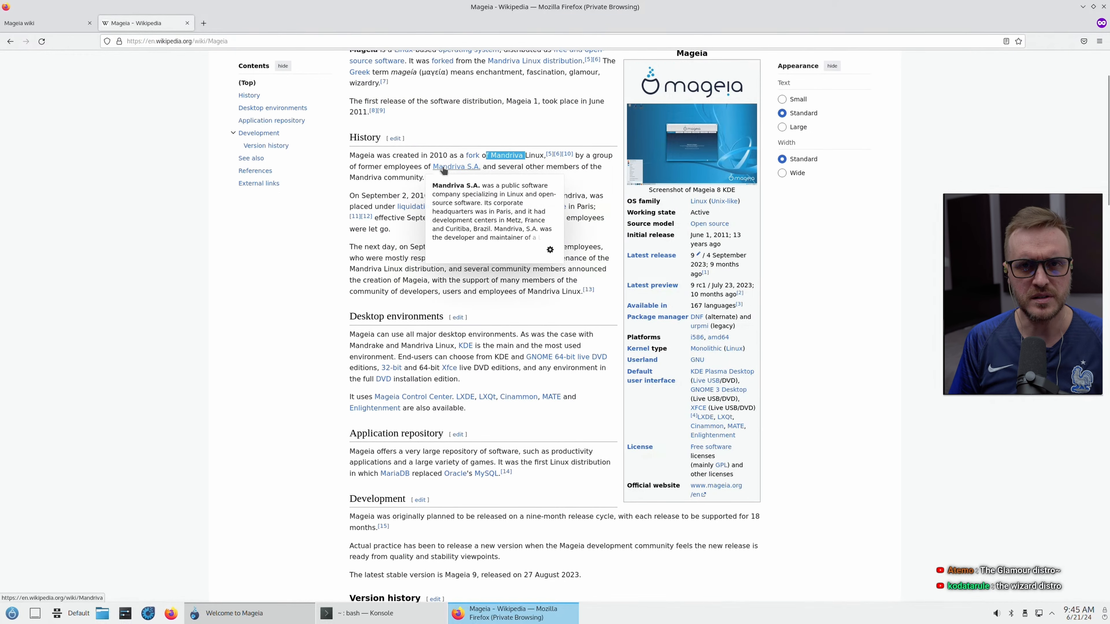
right_click(455, 166)
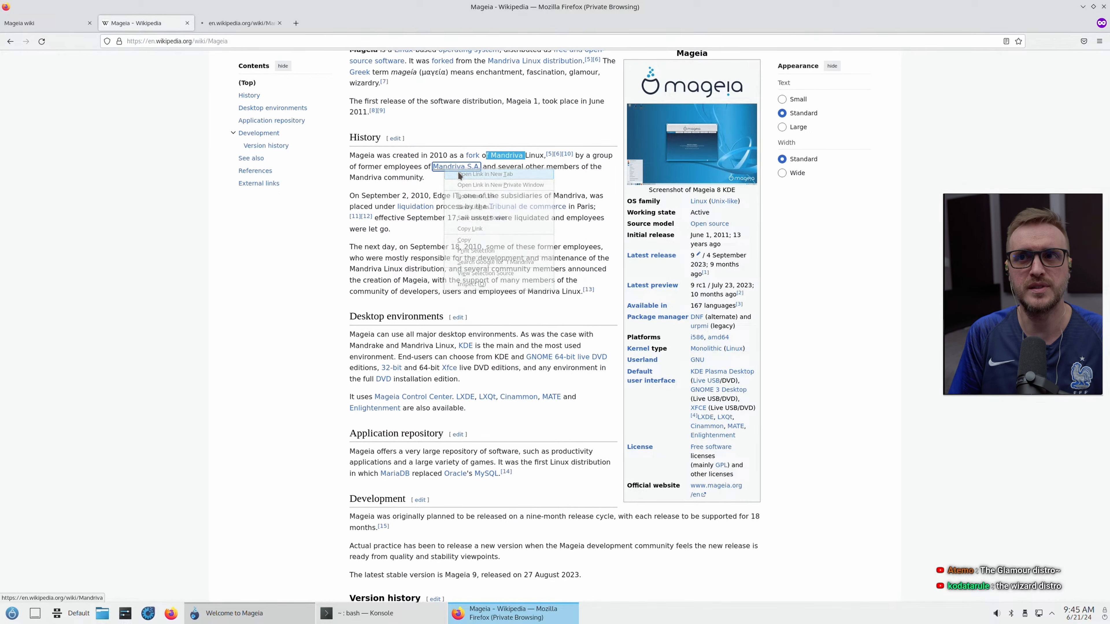
left_click(483, 173)
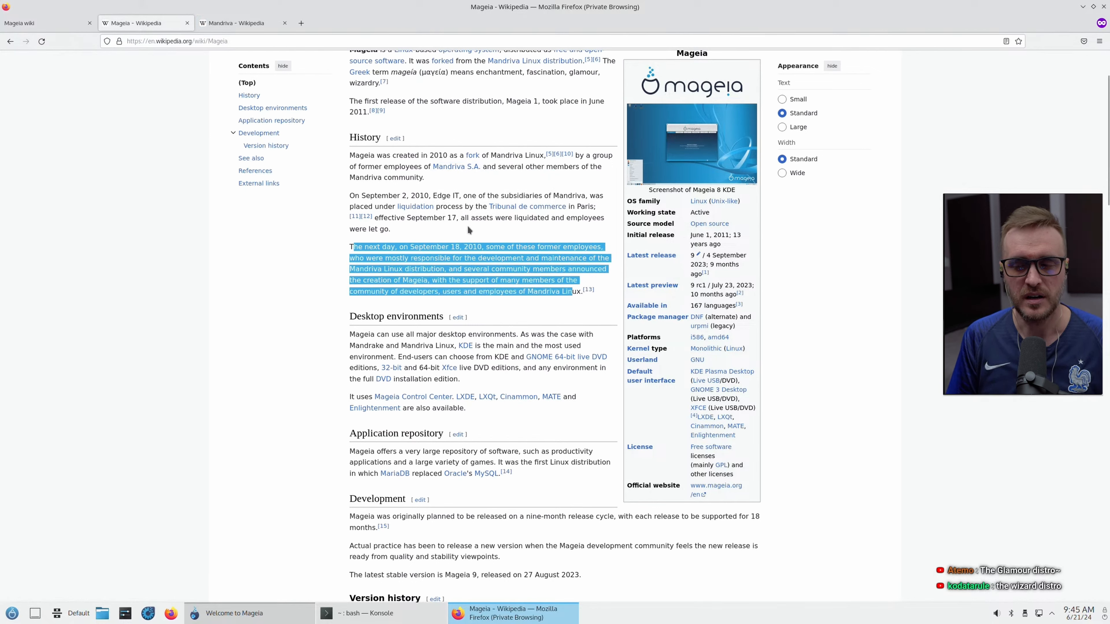
Step: Review the version history, highlight Mageia 8's 2023-11-30 end-of-life, then return to Mageia Welcome
scroll("down", 3)
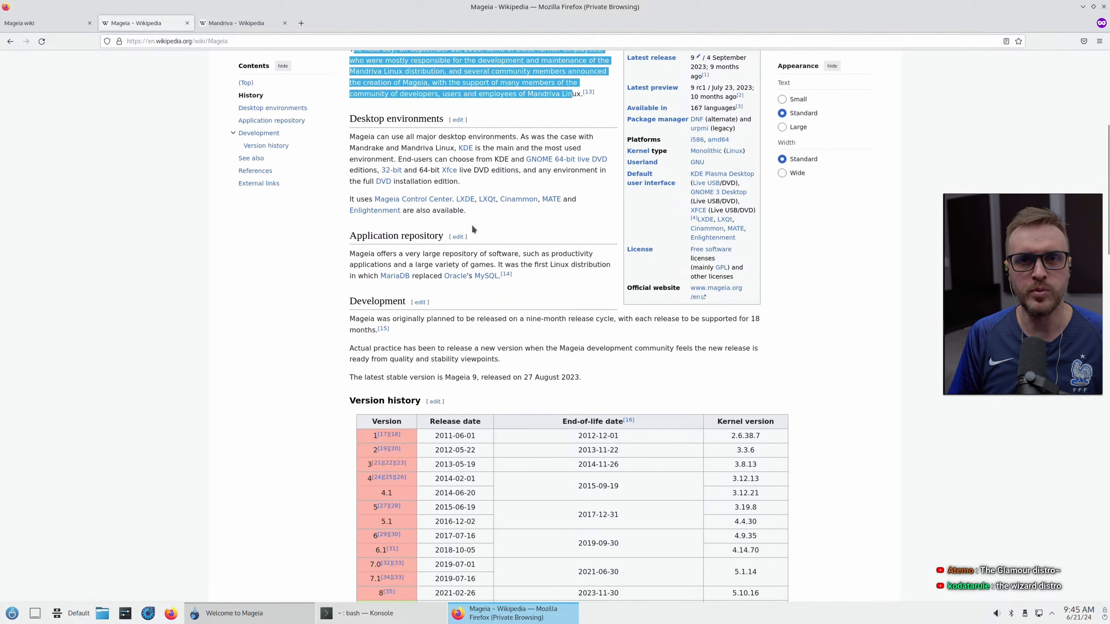
scroll("down", 3)
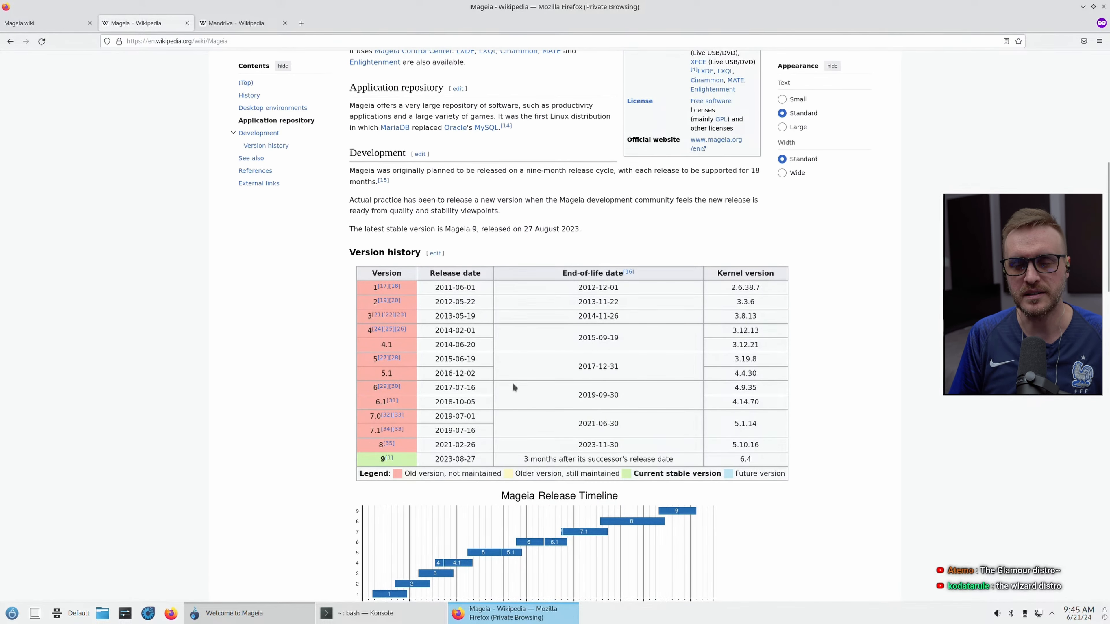
mouse_move(385, 460)
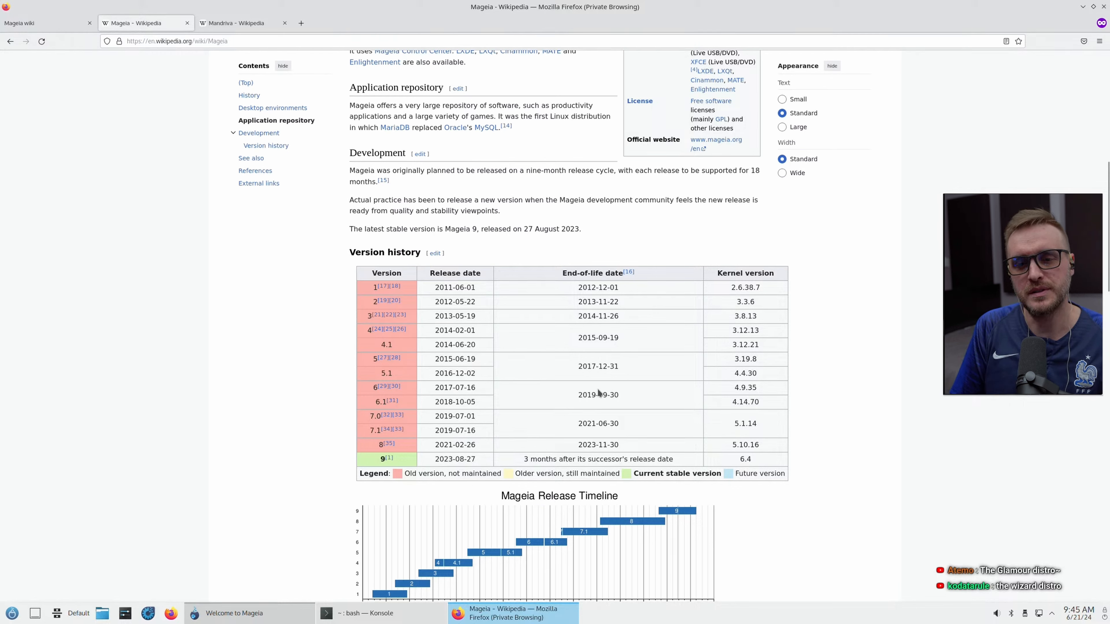
double_click(598, 445)
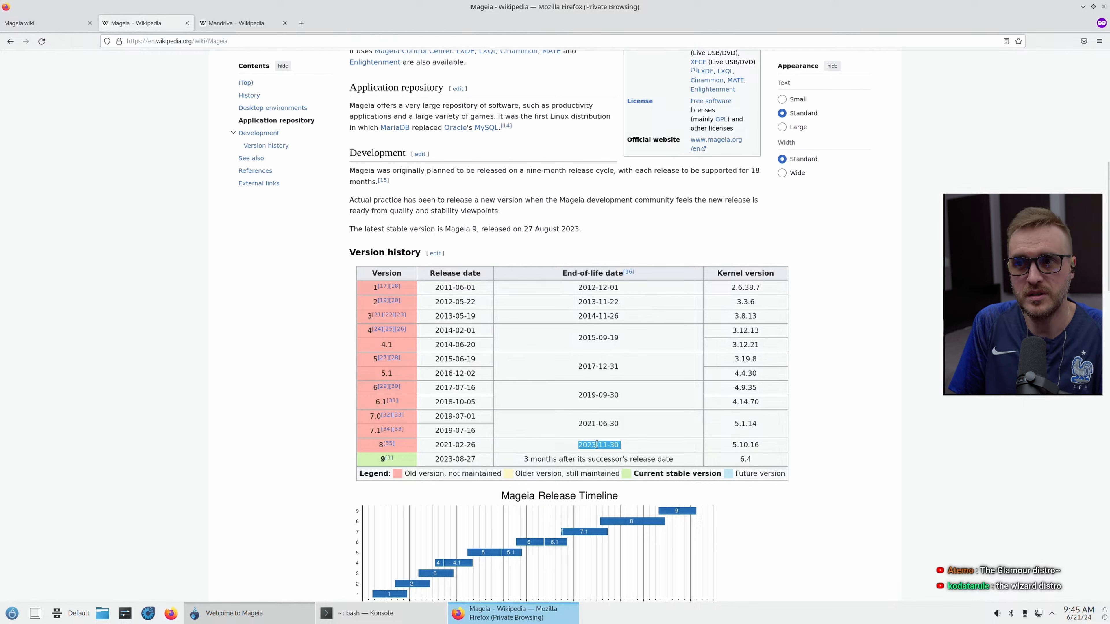
mouse_move(549, 455)
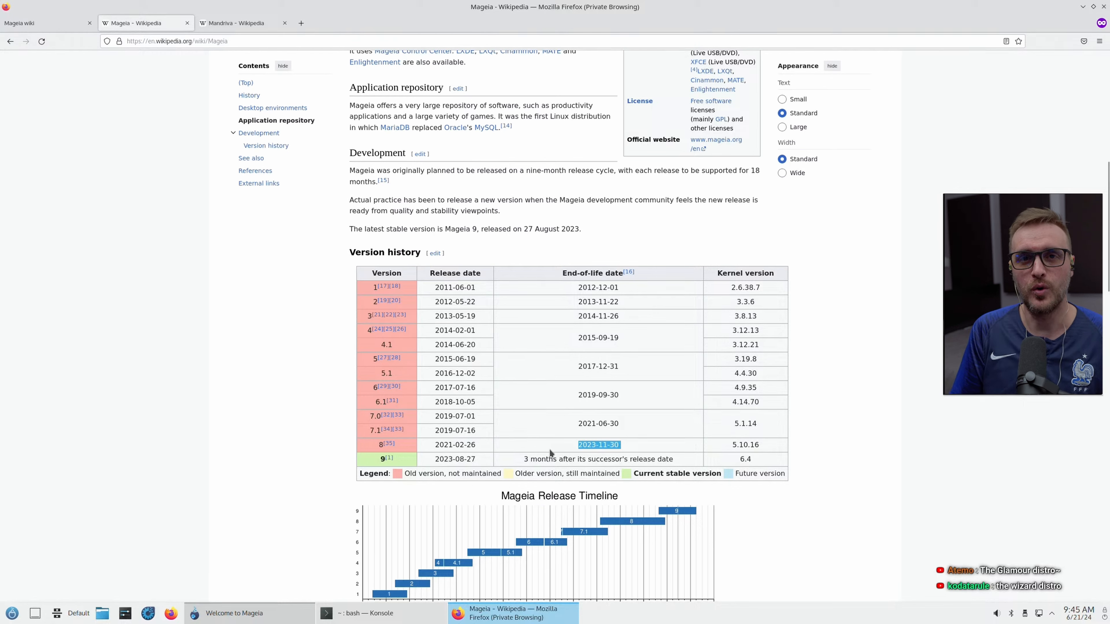
mouse_move(602, 460)
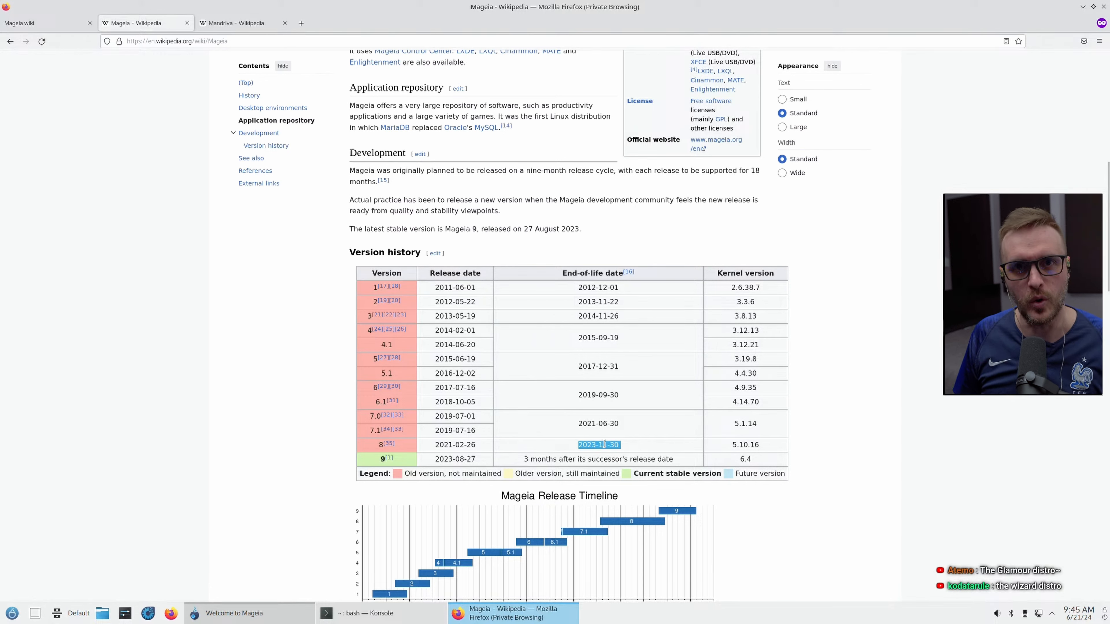
scroll("down", 3)
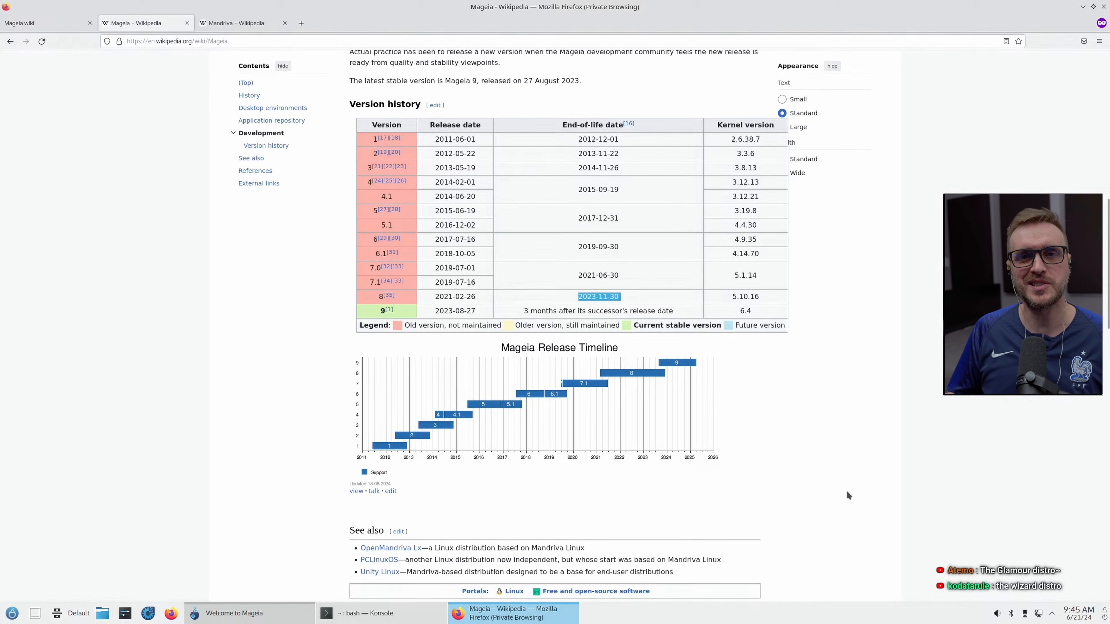
scroll("down", 3)
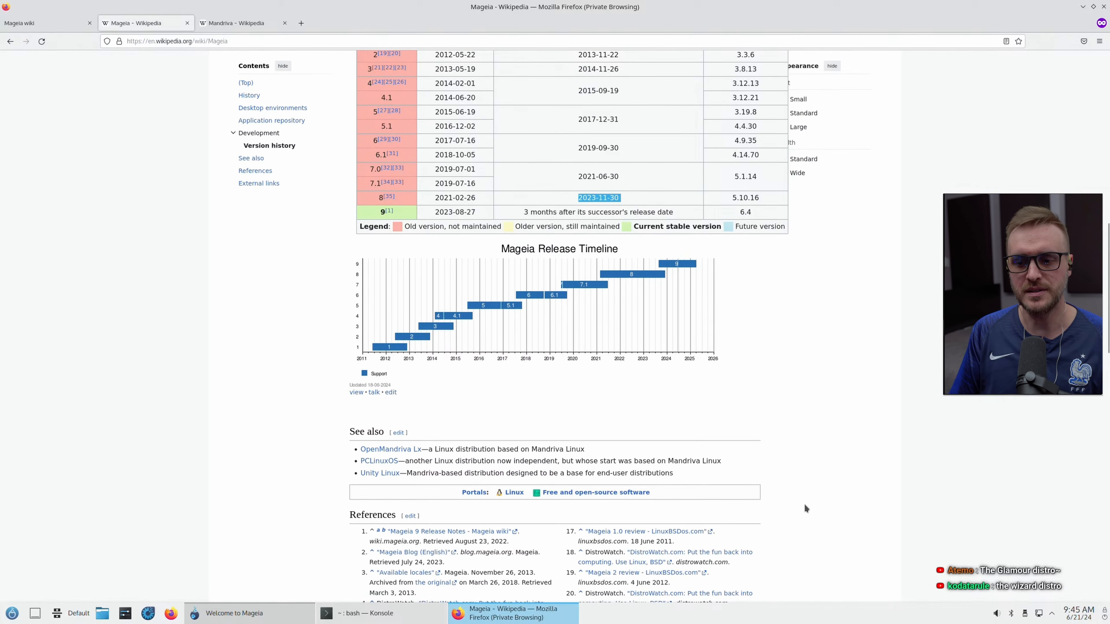
left_click(241, 22)
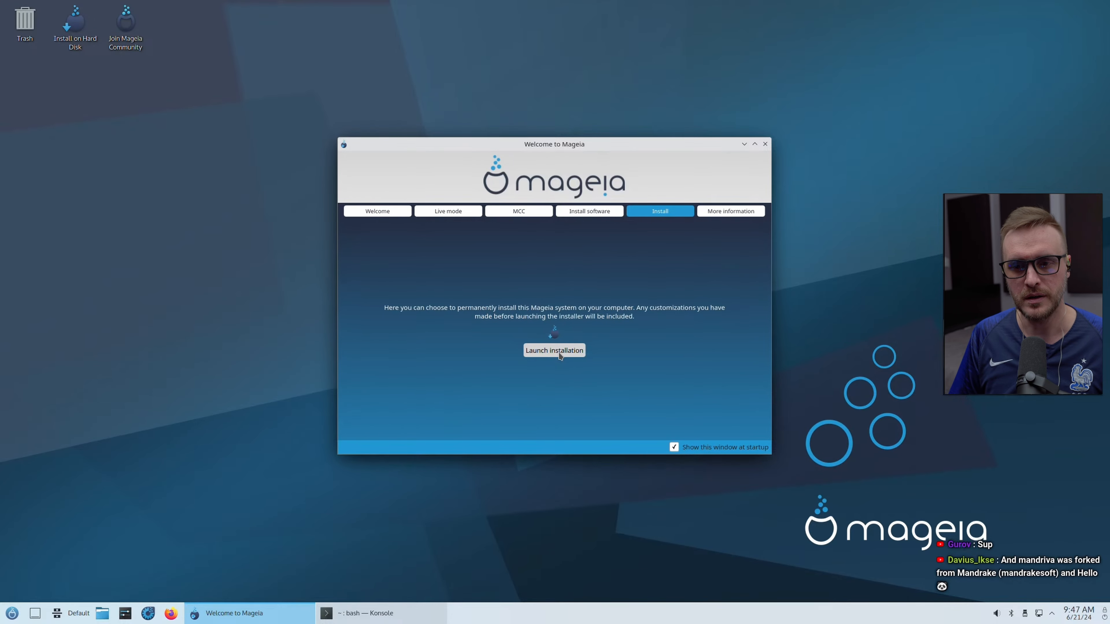
Step: Launch the live installer, continue past welcome and select the 931GB NVMe drive as target
left_click(554, 351)
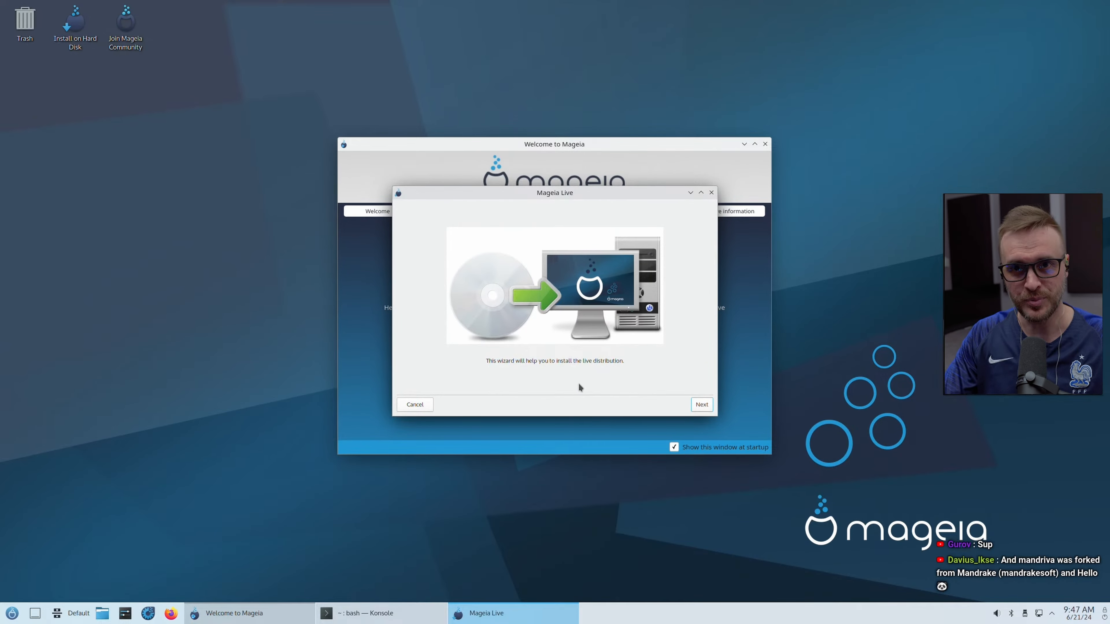
mouse_move(665, 398)
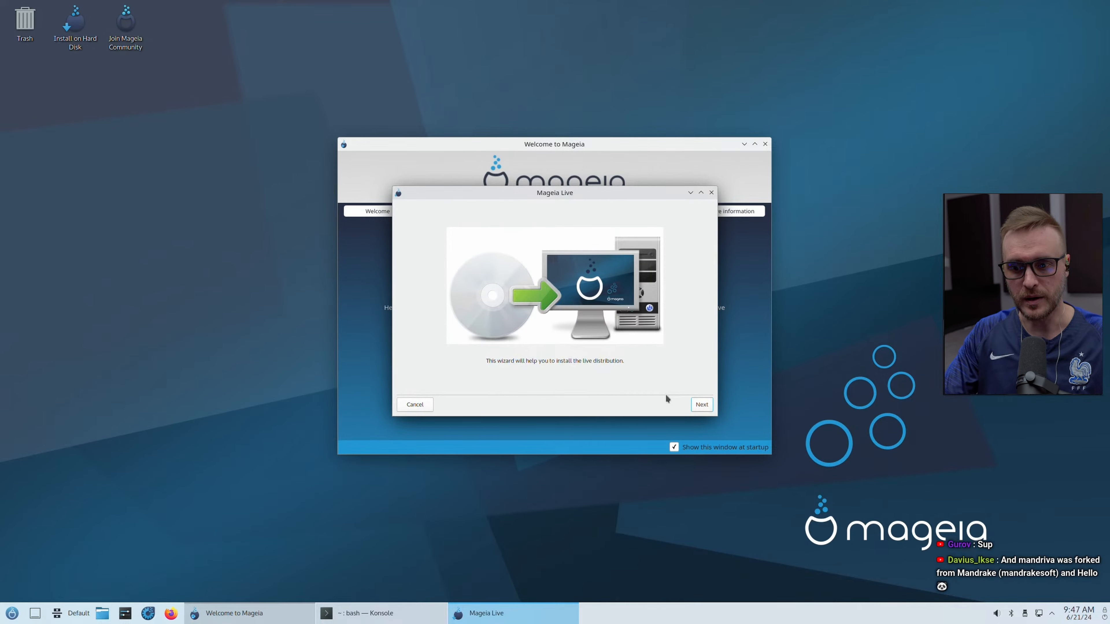
left_click(699, 404)
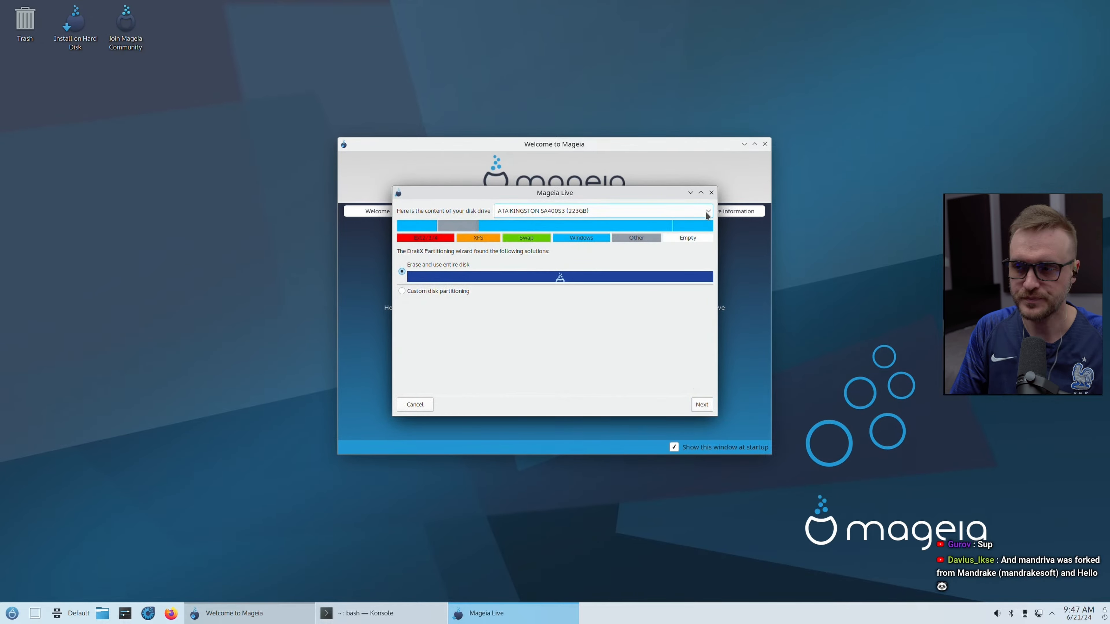
left_click(706, 211)
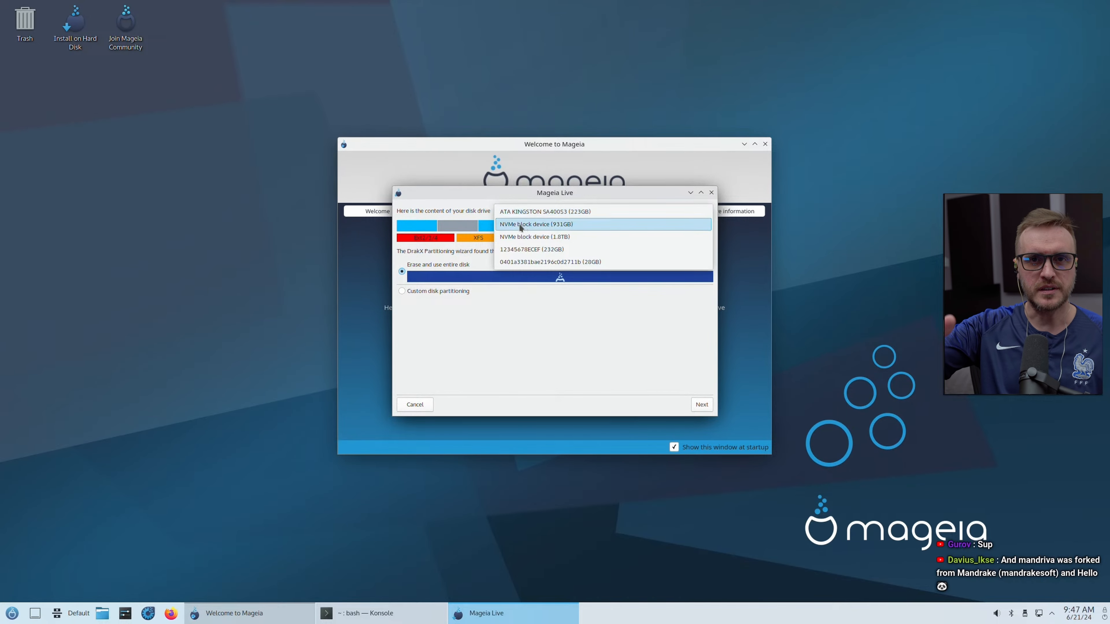
left_click(536, 223)
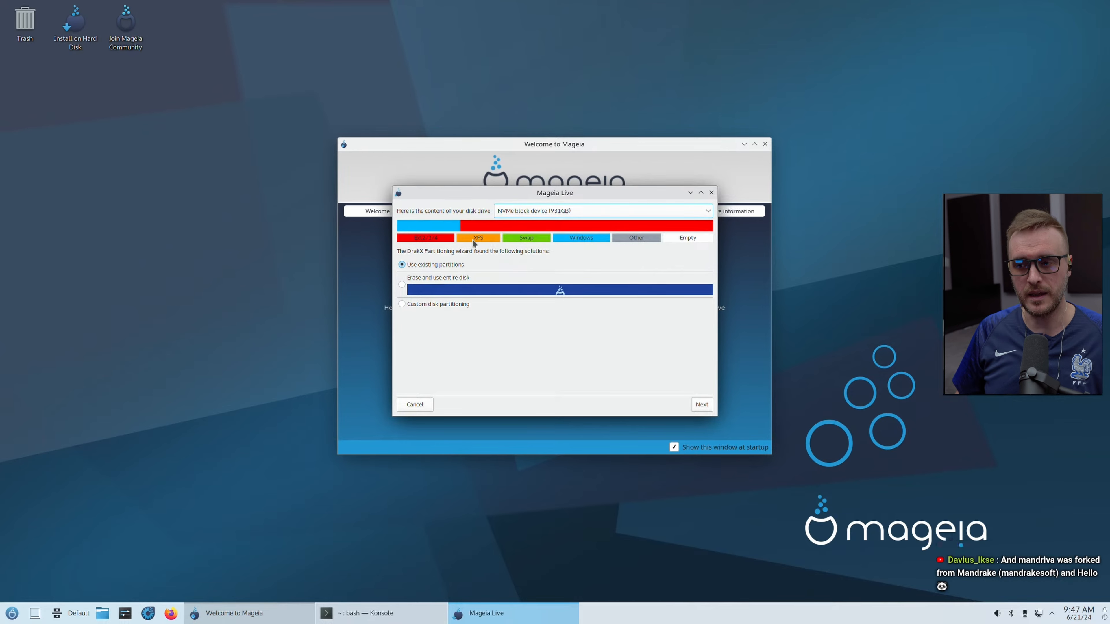
Step: Select 'Erase and use entire disk' for the 931GB NVMe drive
left_click(402, 284)
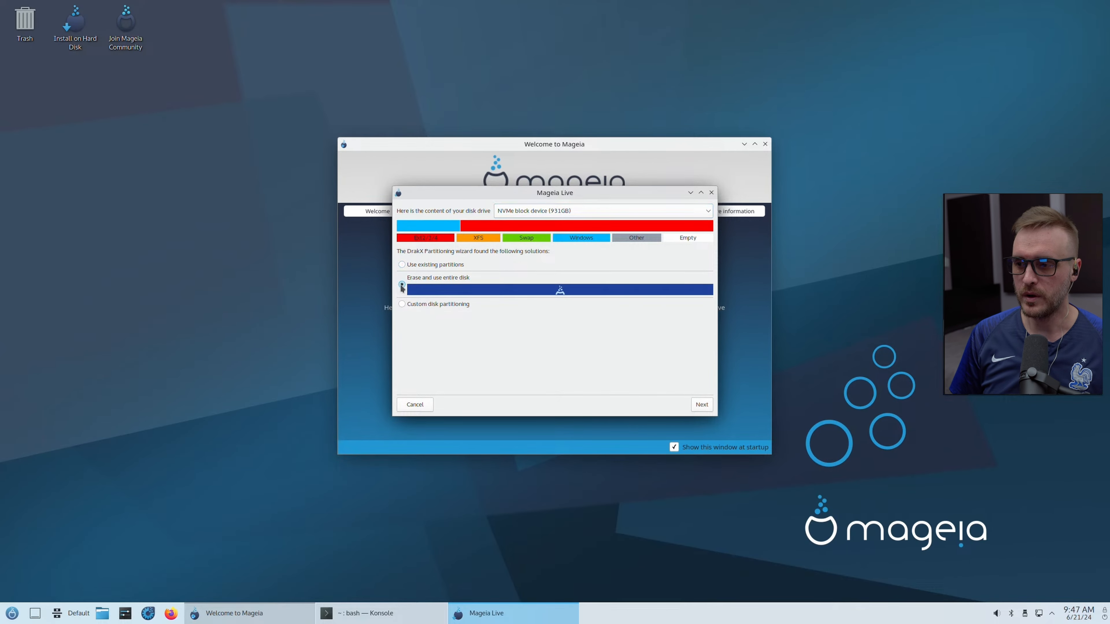
left_click(403, 286)
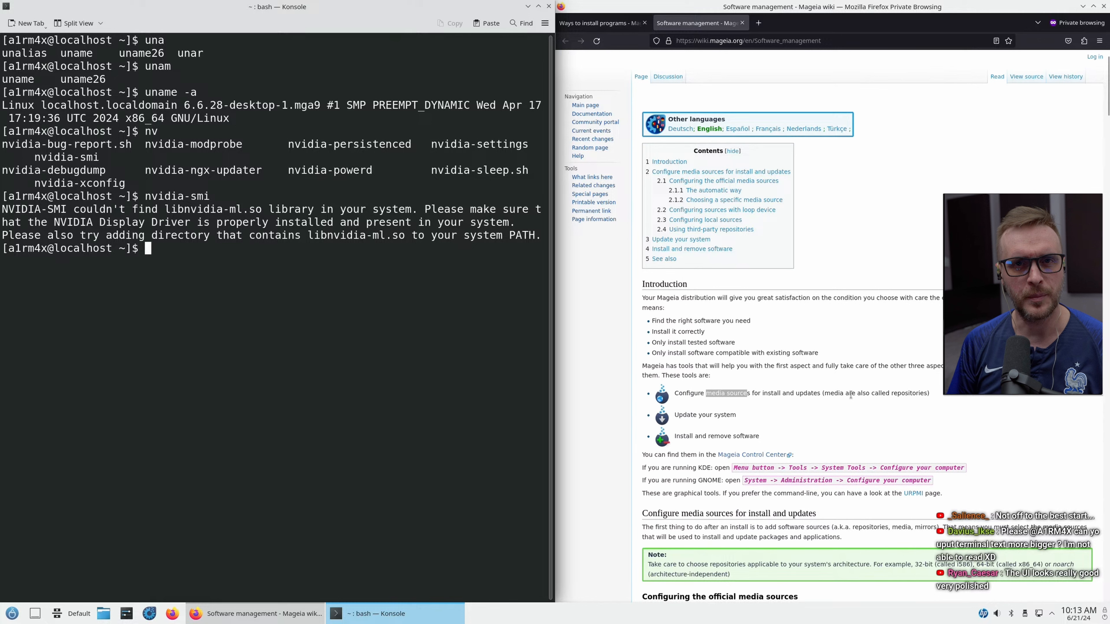
mouse_move(681, 426)
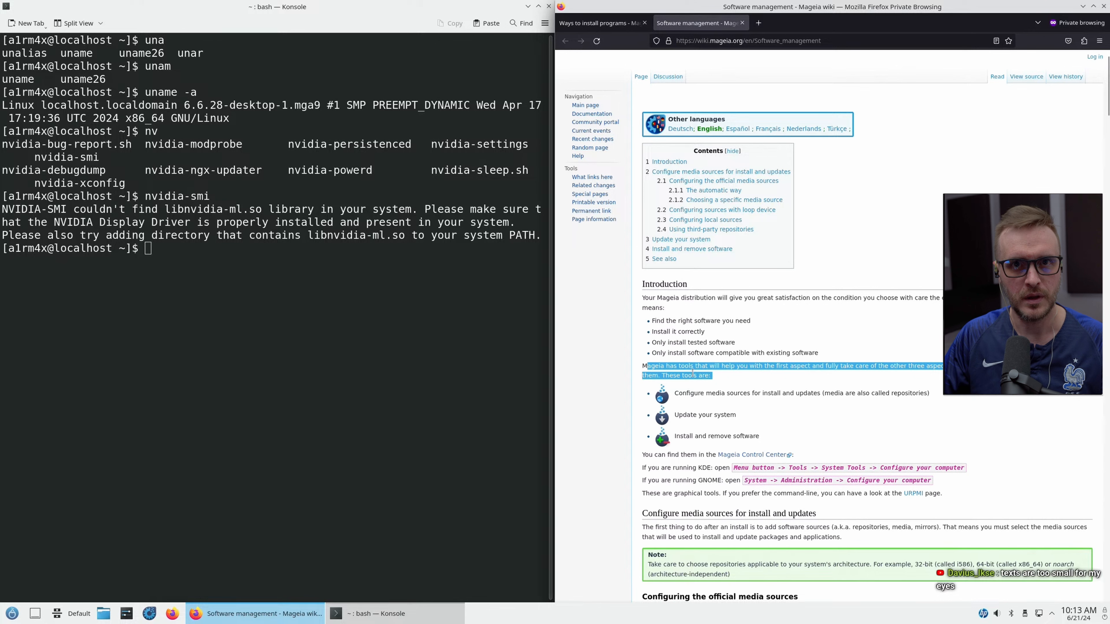
Step: Launch Mageia Control Center from the application launcher and confirm the administrator password
left_click(12, 613)
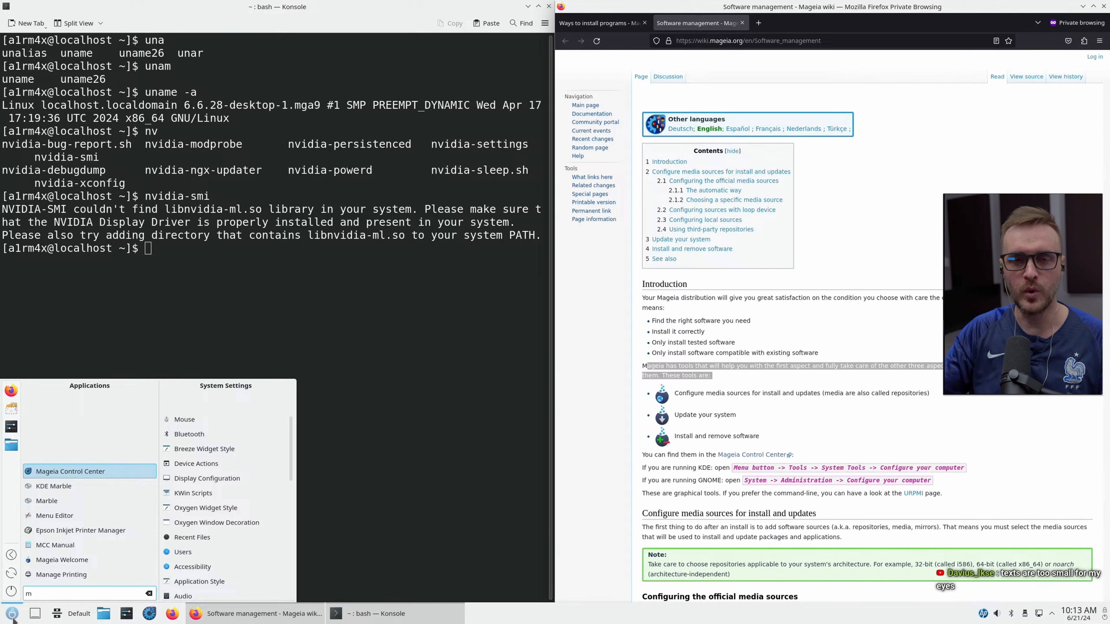
left_click(70, 471)
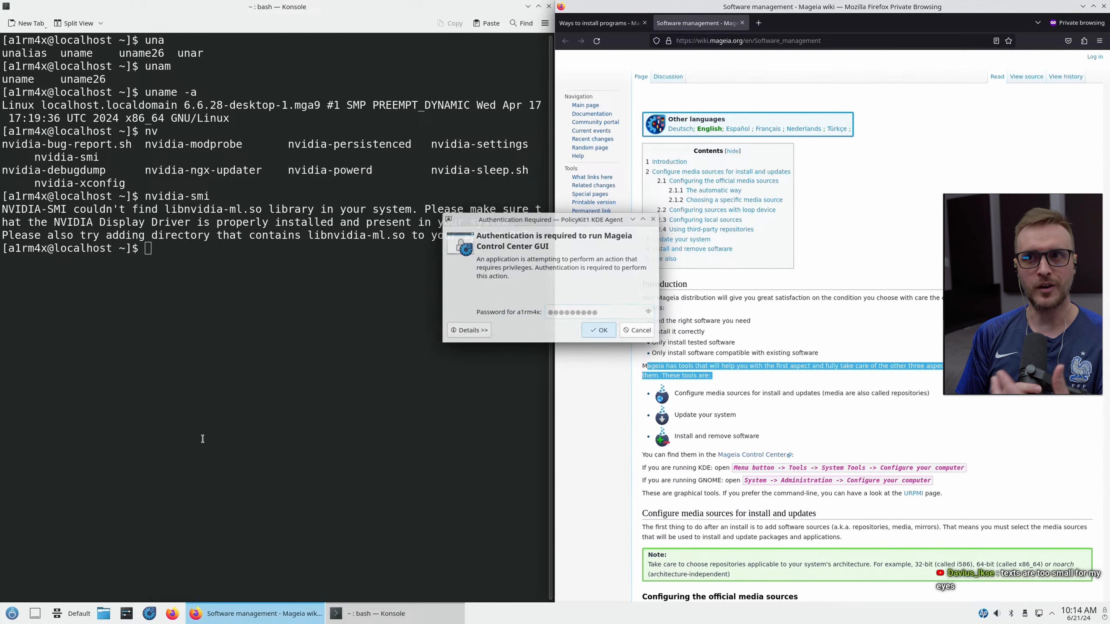
left_click(598, 330)
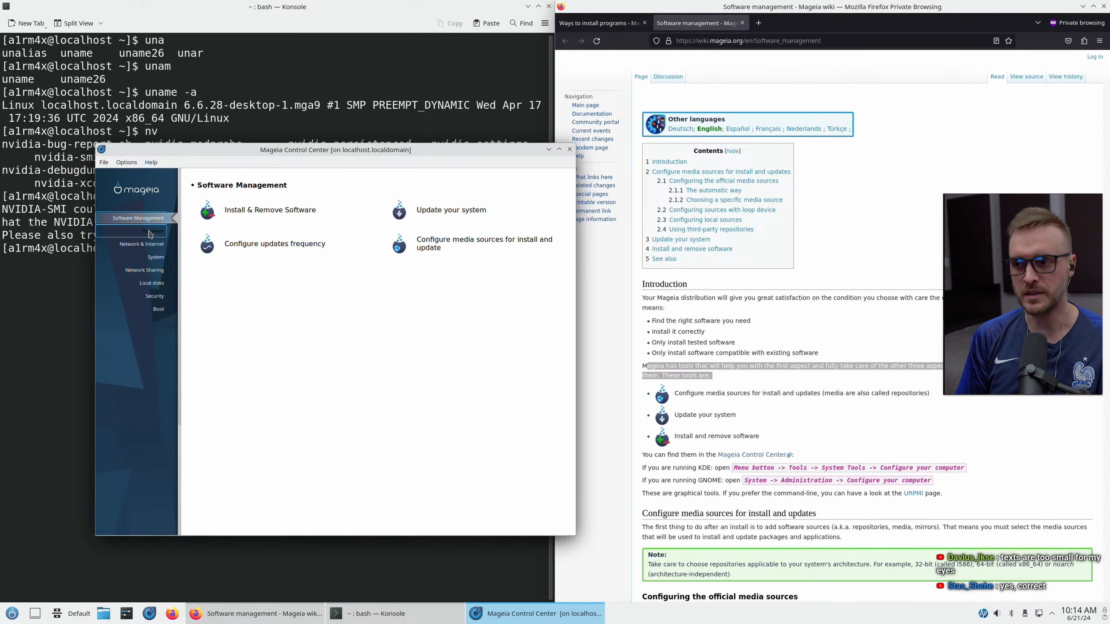
Step: Open media sources configuration and review the Core and Nonfree Release, Updates, Testing and Backports media
left_click(484, 243)
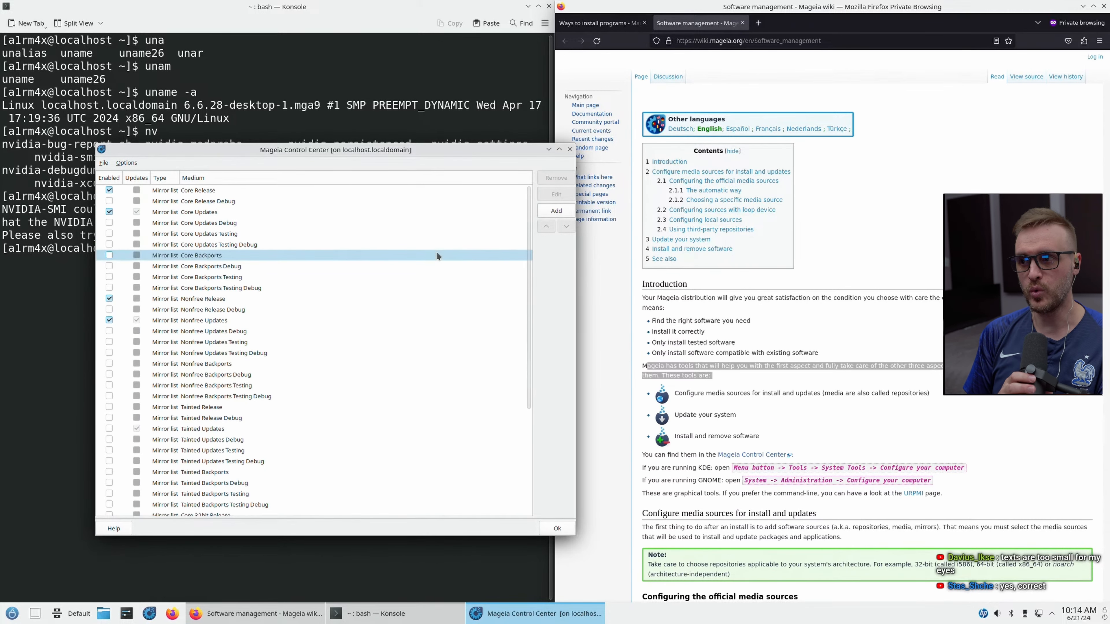
left_click(195, 233)
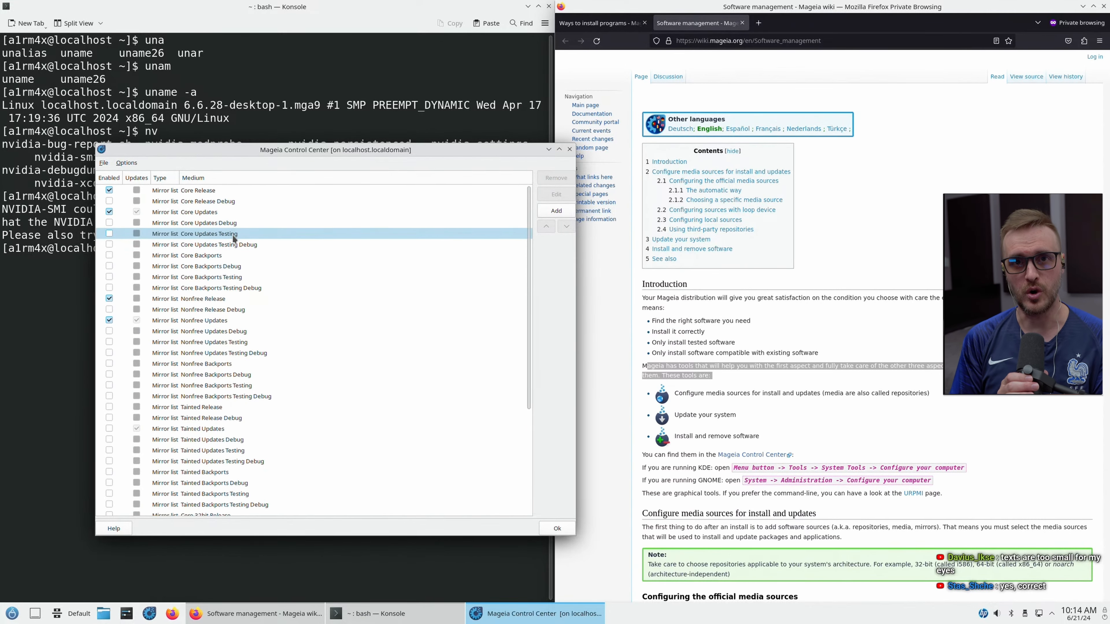
left_click(212, 212)
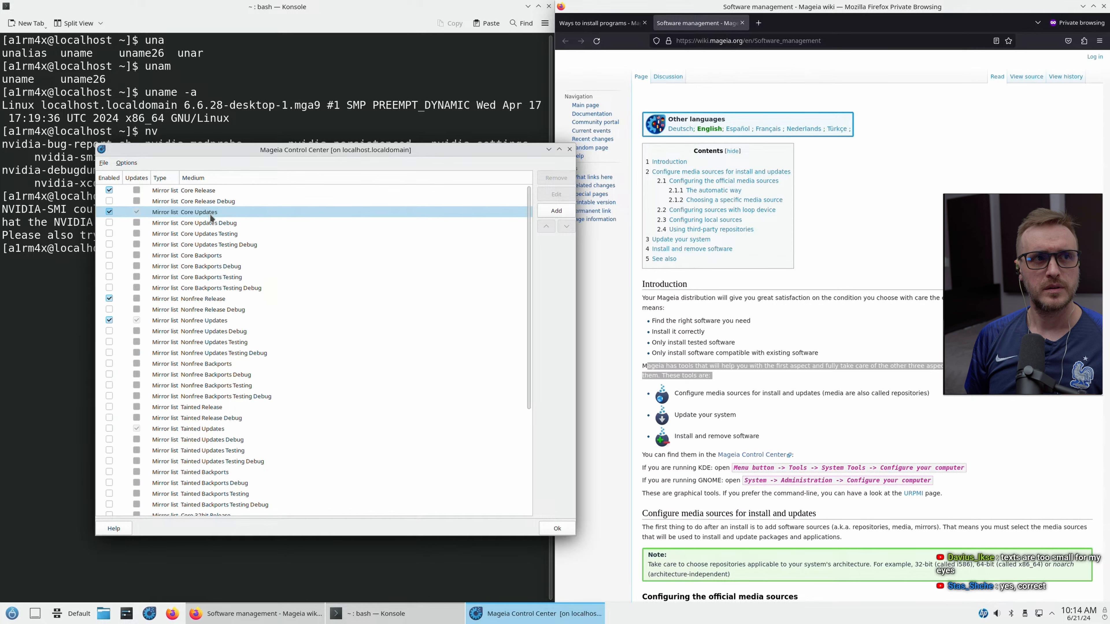
left_click(205, 255)
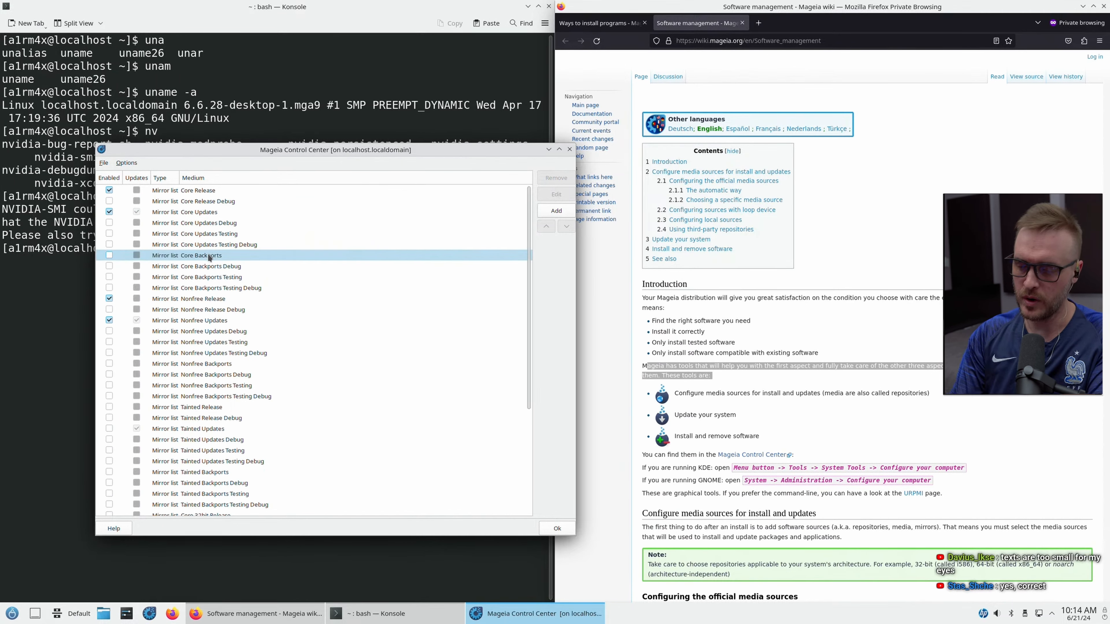
left_click(198, 309)
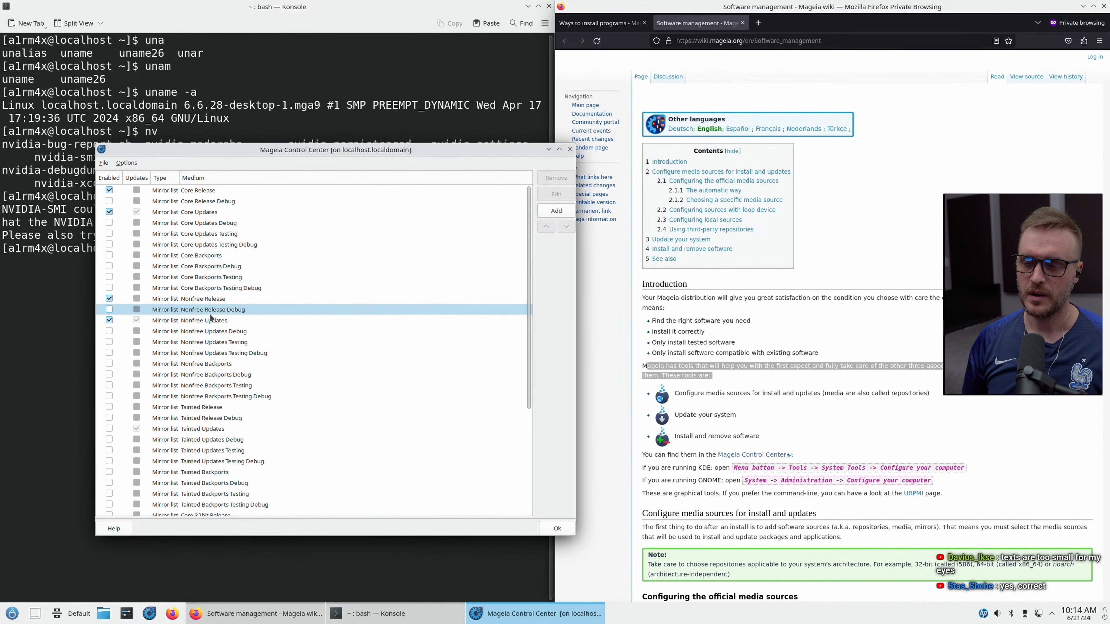
left_click(212, 320)
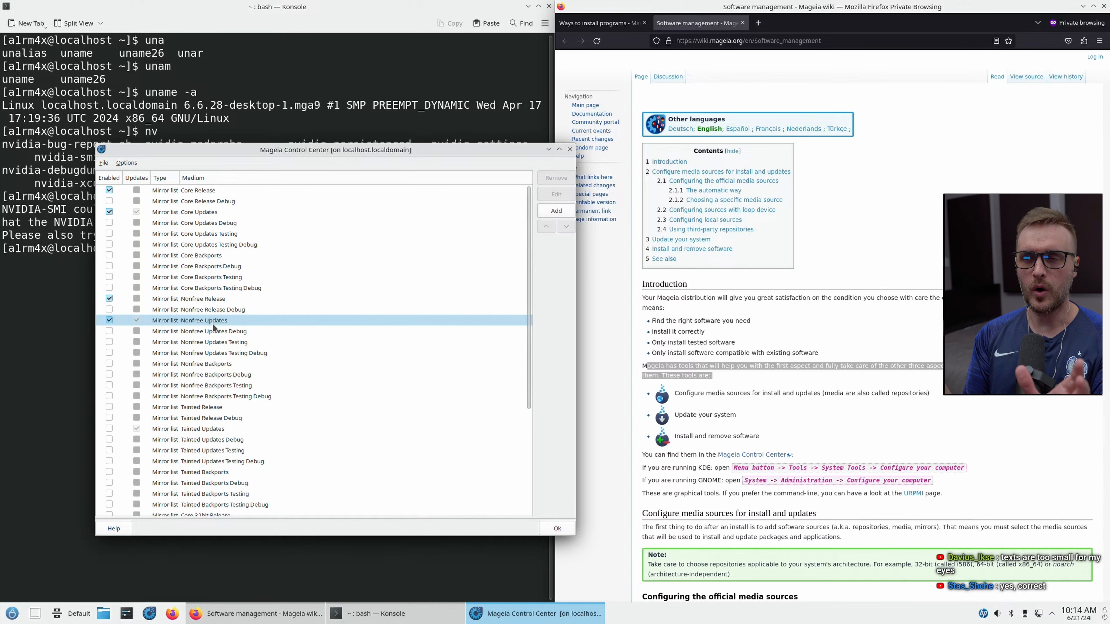
left_click(200, 342)
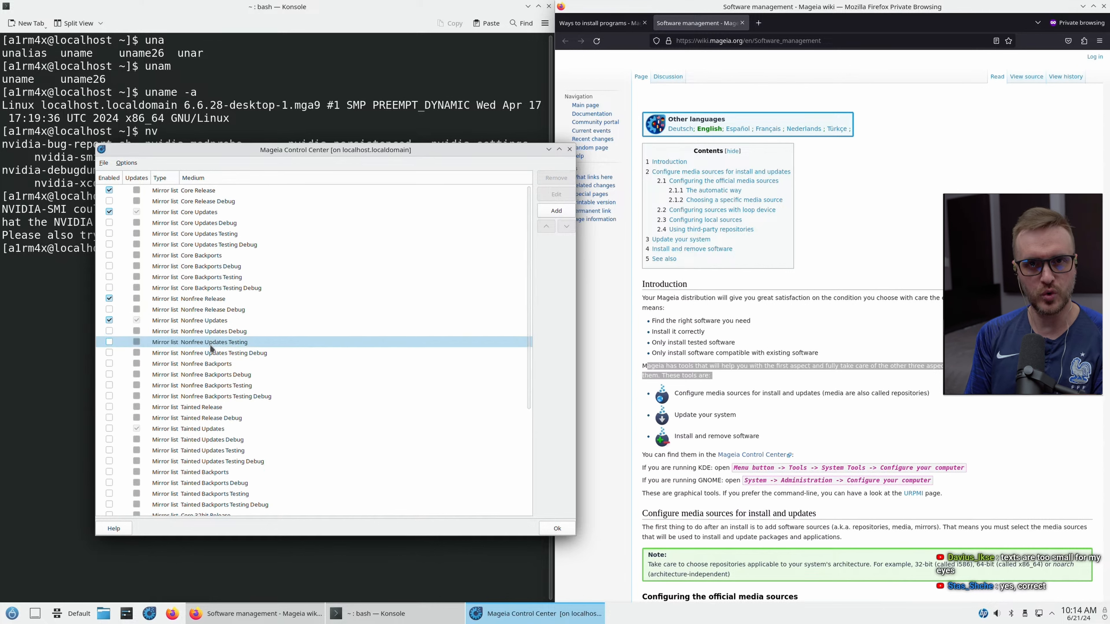
scroll("down", 3)
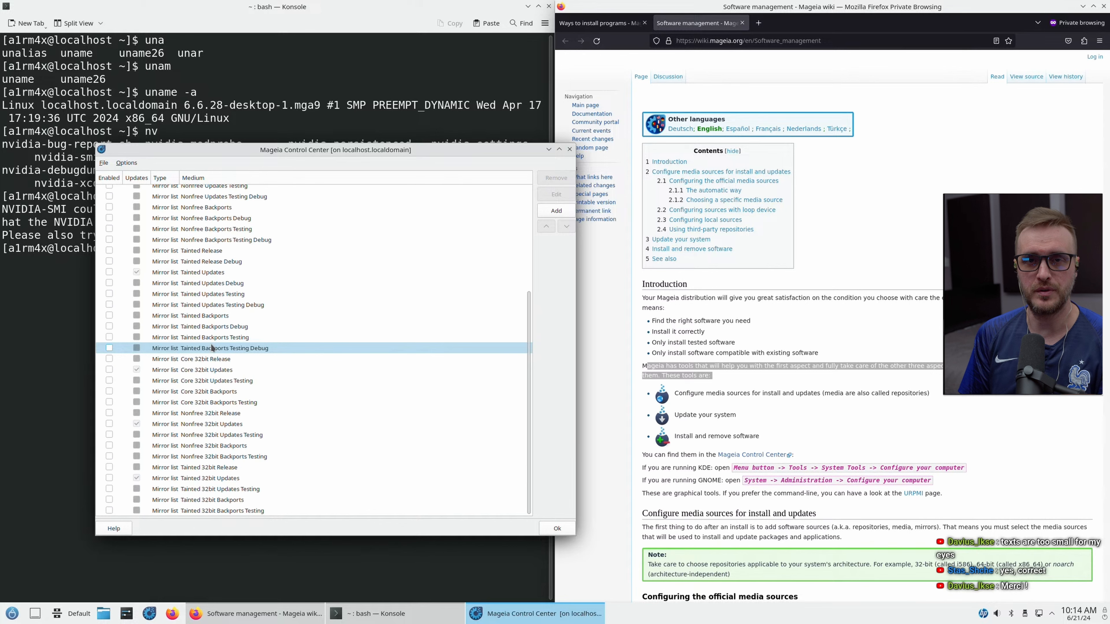
scroll("up", 3)
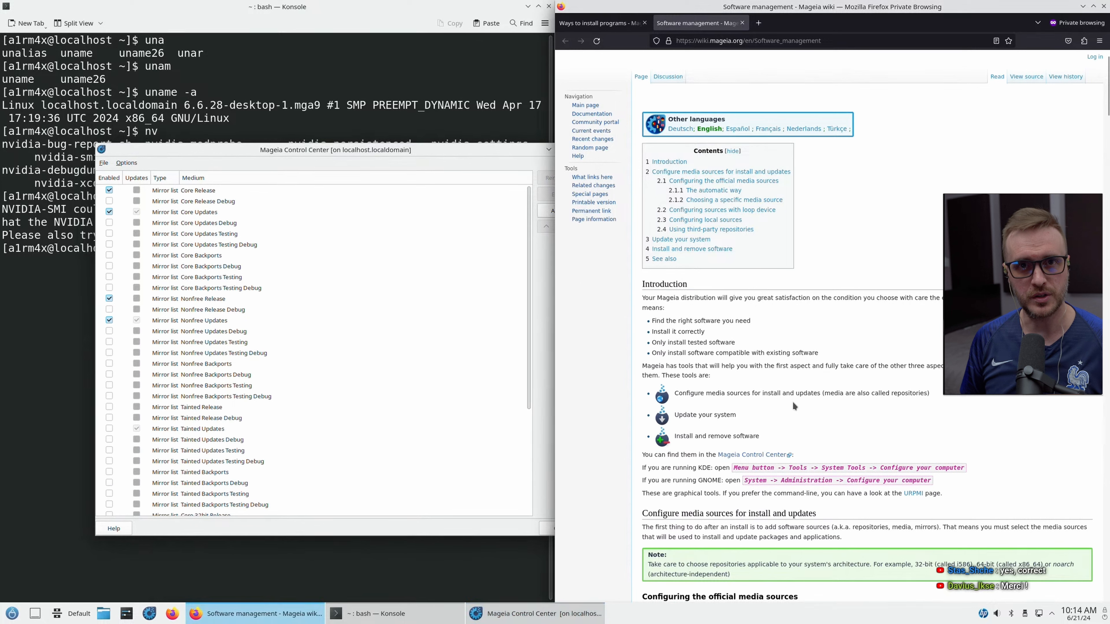
Step: Scroll the Software management wiki page down to 'Configuring the official media sources'
scroll("down", 3)
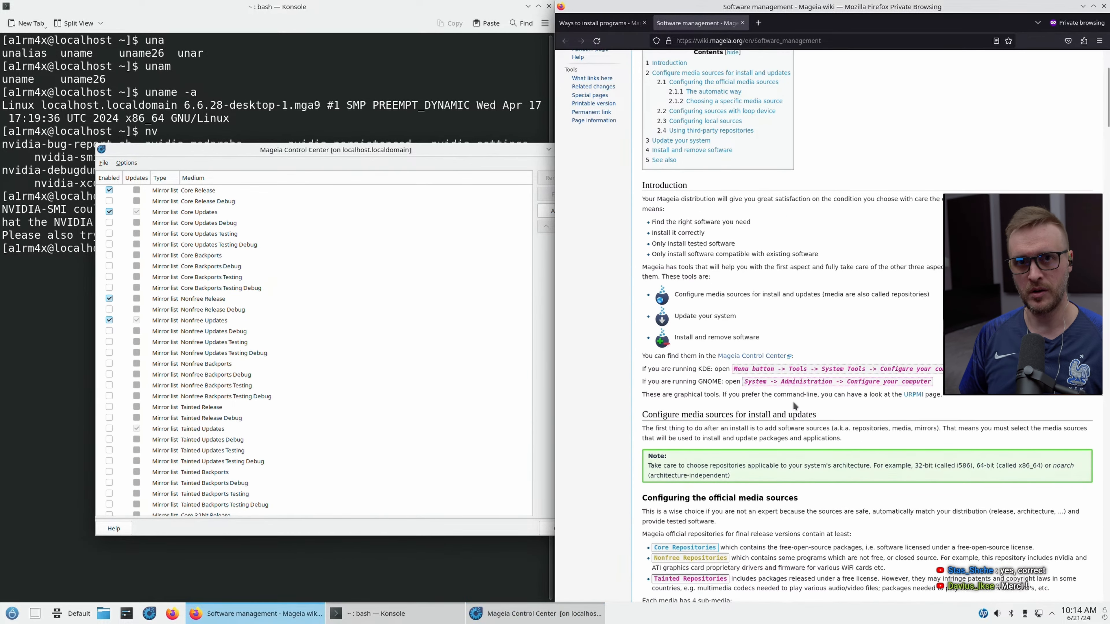
scroll("down", 3)
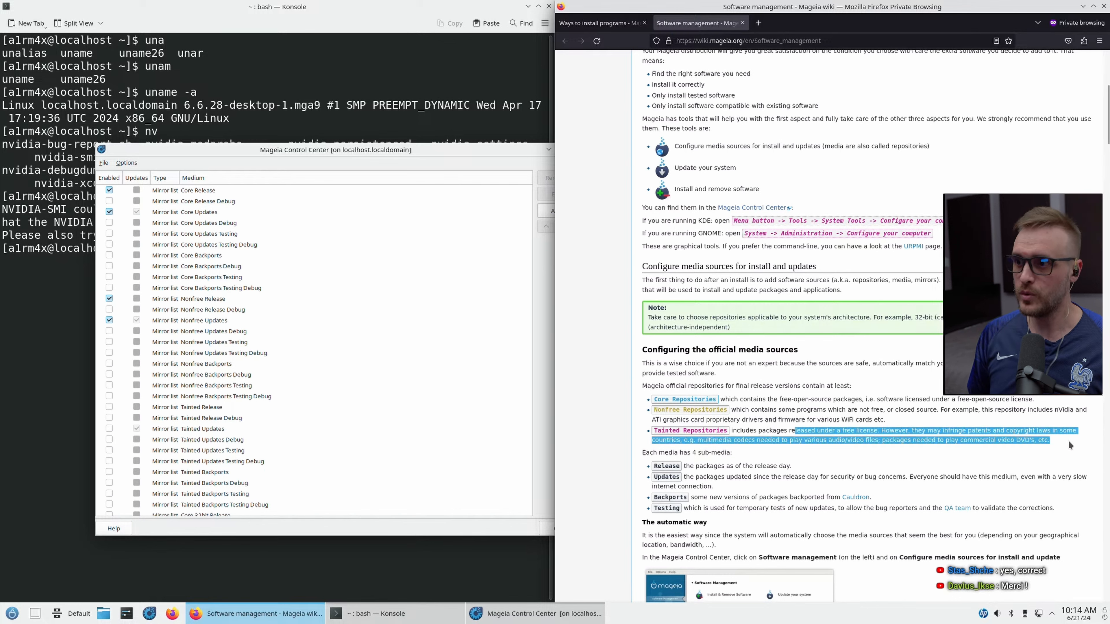
left_click(189, 320)
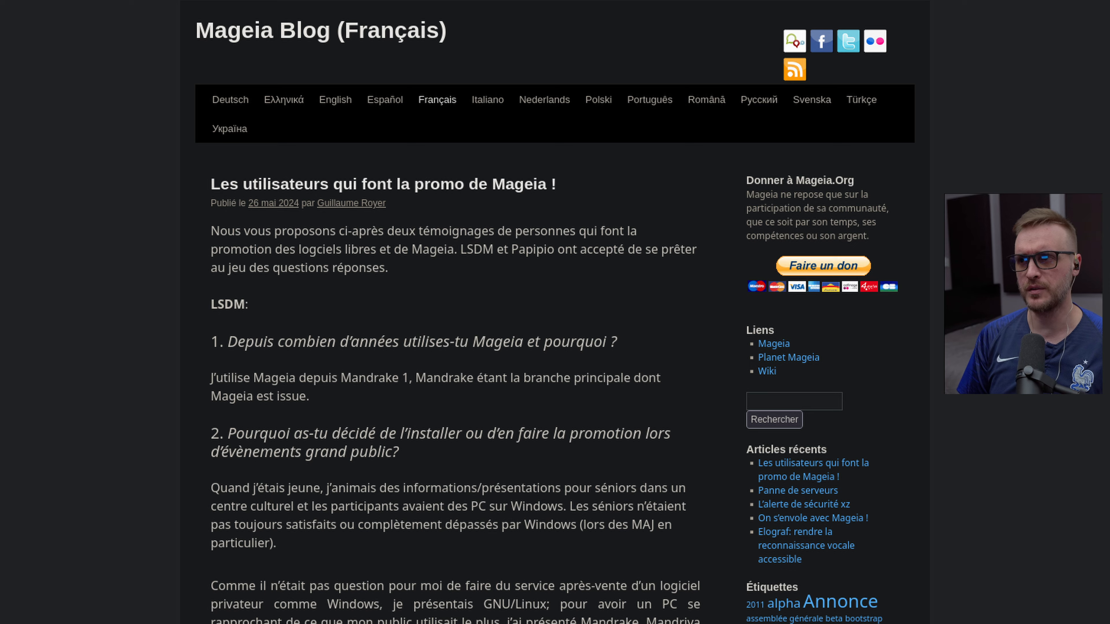
scroll("down", 3)
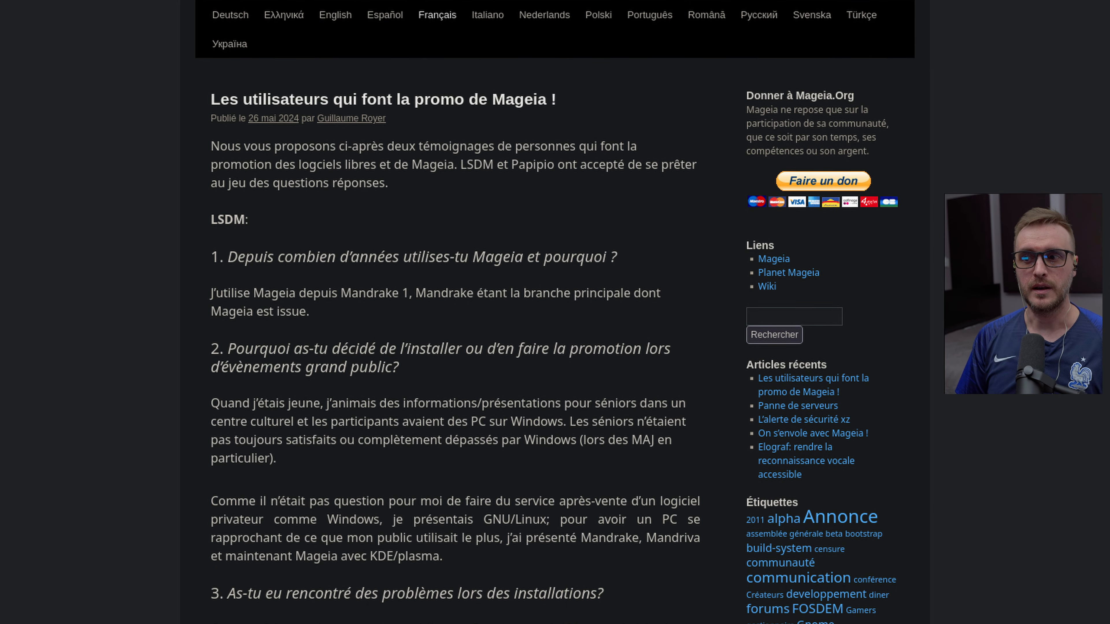
scroll("down", 3)
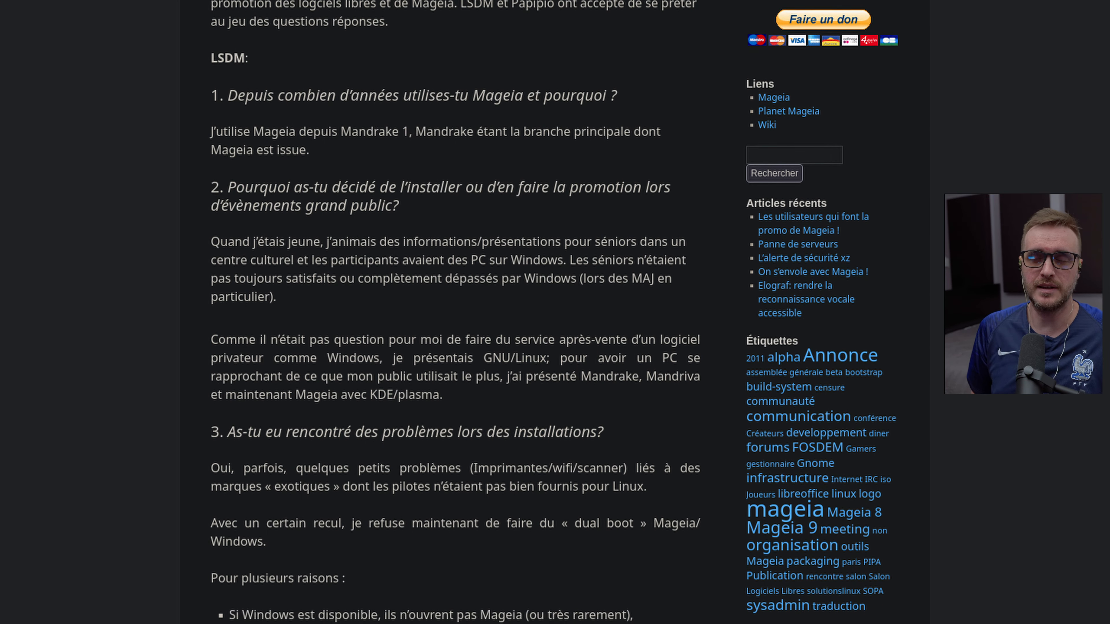
scroll("down", 3)
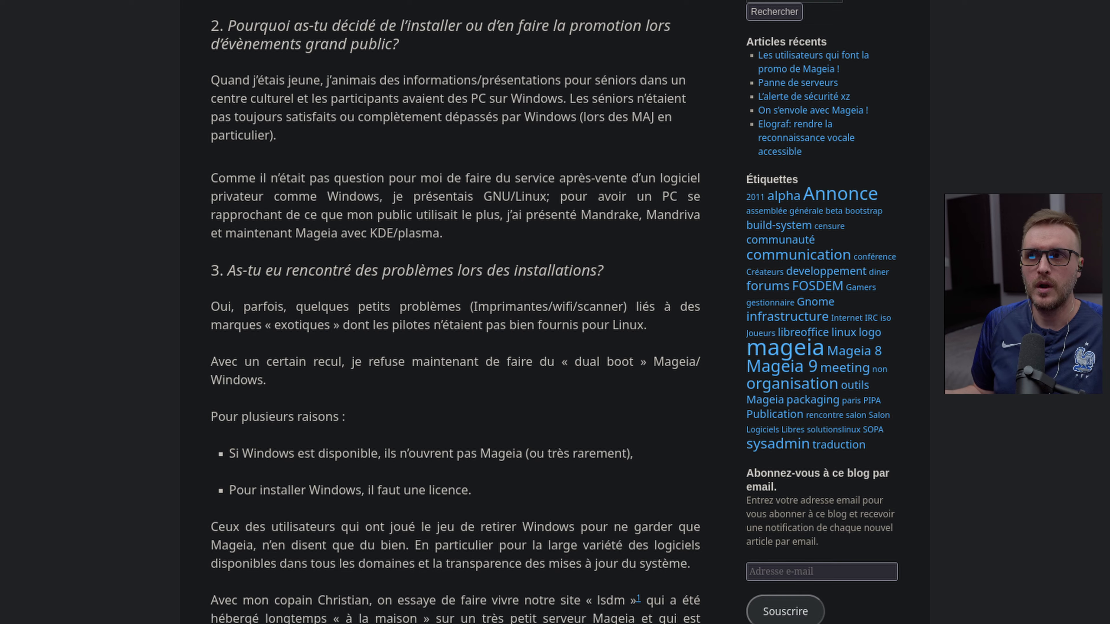
scroll("down", 3)
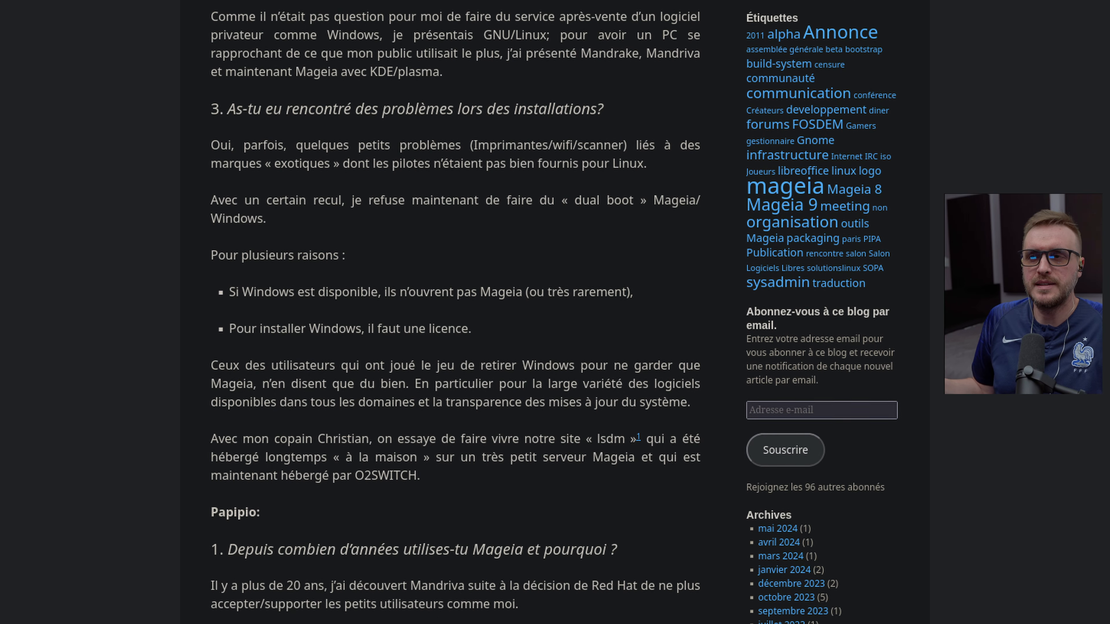
scroll("down", 3)
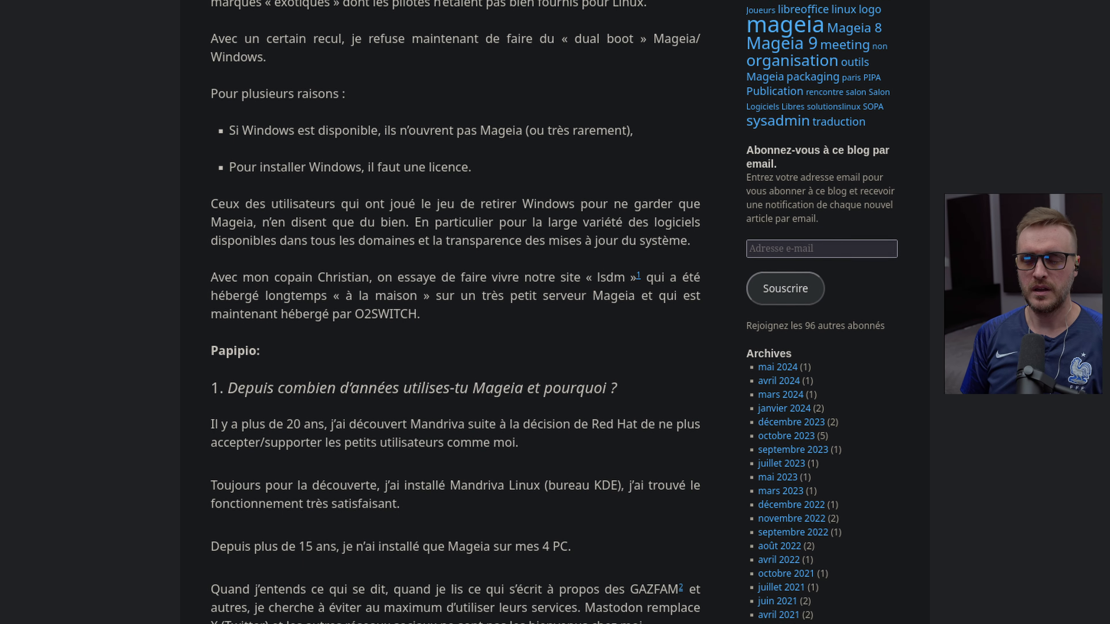
scroll("down", 3)
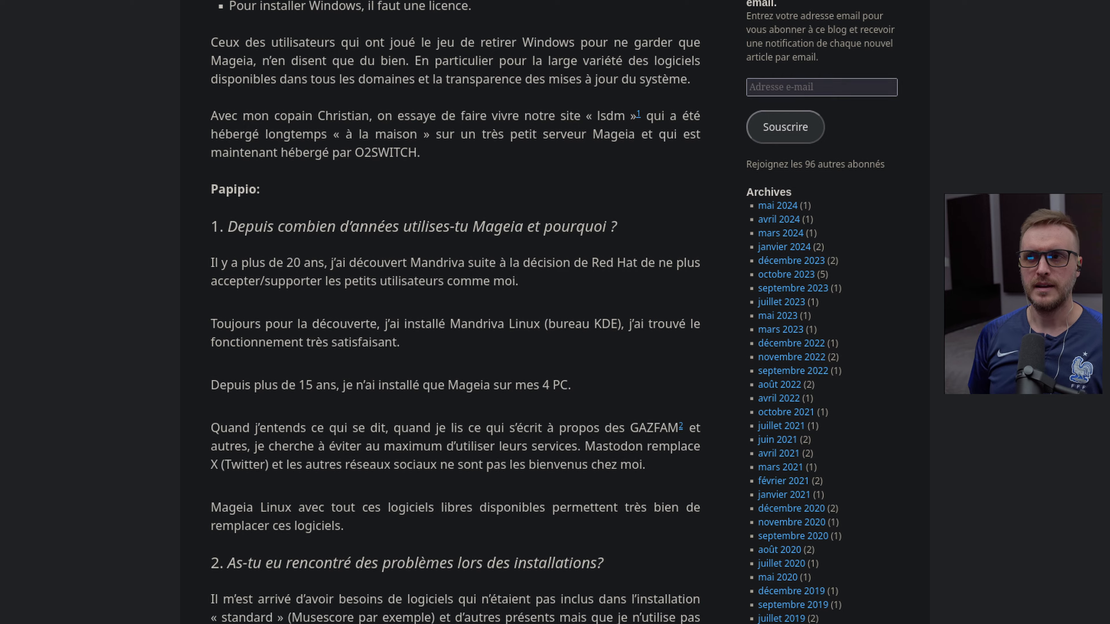
scroll("down", 3)
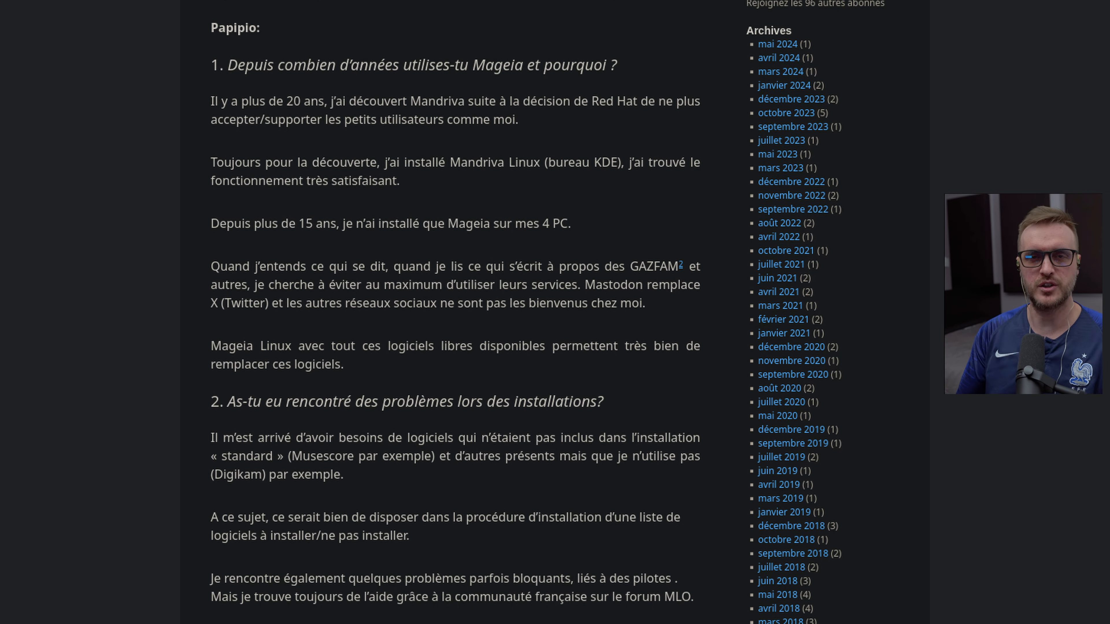
scroll("down", 3)
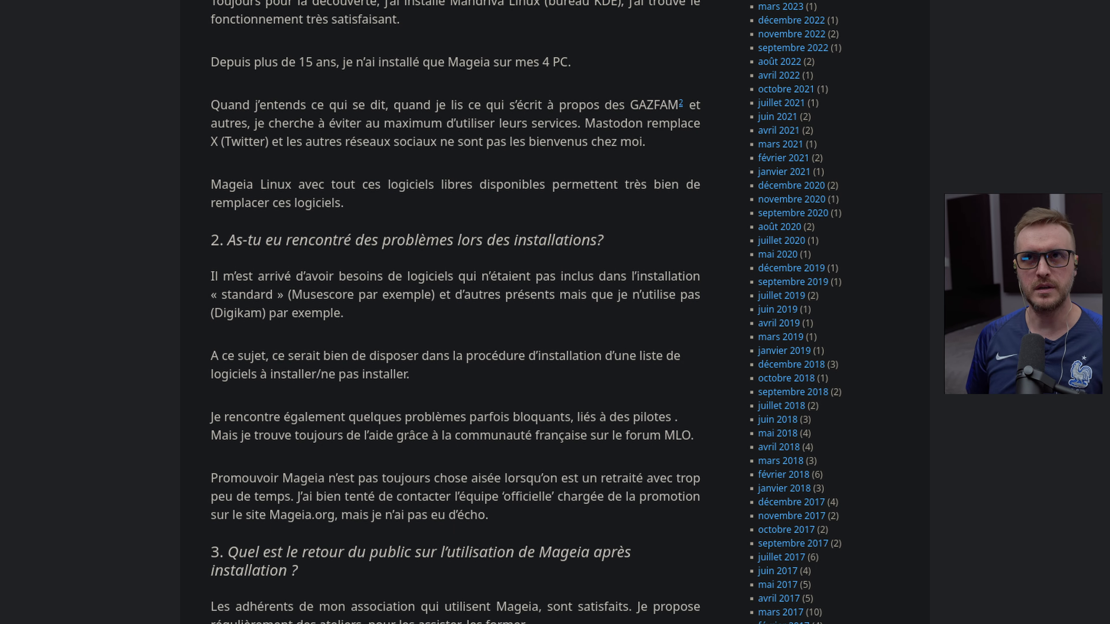
scroll("down", 3)
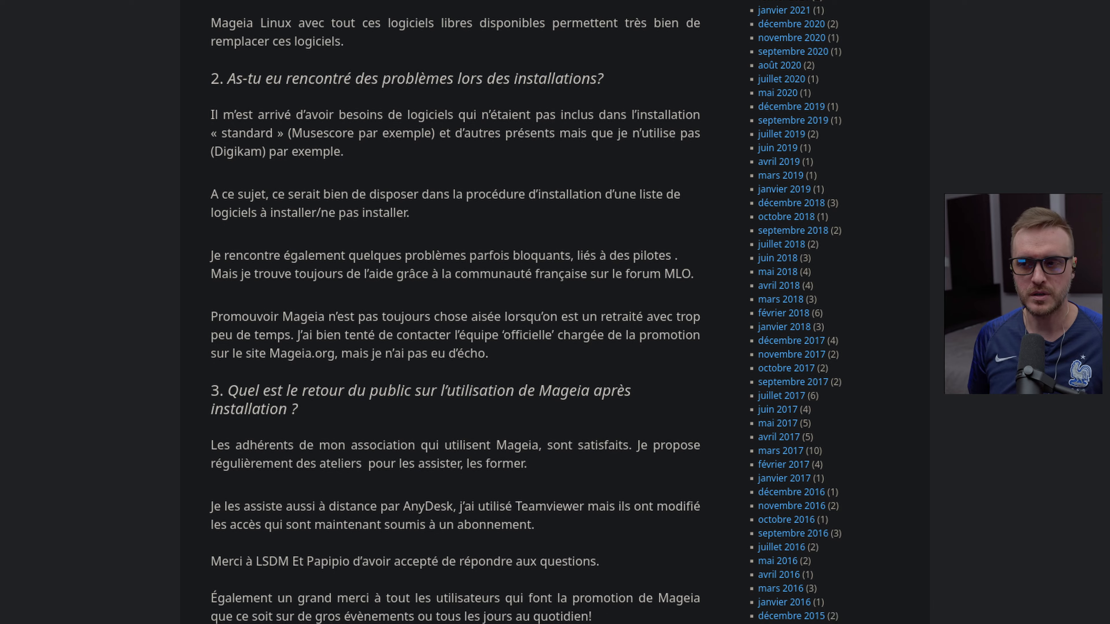
scroll("down", 3)
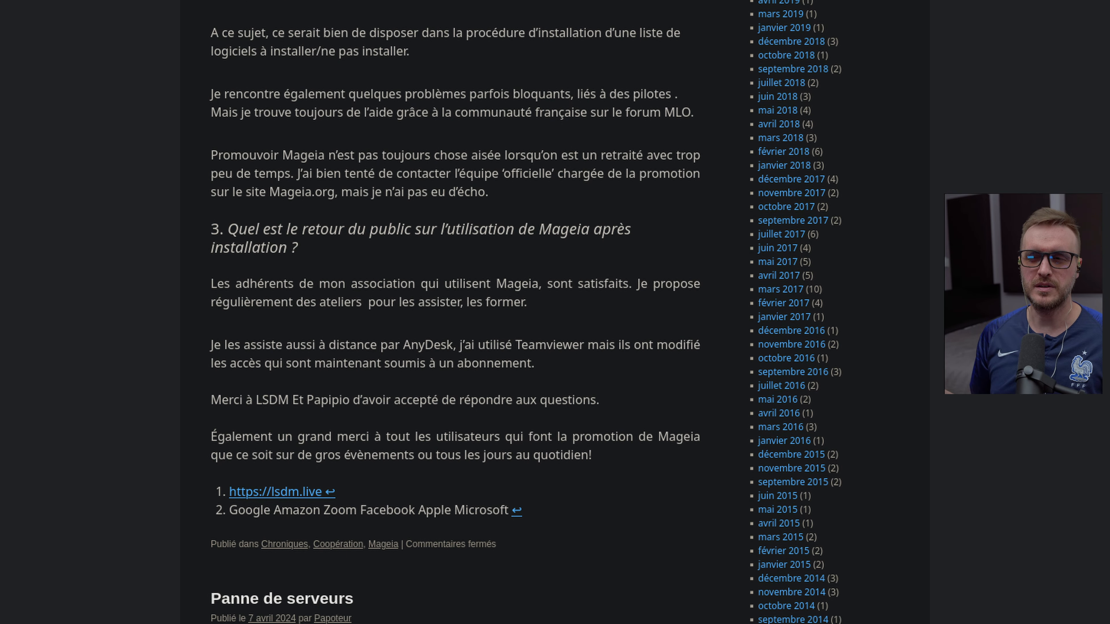
scroll("down", 3)
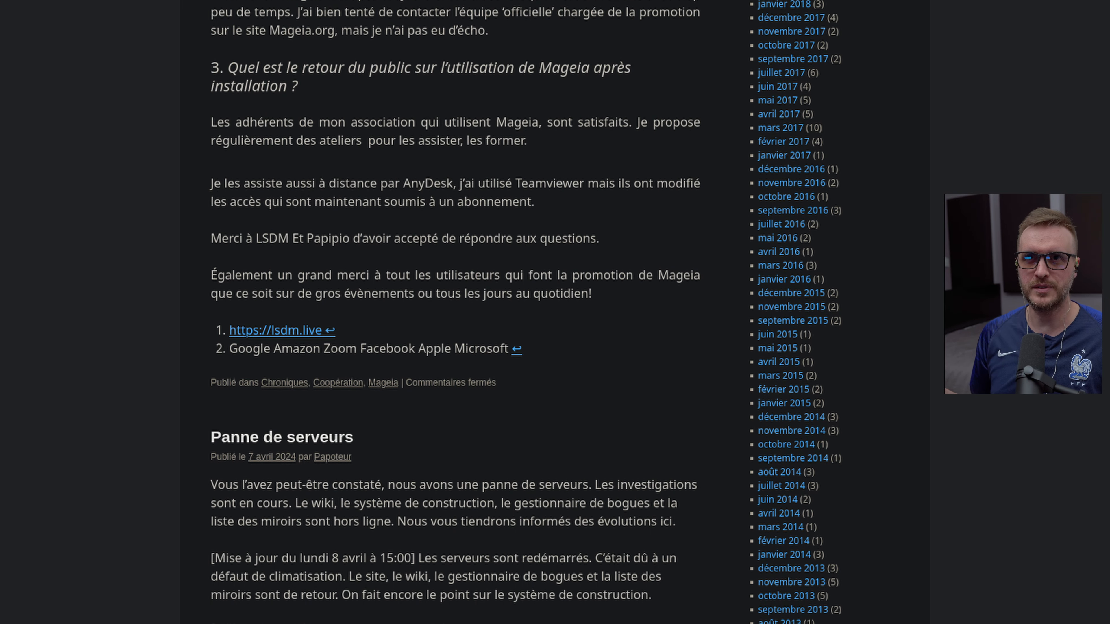
scroll("down", 3)
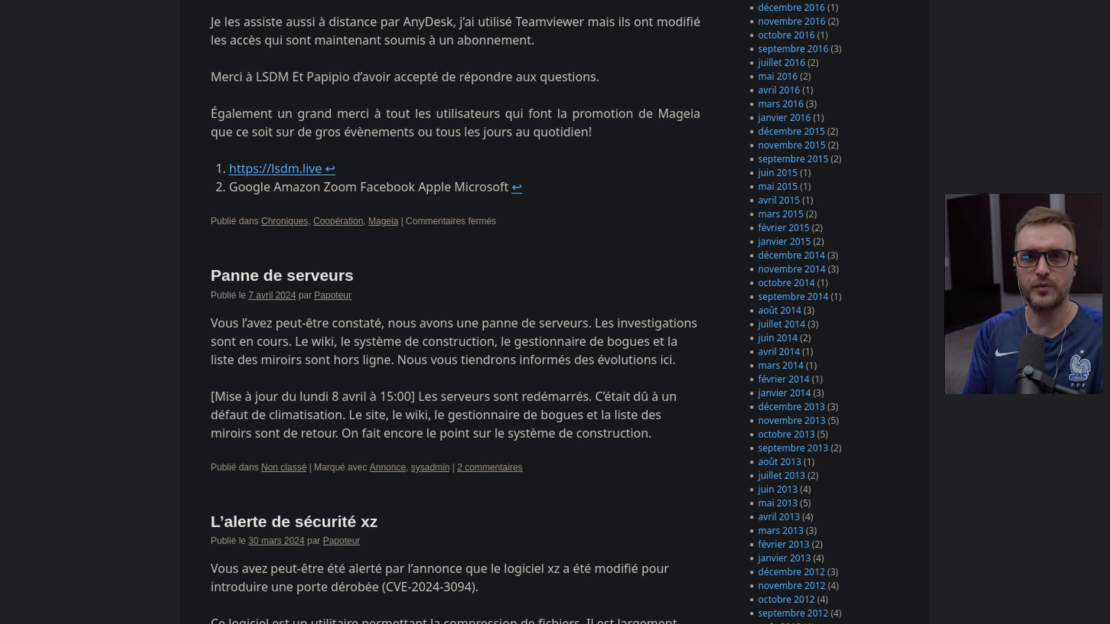
scroll("down", 3)
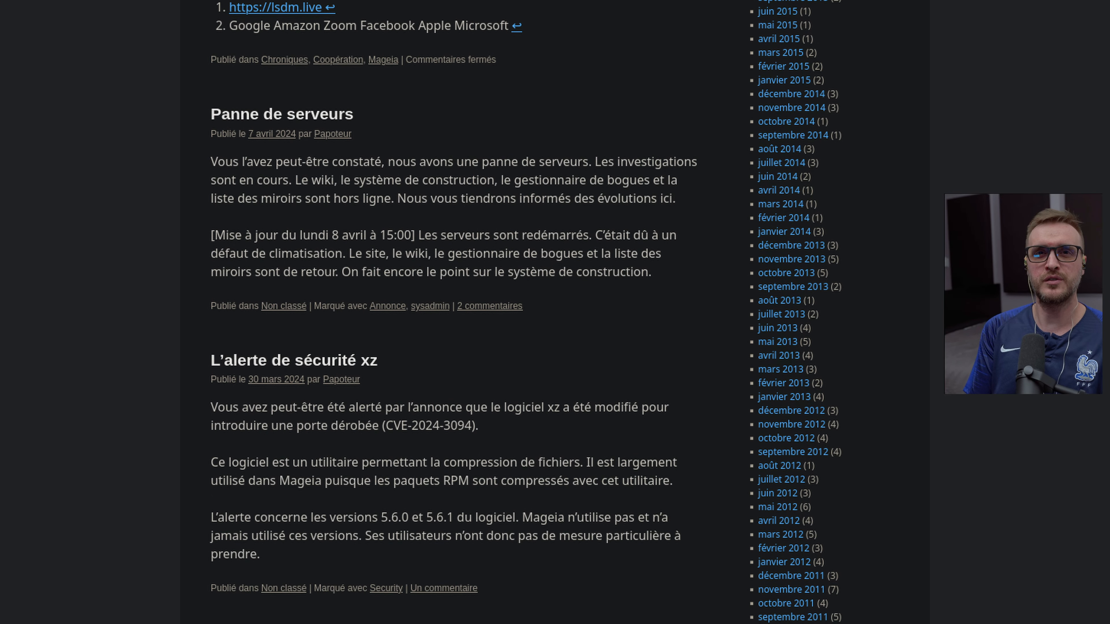
scroll("down", 3)
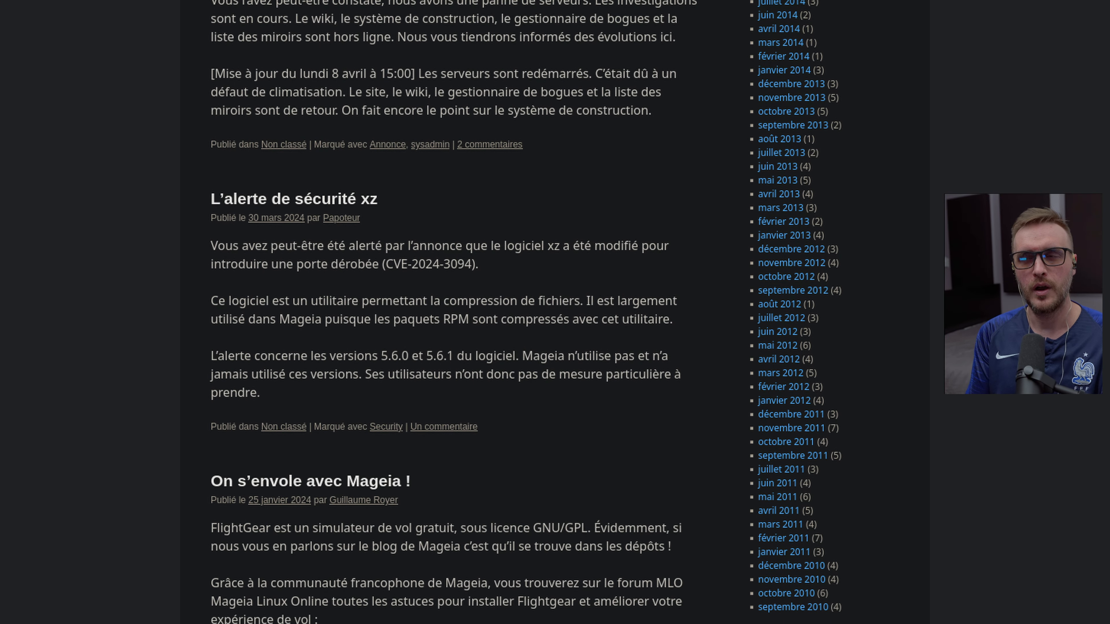
scroll("down", 3)
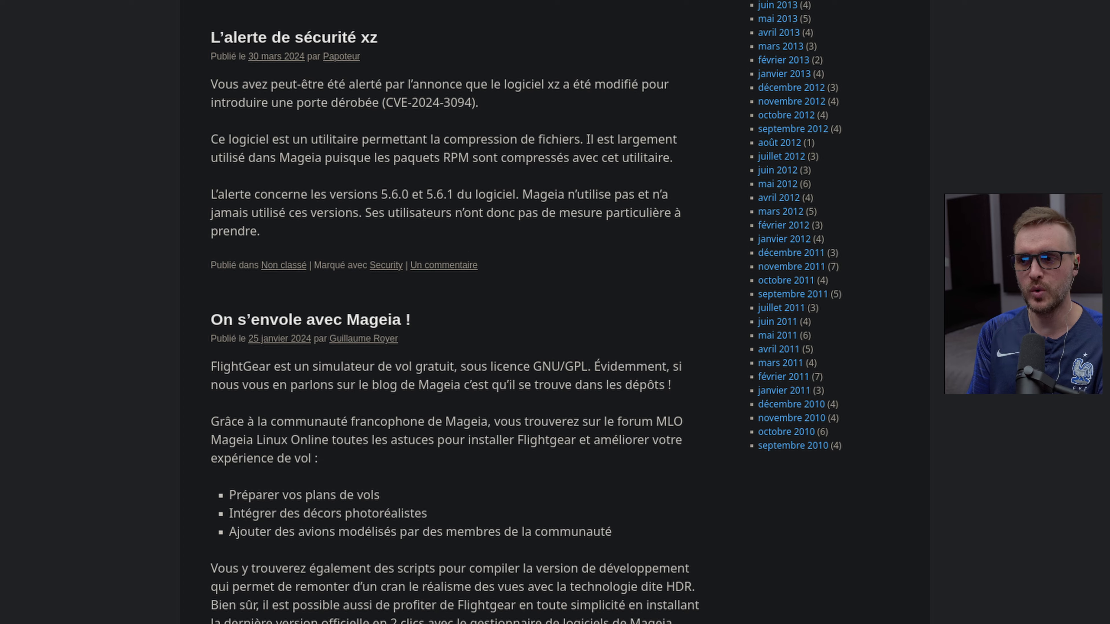
scroll("down", 3)
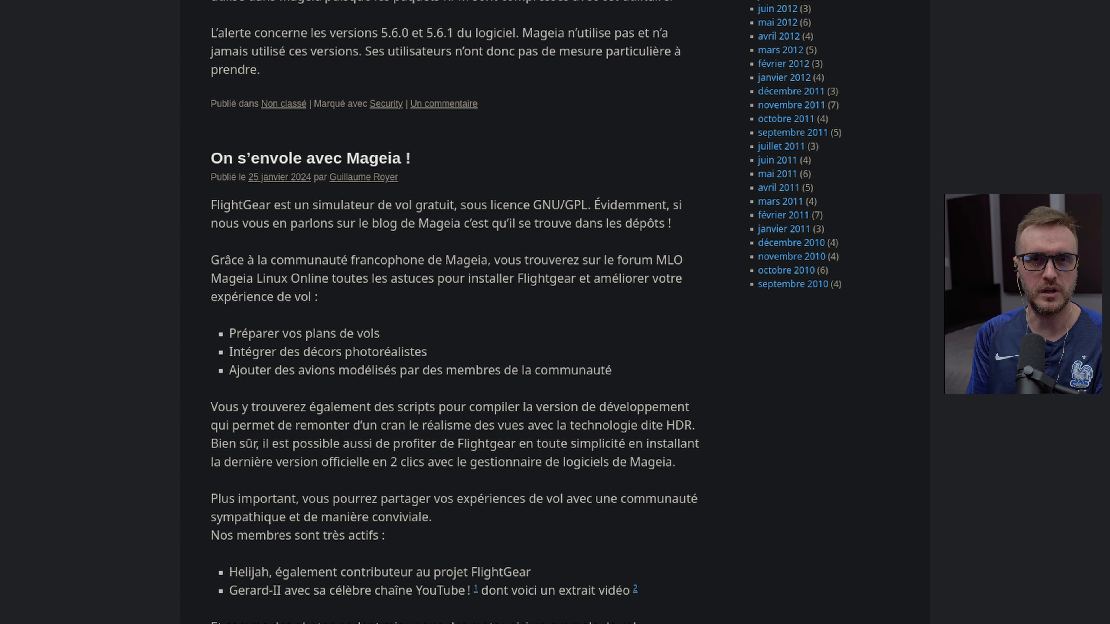
scroll("down", 3)
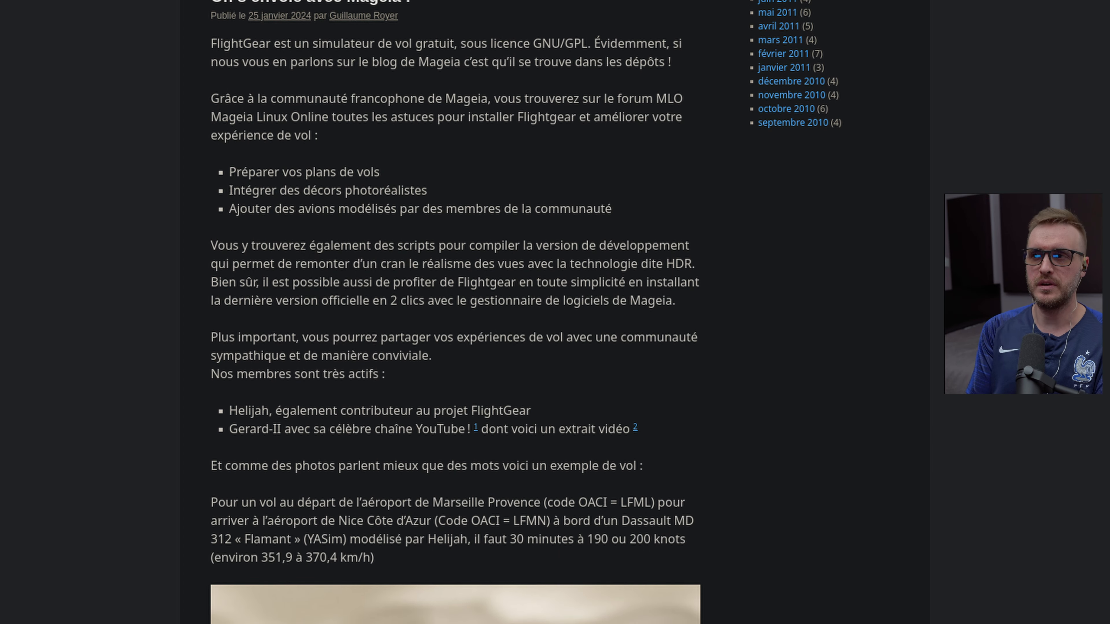
scroll("down", 3)
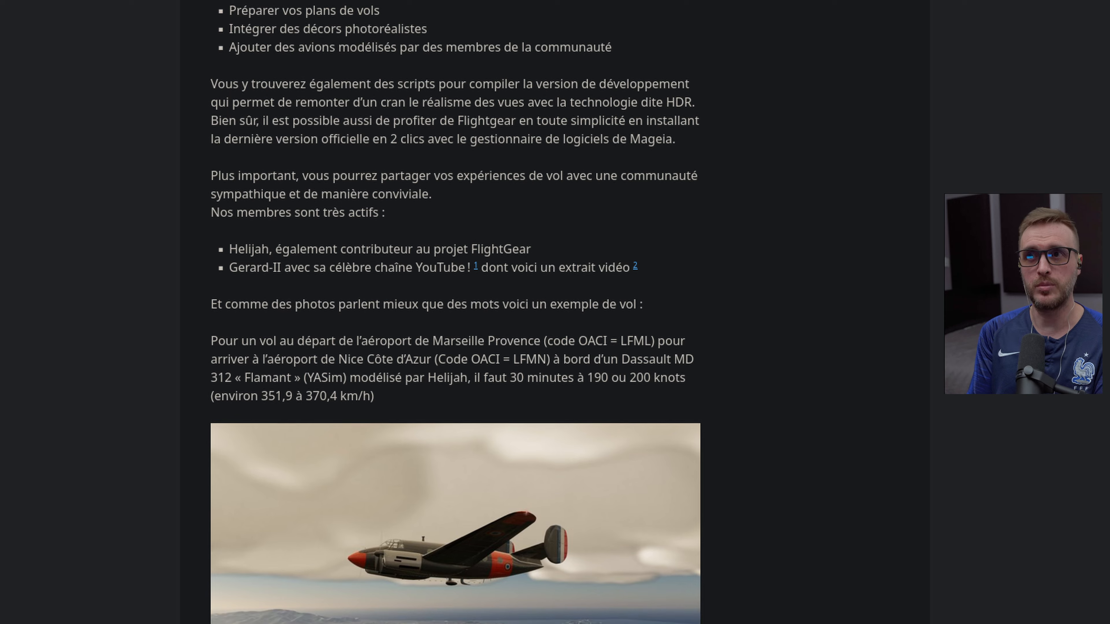
scroll("down", 3)
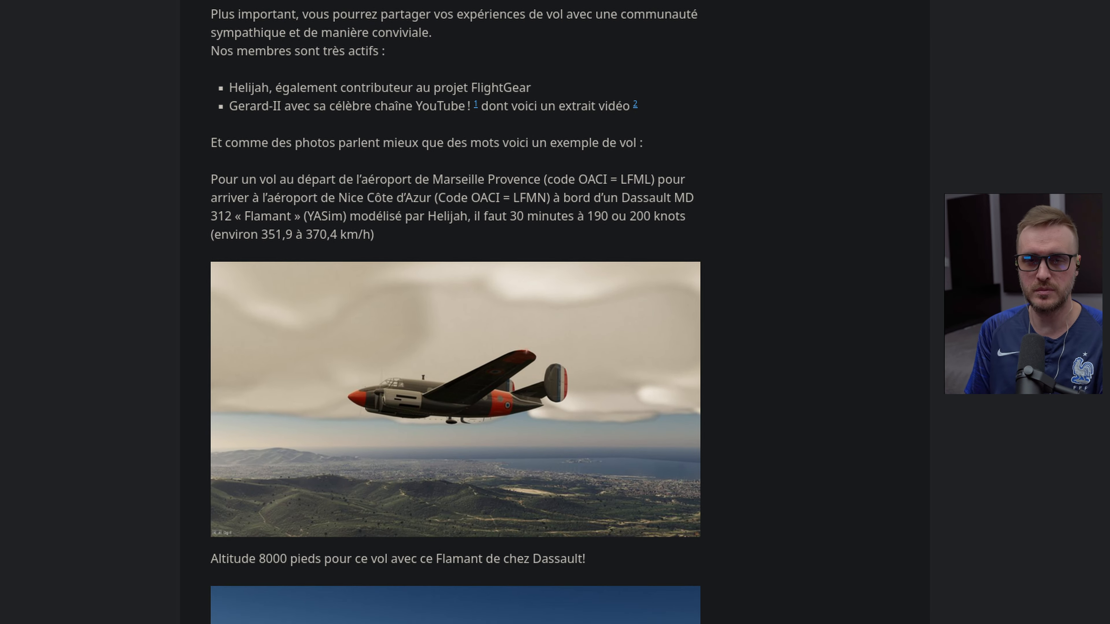
scroll("down", 3)
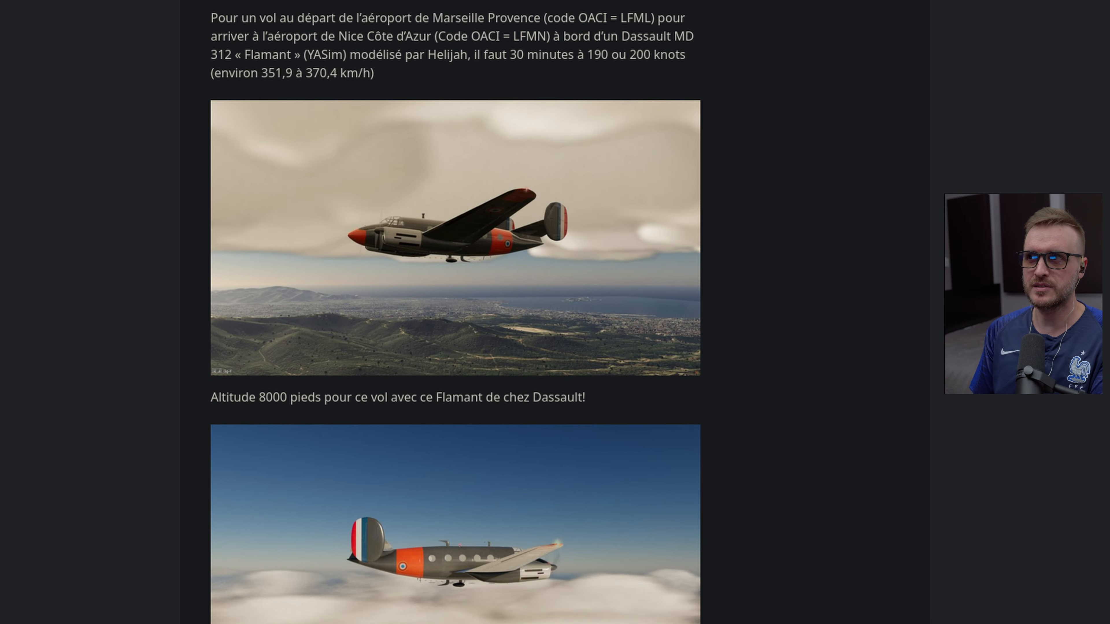
scroll("down", 3)
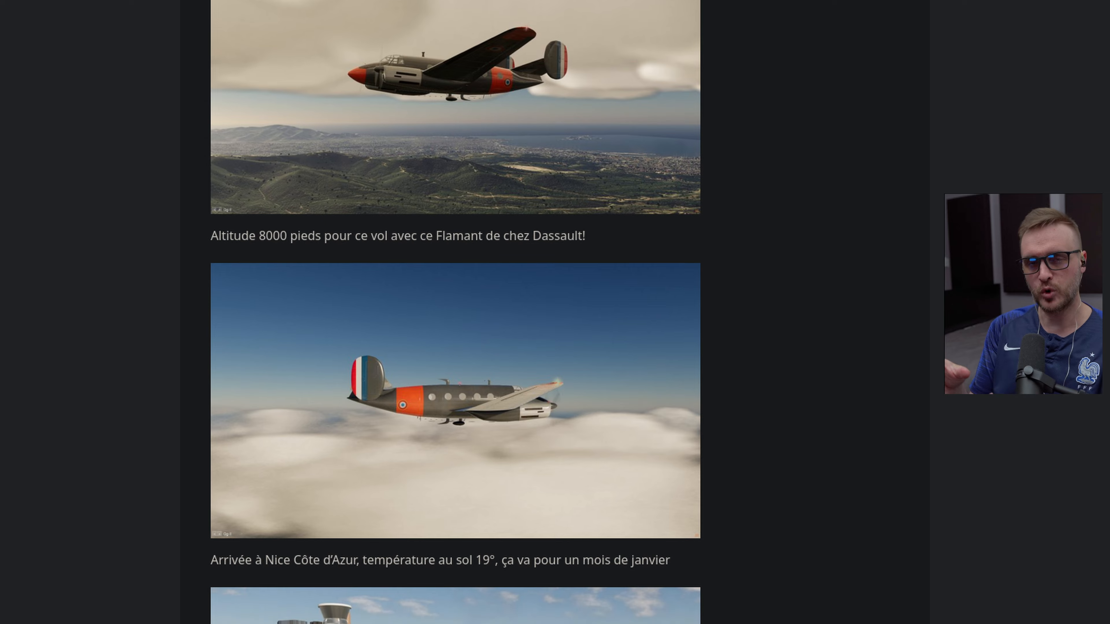
scroll("down", 3)
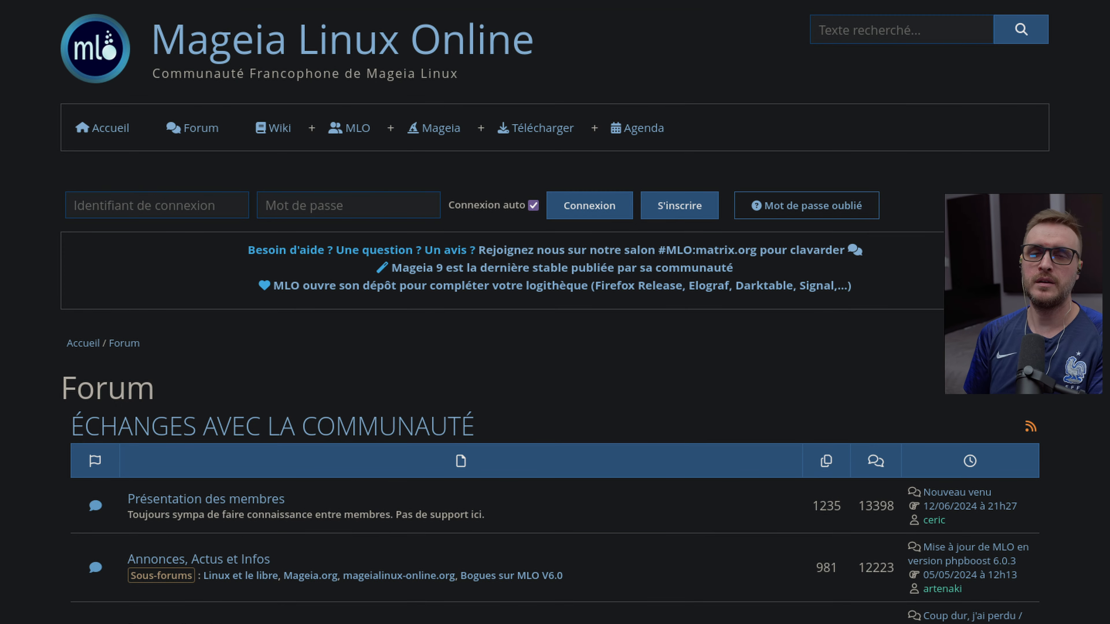
Step: Scroll through the Mageia Linux Online forum categories down to the page footer
scroll("down", 3)
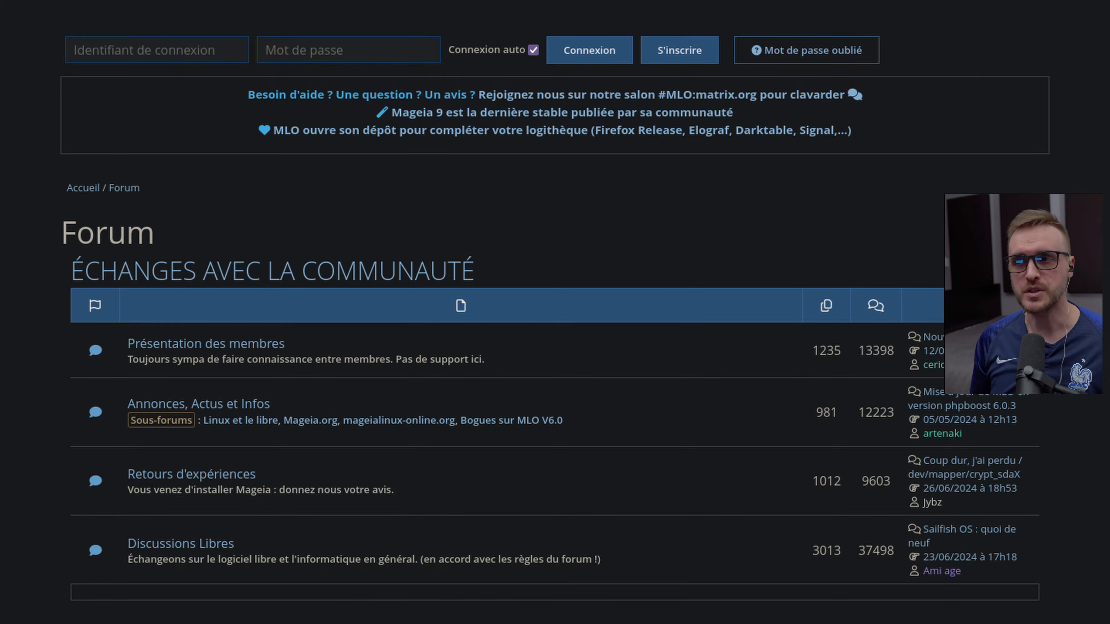
scroll("down", 3)
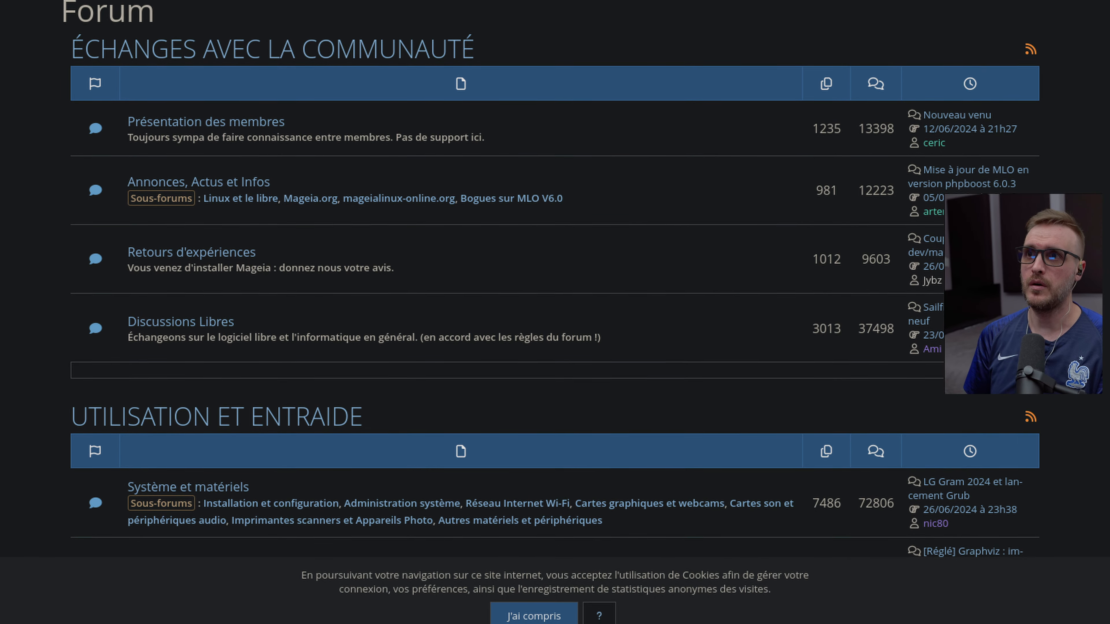
scroll("down", 3)
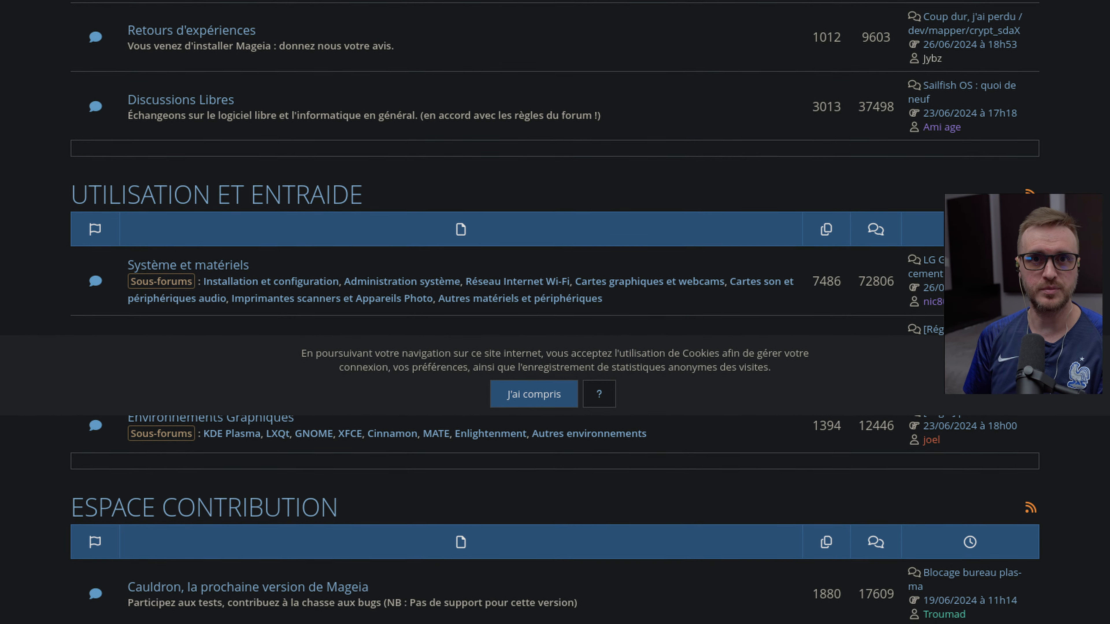
scroll("down", 3)
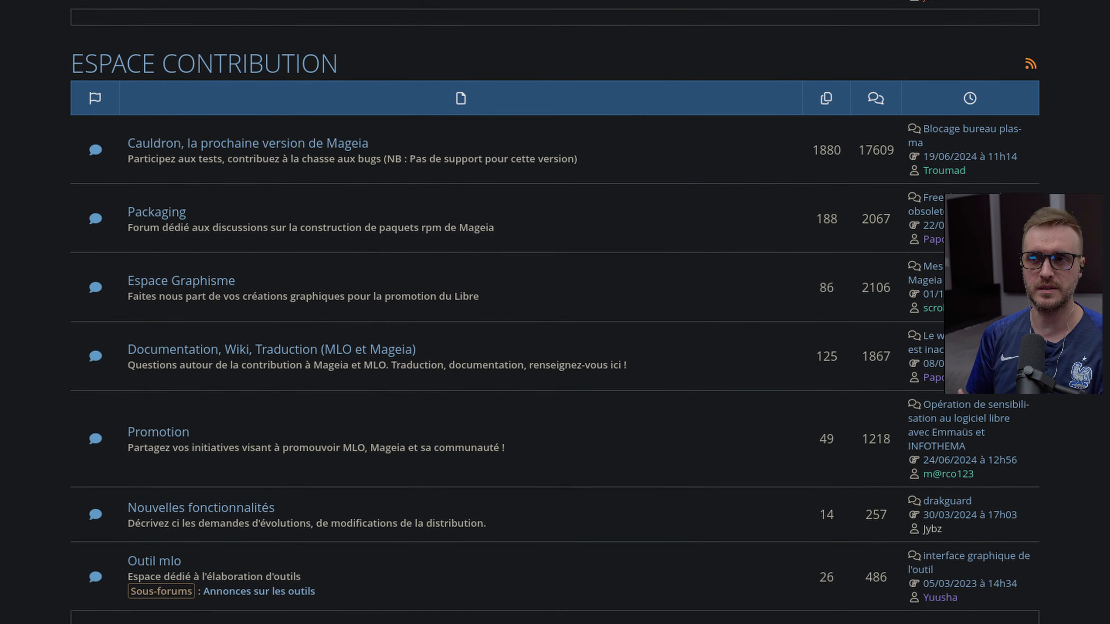
scroll("down", 3)
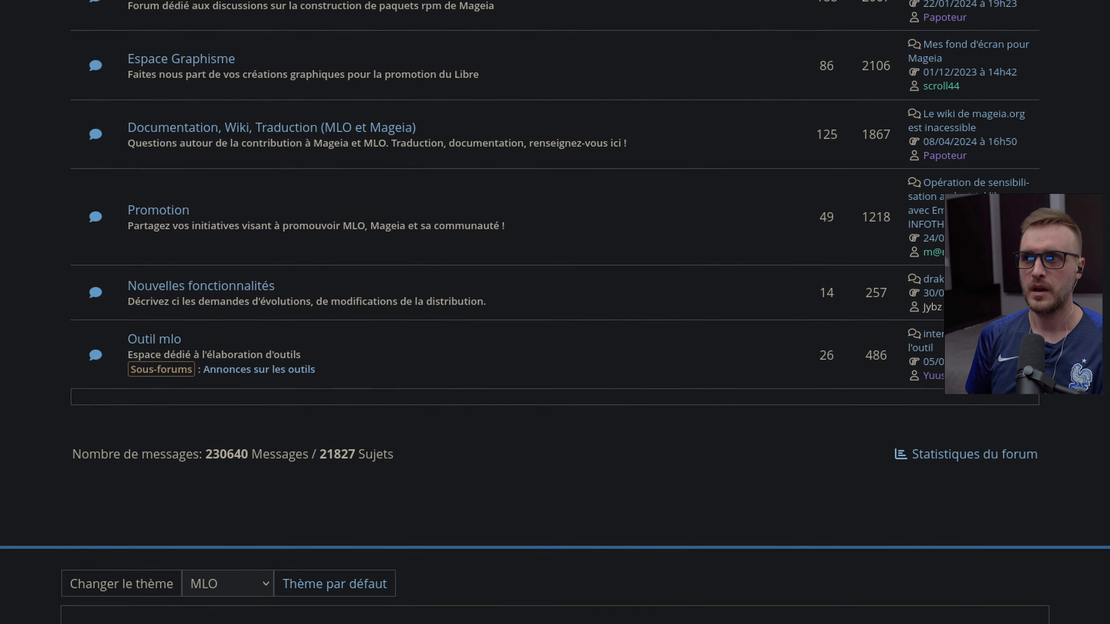
scroll("down", 3)
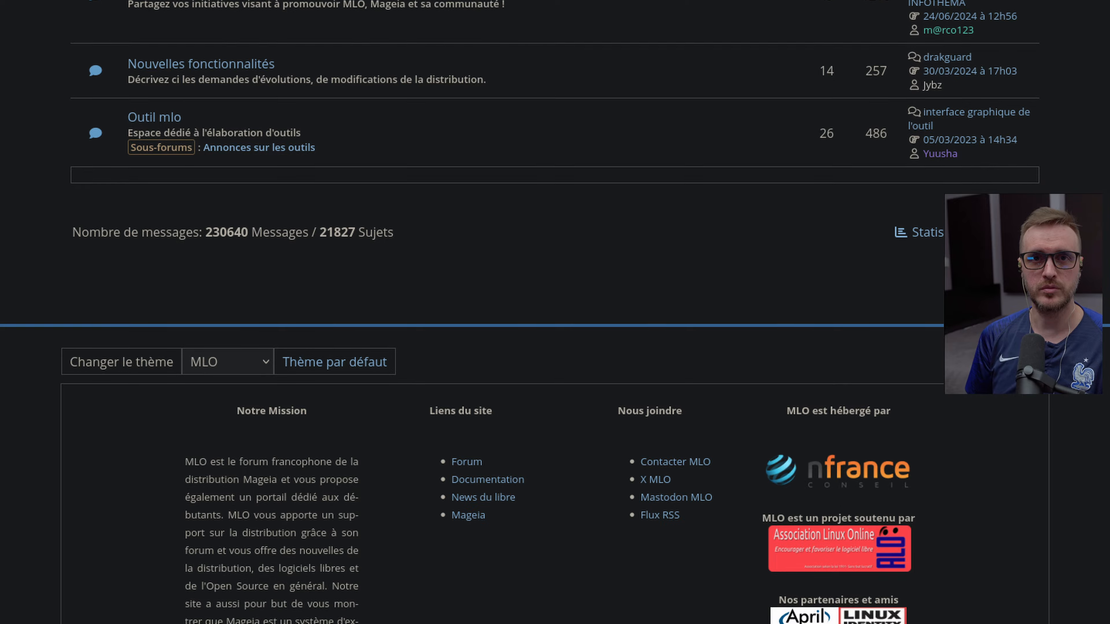
scroll("down", 3)
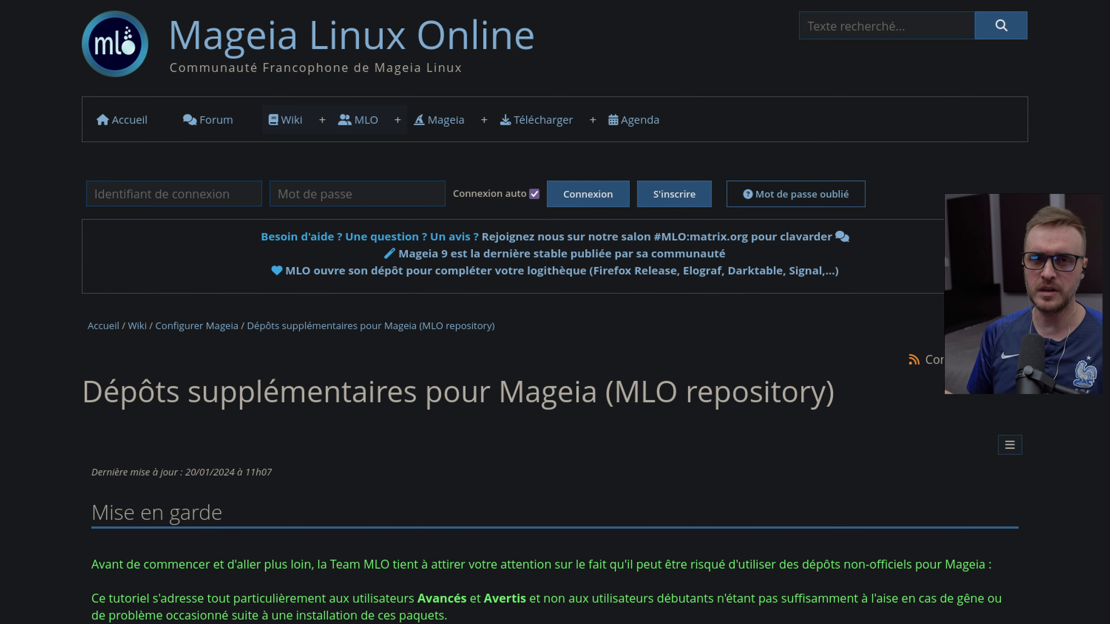
Step: Scroll through the MLO repository wiki page's urpmi and DNF instructions
scroll("down", 3)
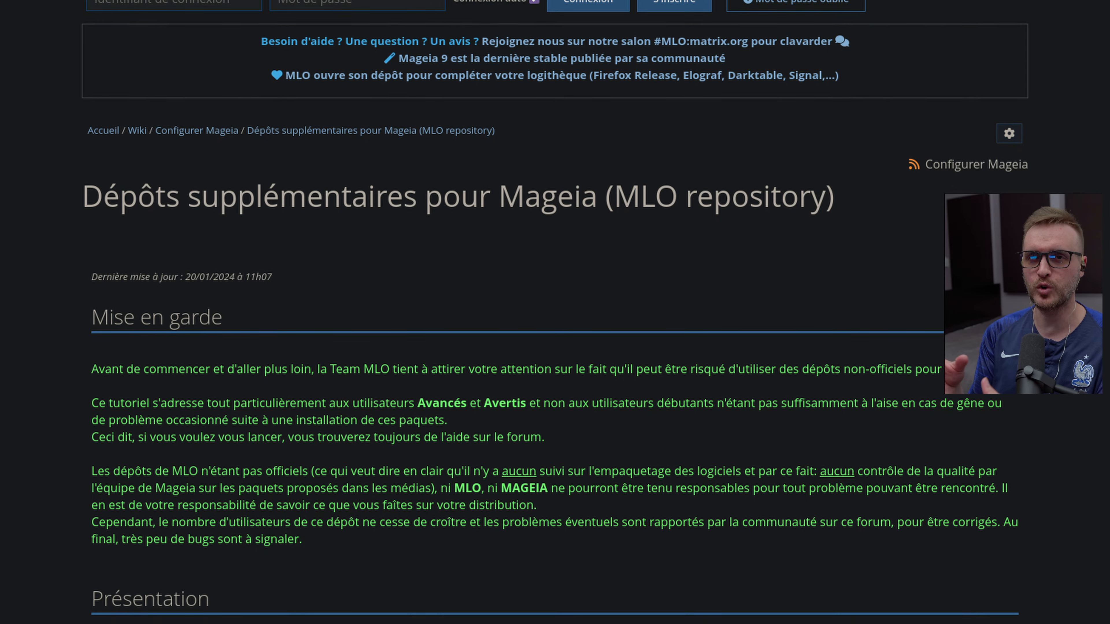
scroll("down", 3)
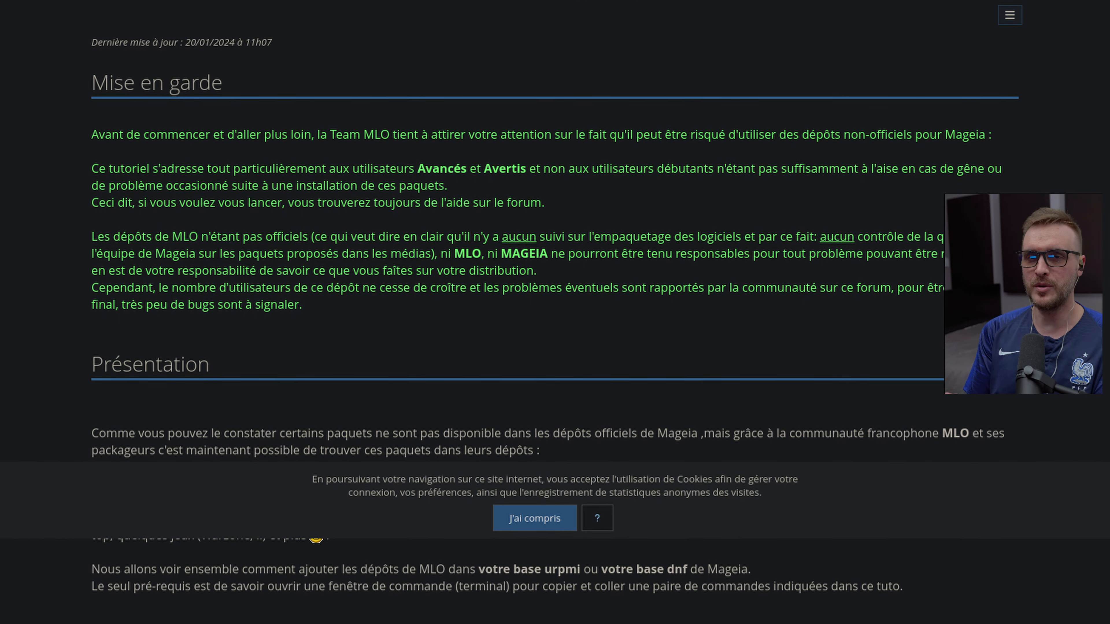
scroll("down", 3)
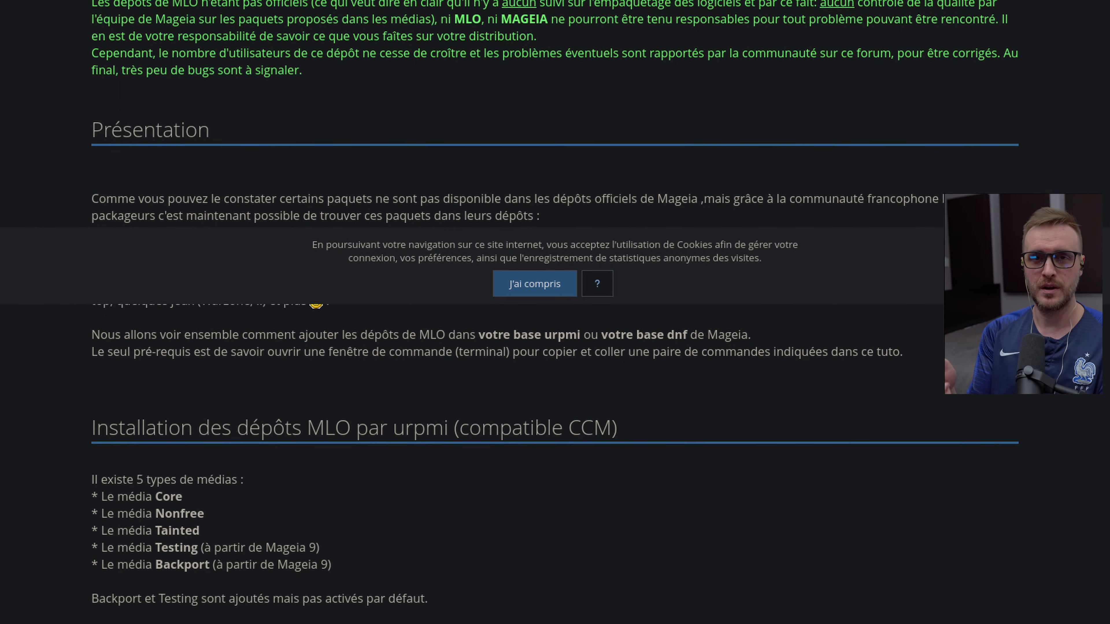
scroll("down", 3)
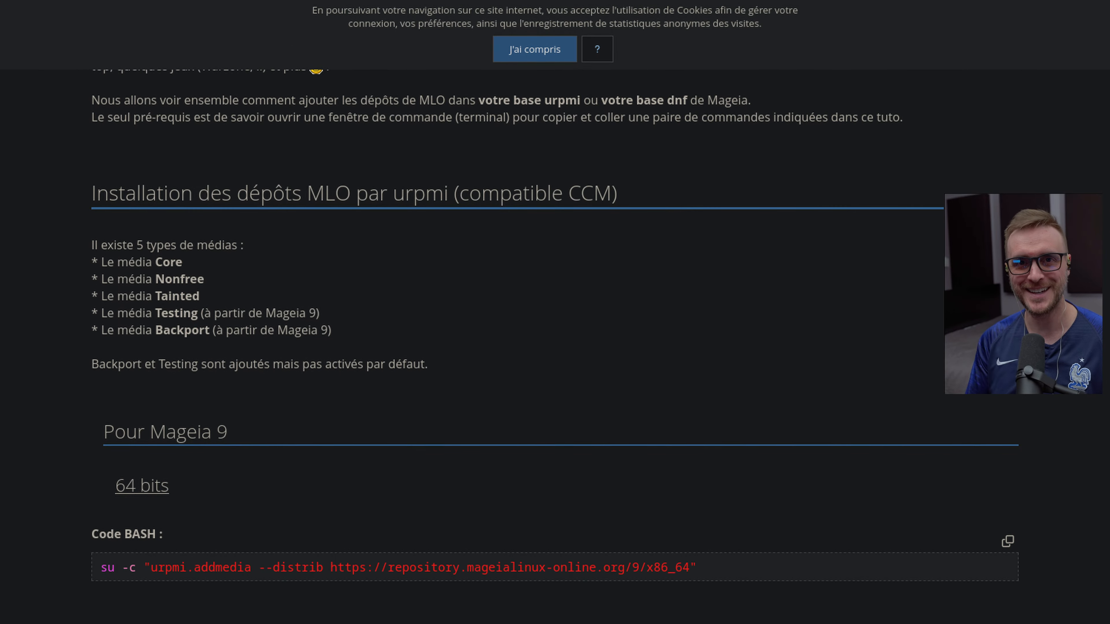
scroll("down", 3)
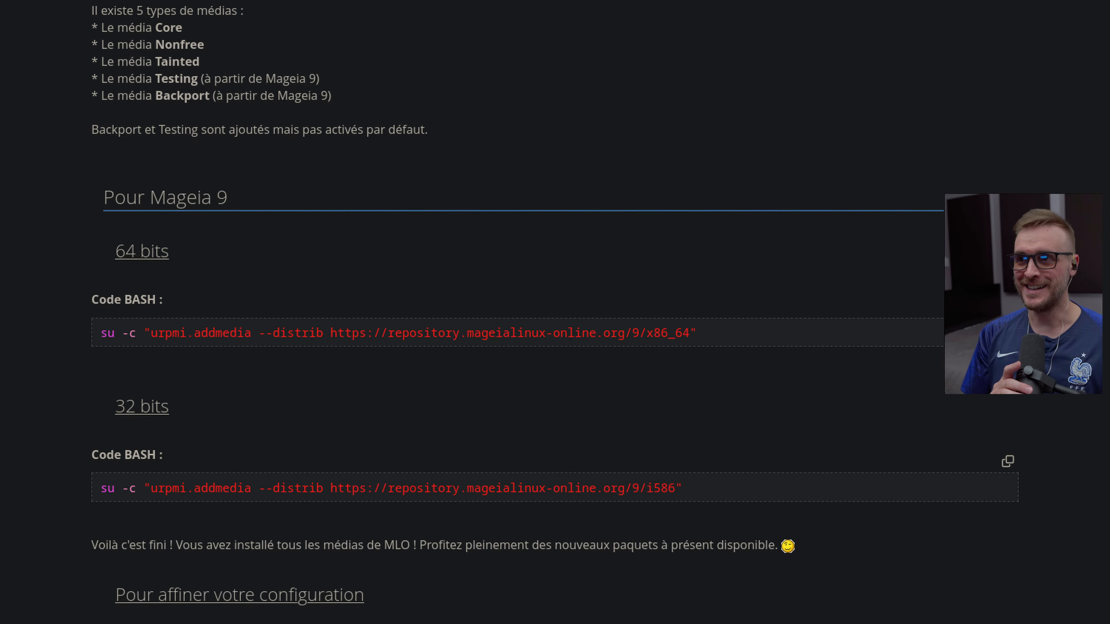
scroll("down", 3)
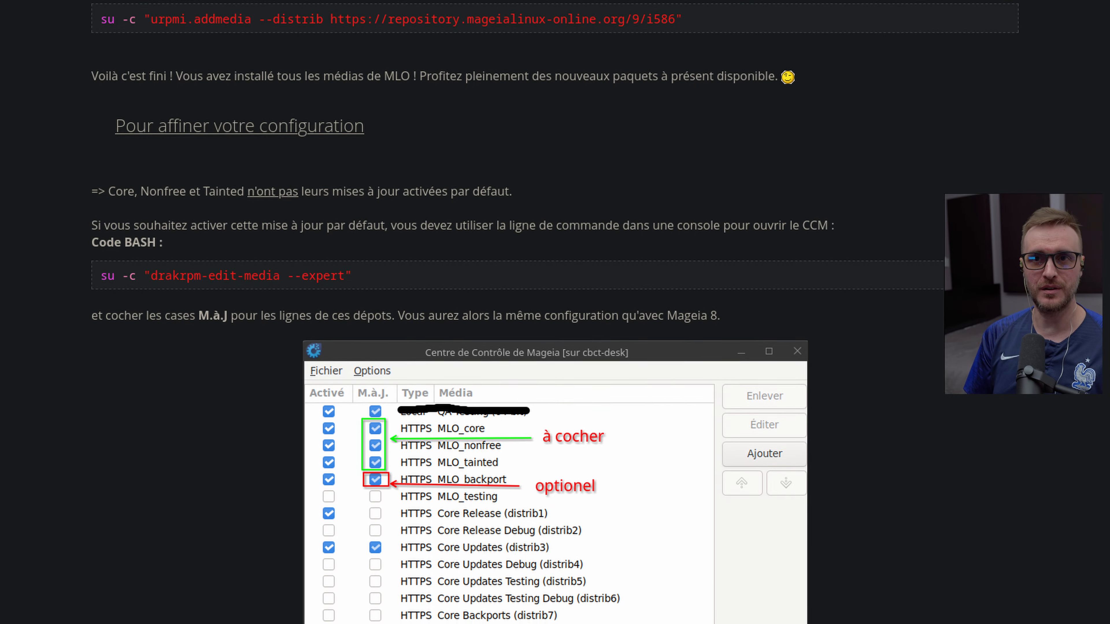
scroll("down", 3)
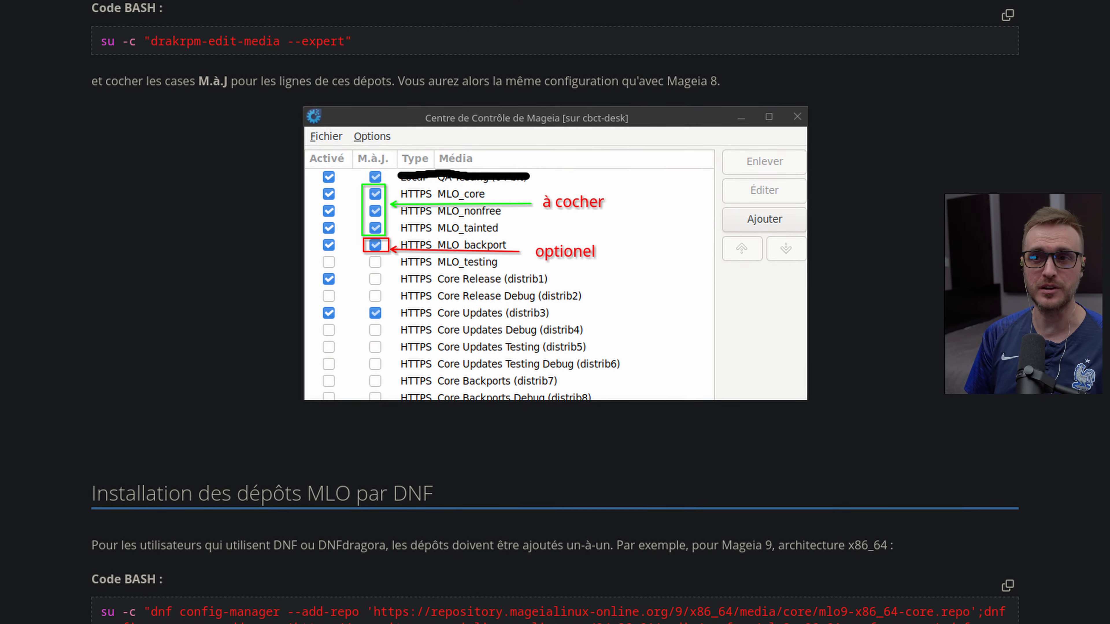
scroll("down", 3)
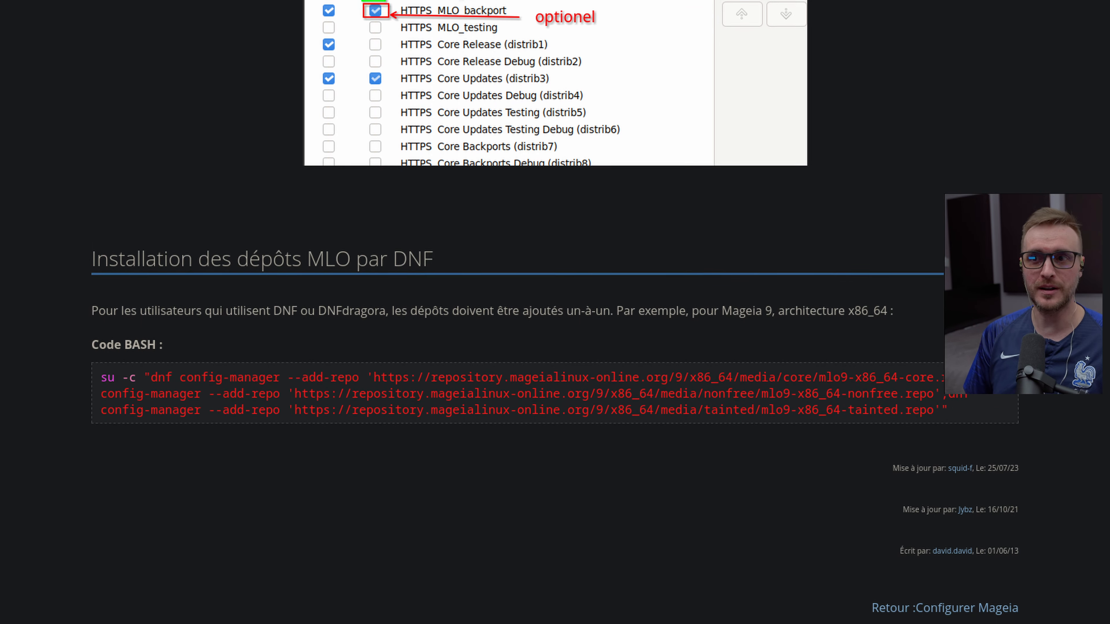
scroll("down", 3)
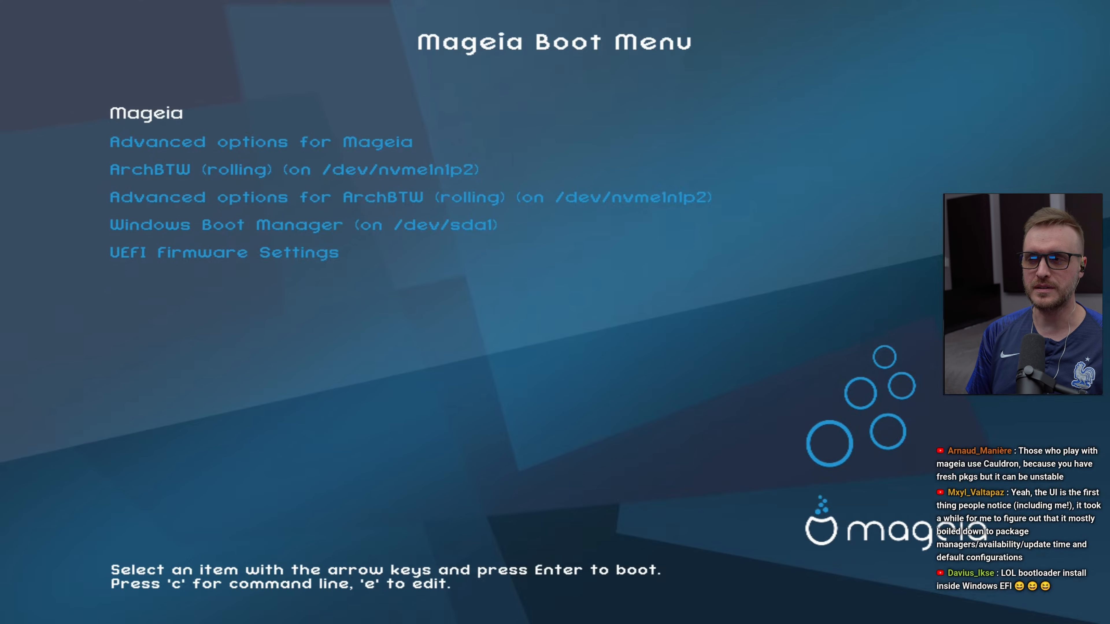
Step: Boot the selected Mageia entry from the GRUB boot menu
key("Return")
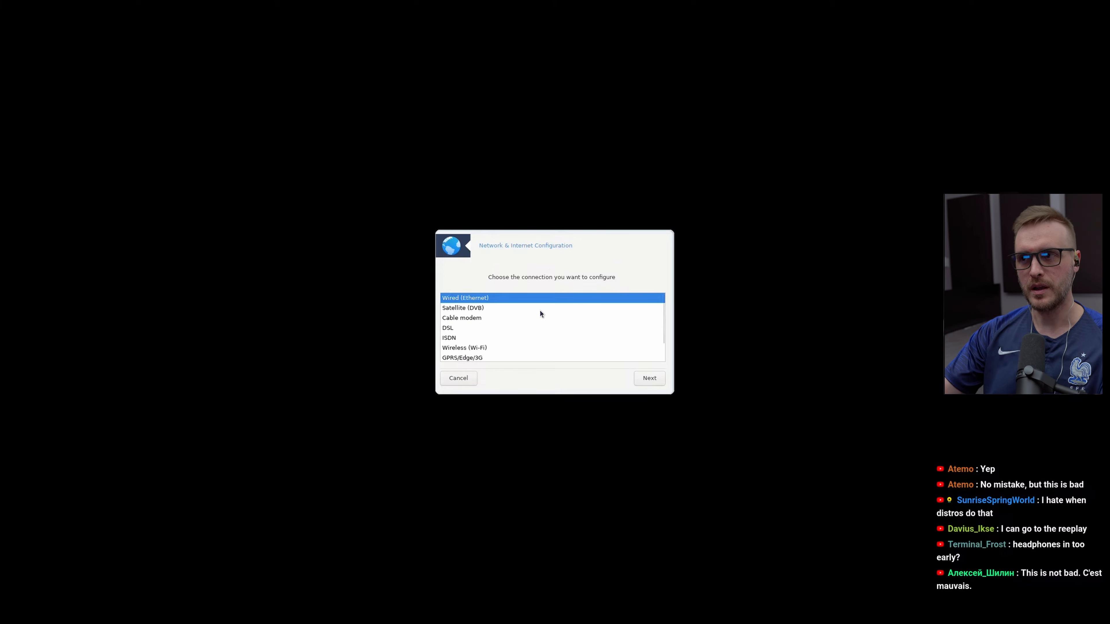
mouse_move(603, 371)
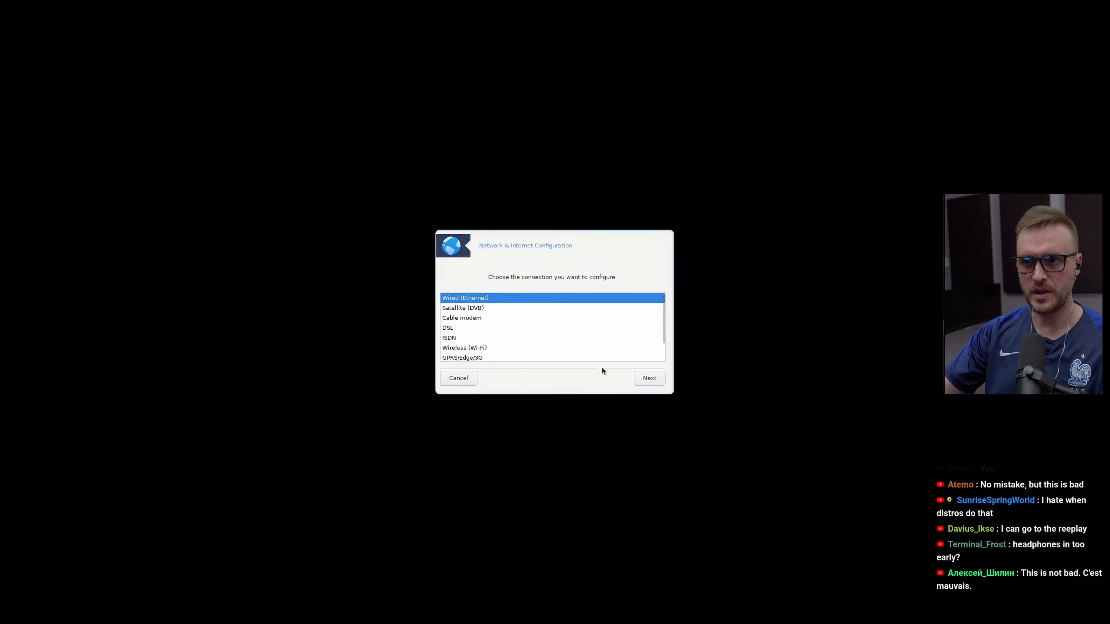
Step: Set up wired Ethernet on the first interface with automatic DHCP DNS and start-at-boot
left_click(648, 378)
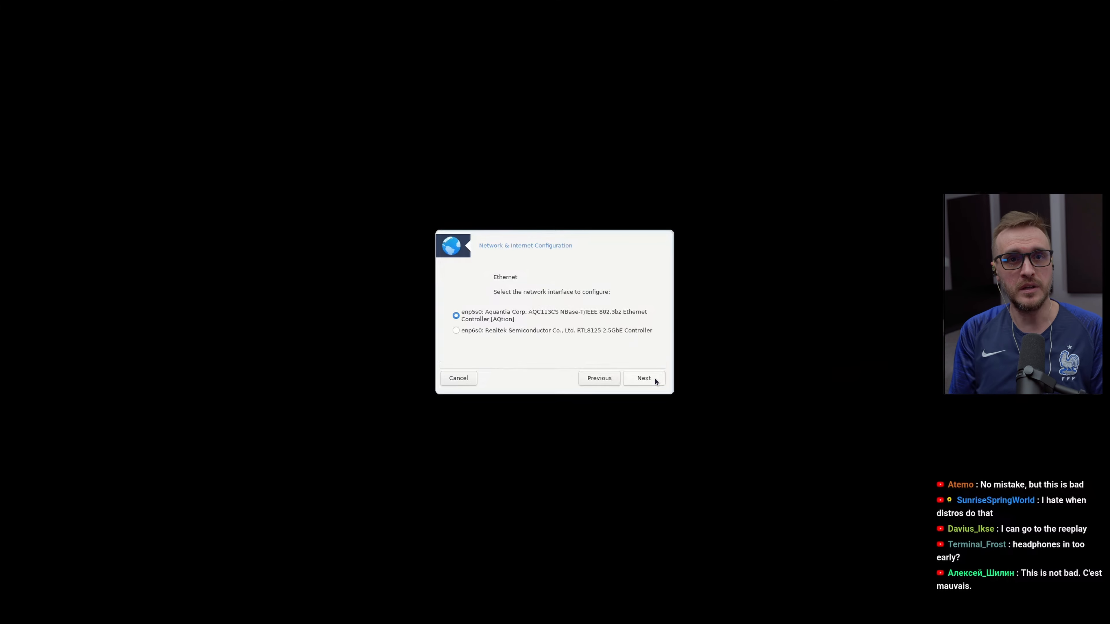
left_click(642, 377)
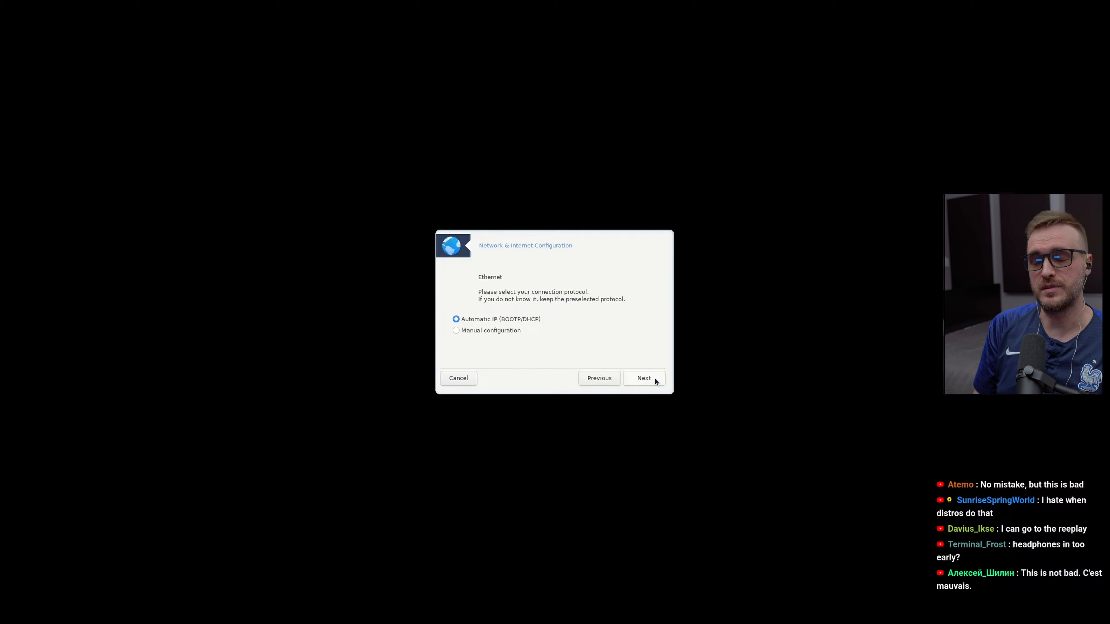
left_click(643, 377)
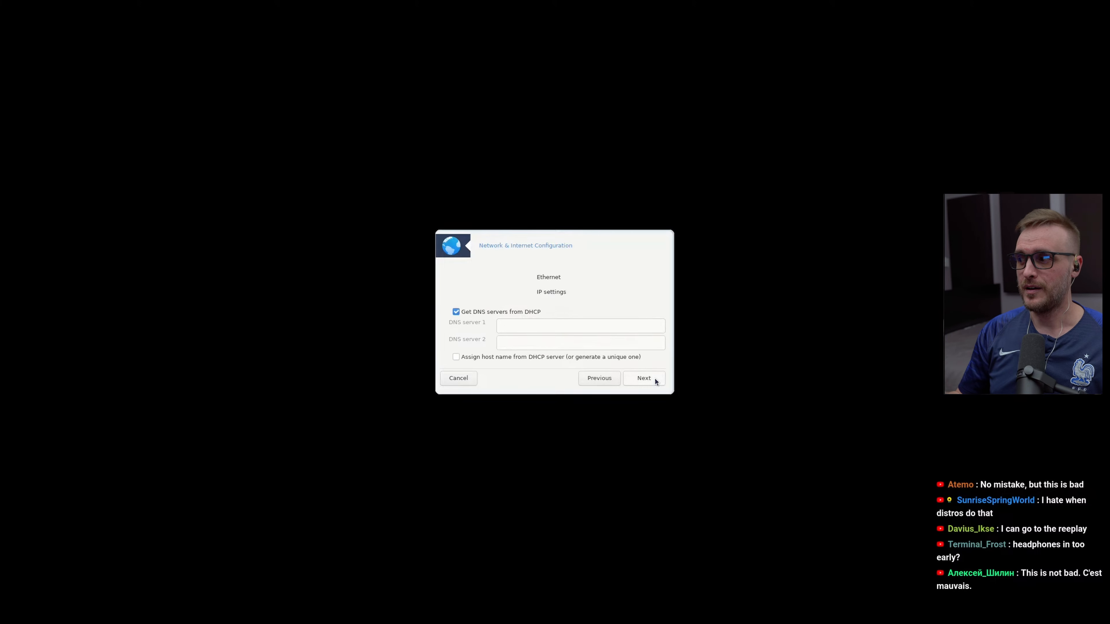
left_click(642, 378)
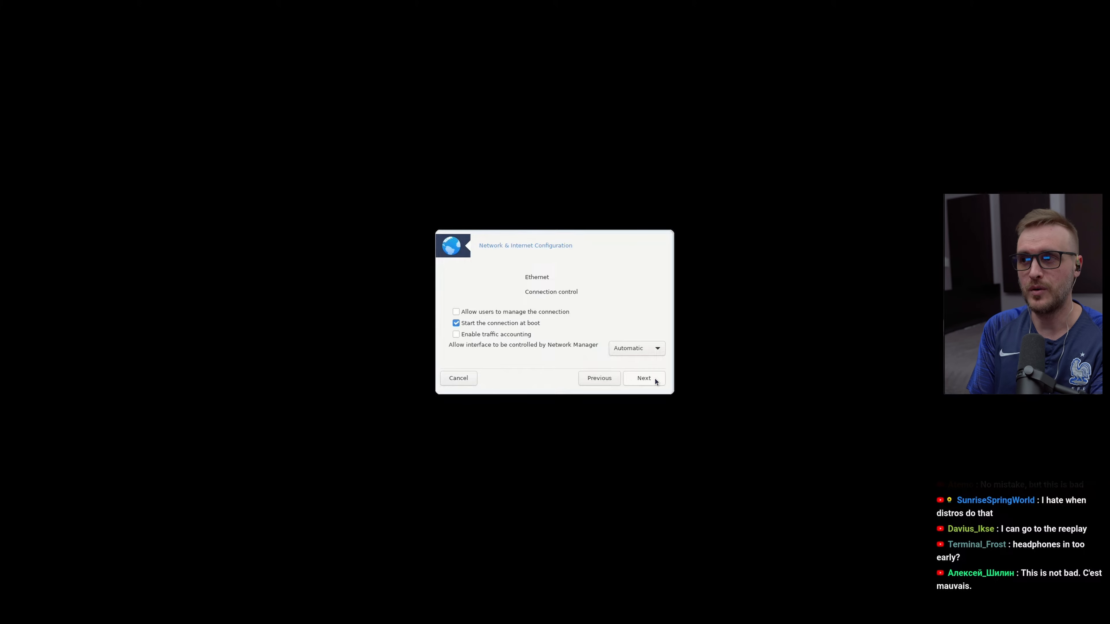
left_click(643, 377)
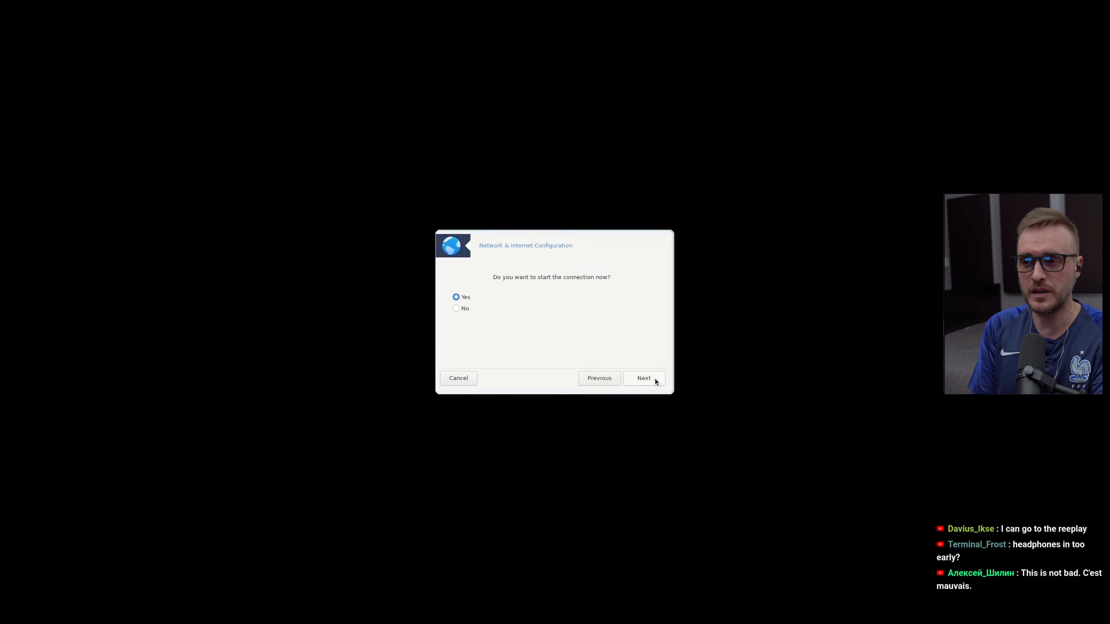
Step: Enter the password and log in to the Plasma (X11) desktop session
left_click(643, 378)
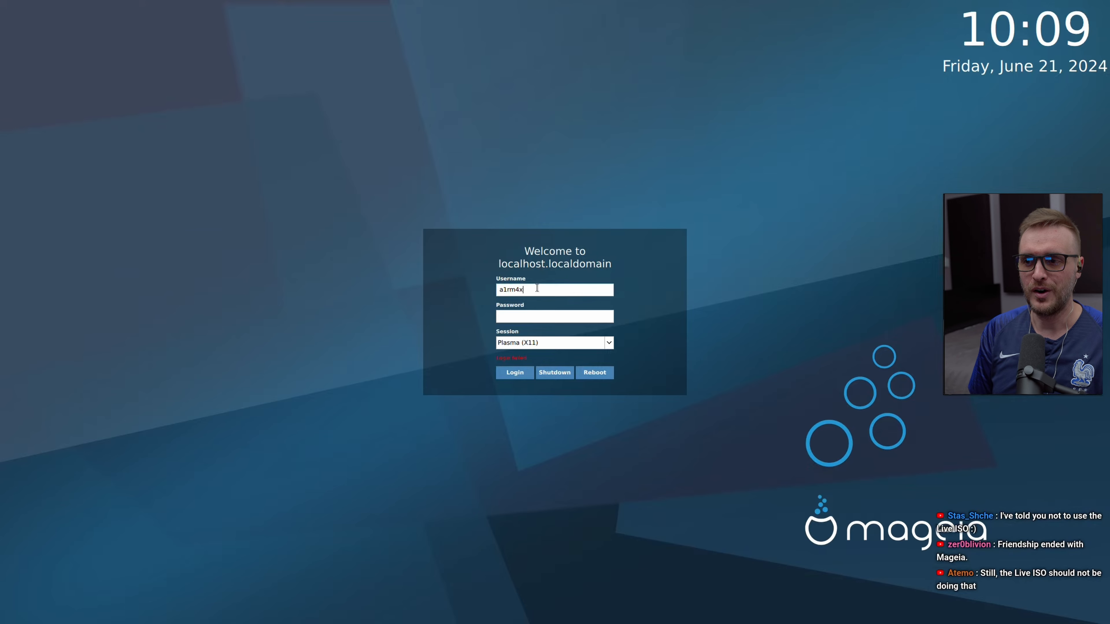
type("password")
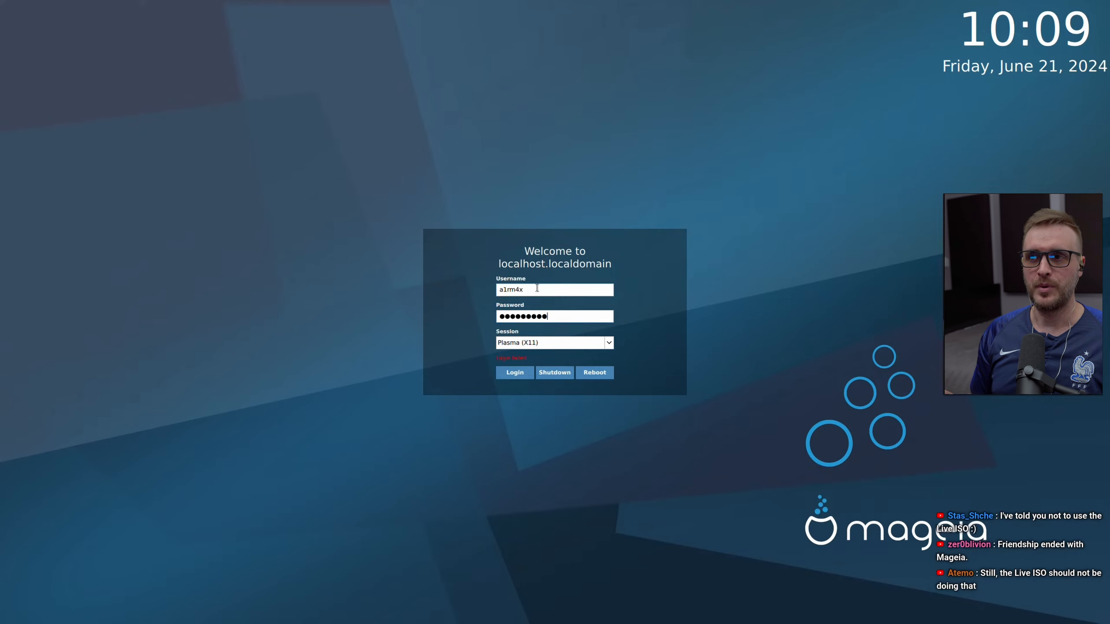
left_click(514, 372)
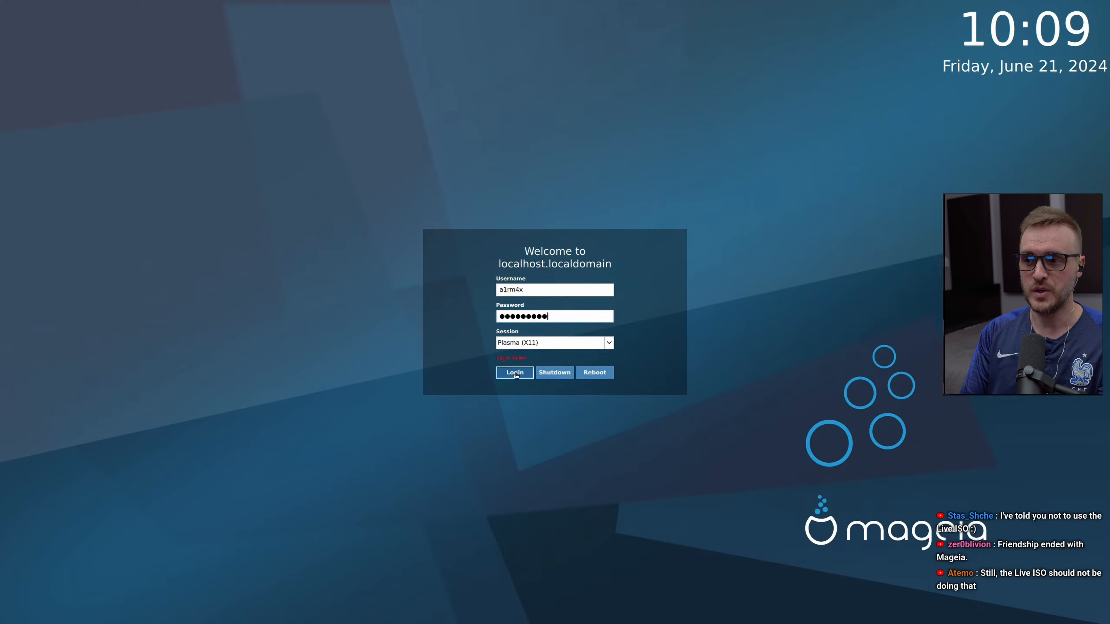
left_click(514, 372)
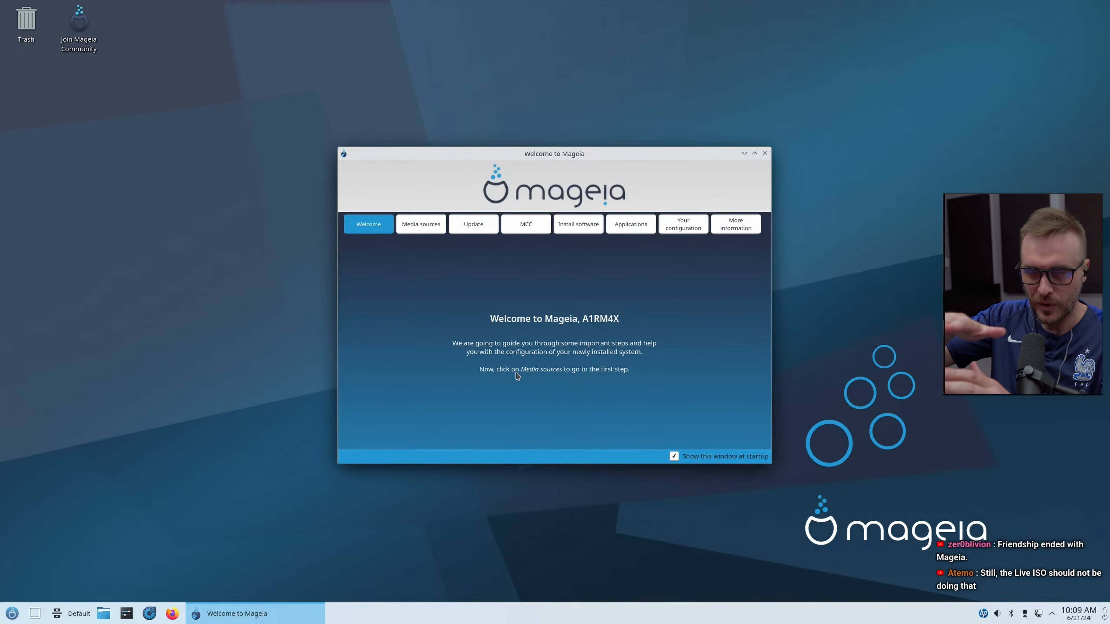
mouse_move(729, 328)
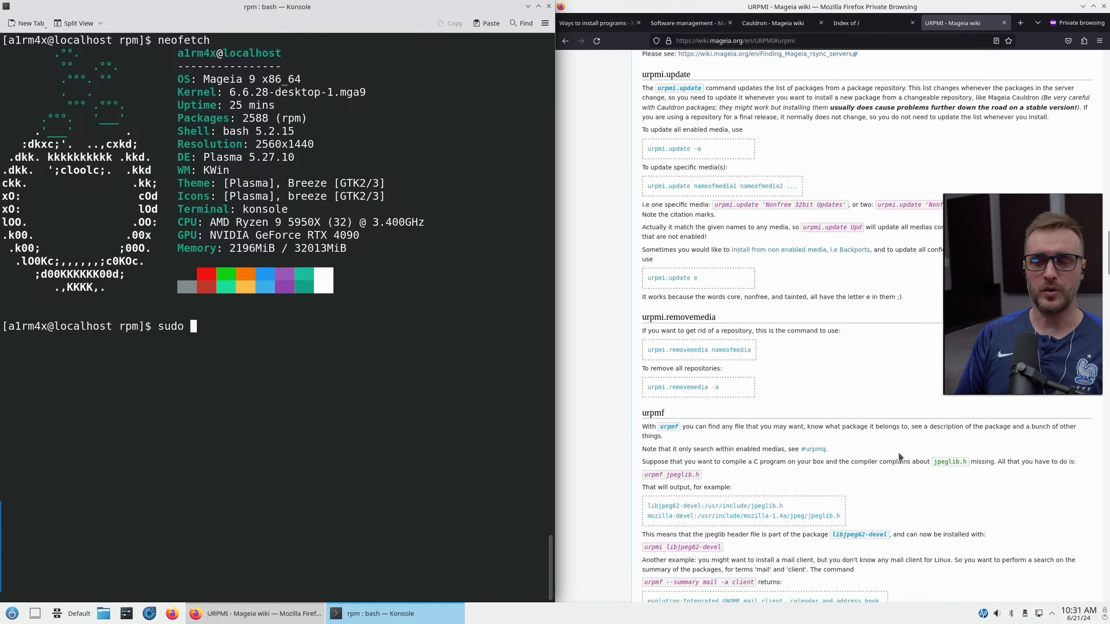
Step: Run 'sudo urpmi --auto-update' in Konsole to start a root system update
scroll("up", 3)
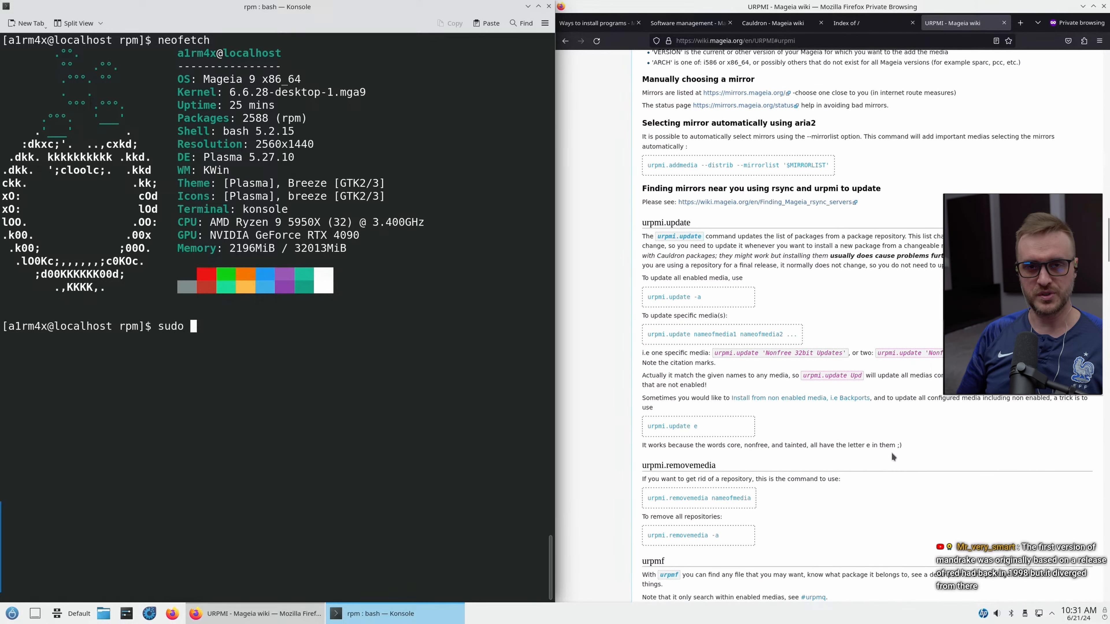
scroll("up", 3)
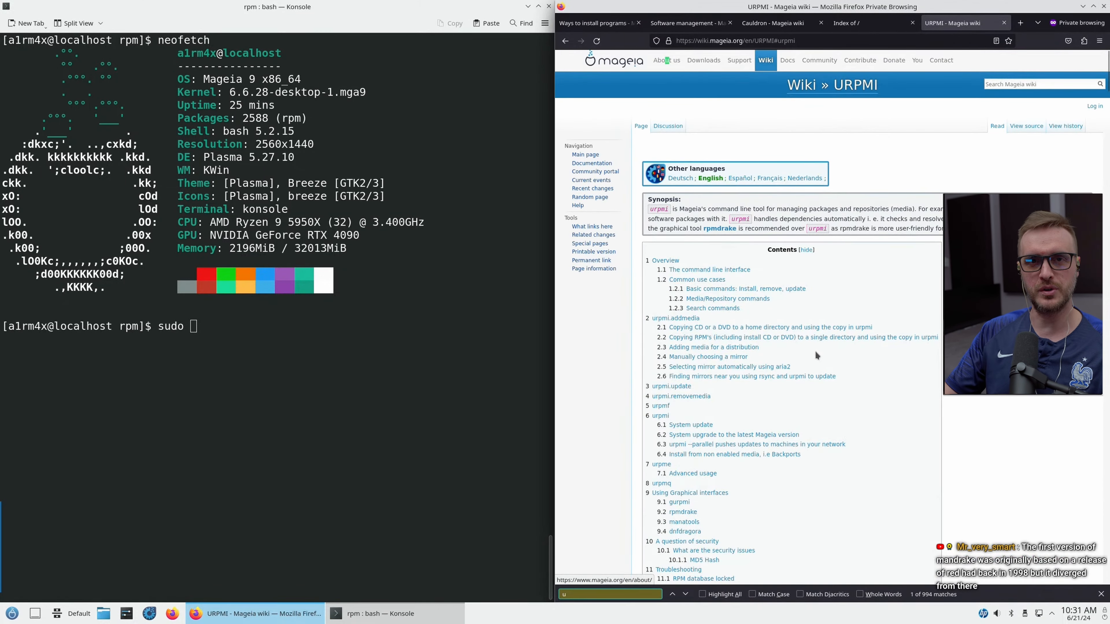
scroll("down", 3)
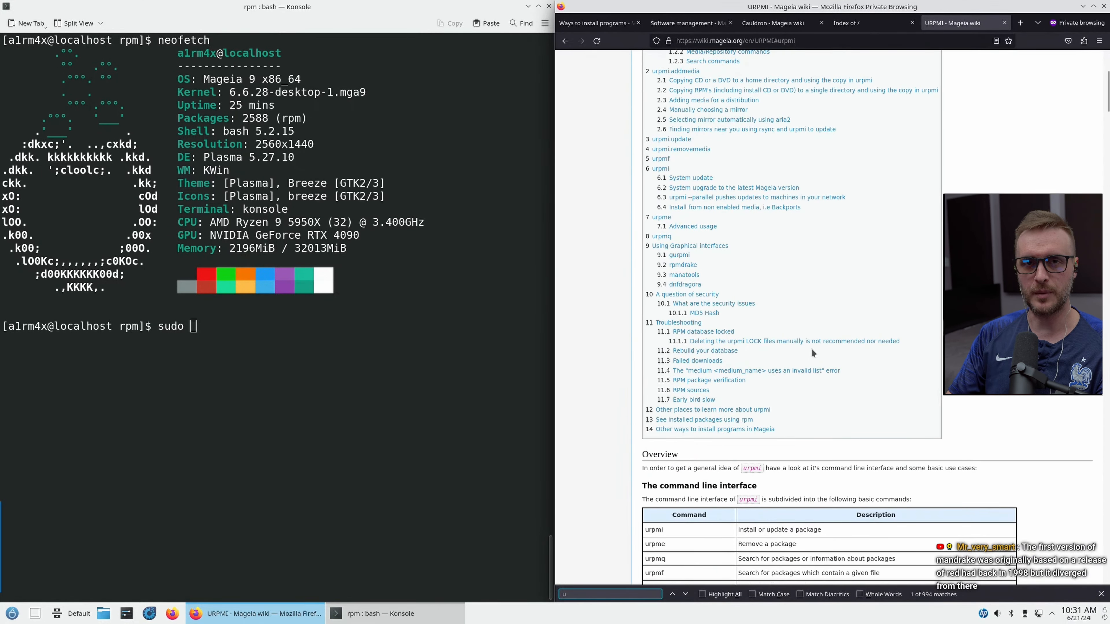
scroll("up", 3)
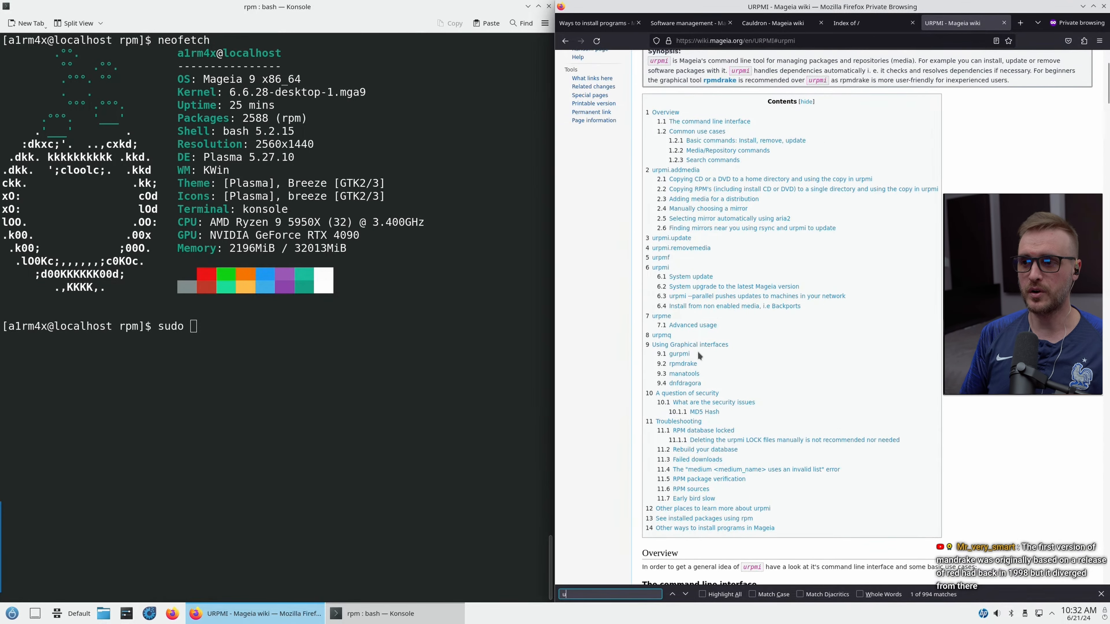
mouse_move(678, 278)
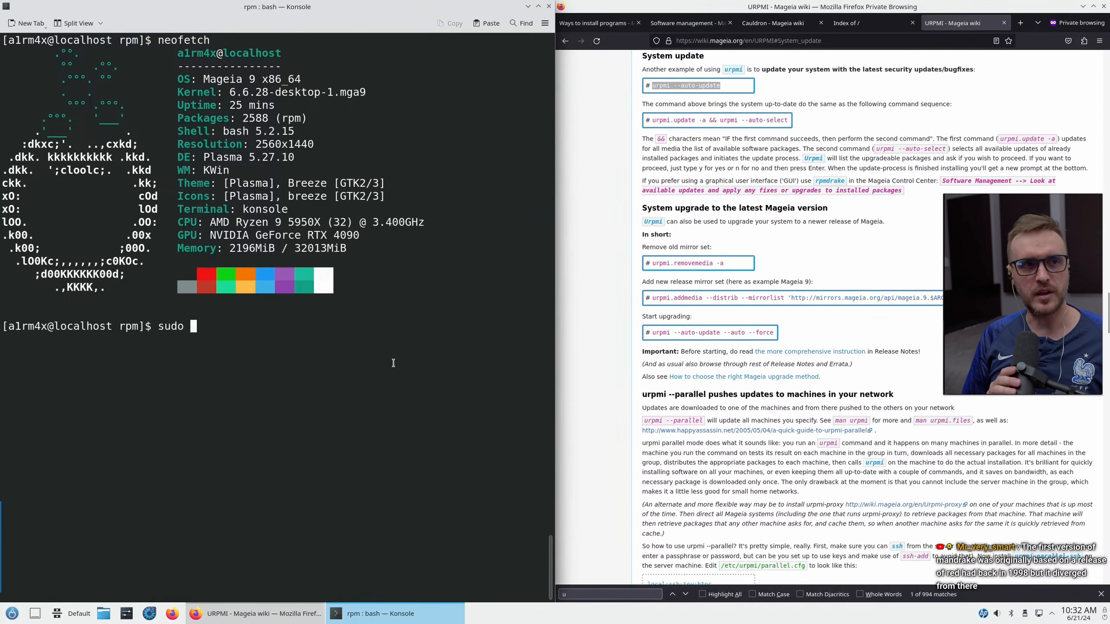
type("urpmi --auto-update")
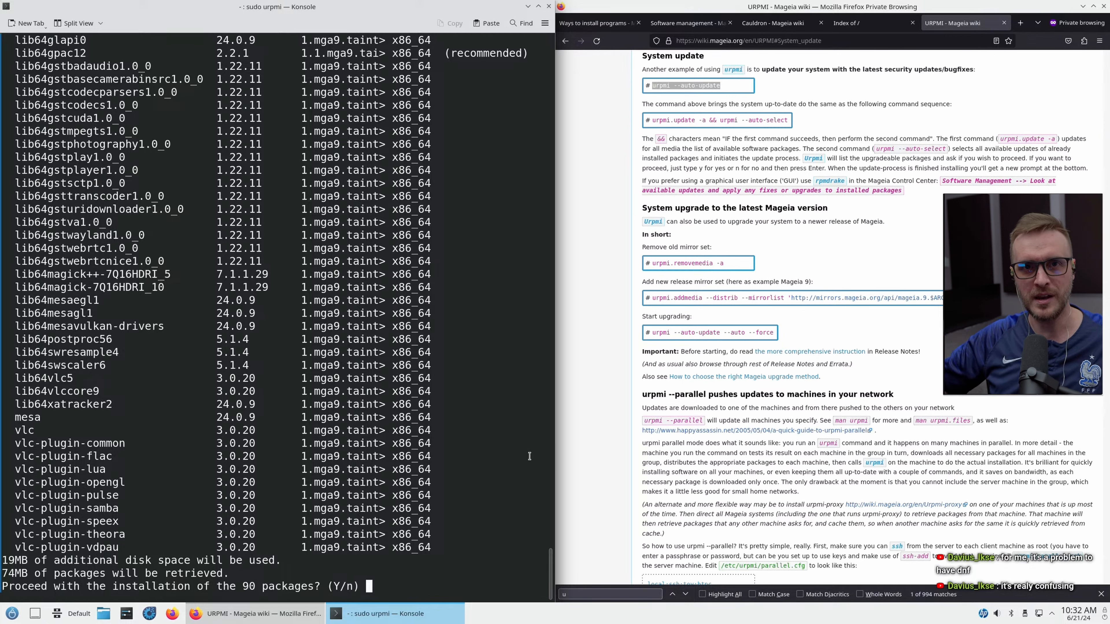
Step: Answer y to proceed with installing the 90 proposed update packages
type("y")
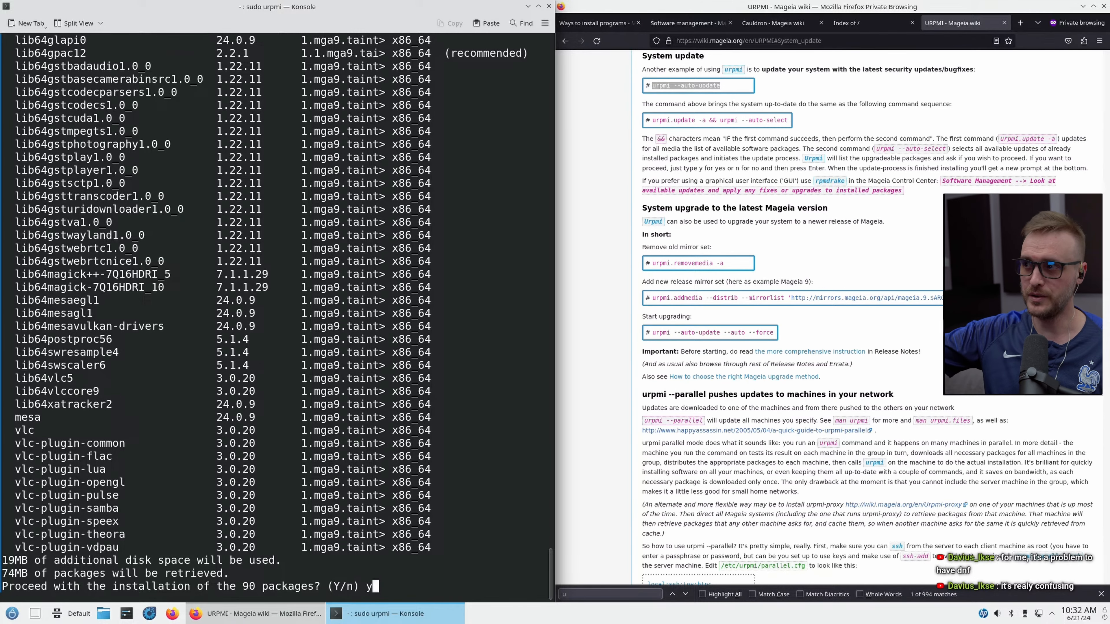
key("Return")
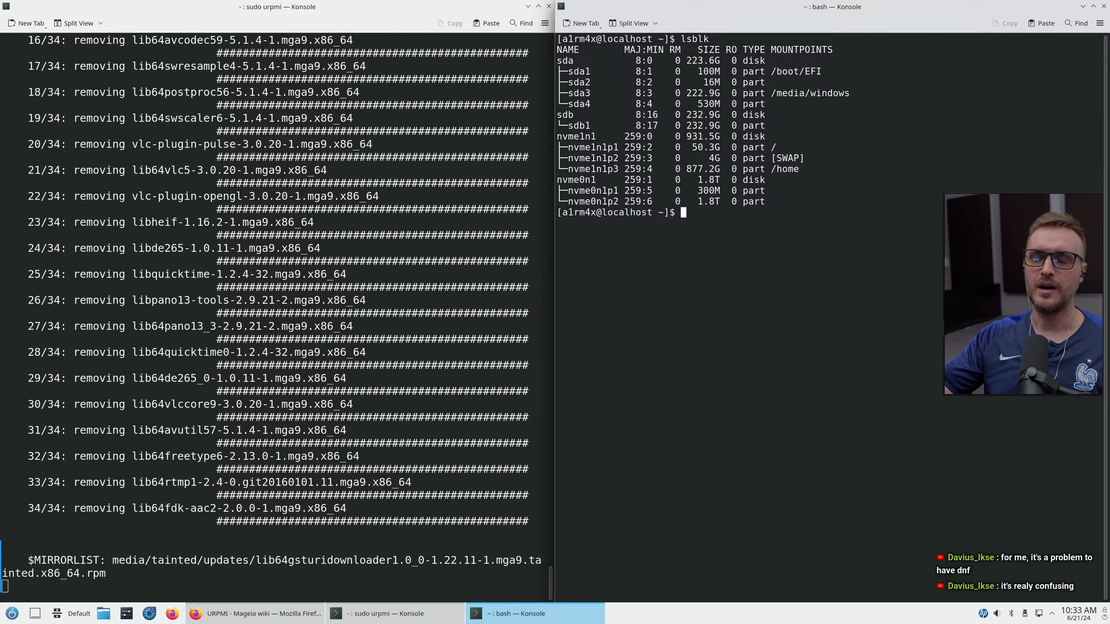
Step: Scroll through the urpmi output as old packages are removed and updates download
scroll("down", 3)
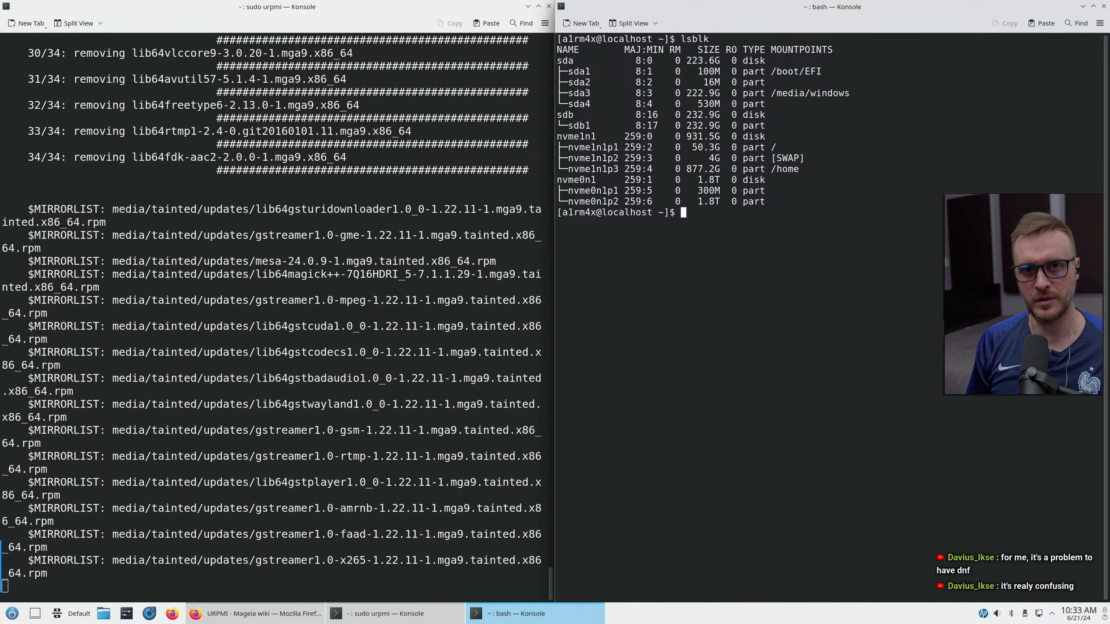
scroll("down", 3)
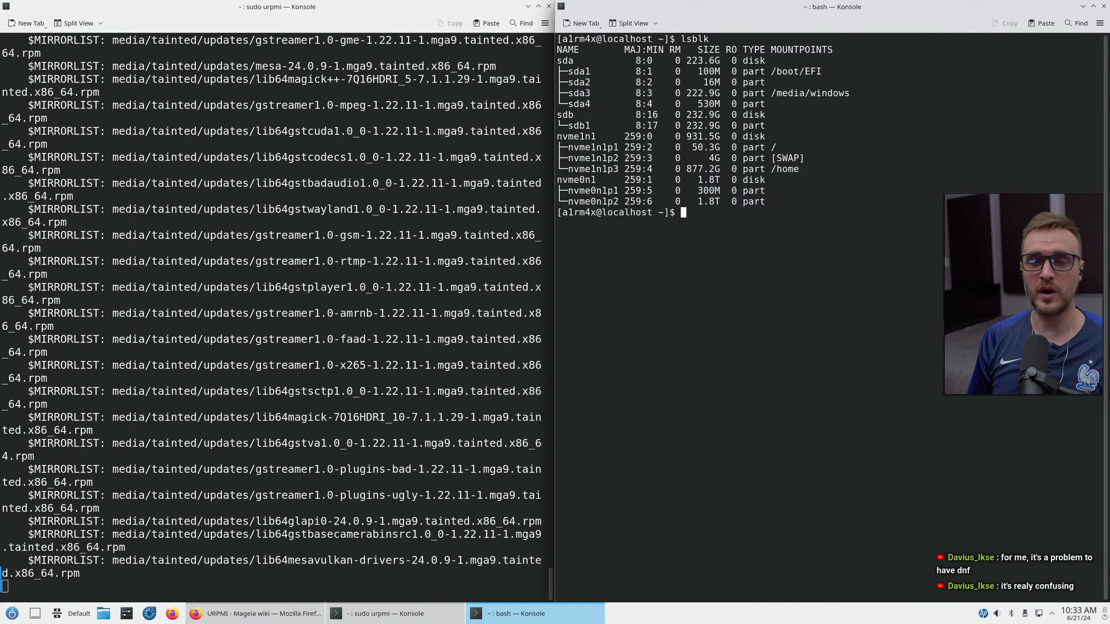
scroll("down", 3)
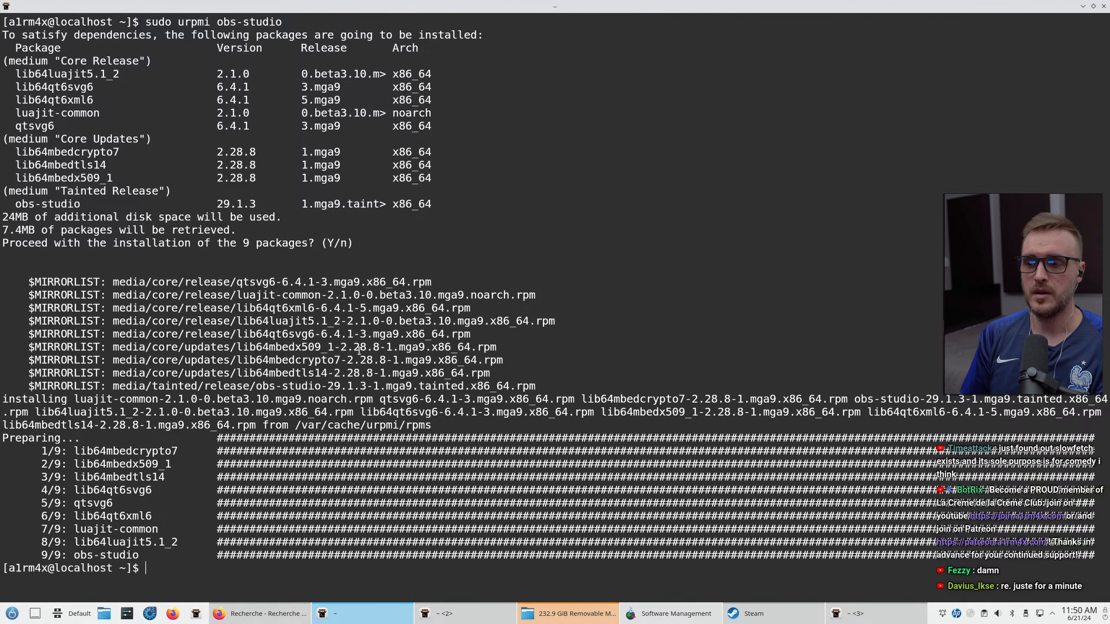
Step: Launch OBS Studio from the application launcher by searching 'obs'
left_click(12, 613)
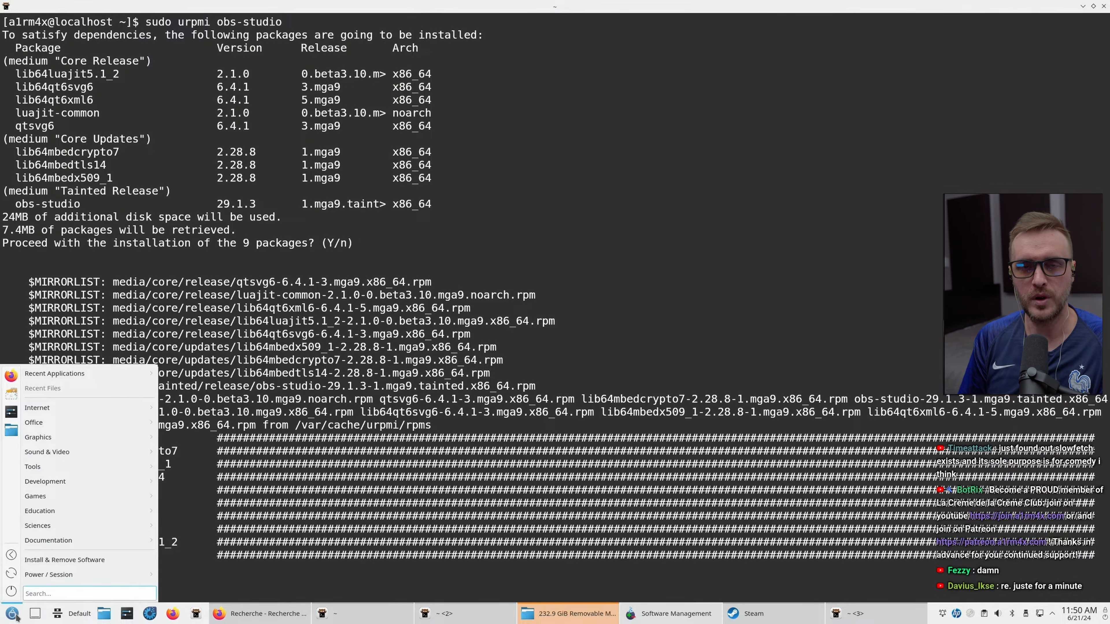
type("obs")
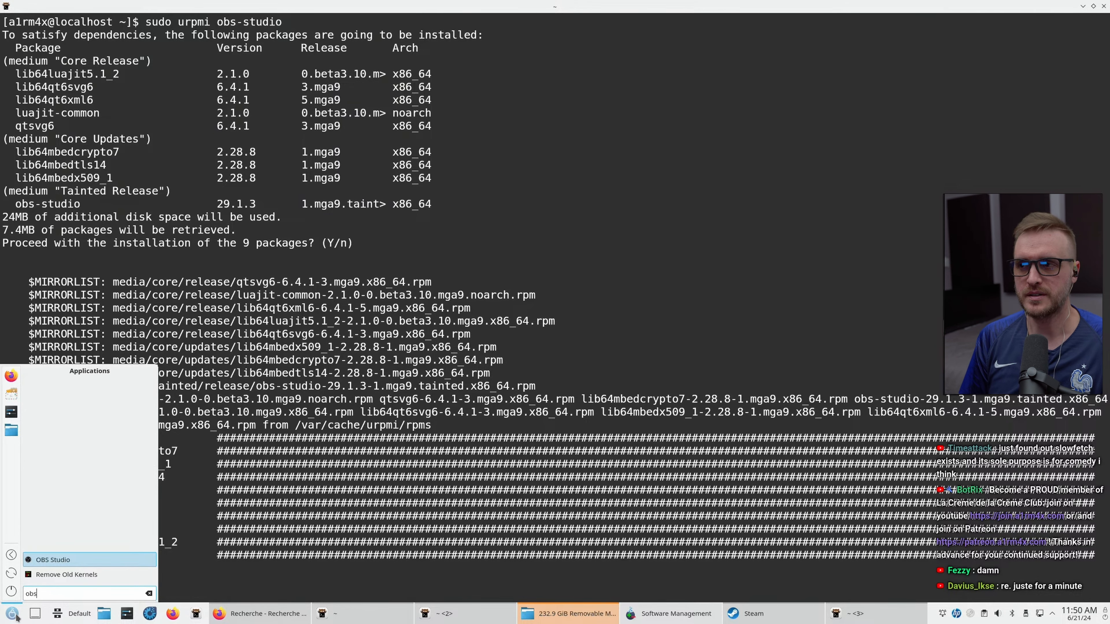
left_click(52, 560)
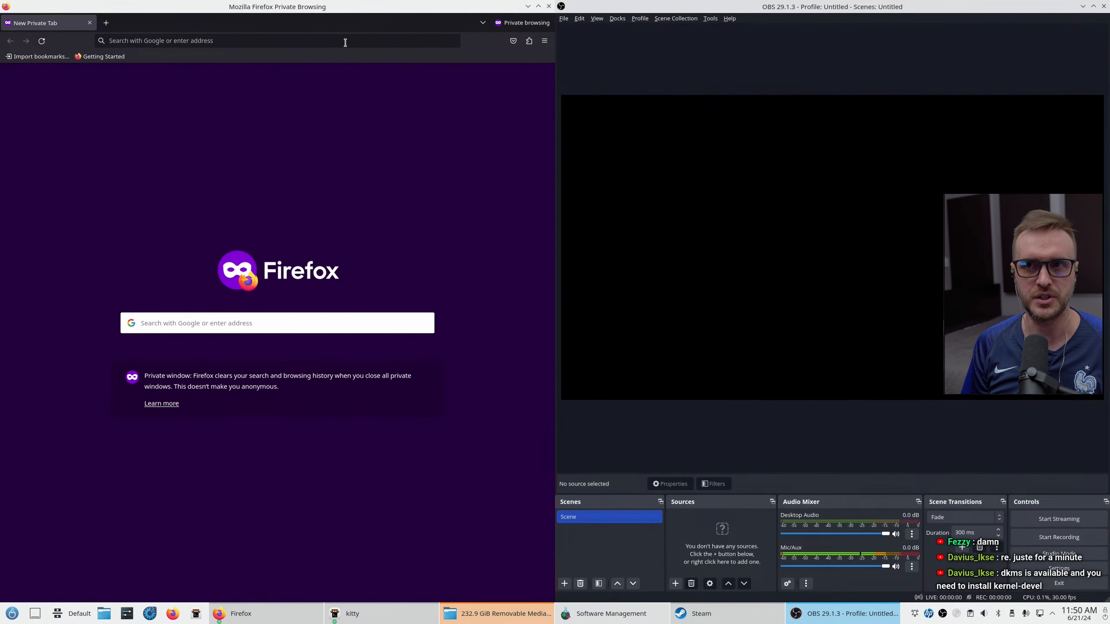
Step: Begin entering the web search 'obs release github' in Firefox's address bar
left_click(276, 41)
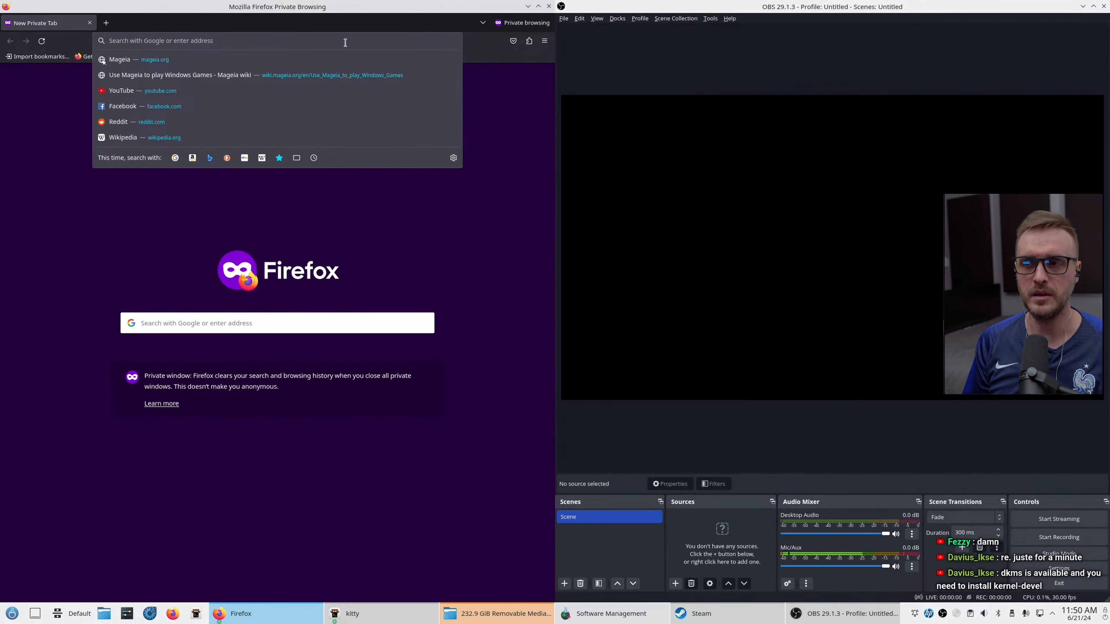
type("obs release")
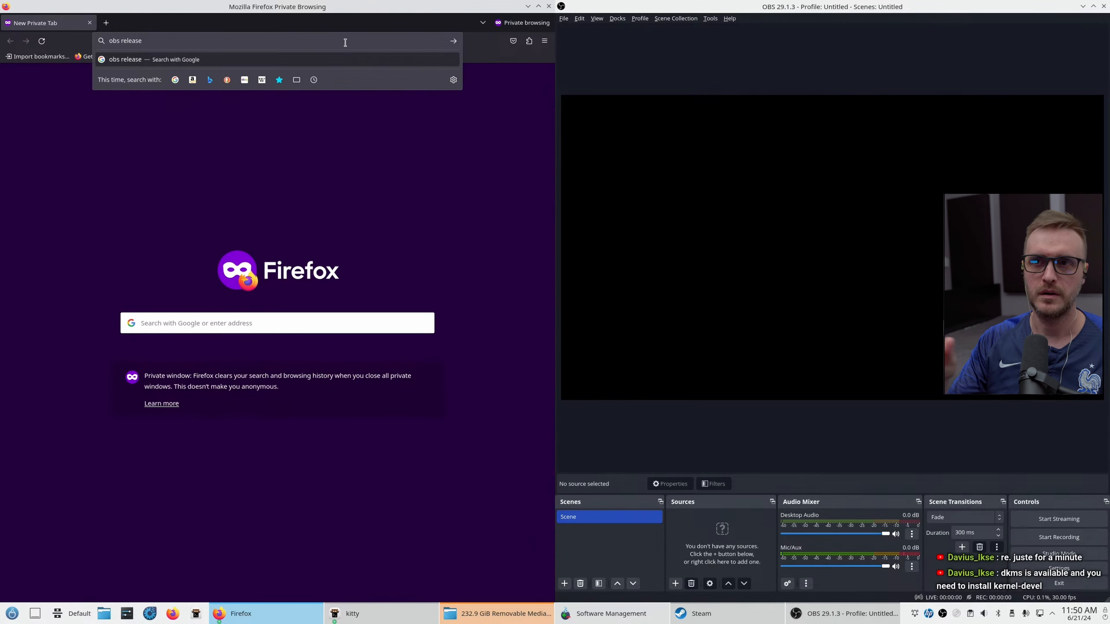
Step: Search 'obs release github' and browse the obs-studio Releases page on GitHub
type("github")
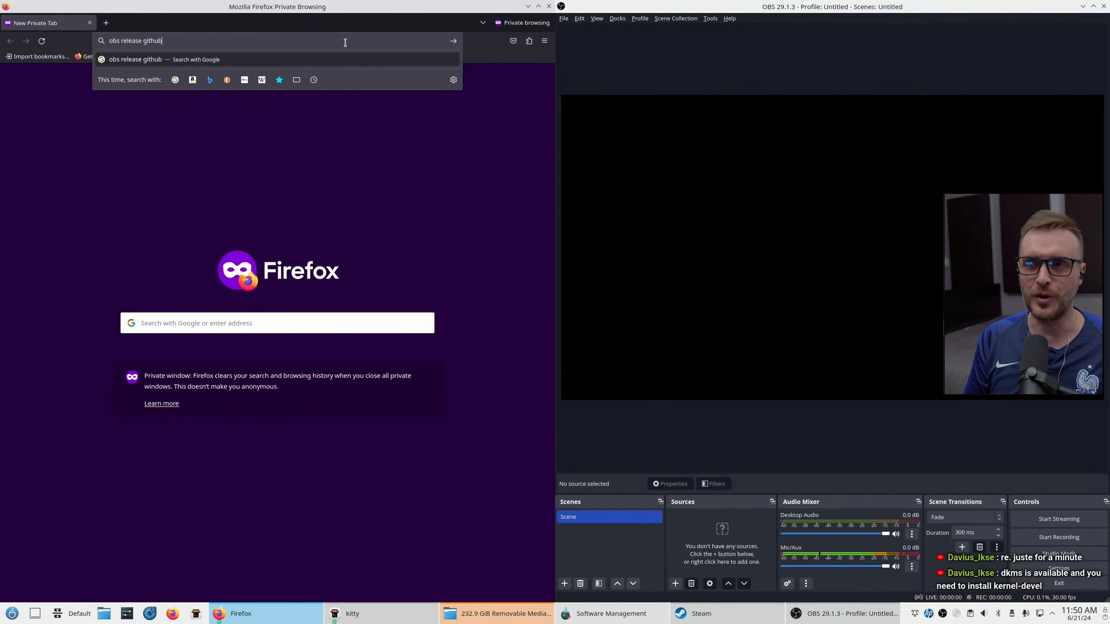
key("Return")
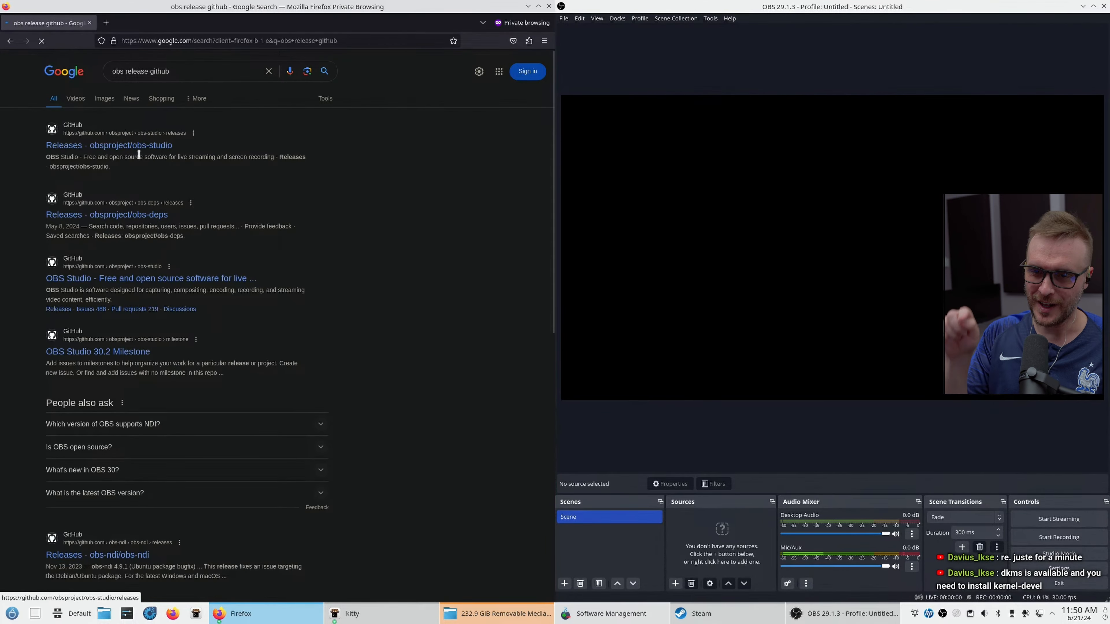
left_click(107, 145)
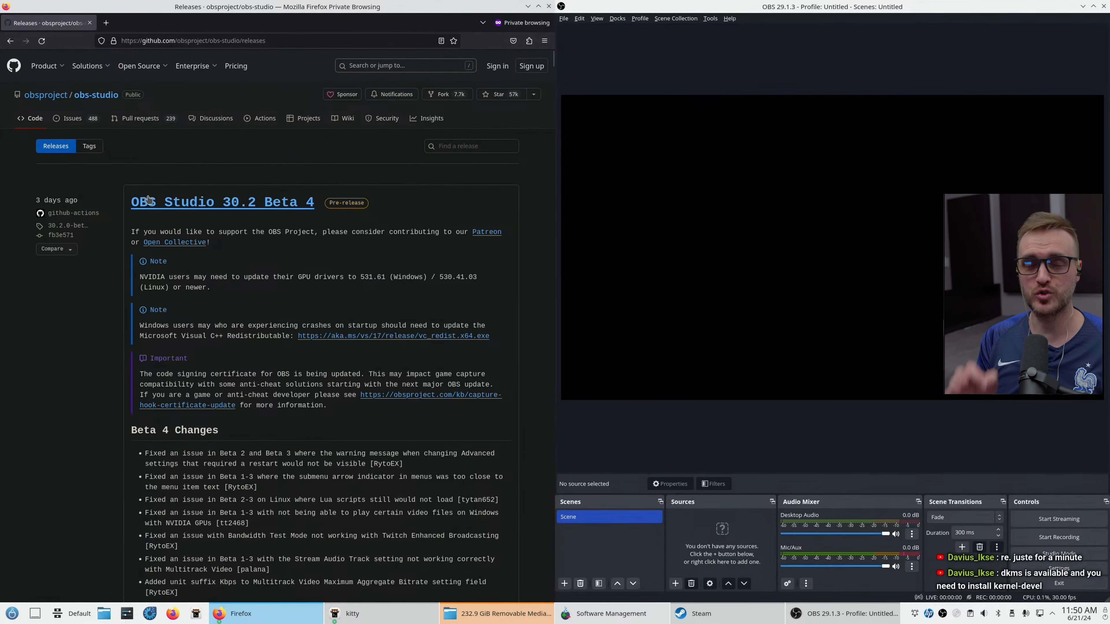
mouse_move(248, 205)
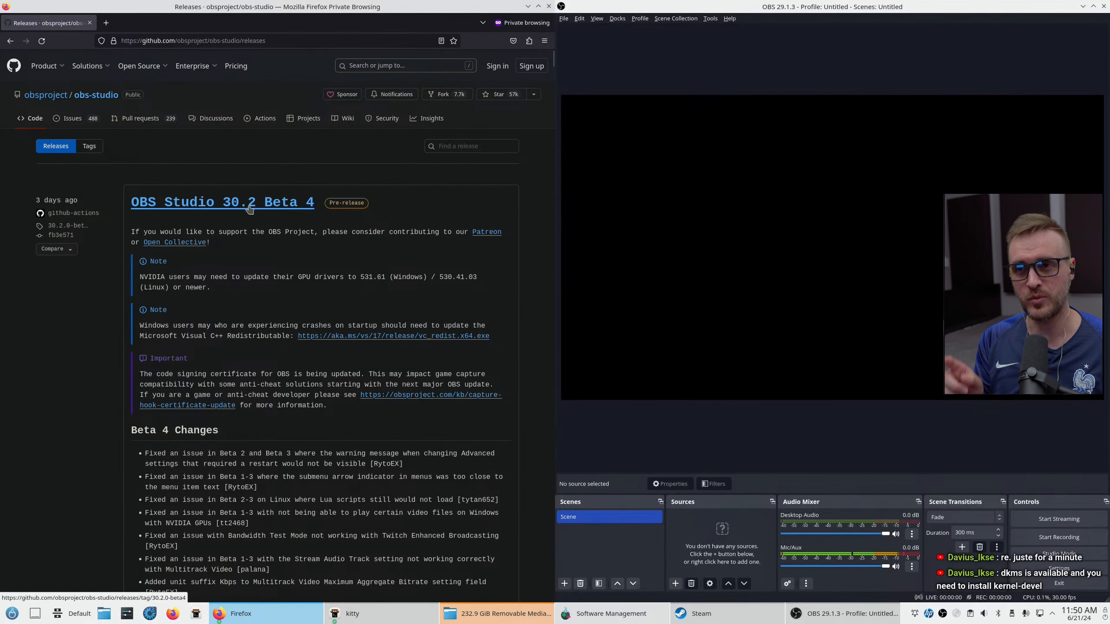
scroll("down", 3)
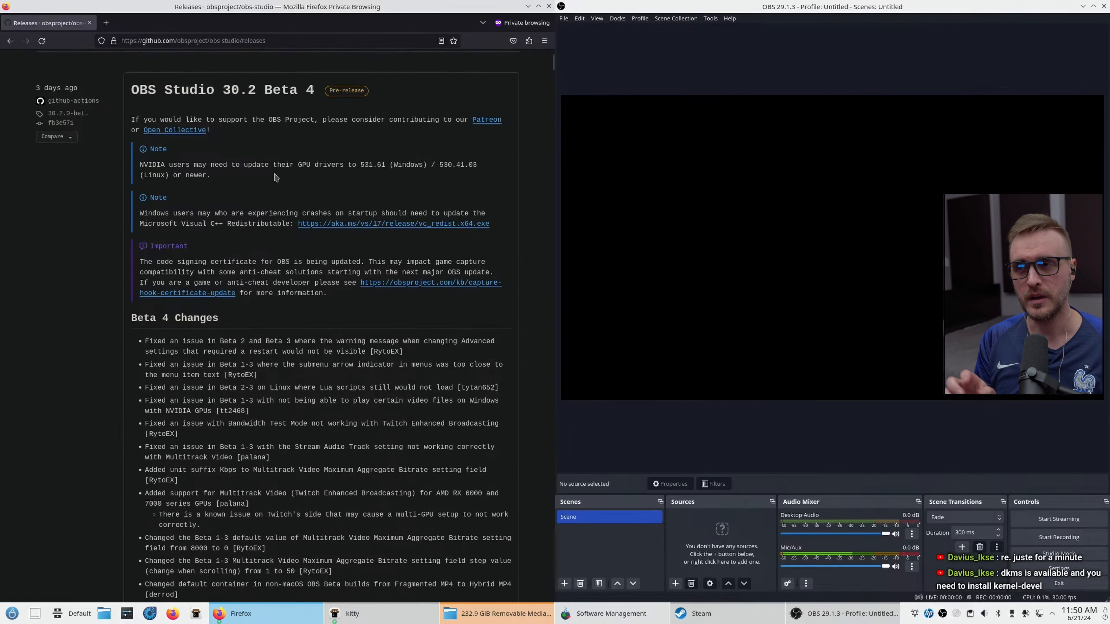
scroll("down", 3)
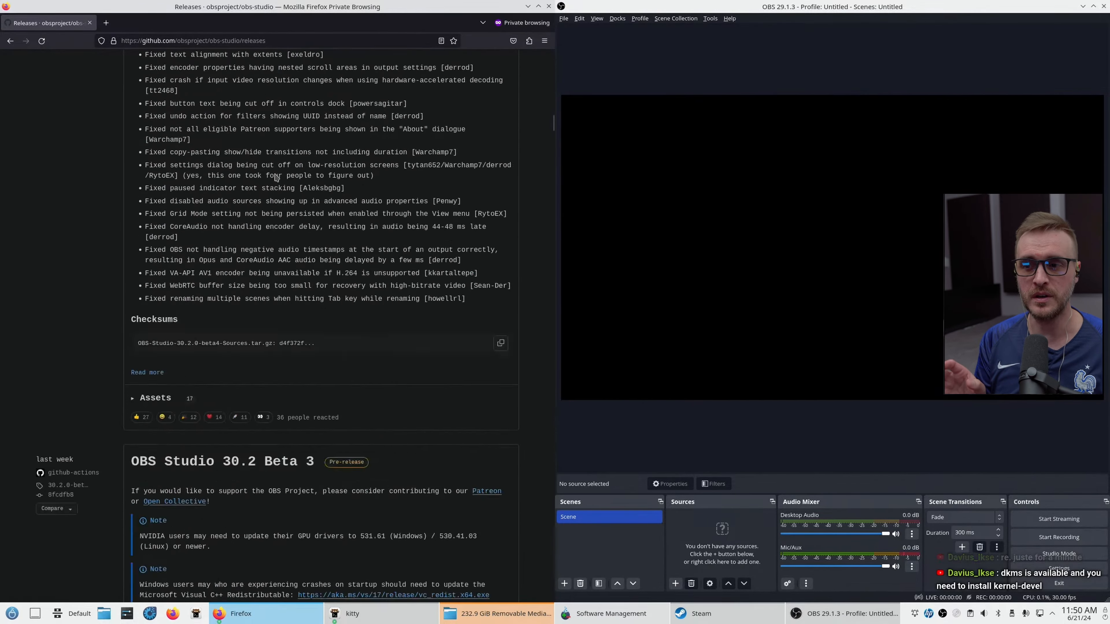
scroll("up", 3)
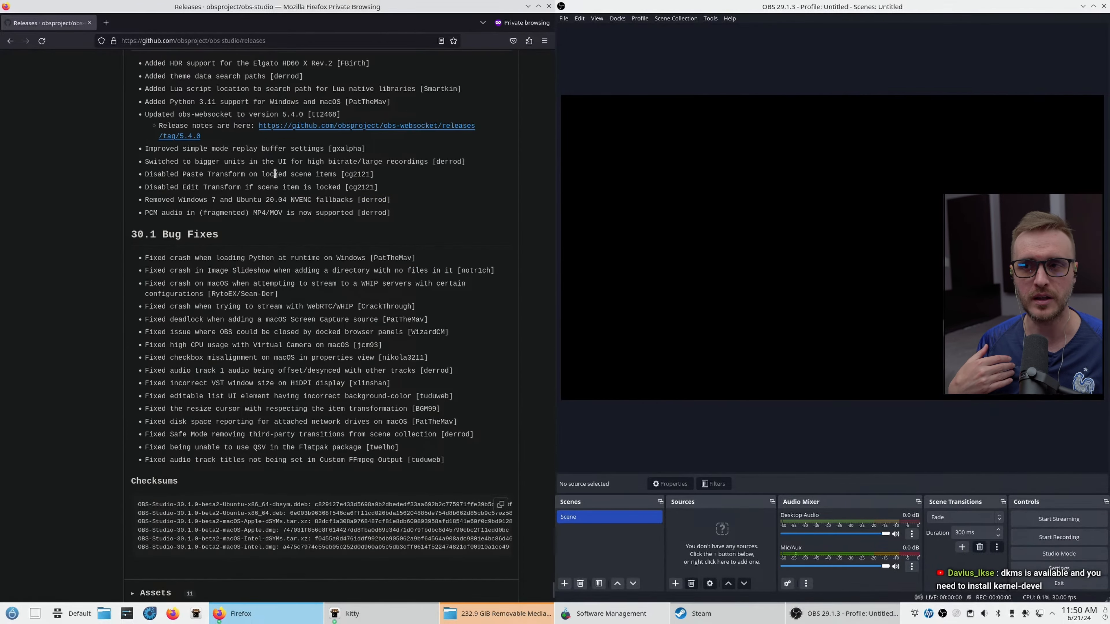
scroll("down", 3)
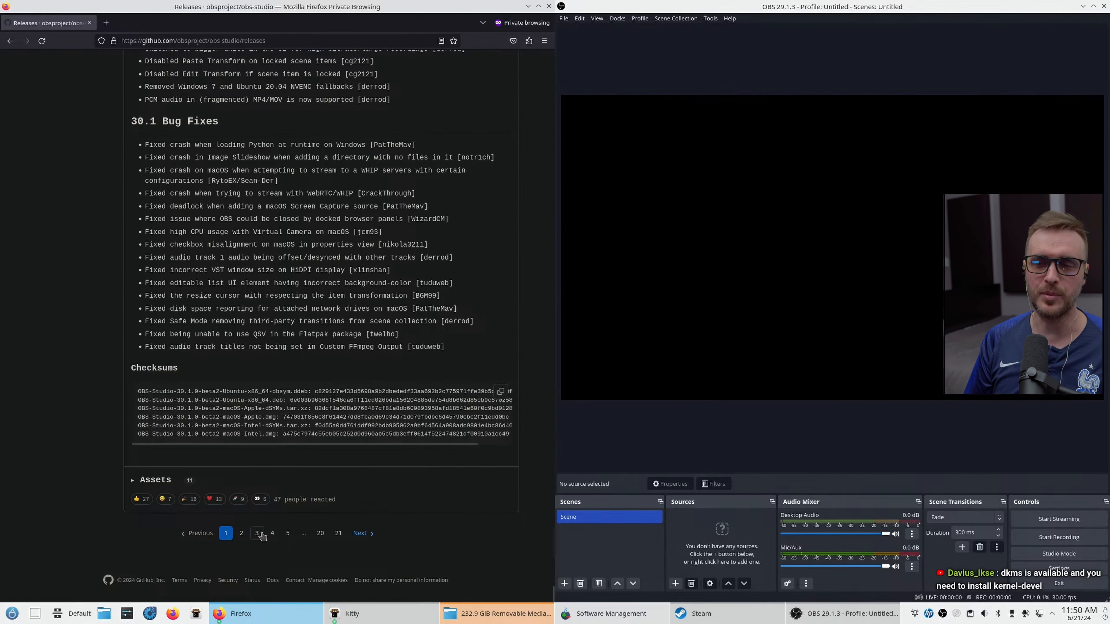
Step: Go to page 3 of the releases list and read the OBS Studio 29.1 changelog
left_click(272, 533)
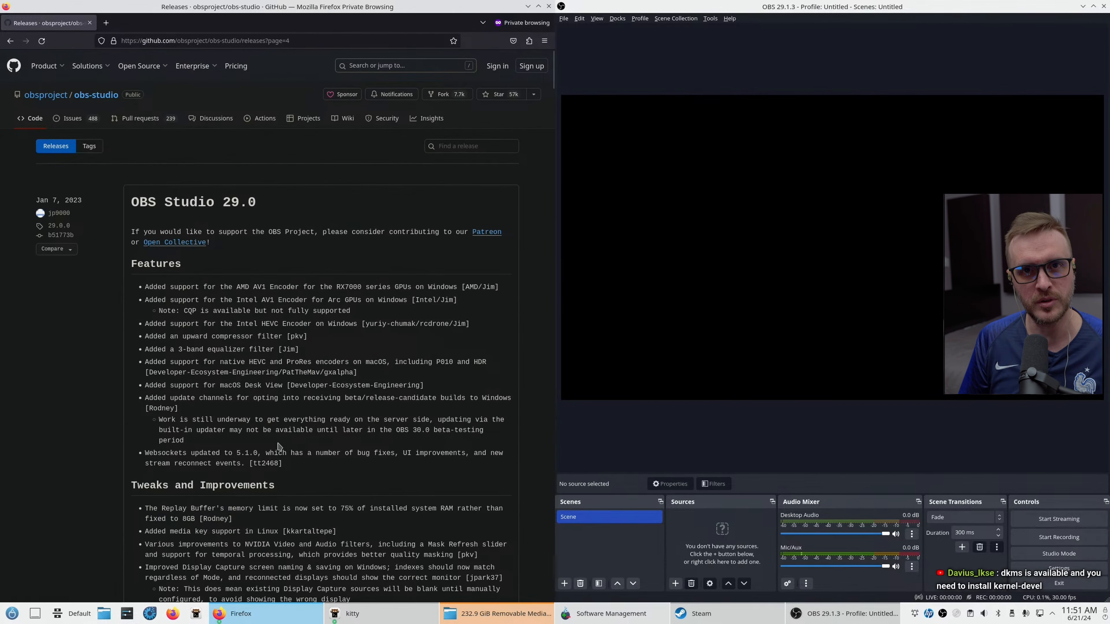
mouse_move(346, 260)
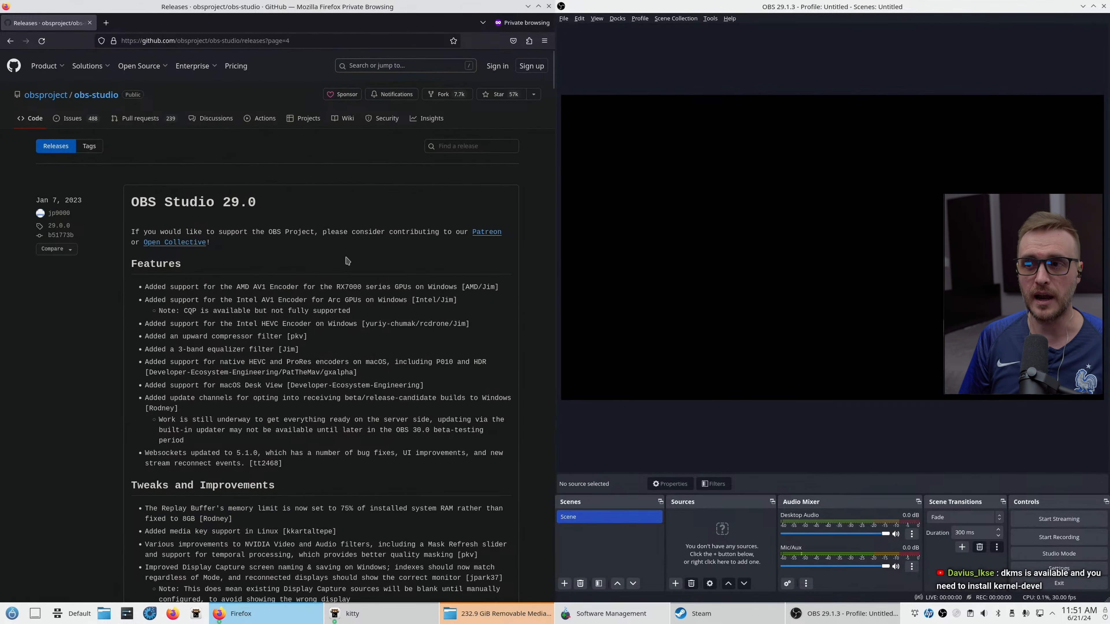
scroll("down", 3)
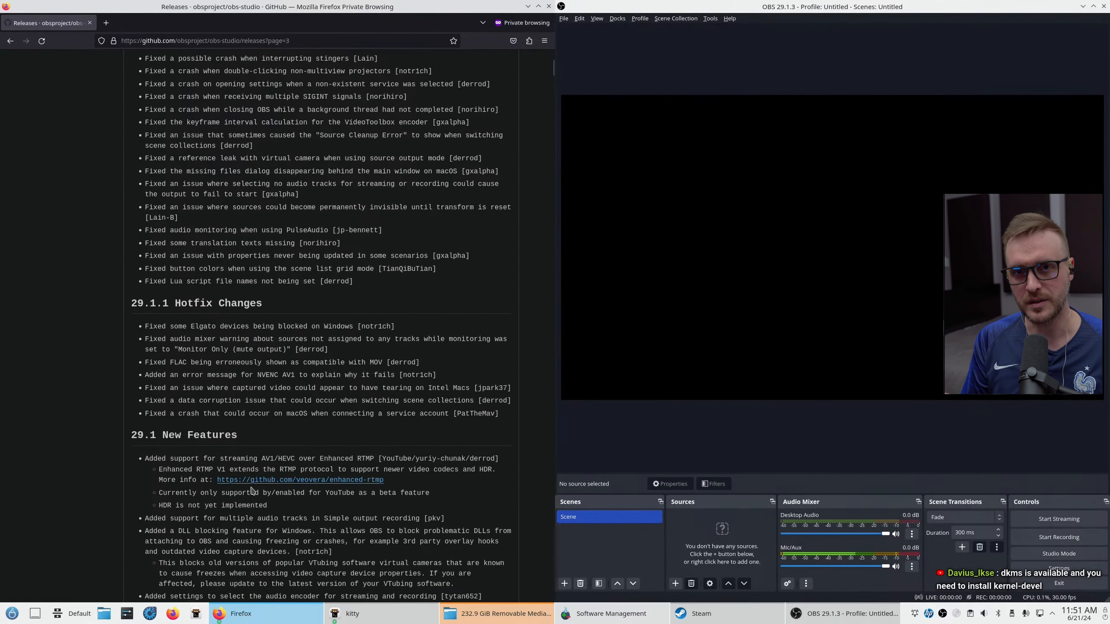
scroll("down", 3)
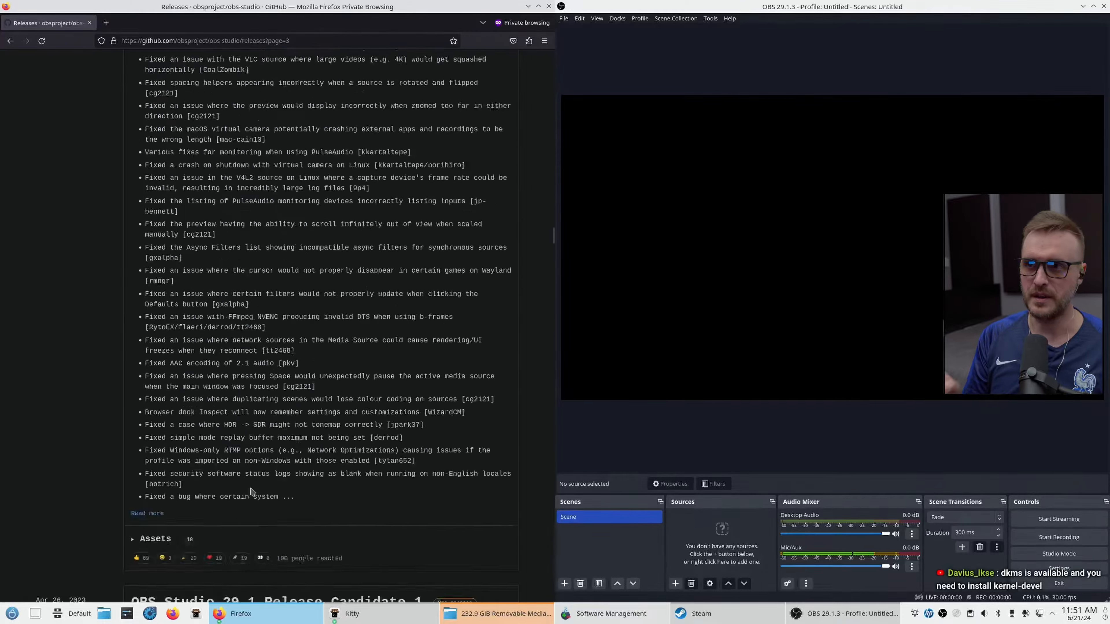
scroll("down", 3)
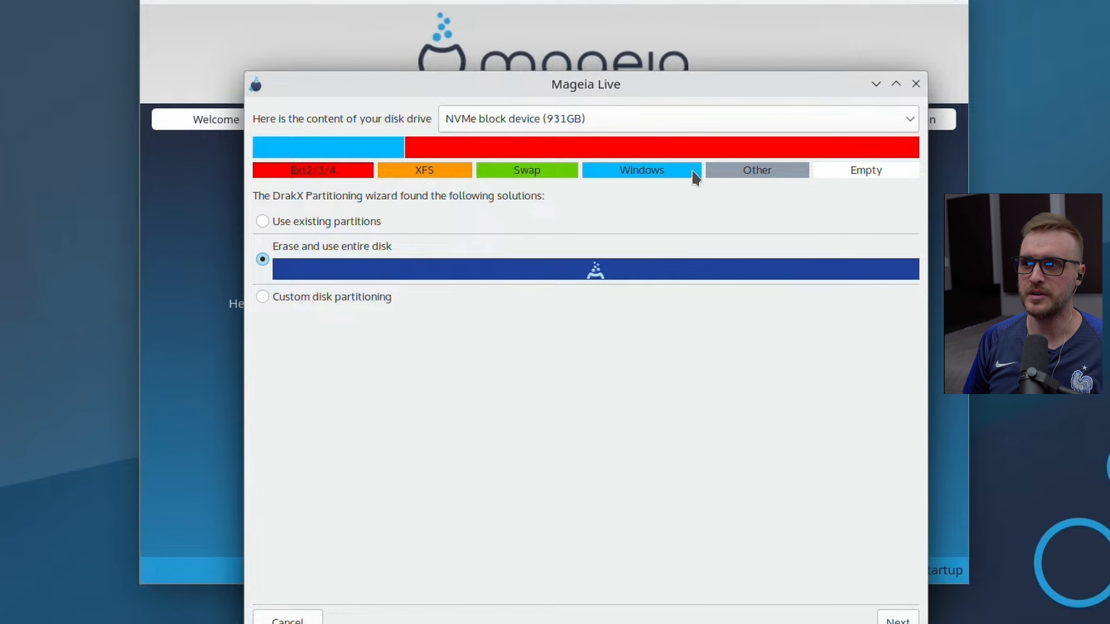
mouse_move(748, 177)
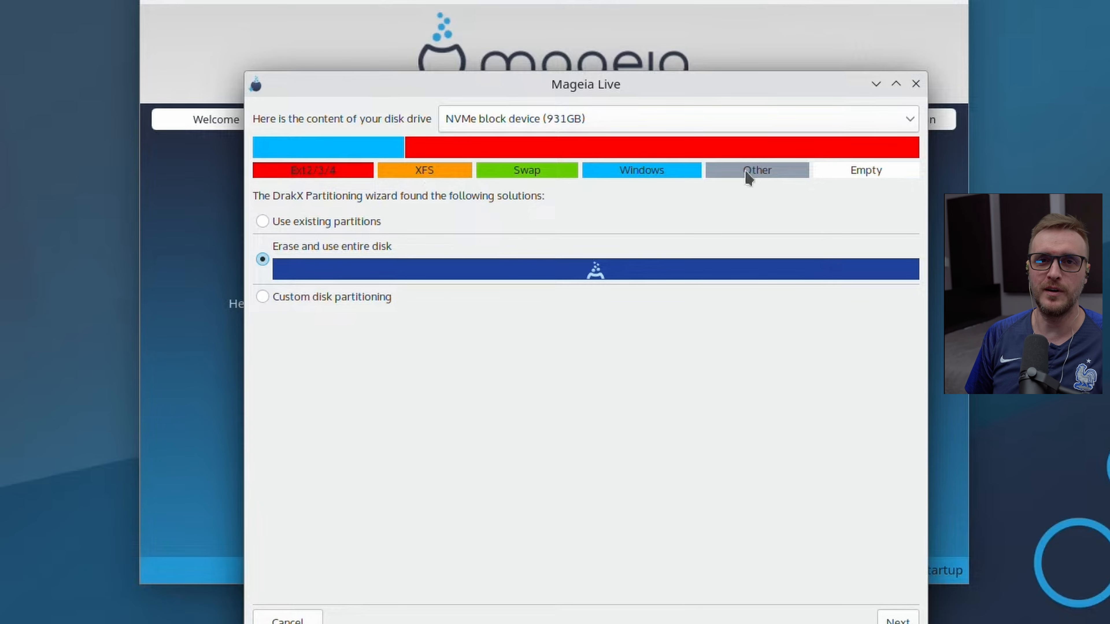
mouse_move(650, 278)
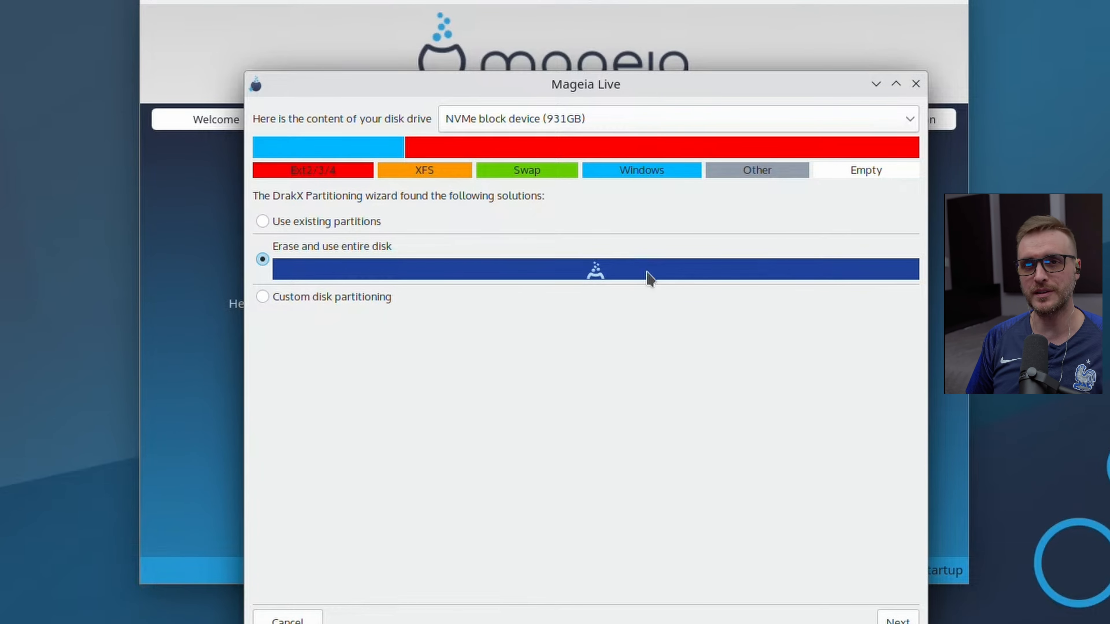
mouse_move(413, 173)
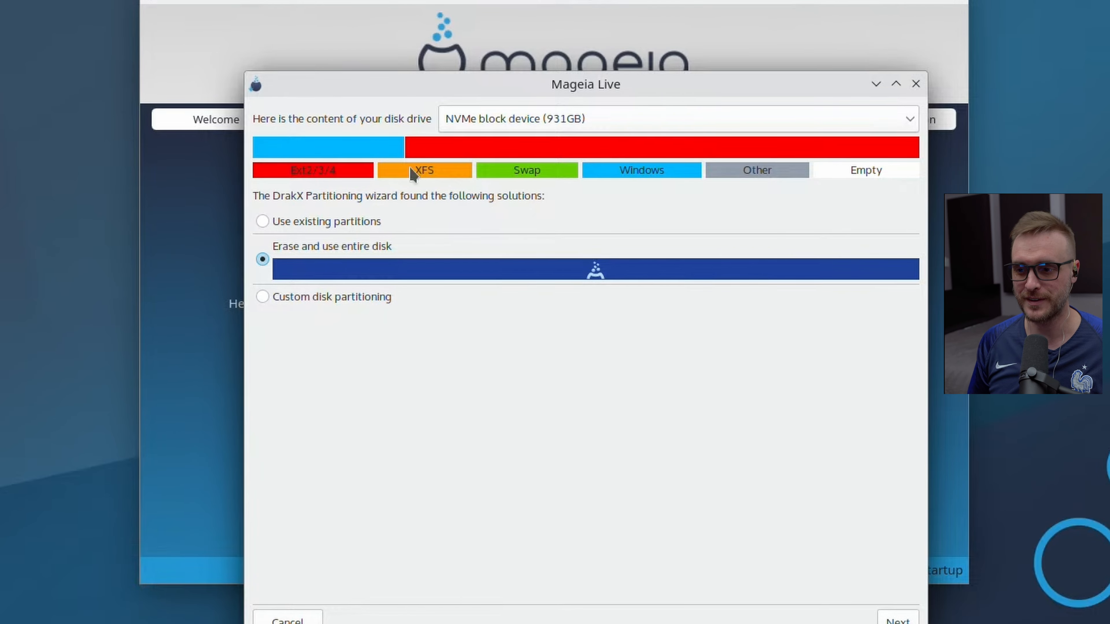
mouse_move(471, 155)
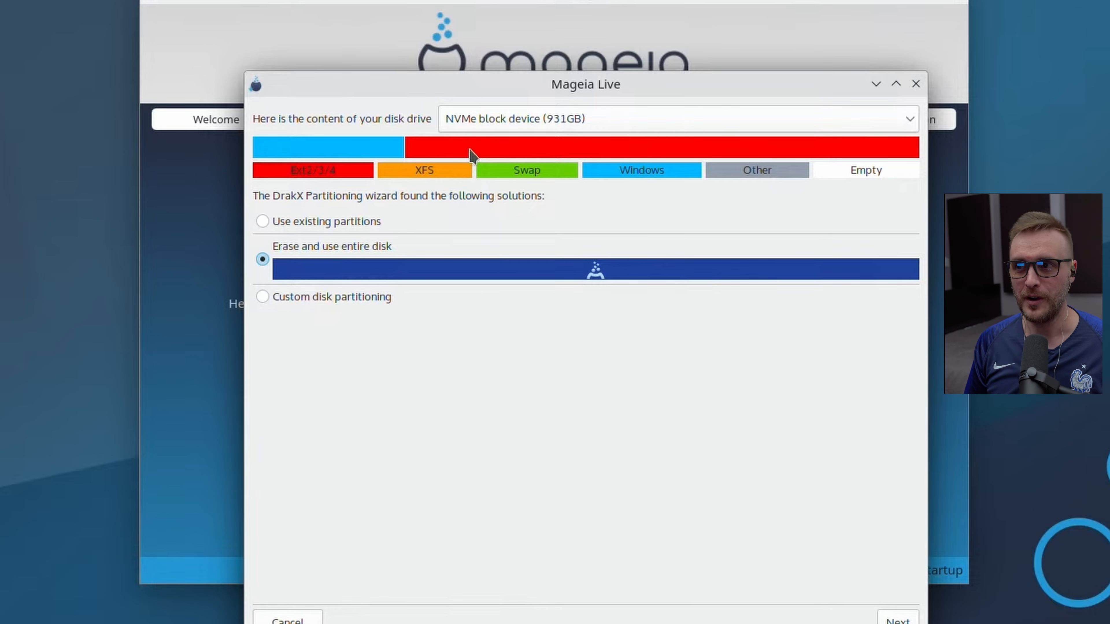
mouse_move(267, 130)
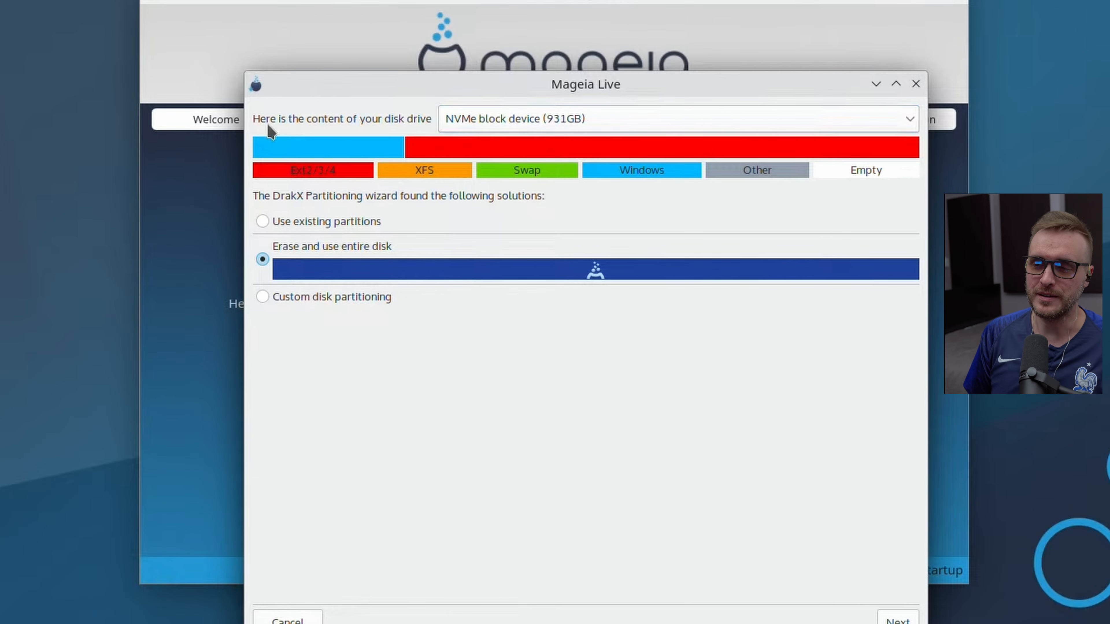
mouse_move(342, 157)
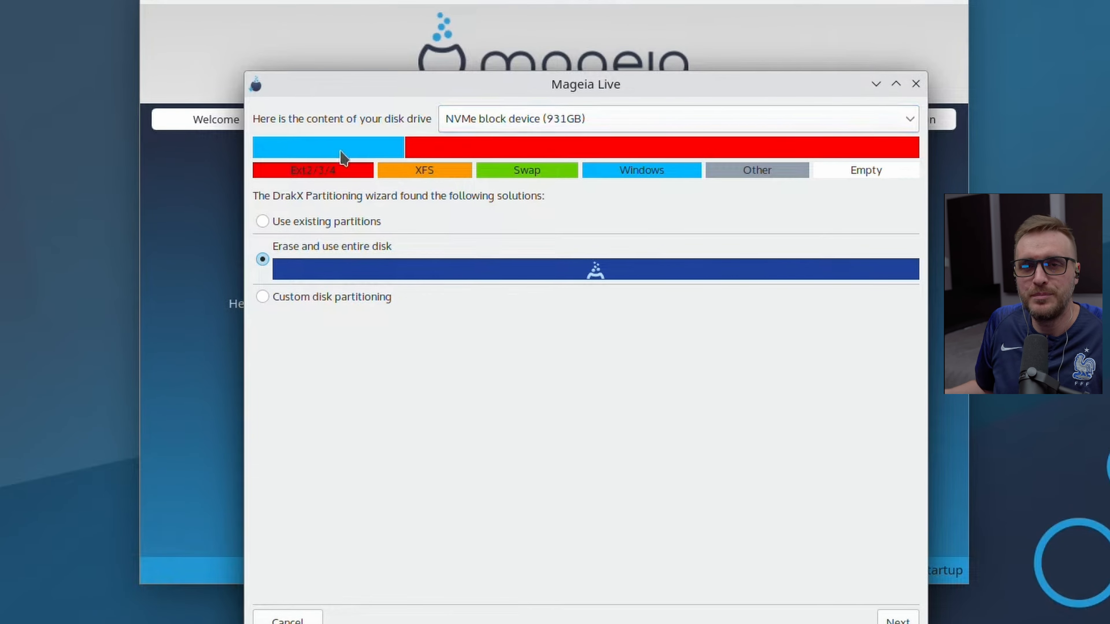
mouse_move(338, 154)
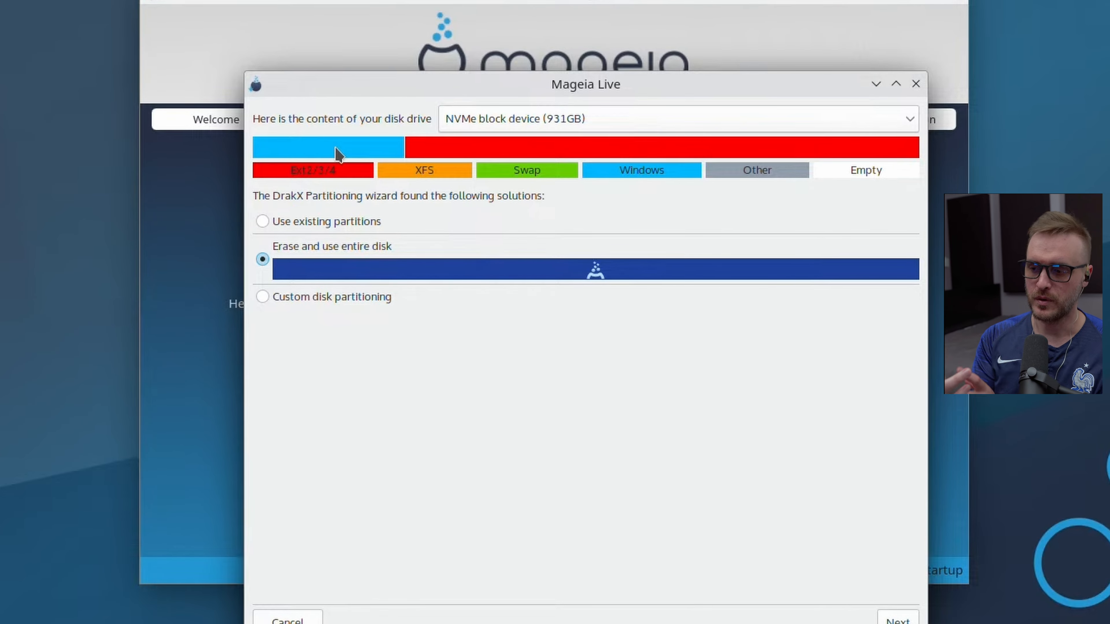
Step: Keep the 931GB NVMe drive, choose 'Erase and use entire disk' and continue to the warning
left_click(908, 118)
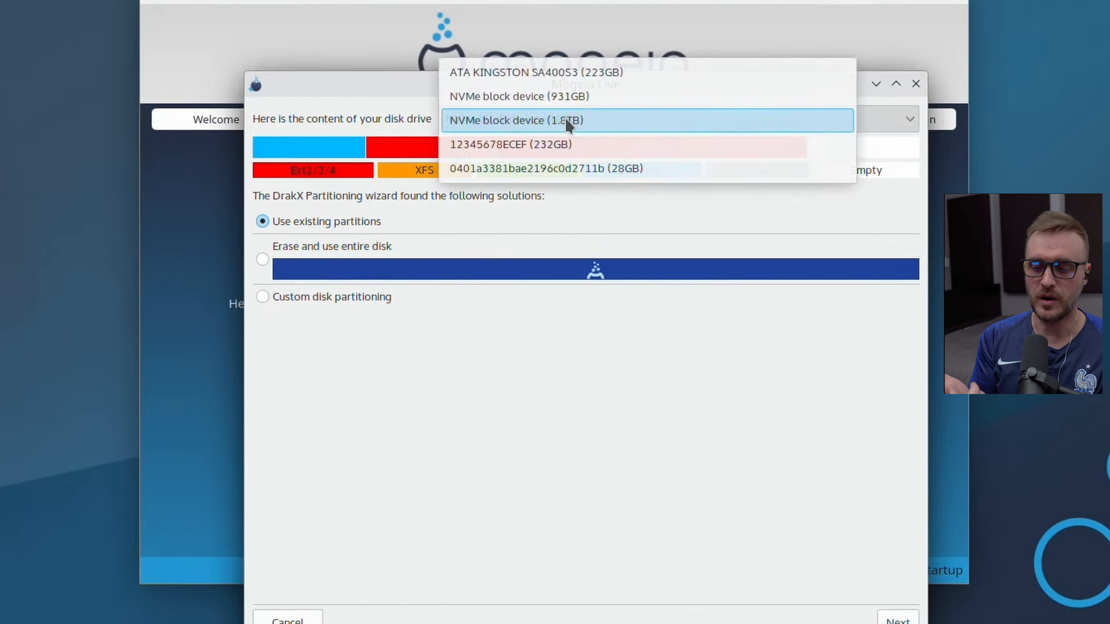
left_click(506, 96)
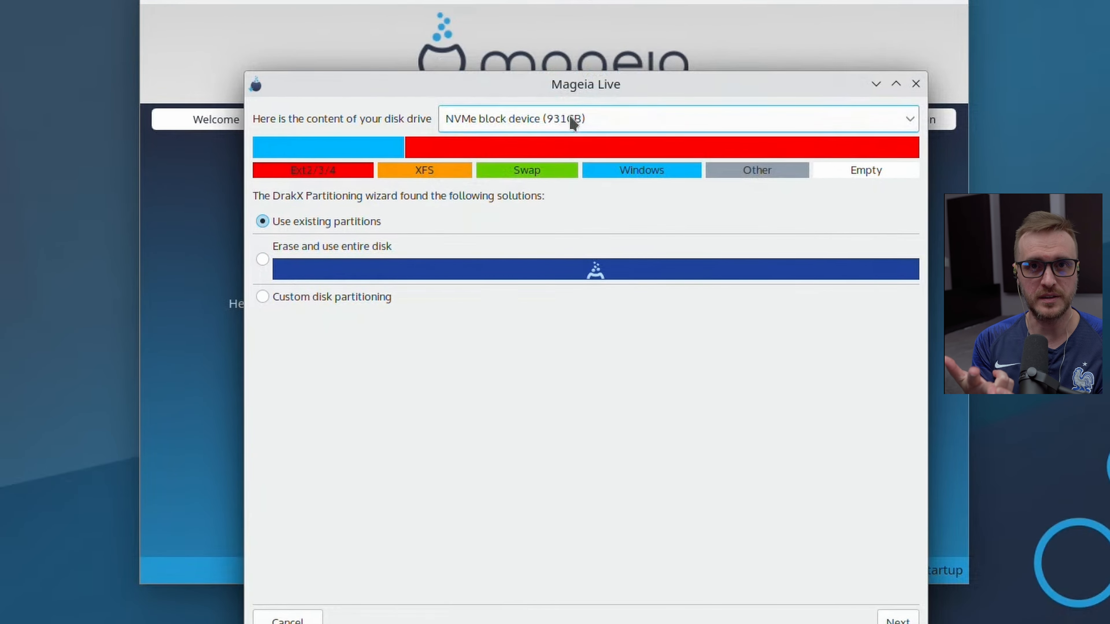
mouse_move(652, 177)
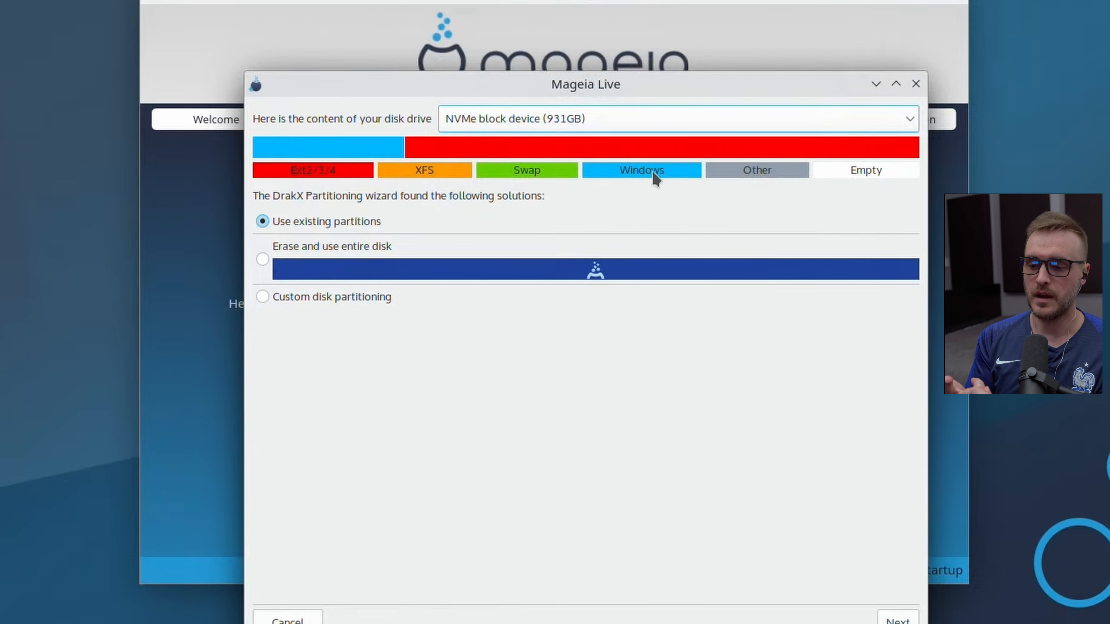
mouse_move(287, 195)
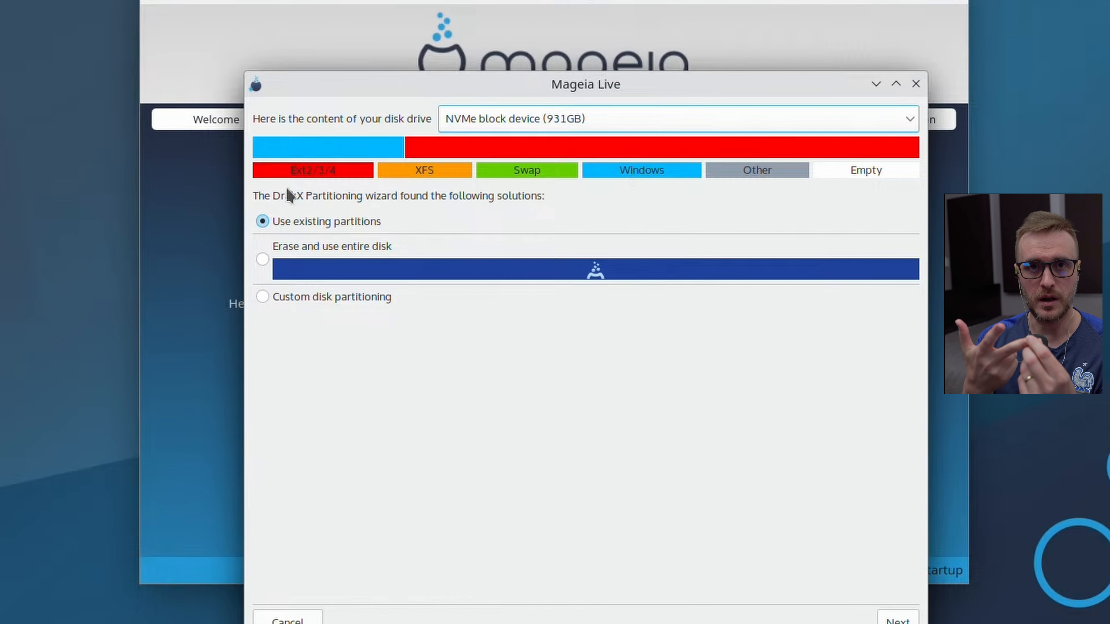
mouse_move(495, 155)
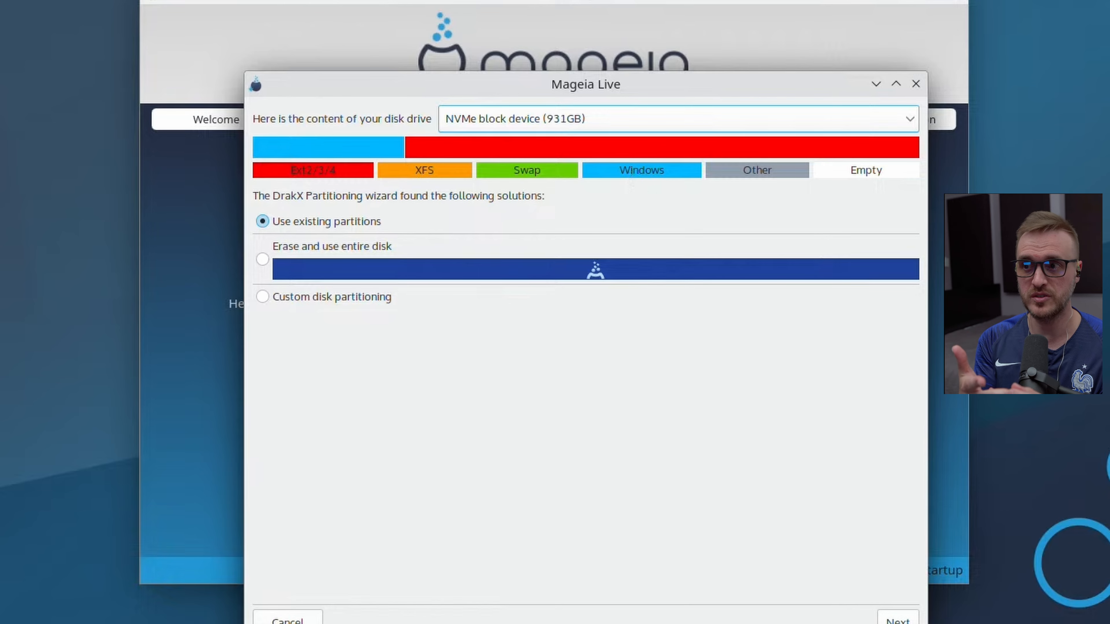
left_click(262, 259)
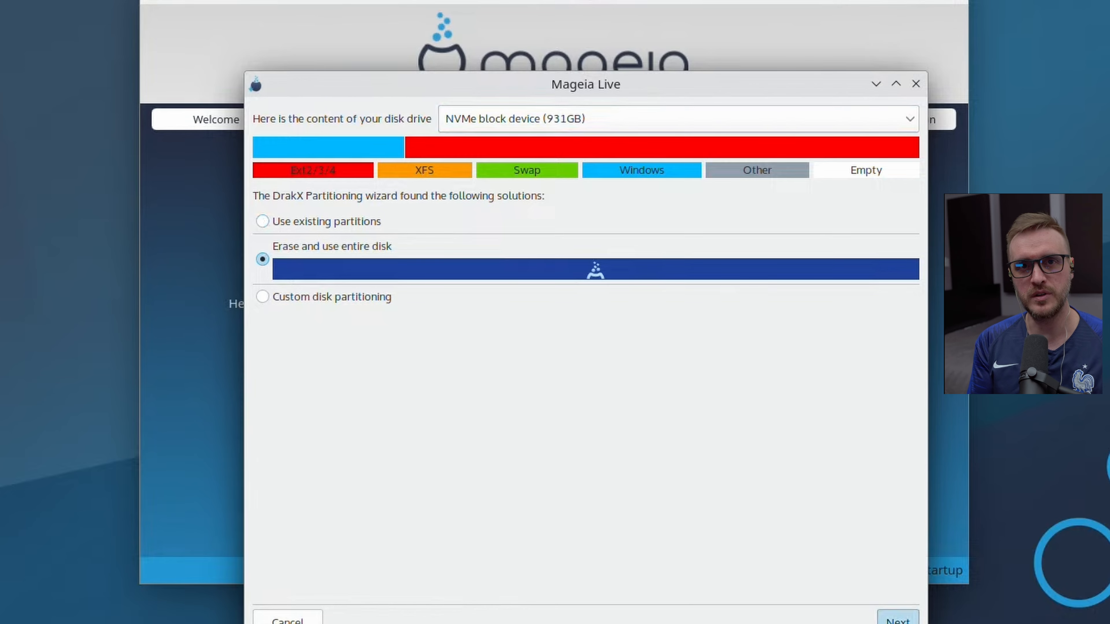
left_click(896, 621)
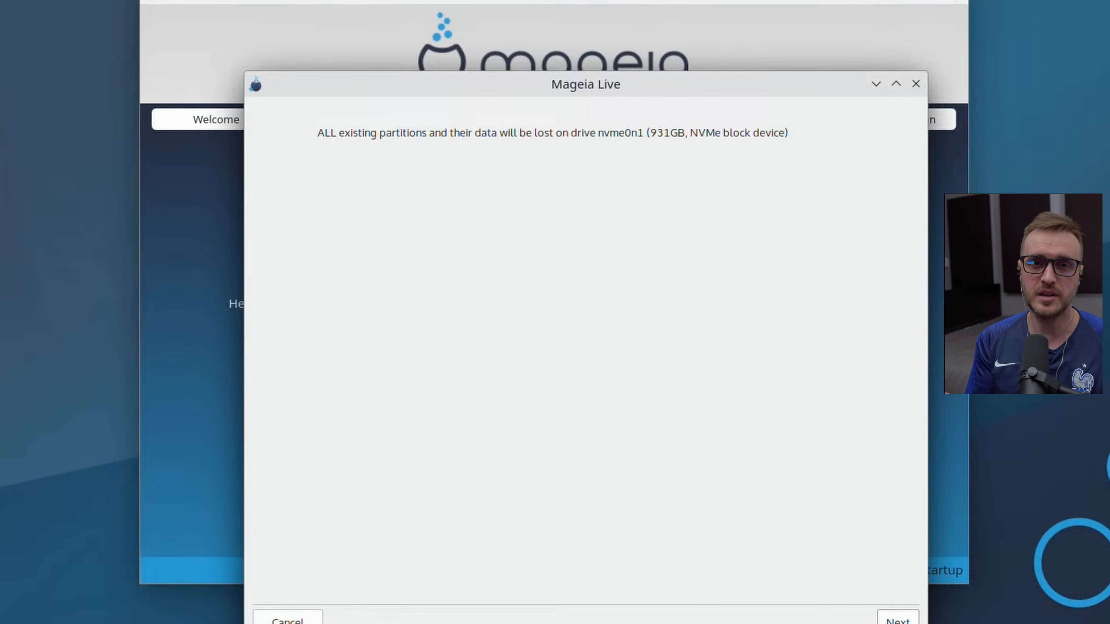
Step: Accept the data-loss warning and view the full list of unused packages to remove
left_click(896, 621)
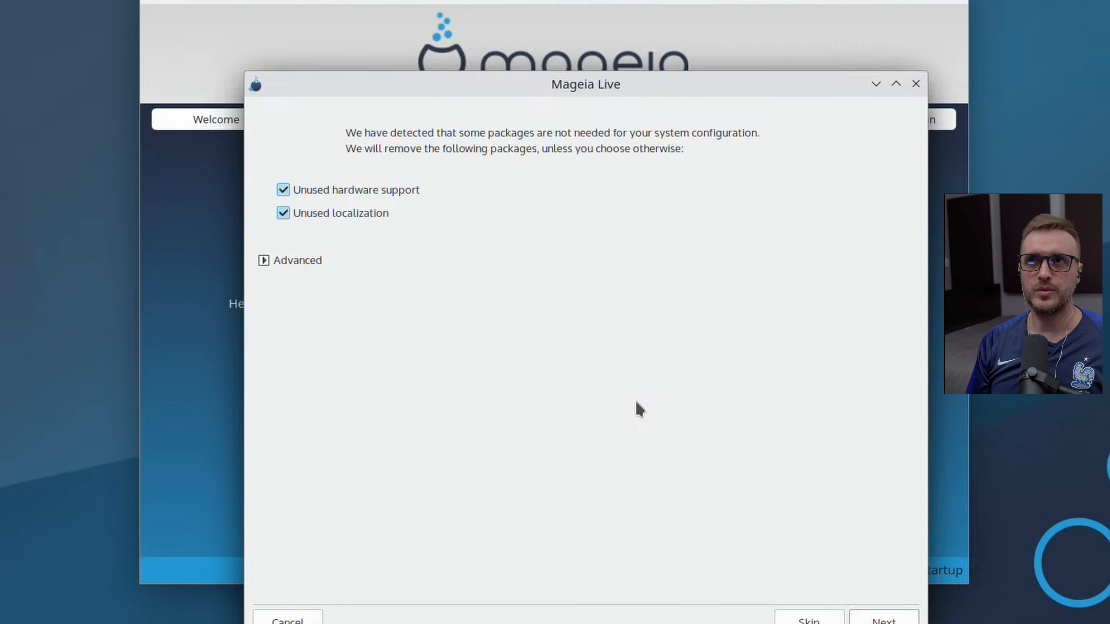
mouse_move(650, 410)
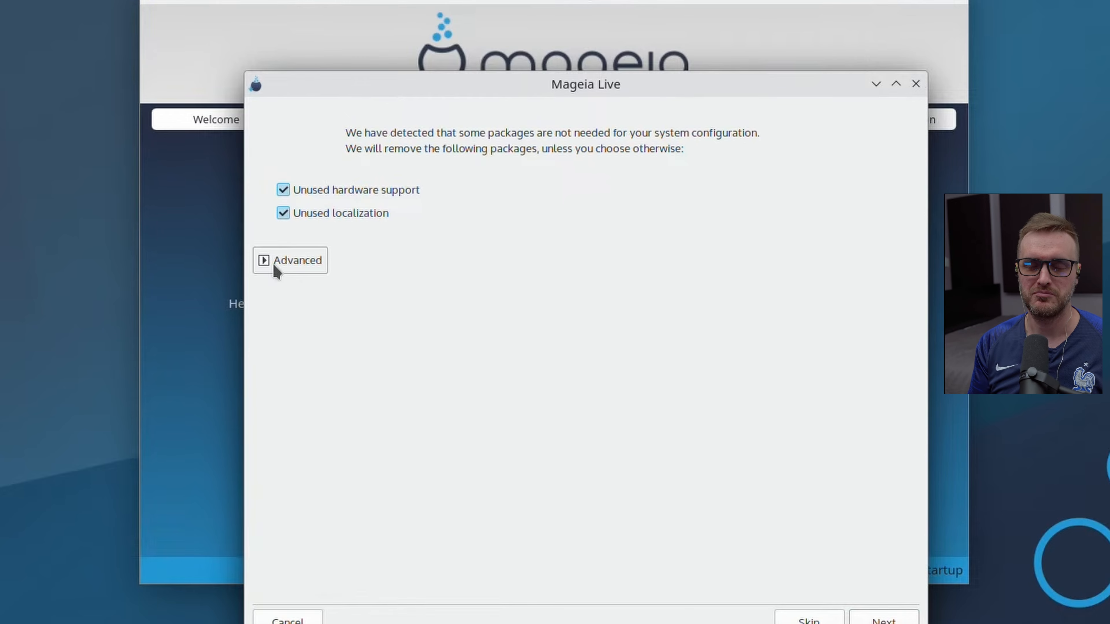
left_click(289, 259)
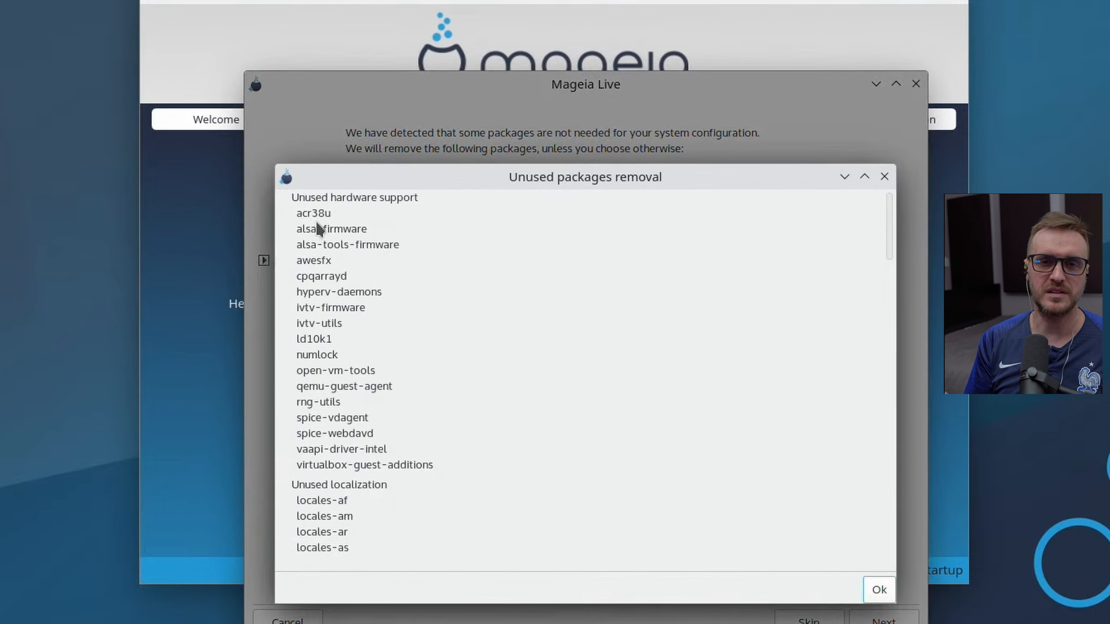
mouse_move(320, 316)
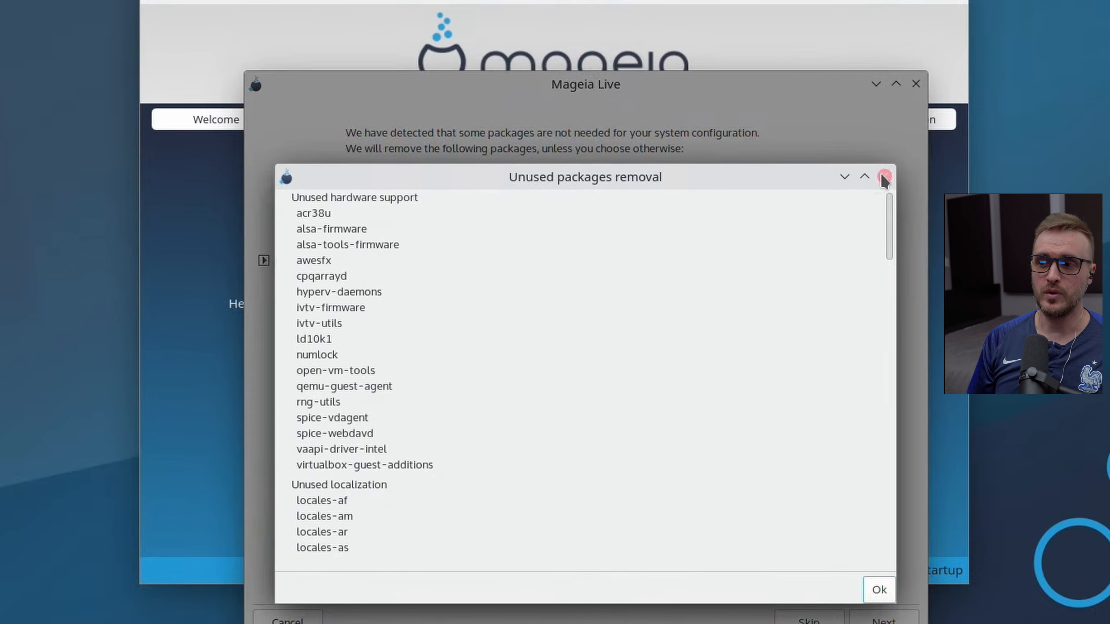
left_click(883, 176)
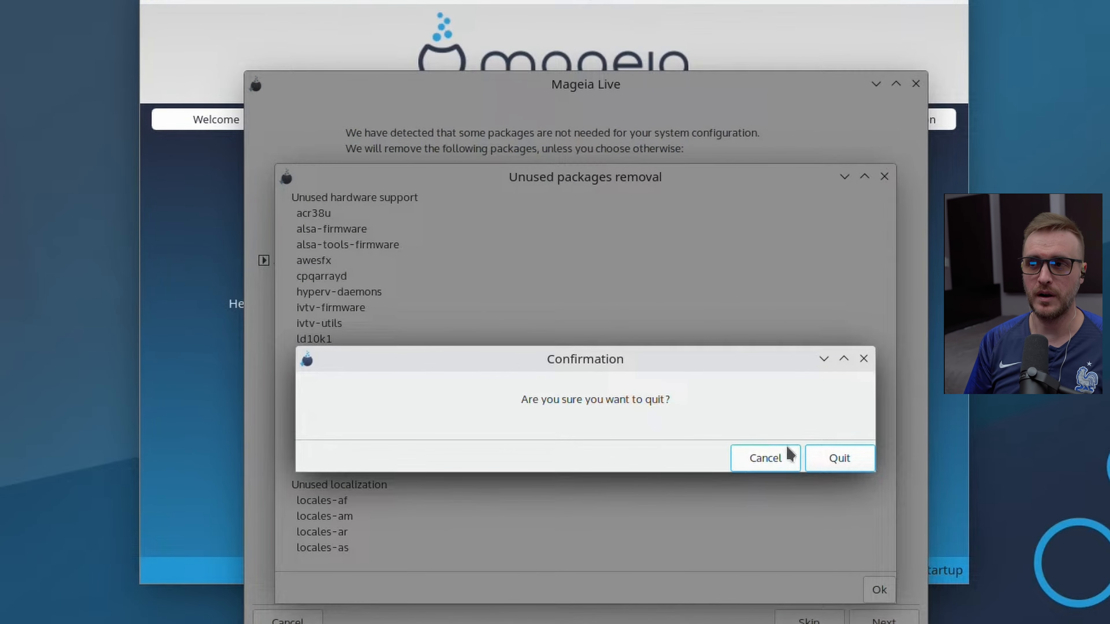
left_click(764, 458)
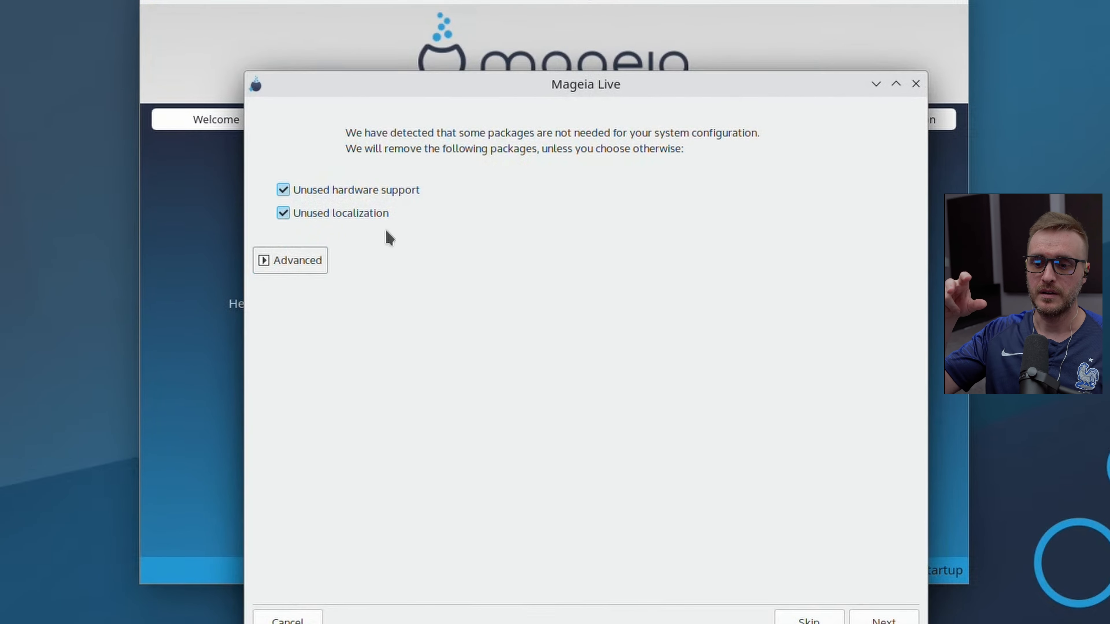
Step: Review the unused packages list again, then cancel quitting to stay in the installer
left_click(289, 260)
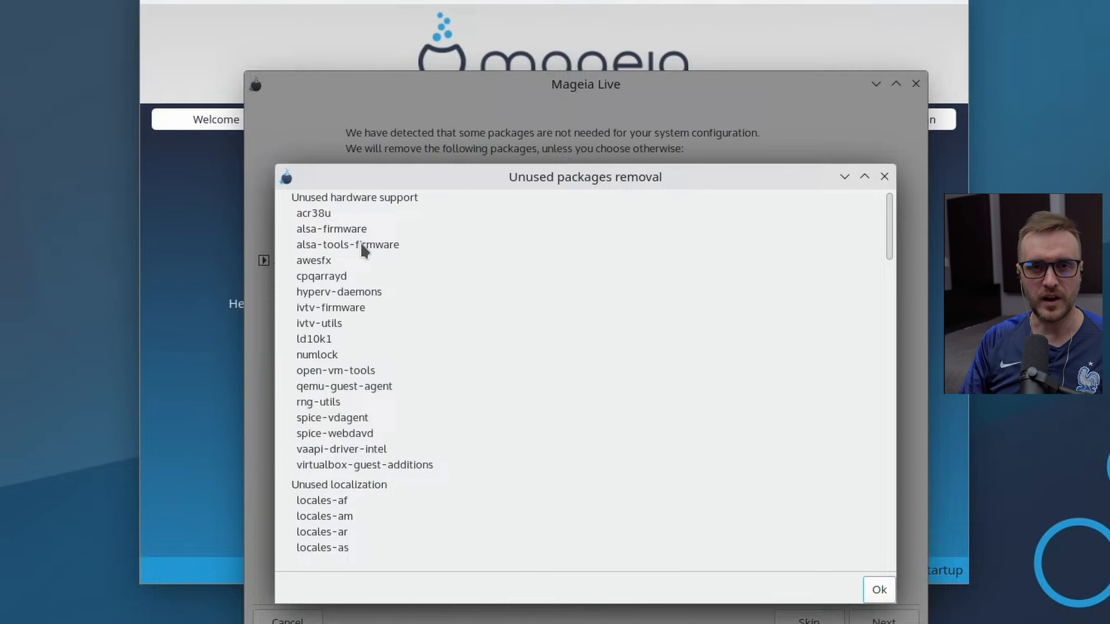
mouse_move(343, 363)
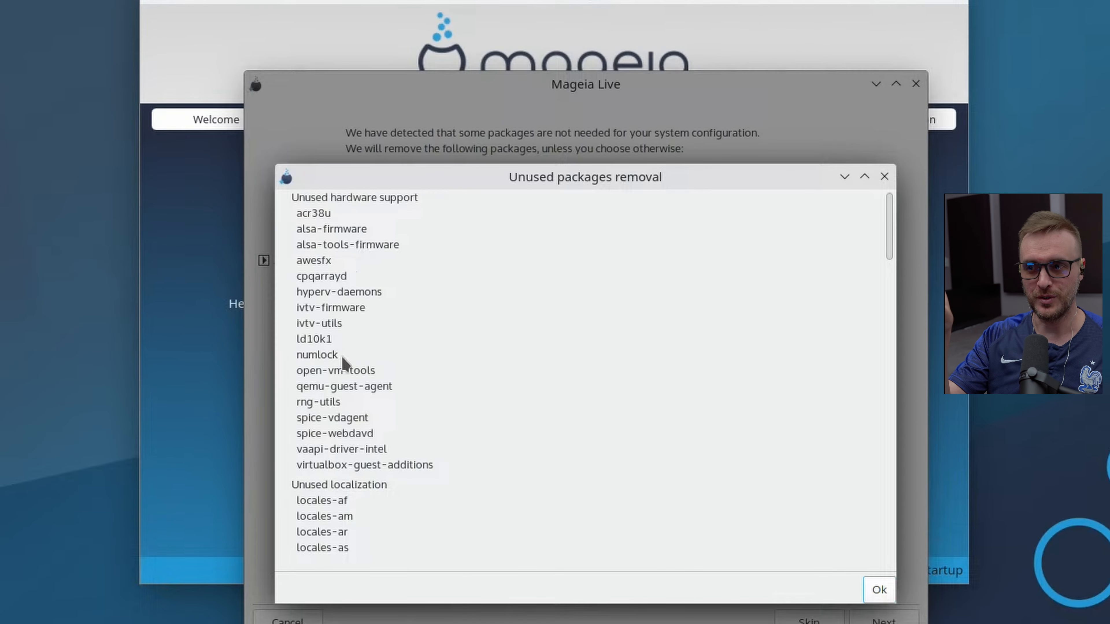
mouse_move(883, 176)
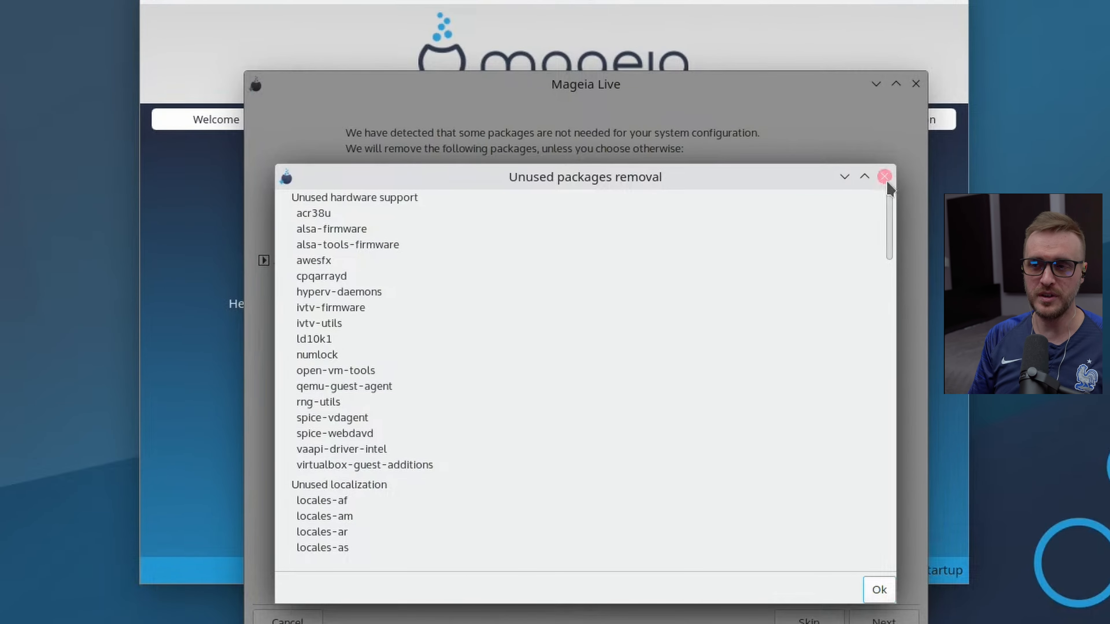
left_click(882, 176)
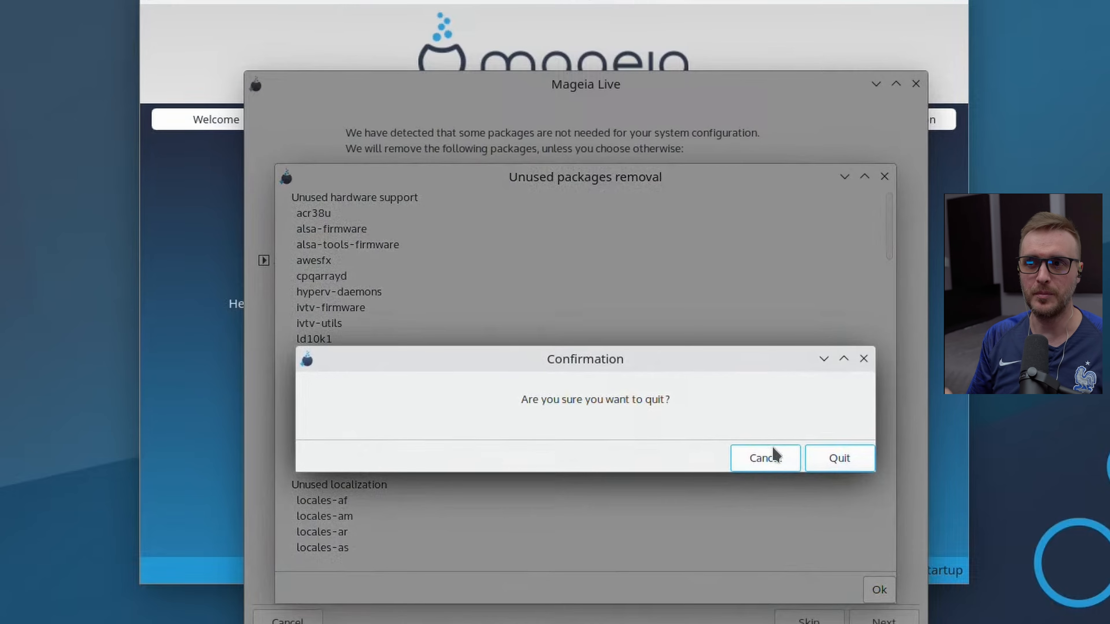
left_click(764, 458)
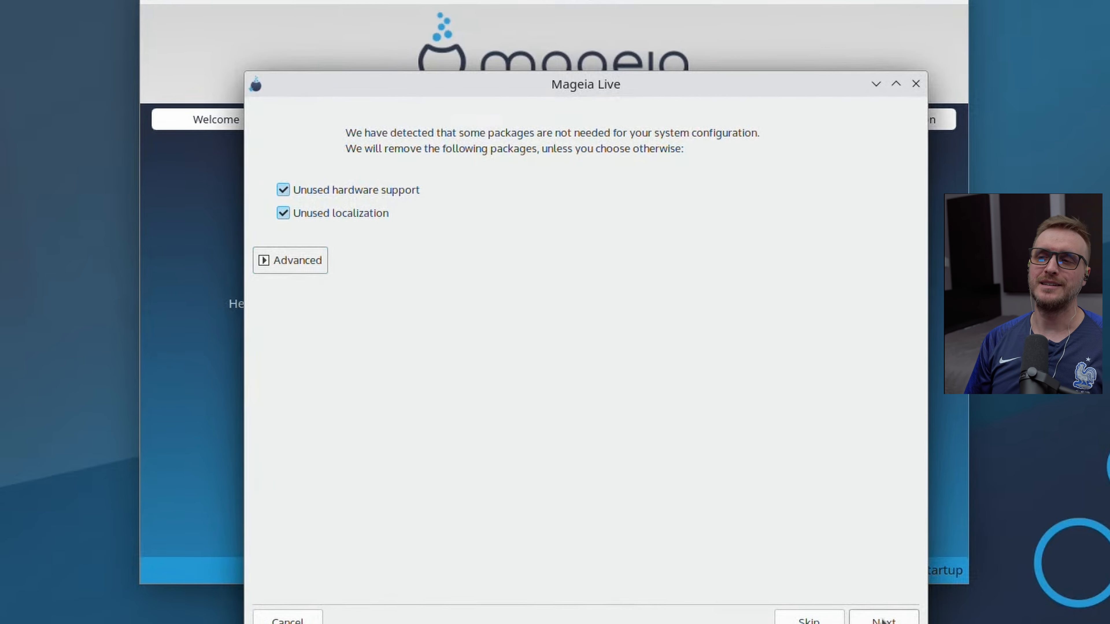
Step: Remove the unused packages and set the GRUB2 boot delay to 5 seconds in bootloader setup
left_click(882, 620)
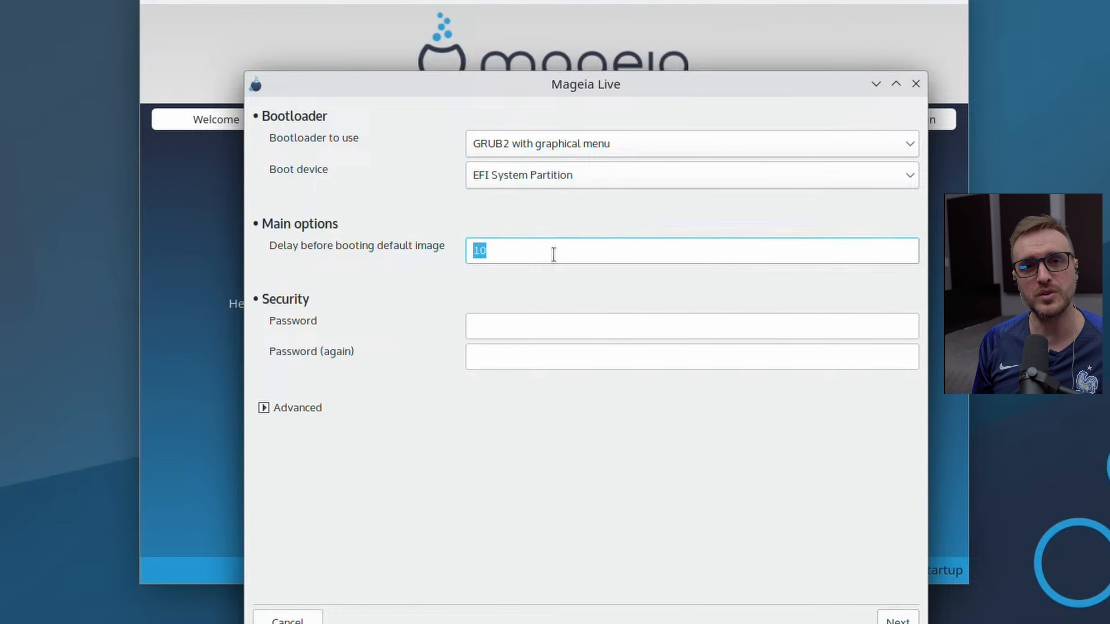
type("4")
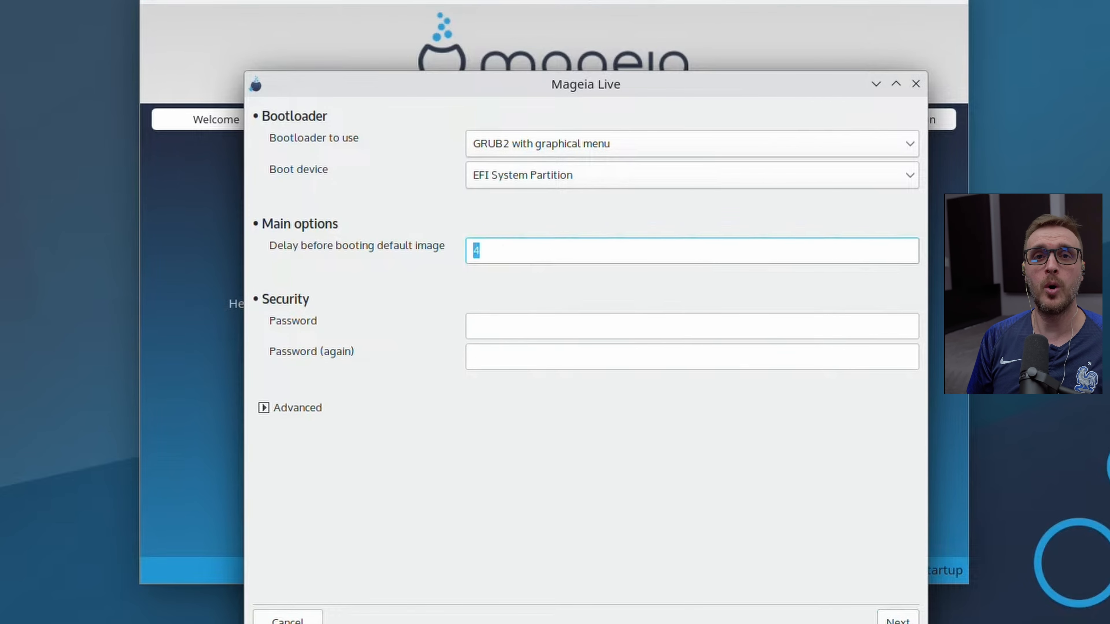
type("5")
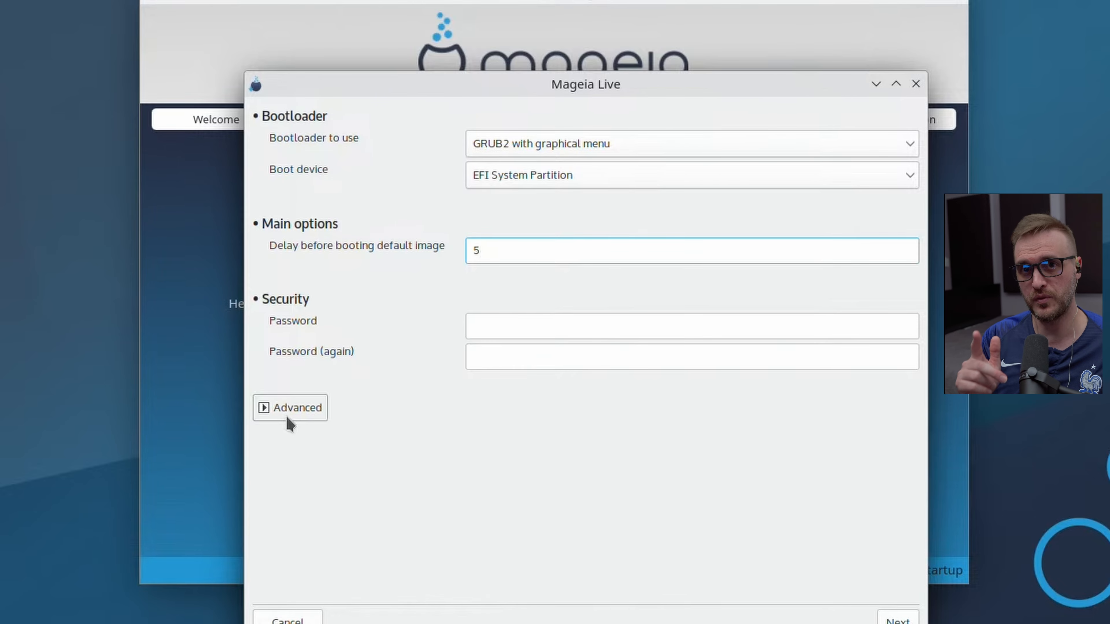
left_click(289, 407)
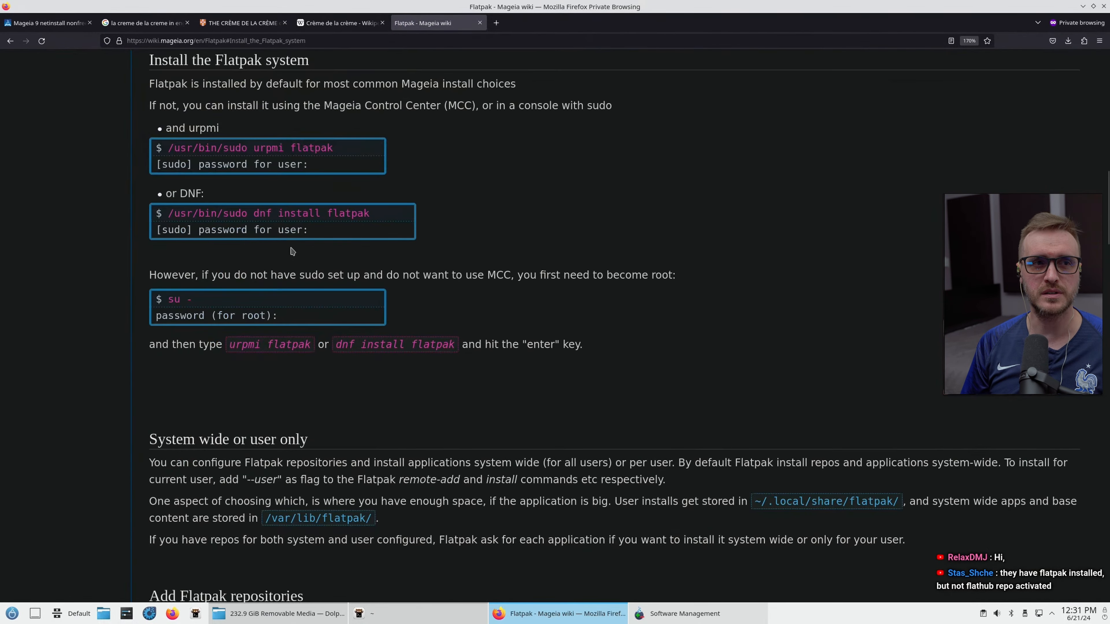
mouse_move(259, 217)
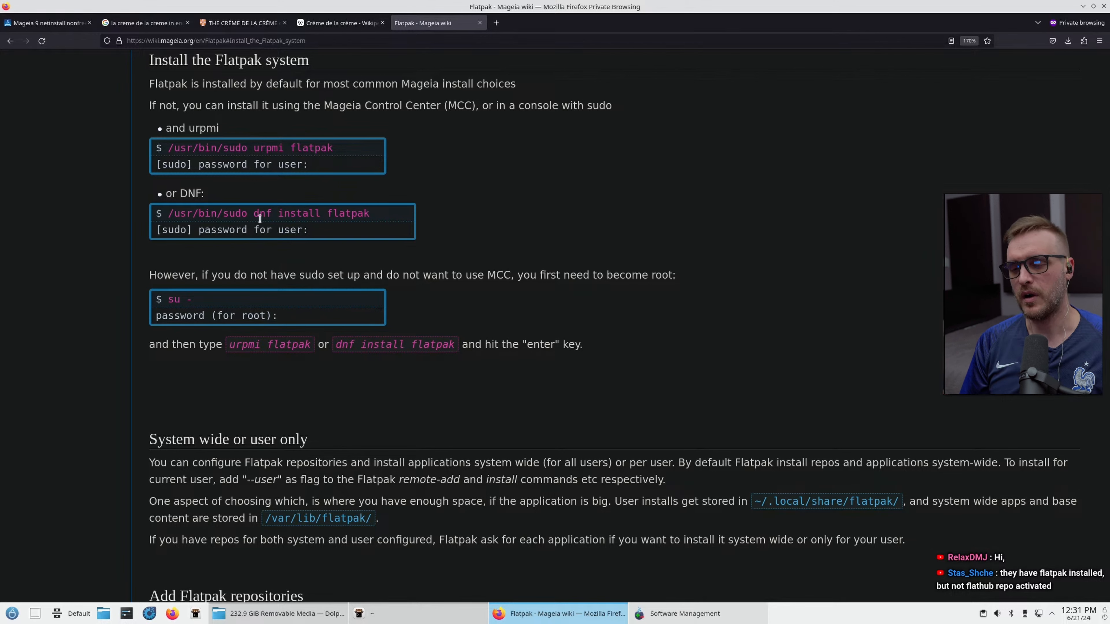
mouse_move(363, 85)
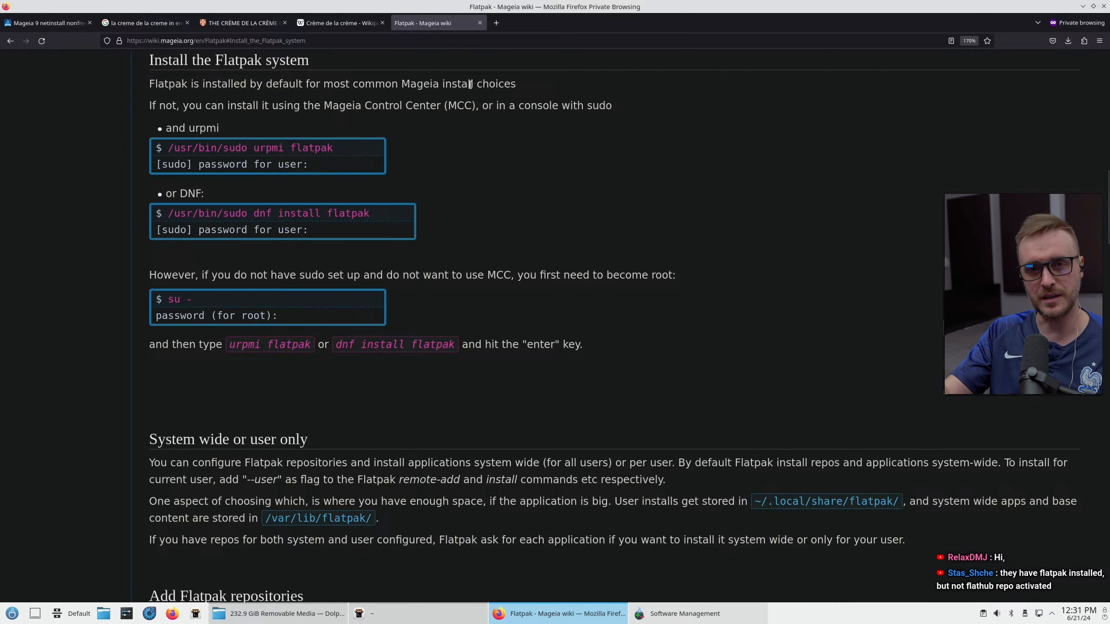
mouse_move(426, 99)
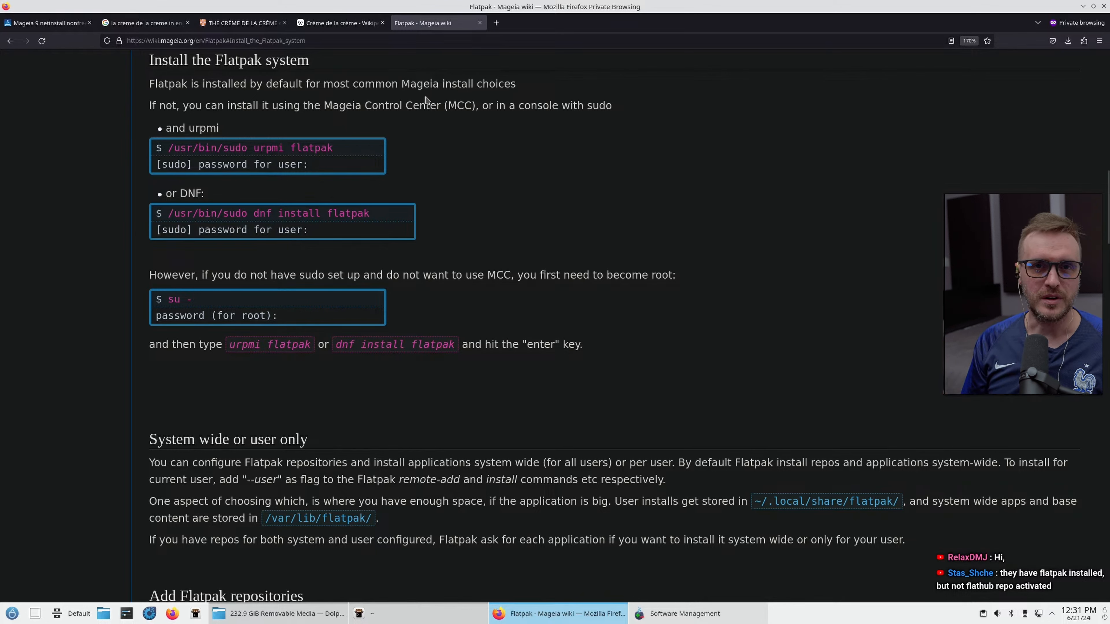
mouse_move(424, 105)
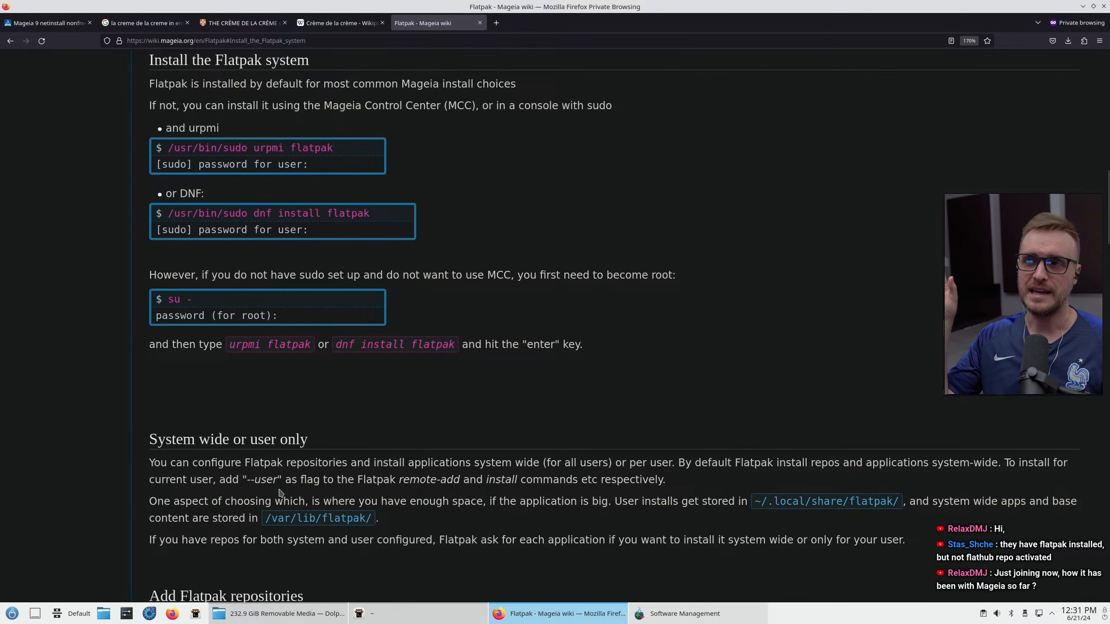
Step: Raise the Konsole window showing flatpak command tab-completion over the wiki page
left_click(196, 612)
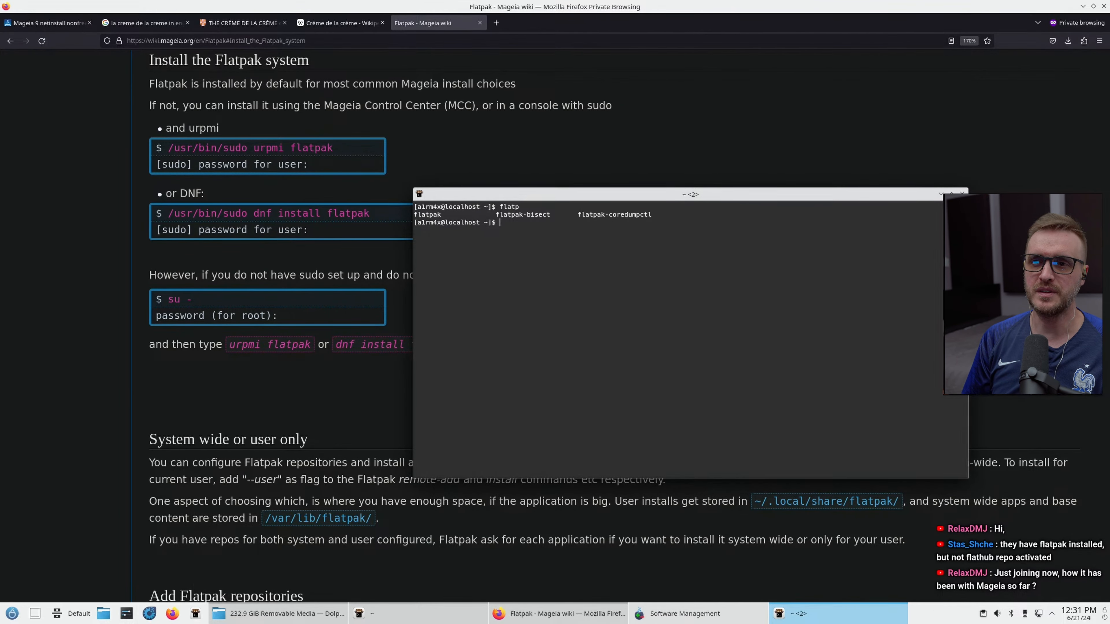
Step: Run a Google search for 'flatpak steam install' in a new browser tab
left_click(495, 22)
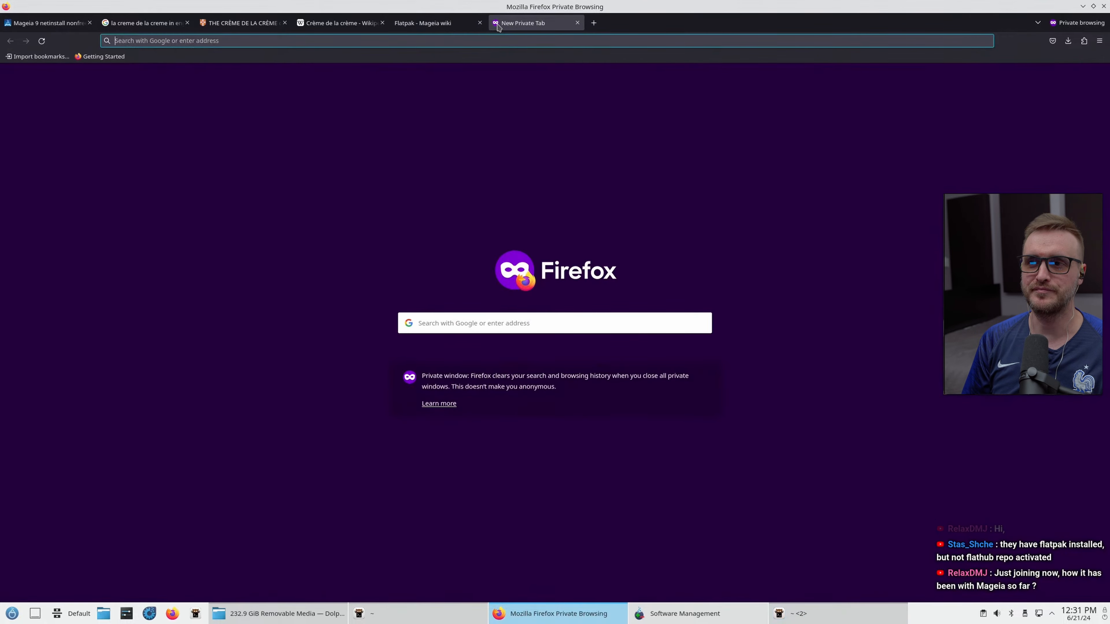
type("flapt")
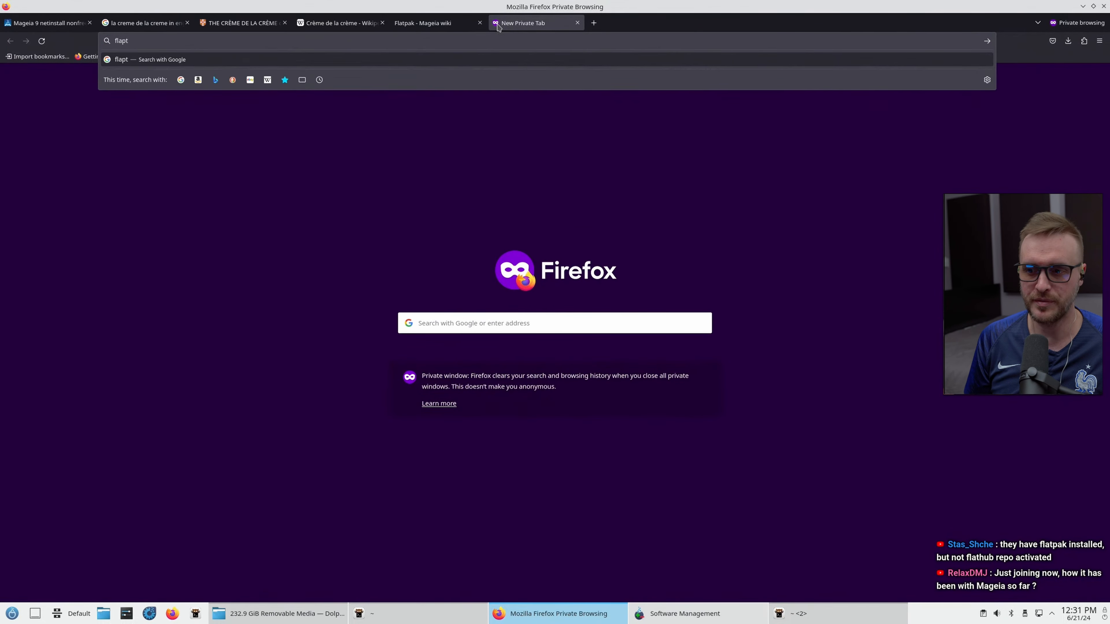
type("flatpak s")
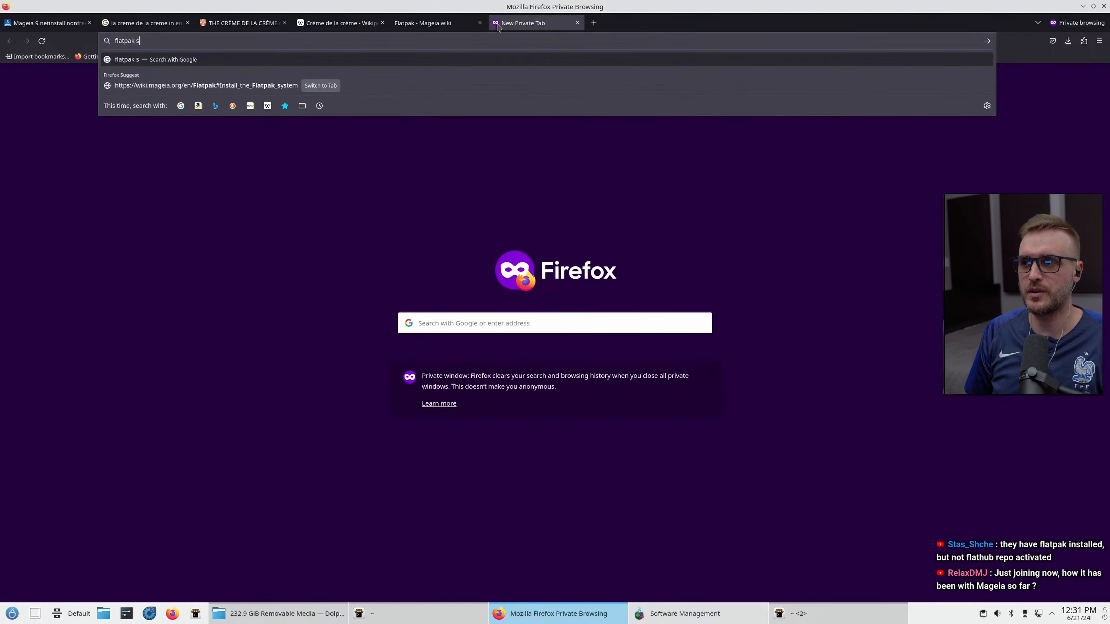
type("te")
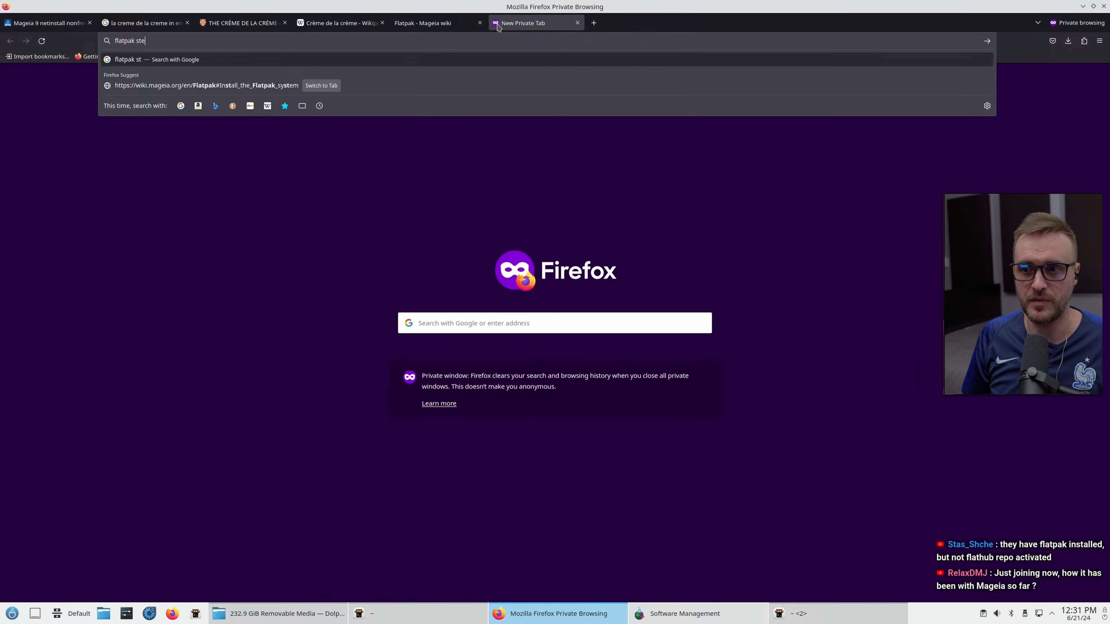
key("Return")
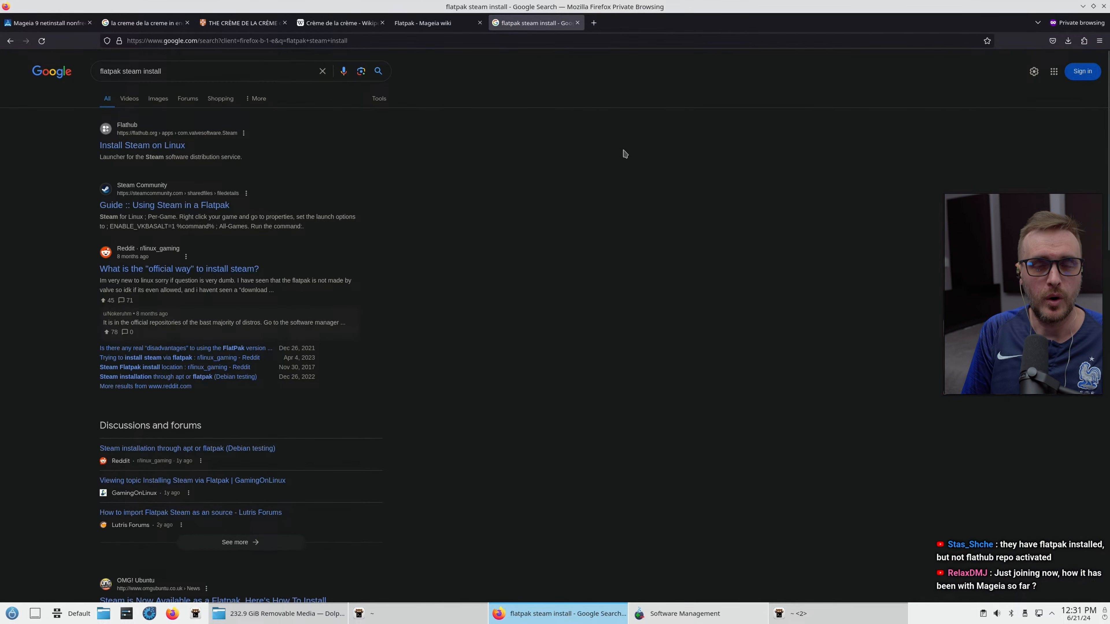
mouse_move(164, 204)
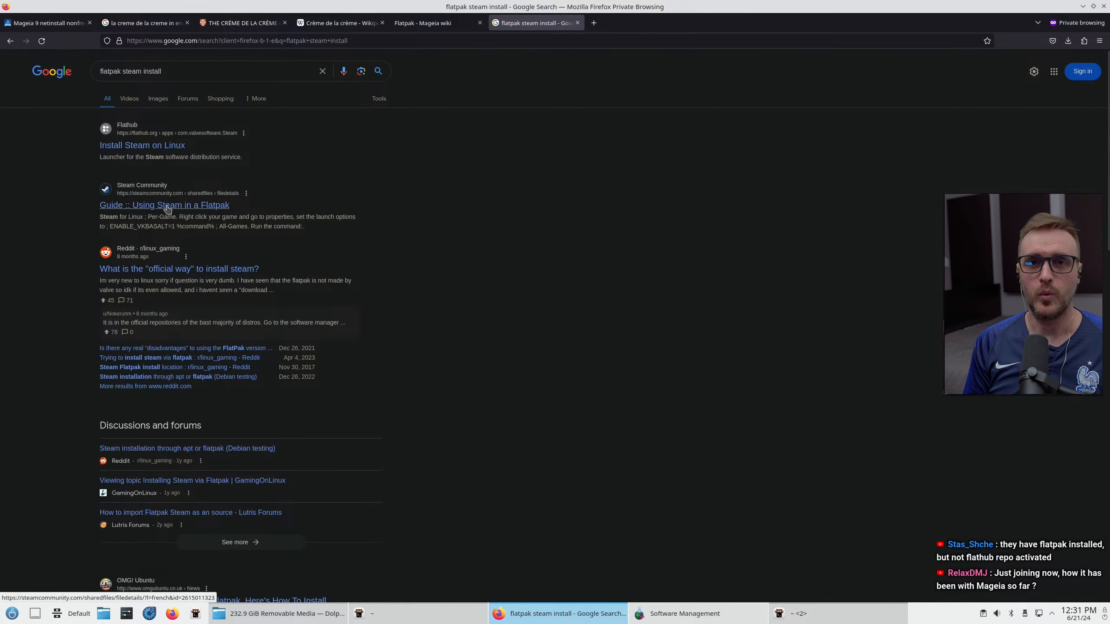
Step: From the Flathub 'Install Steam on Linux' result, reveal the Manual Install flatpak command for com.valvesoftware.Steam
left_click(141, 145)
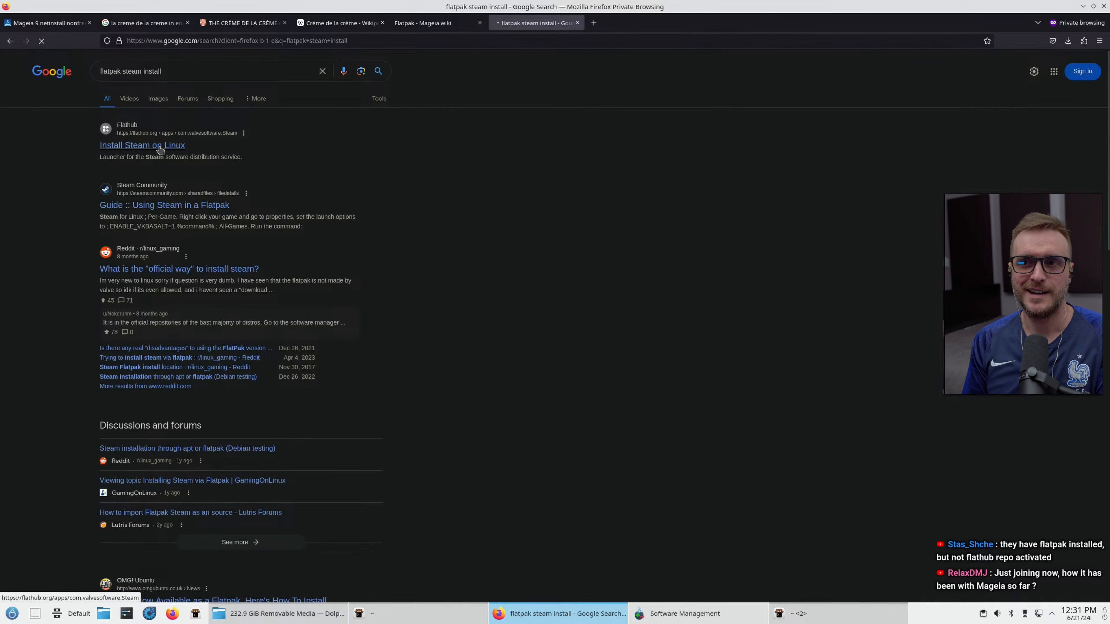
left_click(142, 146)
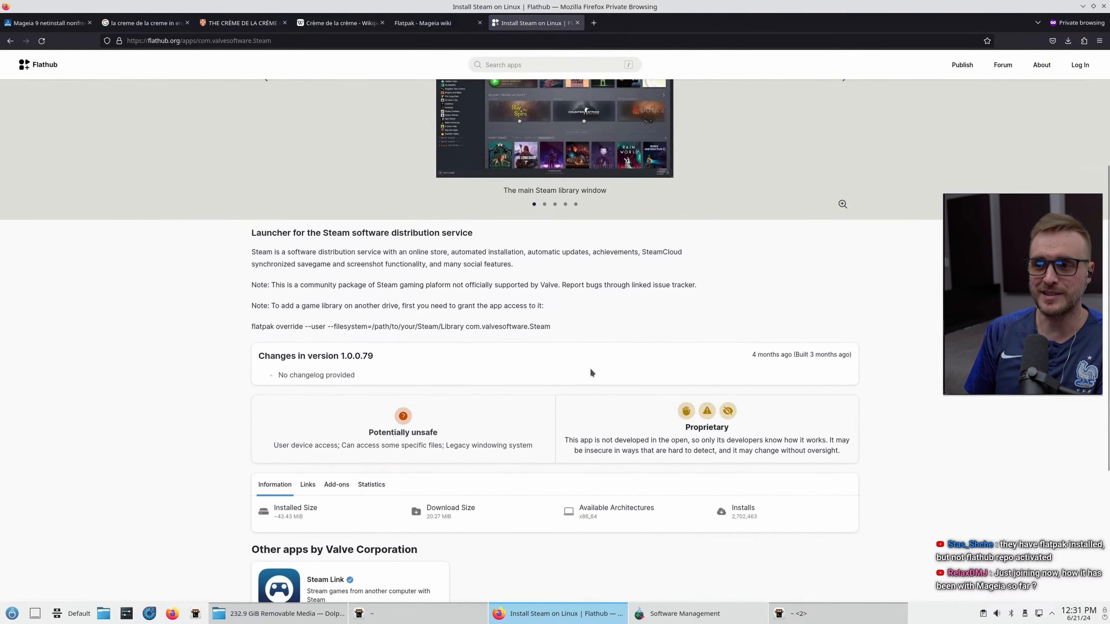
scroll("down", 3)
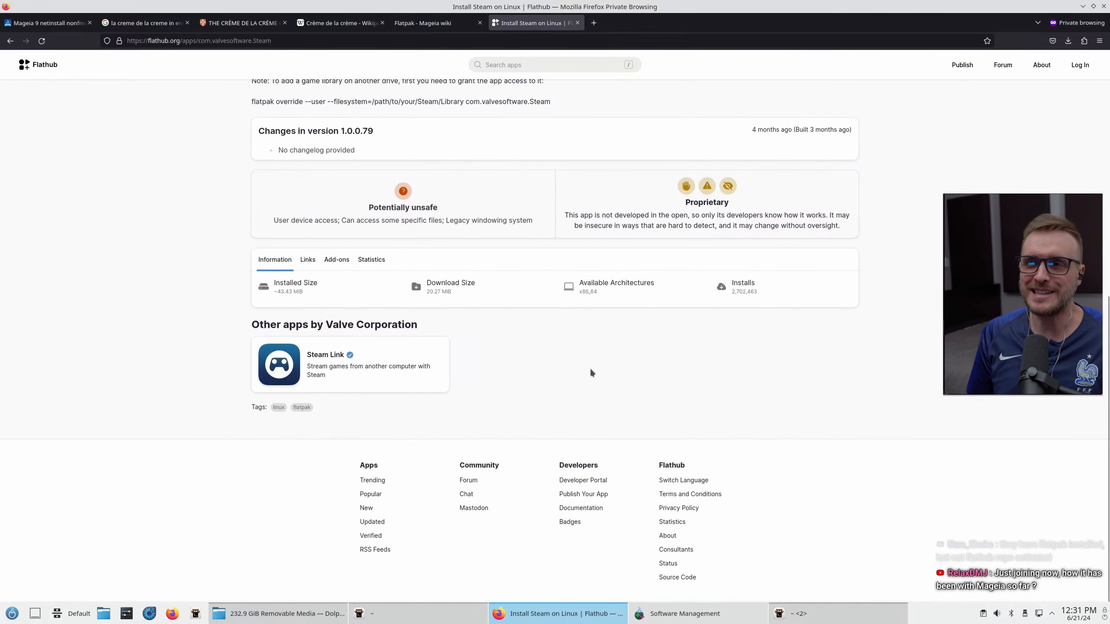
scroll("up", 3)
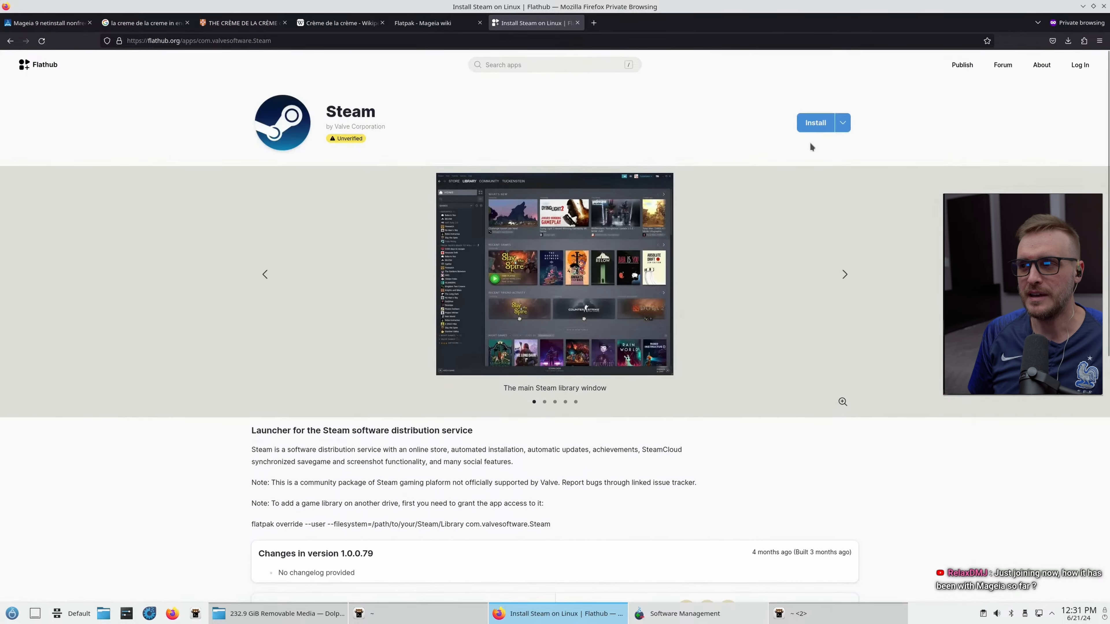
left_click(841, 122)
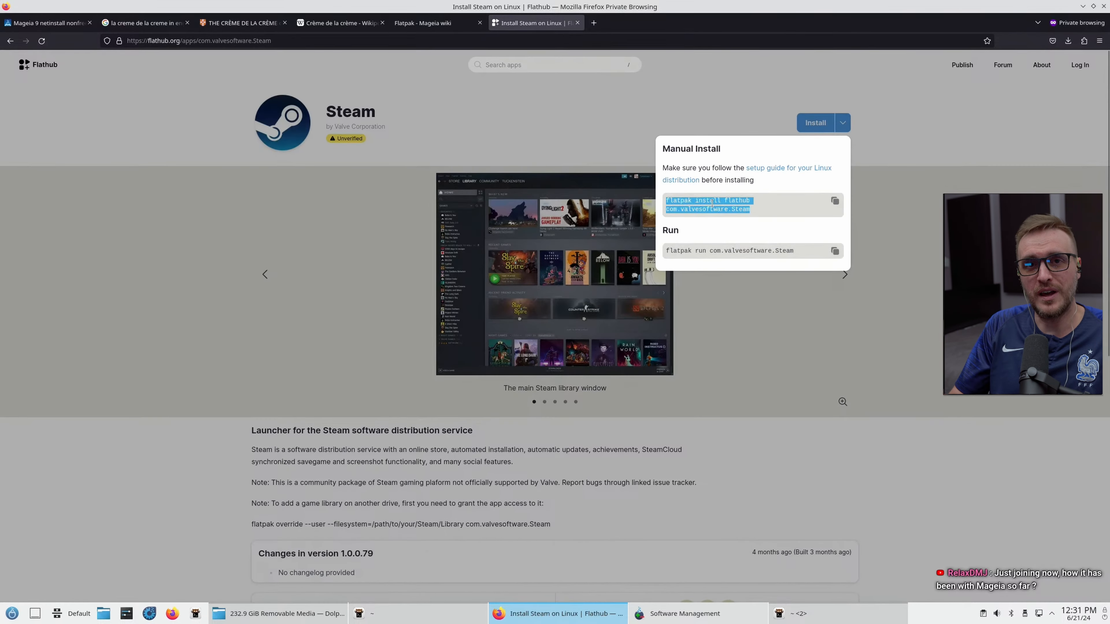
mouse_move(785, 199)
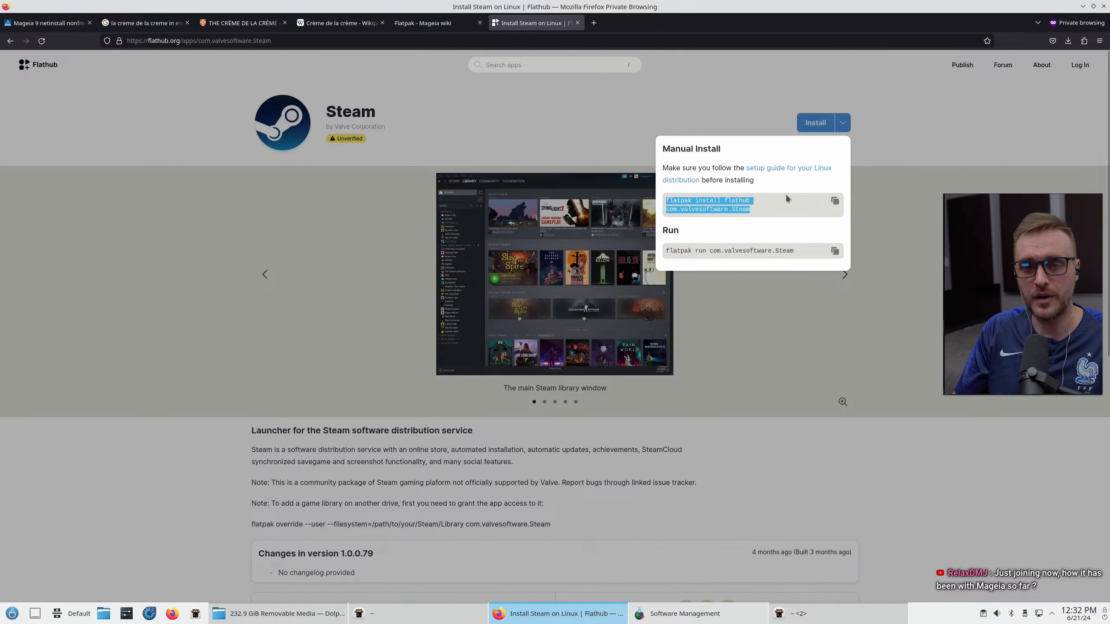
mouse_move(823, 533)
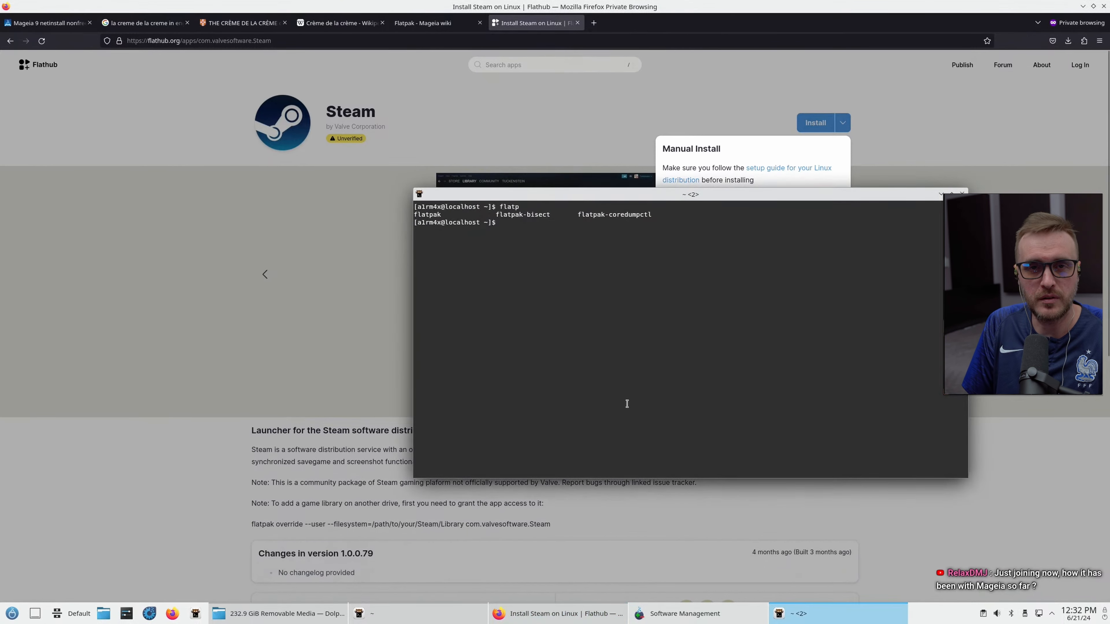
Step: Run 'flatpak install flathub com.valvesoftware.Steam' plainly and with sudo; both fail with 'No remote refs found'
key("Return")
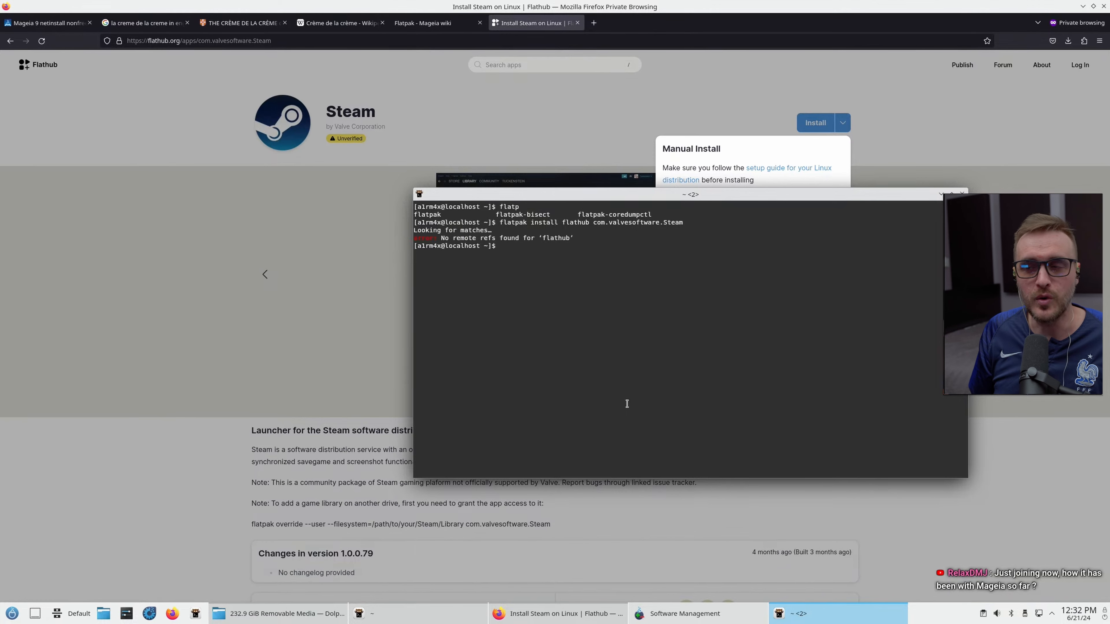
type("flatpak install flathub com.valvesoftware.Steam")
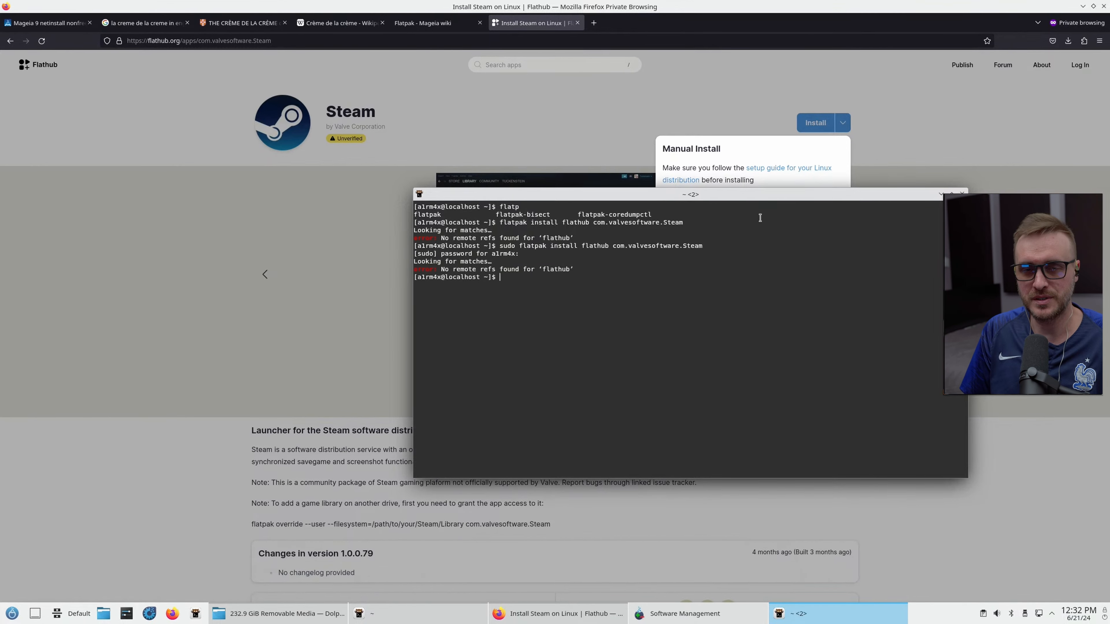
type("sudo flatpak install flathub com.valvesoftware.Steam")
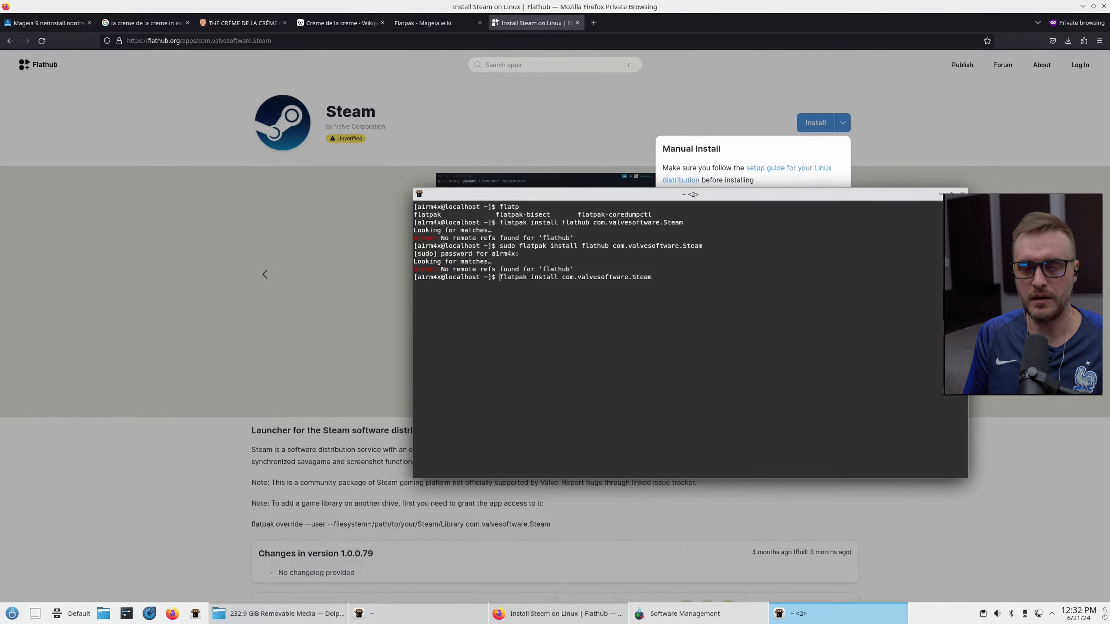
key("Return")
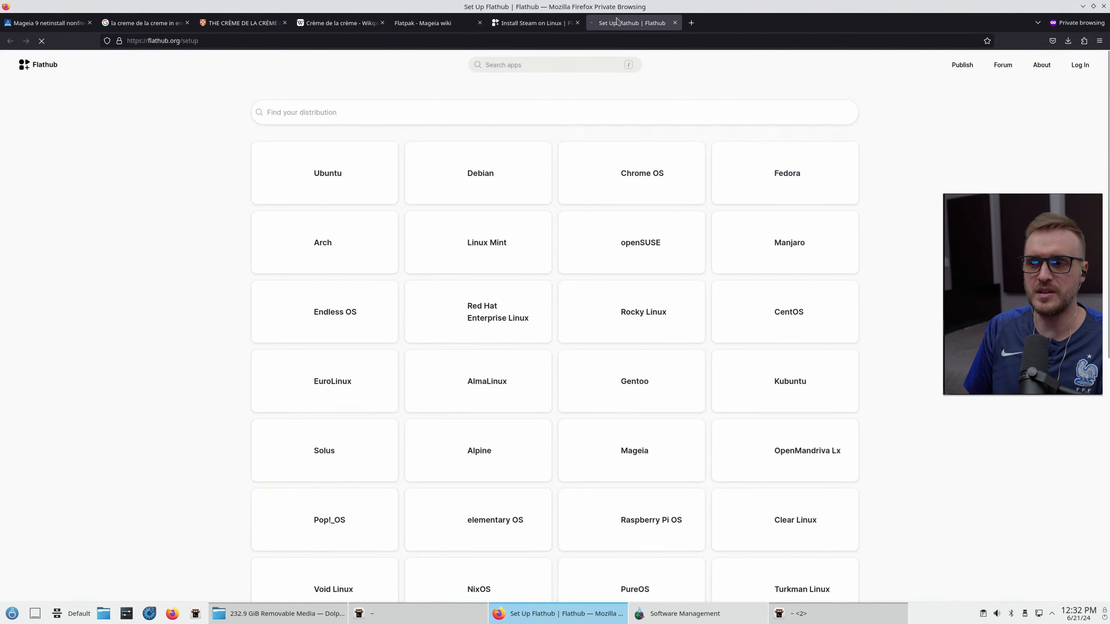
Step: Scroll through Flathub's setup page distribution list, which includes Mageia
scroll("down", 3)
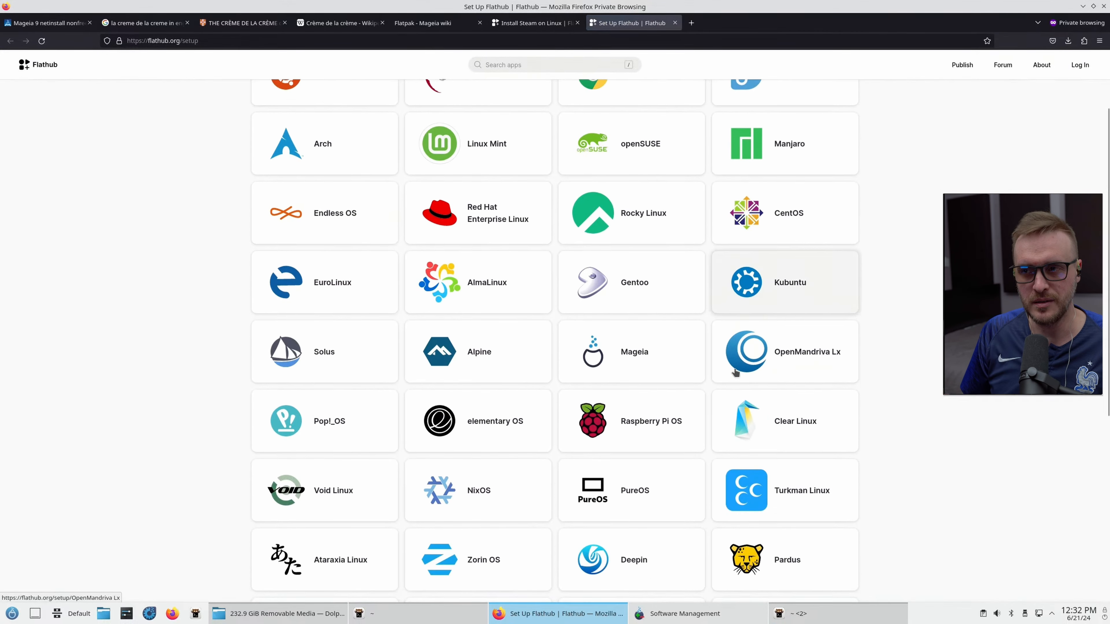
scroll("down", 3)
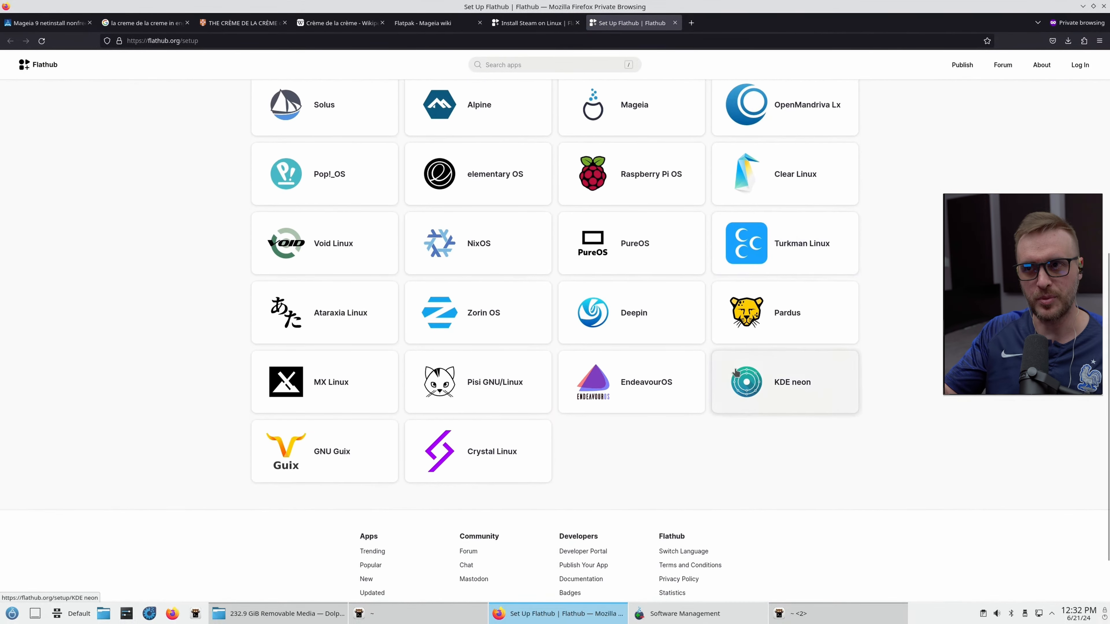
scroll("up", 3)
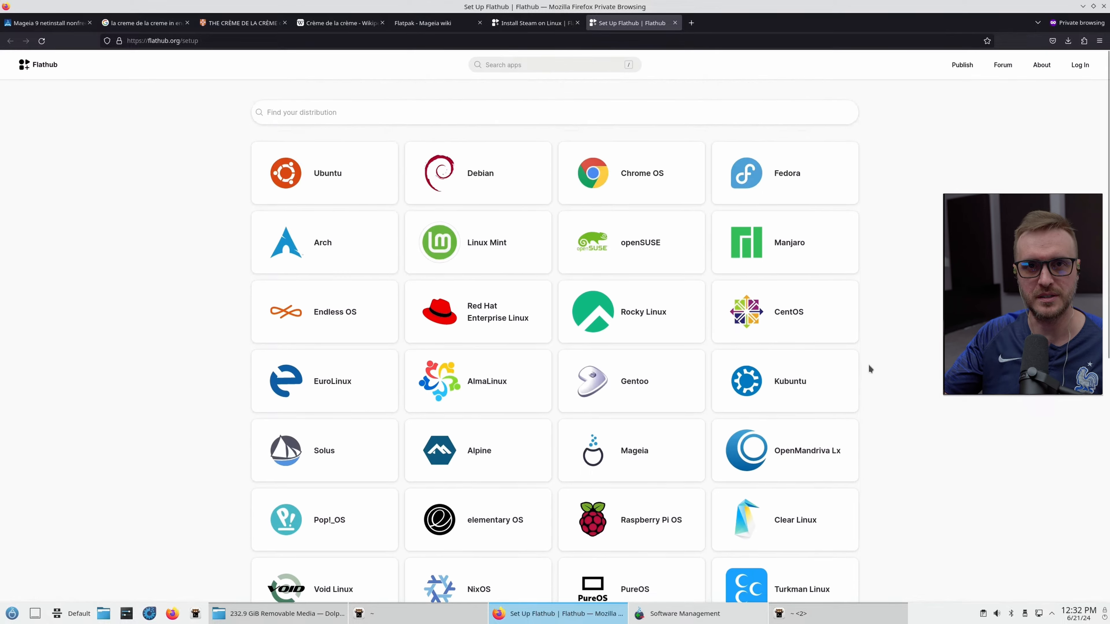